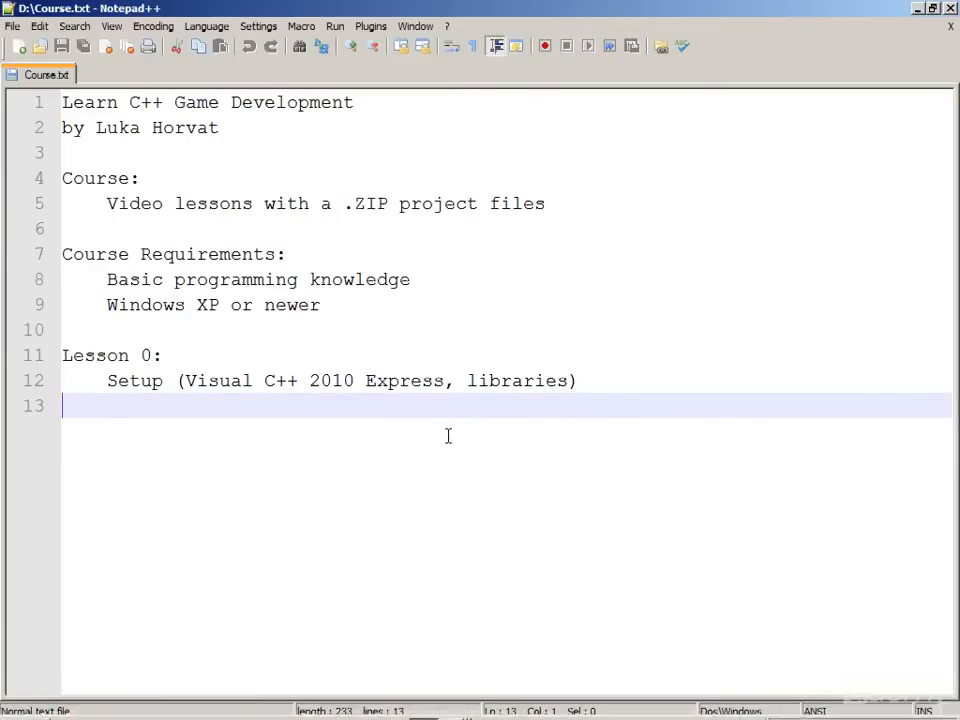
mouse_move(320, 140)
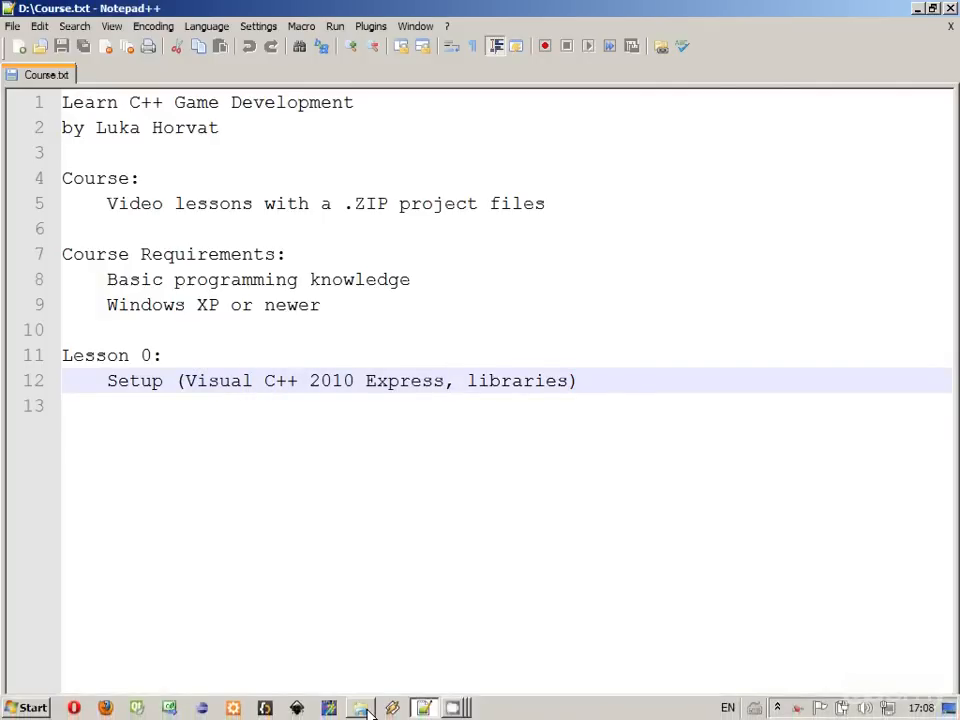
Search Google for 'visual c++' and open the Visual C++ 2010 Express | Microsoft Visual Studio result
left_click(335, 405)
type("visual")
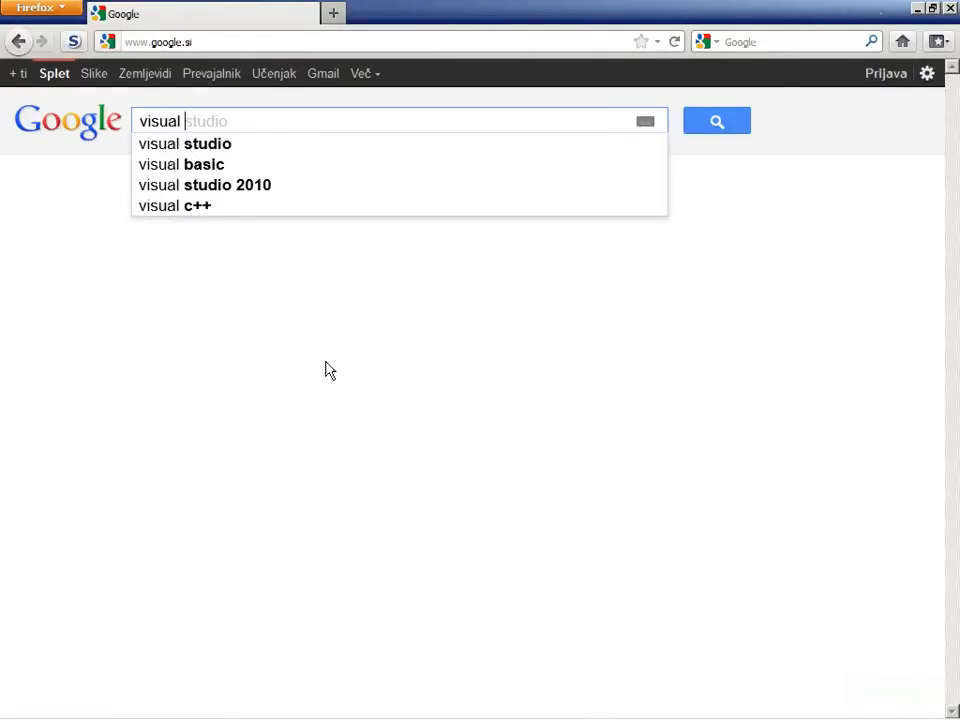
left_click(174, 205)
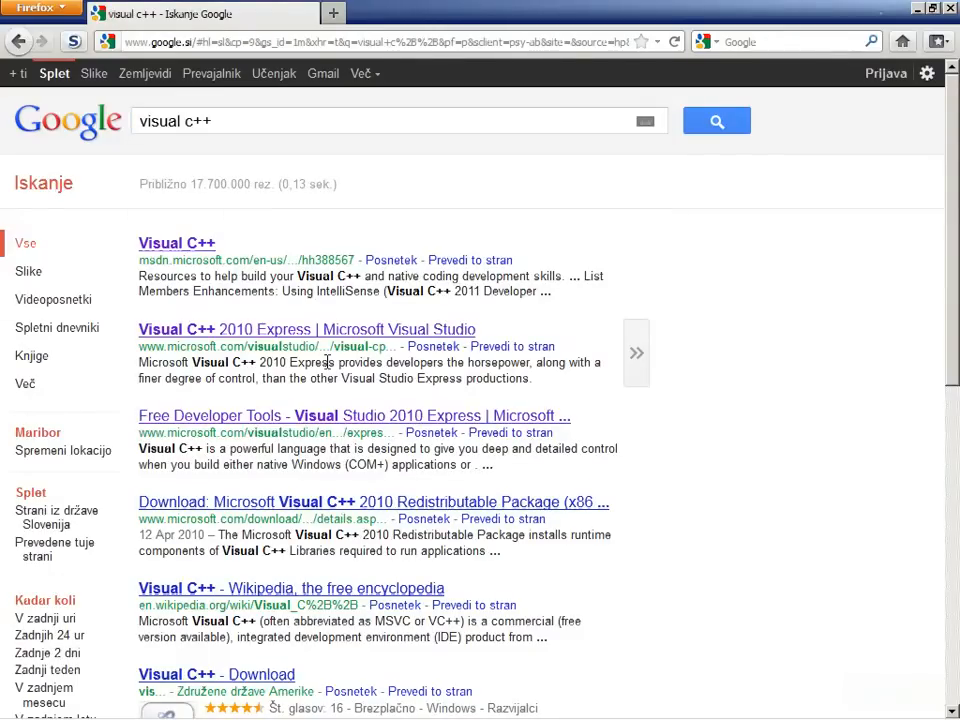
mouse_move(172, 340)
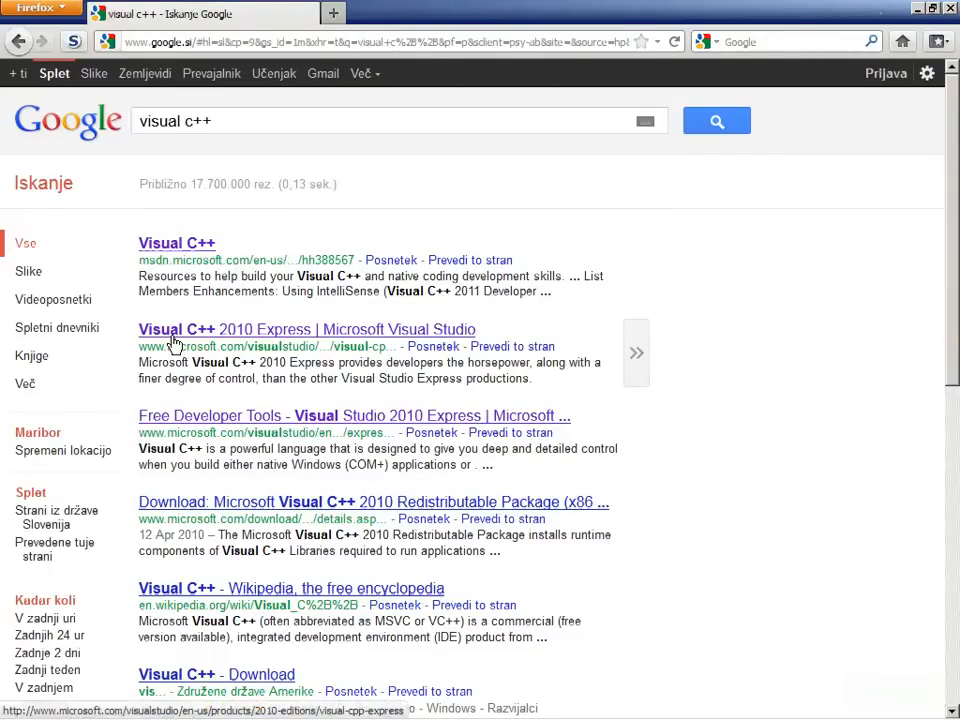
left_click(307, 329)
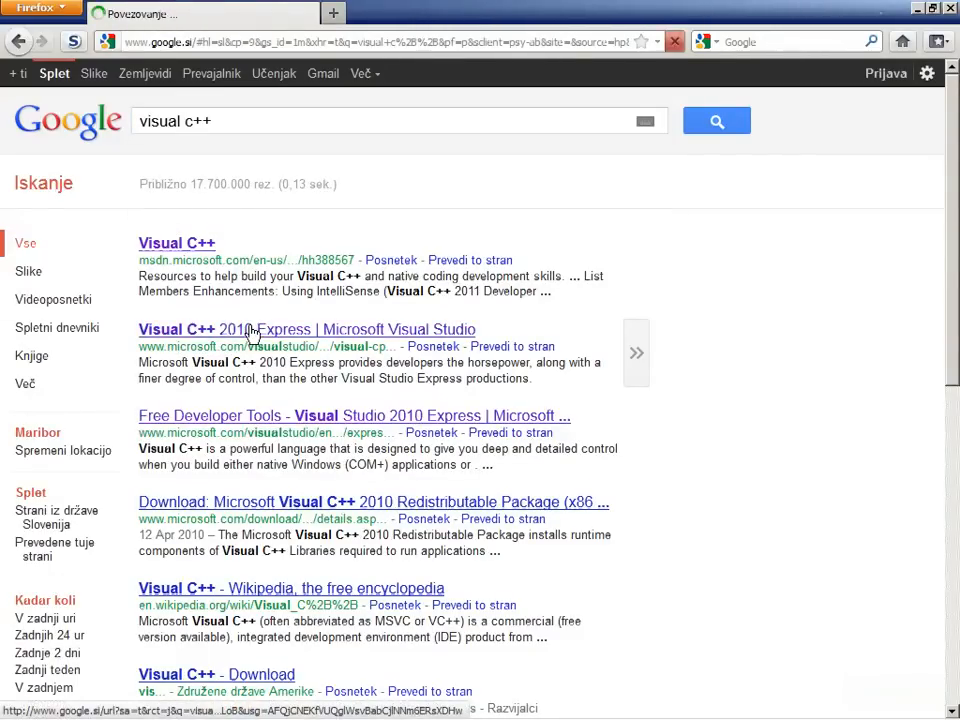
left_click(306, 329)
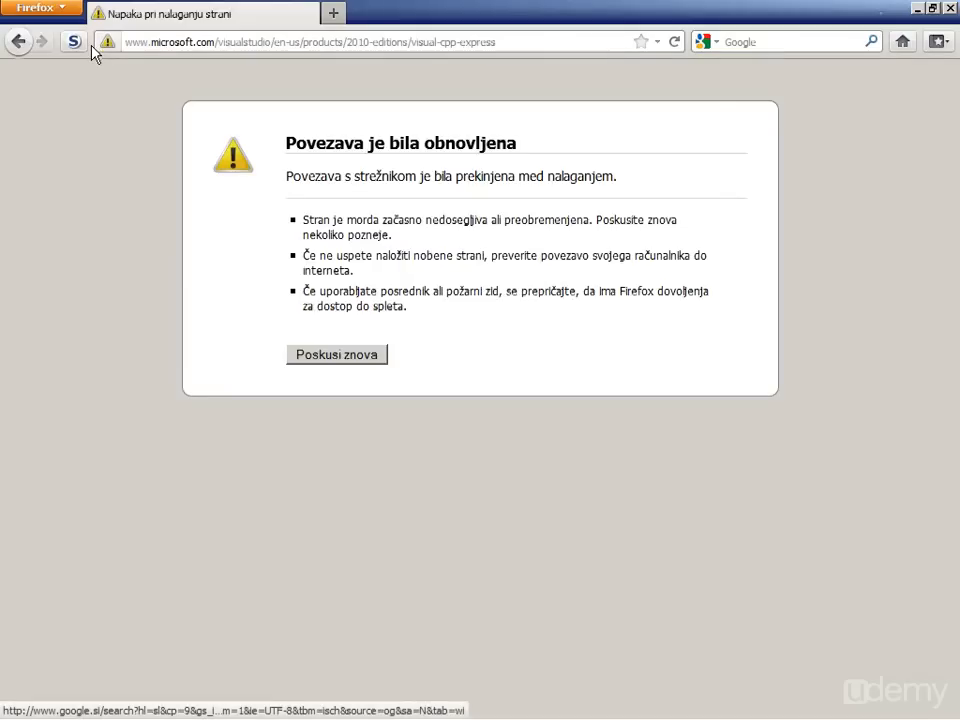
Reload the Visual C++ 2010 Express product page after the connection-reset error
left_click(673, 41)
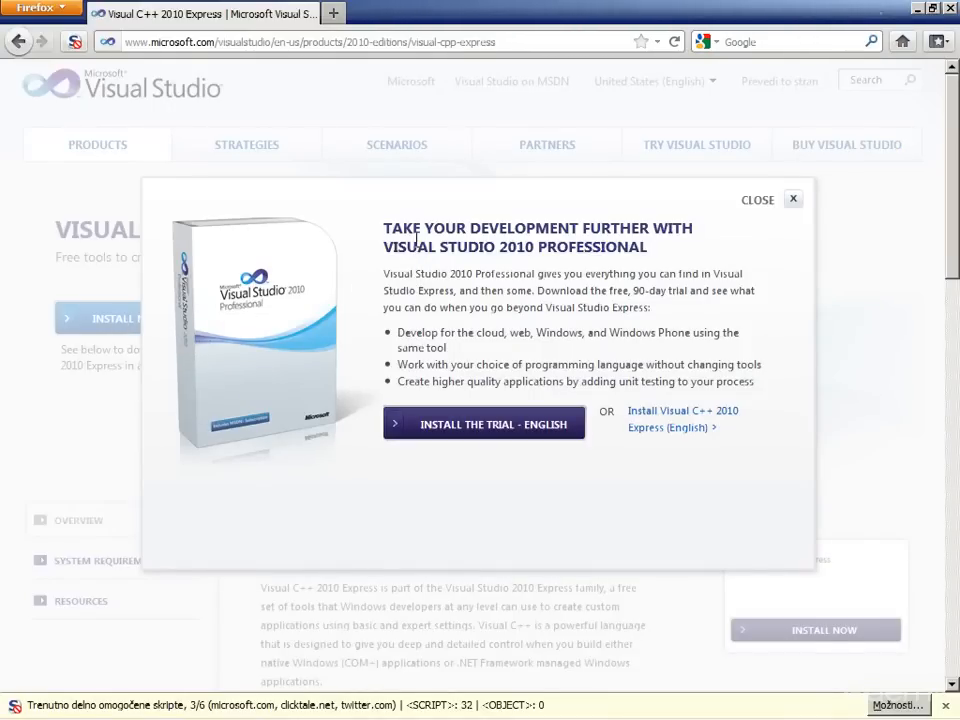
mouse_move(480, 290)
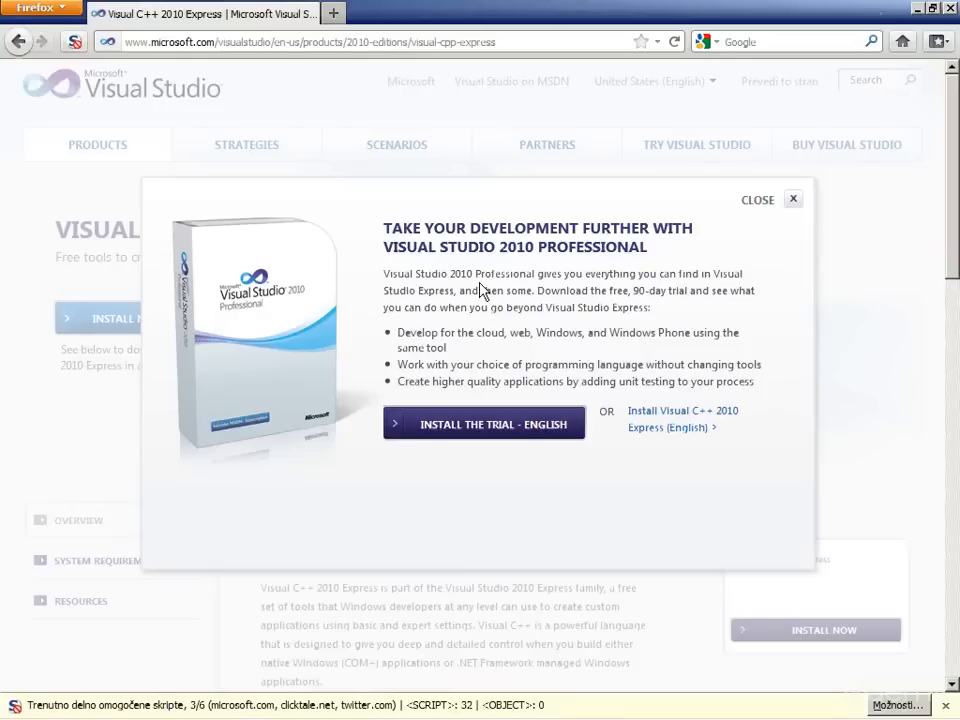
mouse_move(370, 383)
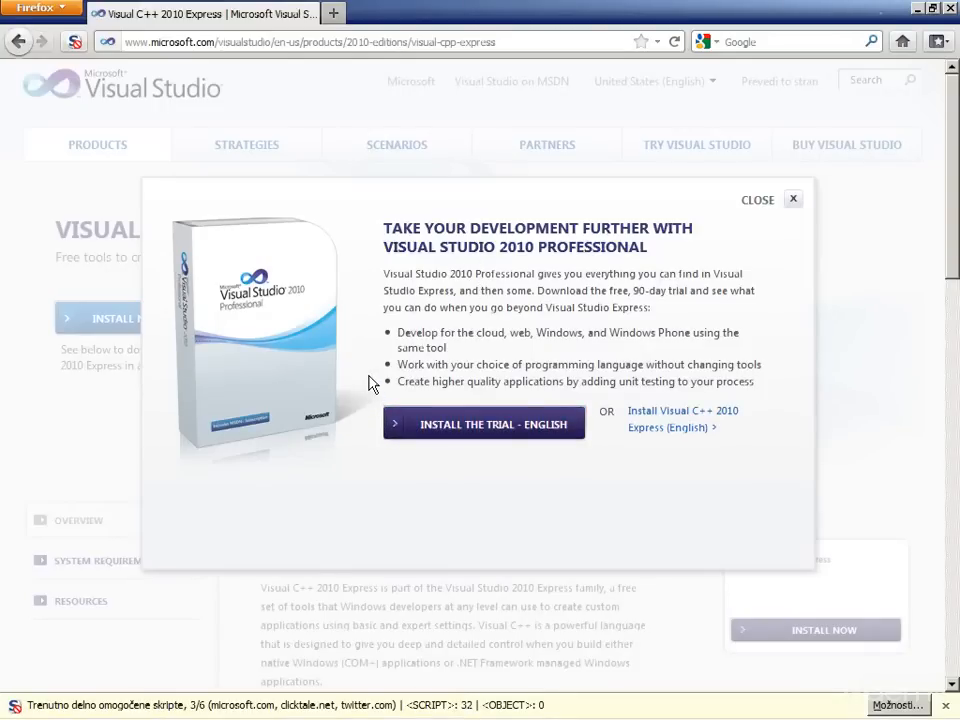
mouse_move(505, 481)
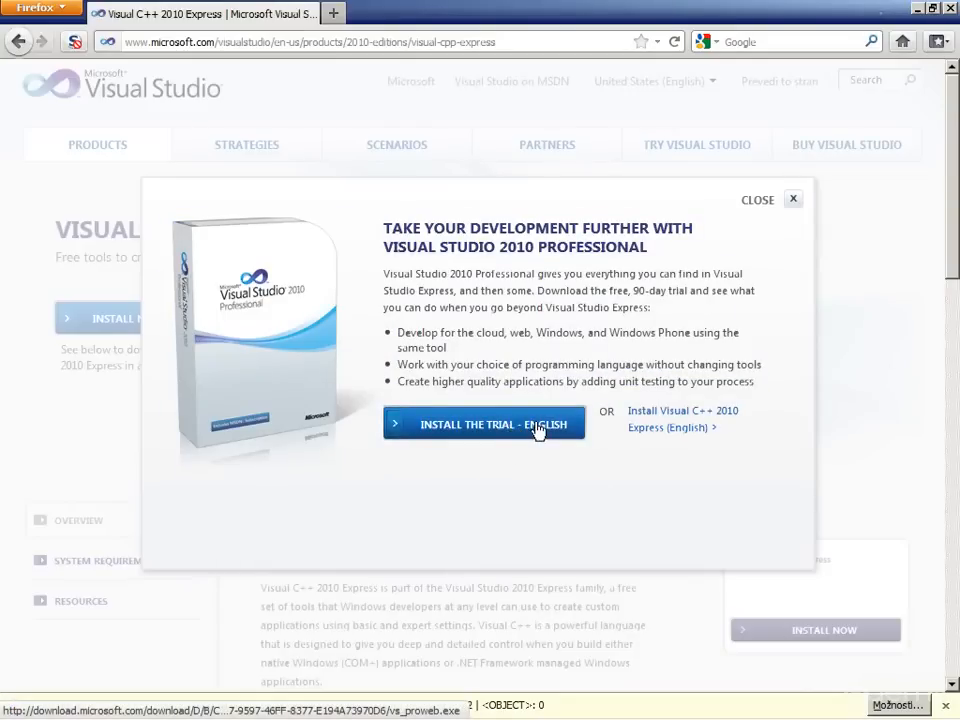
mouse_move(432, 425)
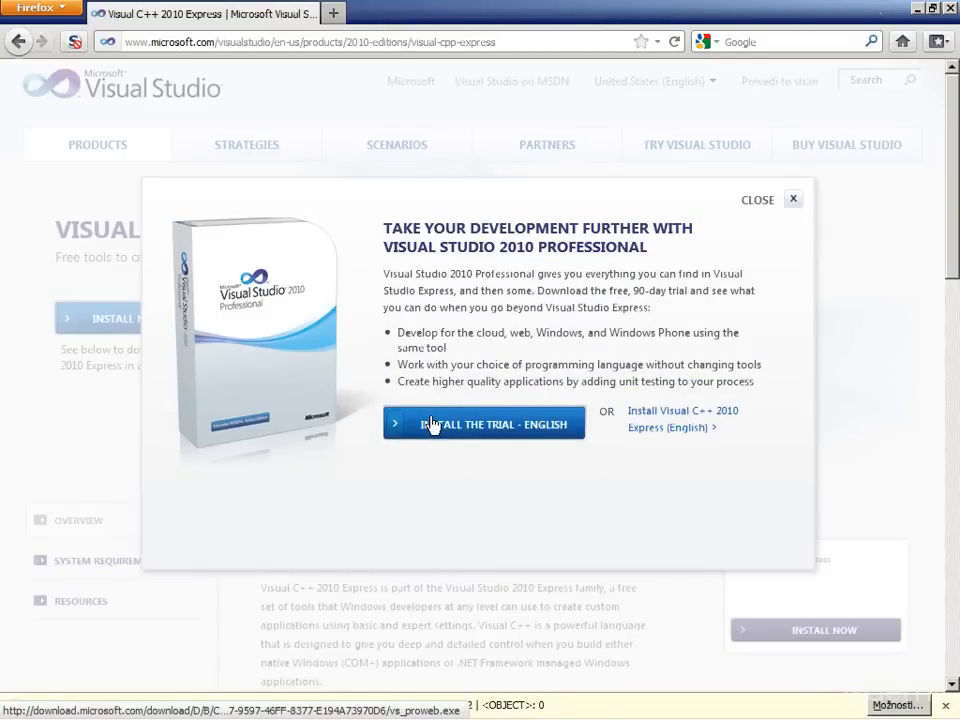
mouse_move(453, 432)
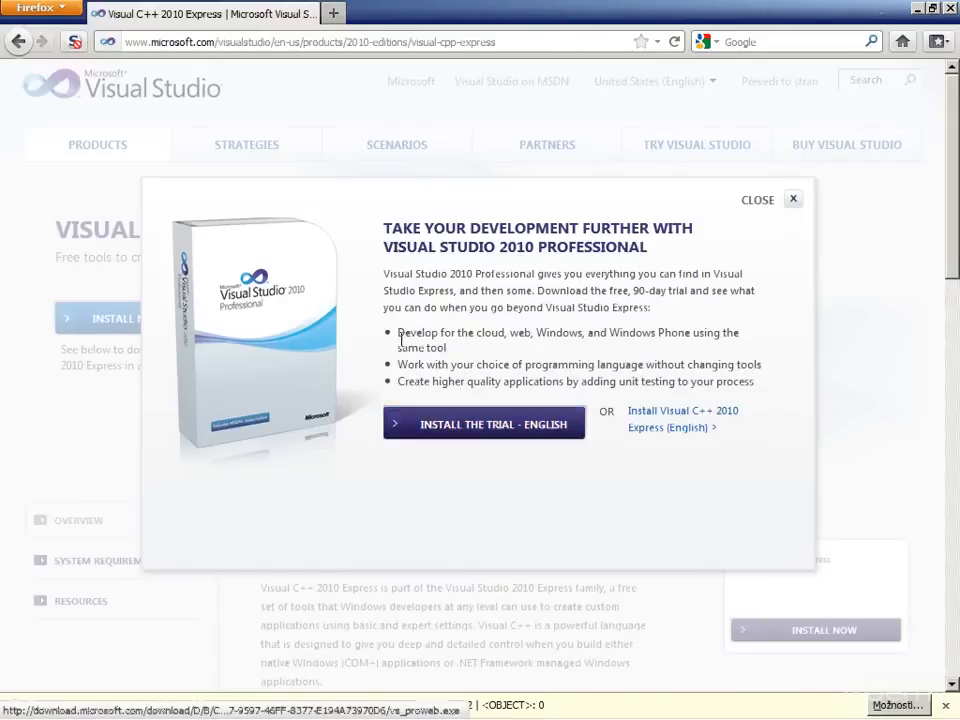
mouse_move(418, 425)
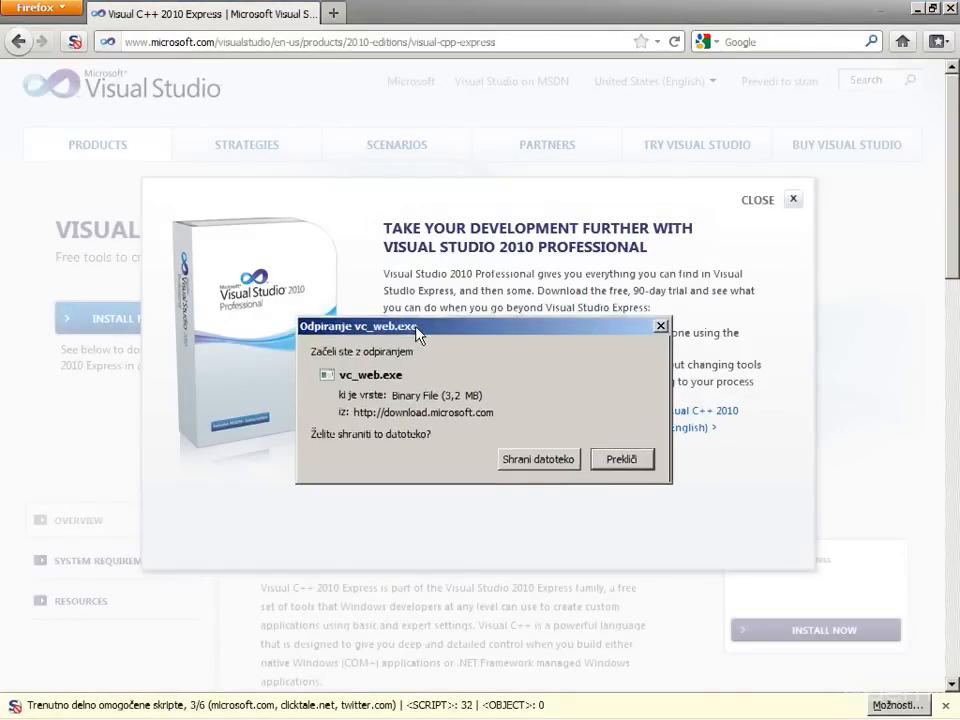
Save vc_web.exe and run it from the Downloads window to launch setup
left_click(538, 459)
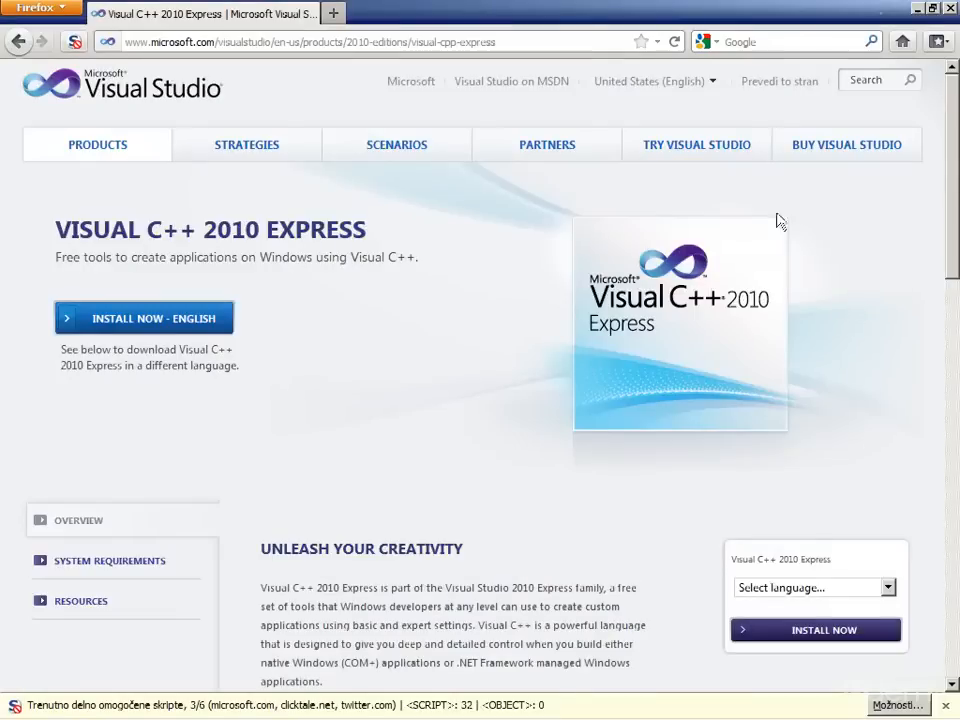
left_click(143, 318)
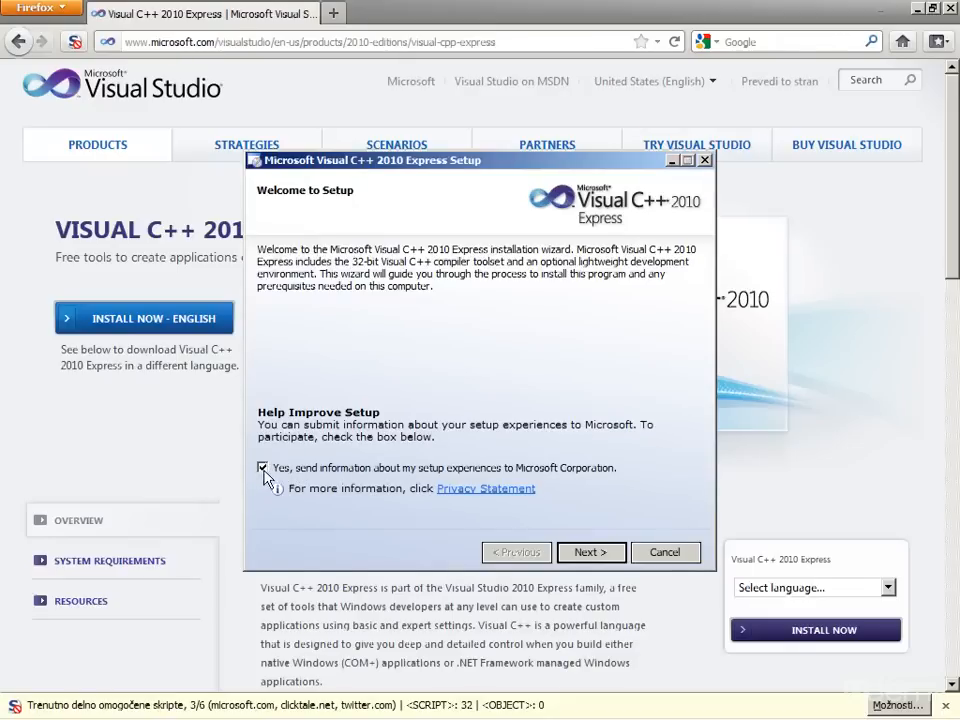
Decline feedback, accept the license terms, and leave SQL Server unchecked
left_click(263, 468)
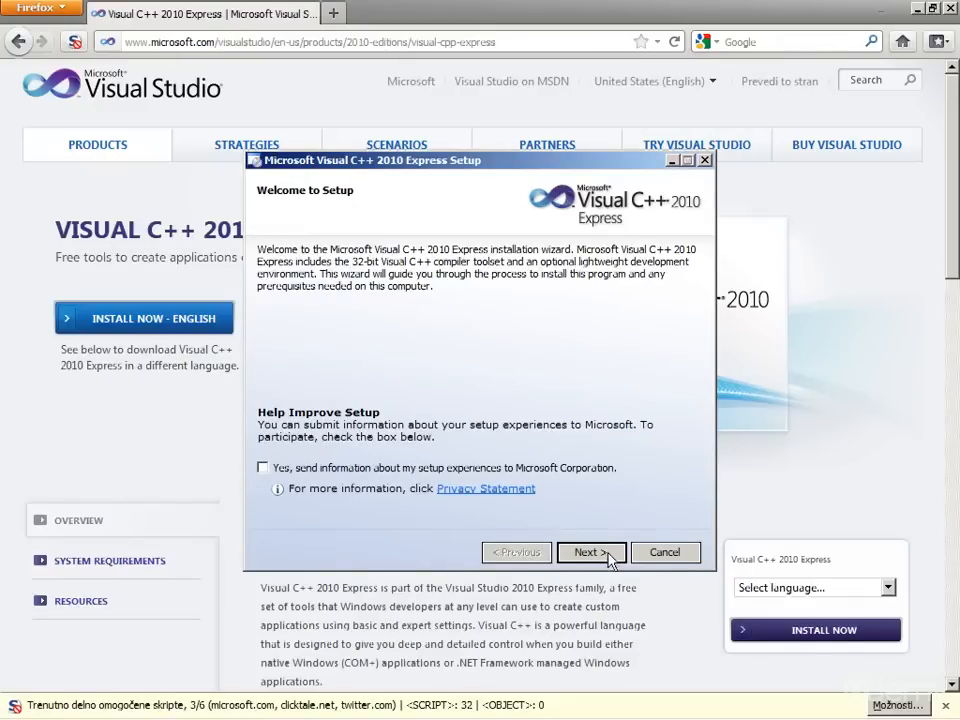
left_click(590, 552)
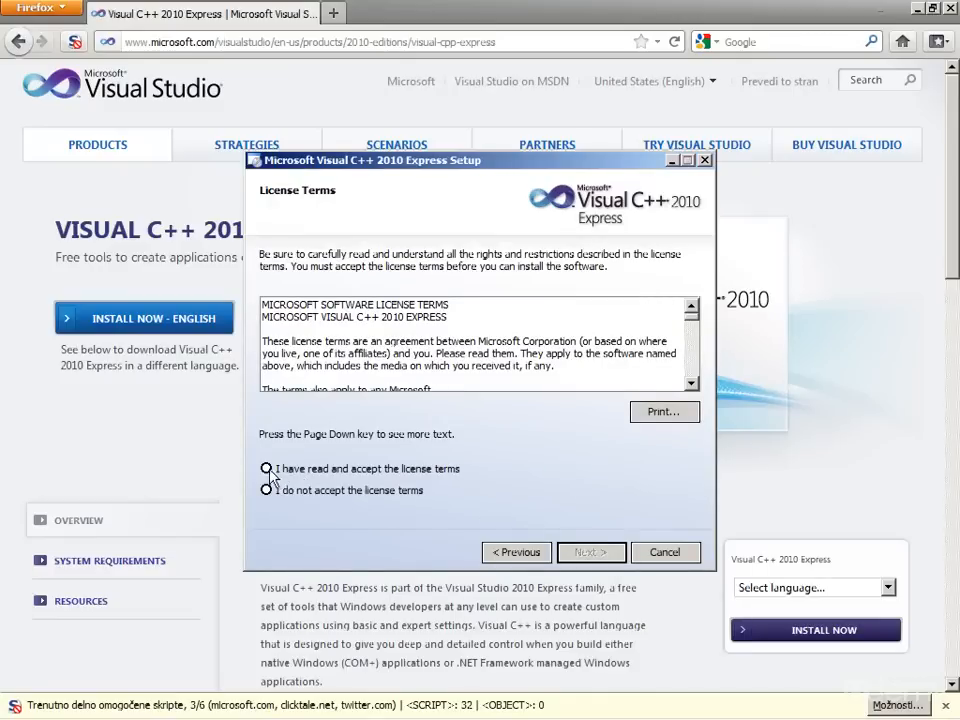
left_click(266, 468)
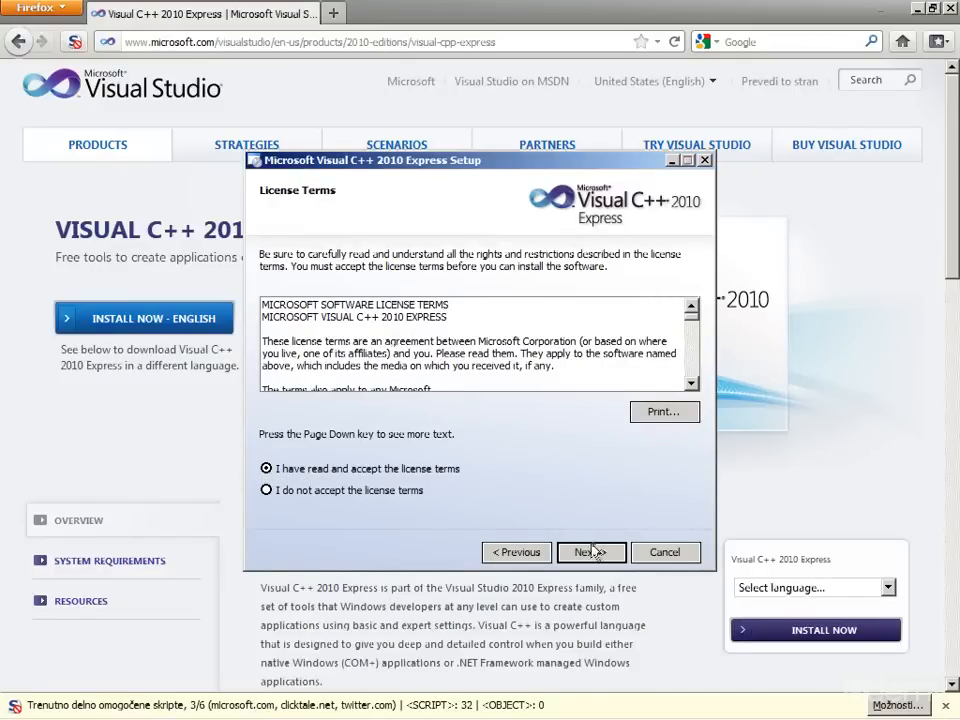
left_click(590, 552)
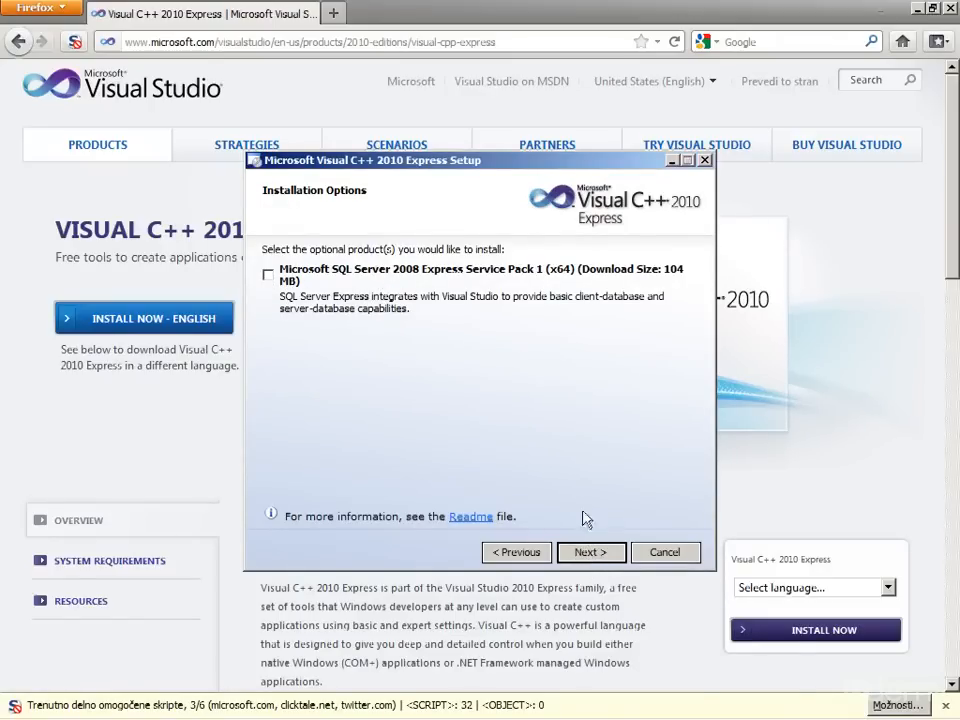
left_click(591, 552)
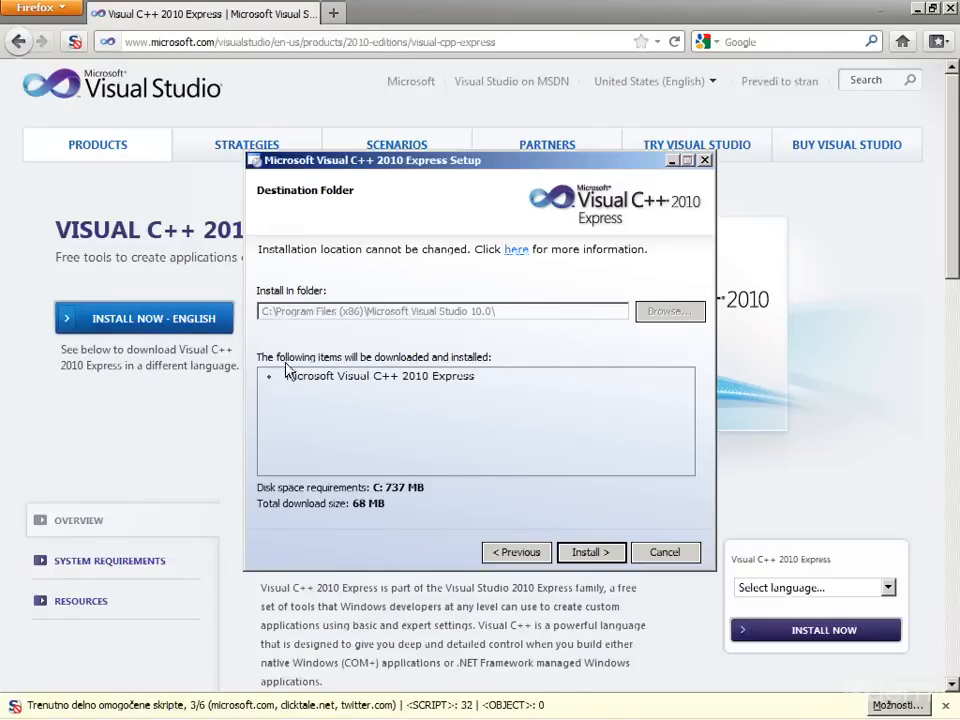
mouse_move(547, 470)
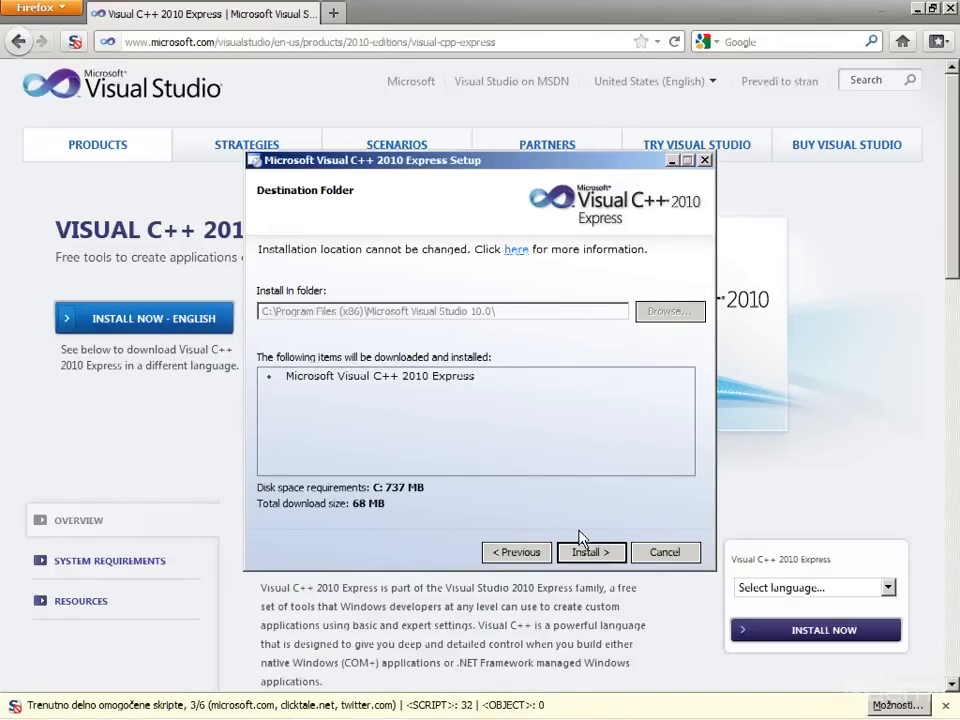
mouse_move(590, 552)
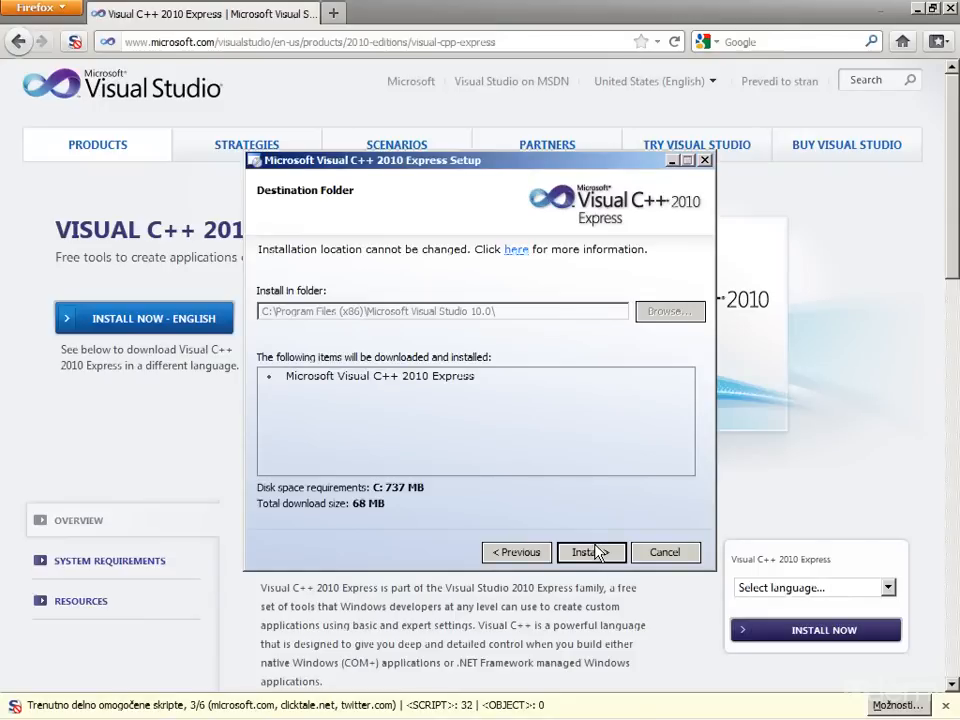
Start the Visual C++ 2010 Express download and install, moving the progress window aside
left_click(590, 552)
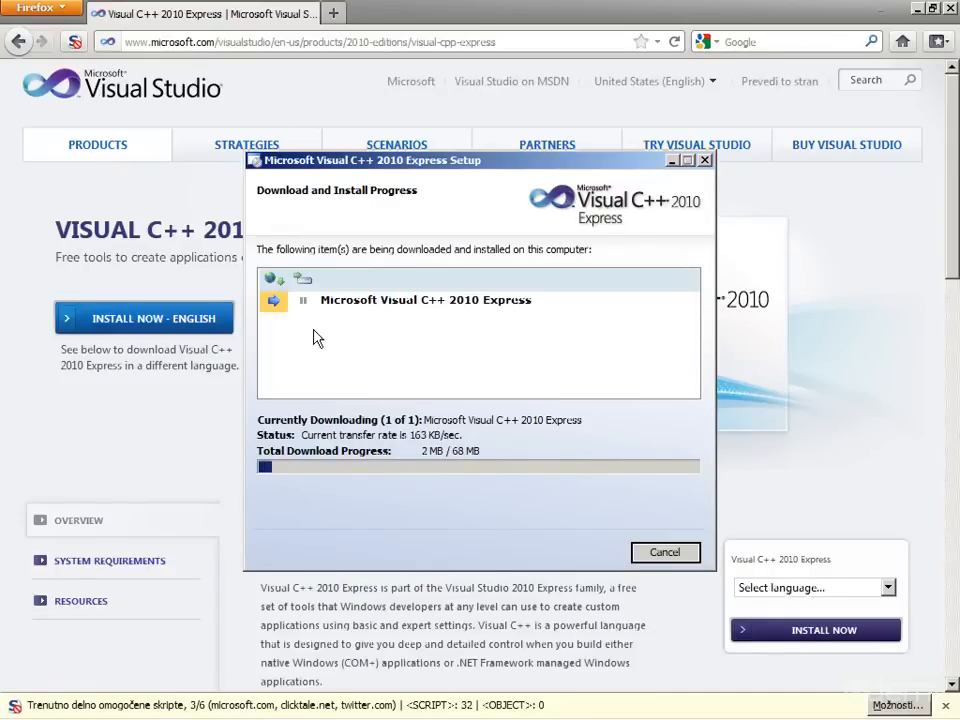
mouse_move(324, 337)
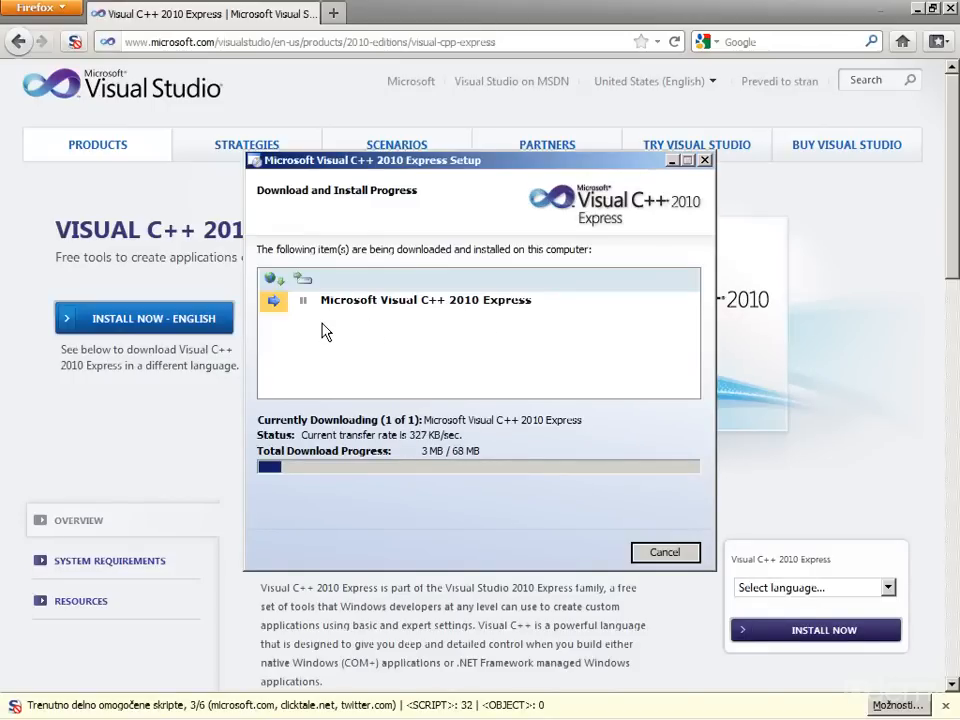
mouse_move(474, 411)
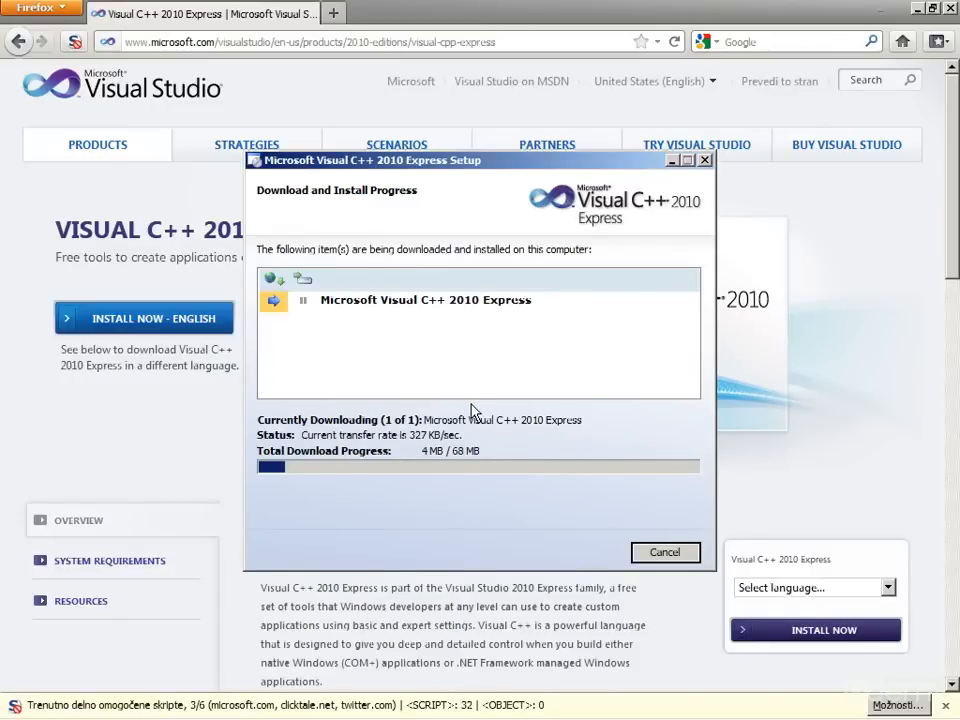
mouse_move(471, 321)
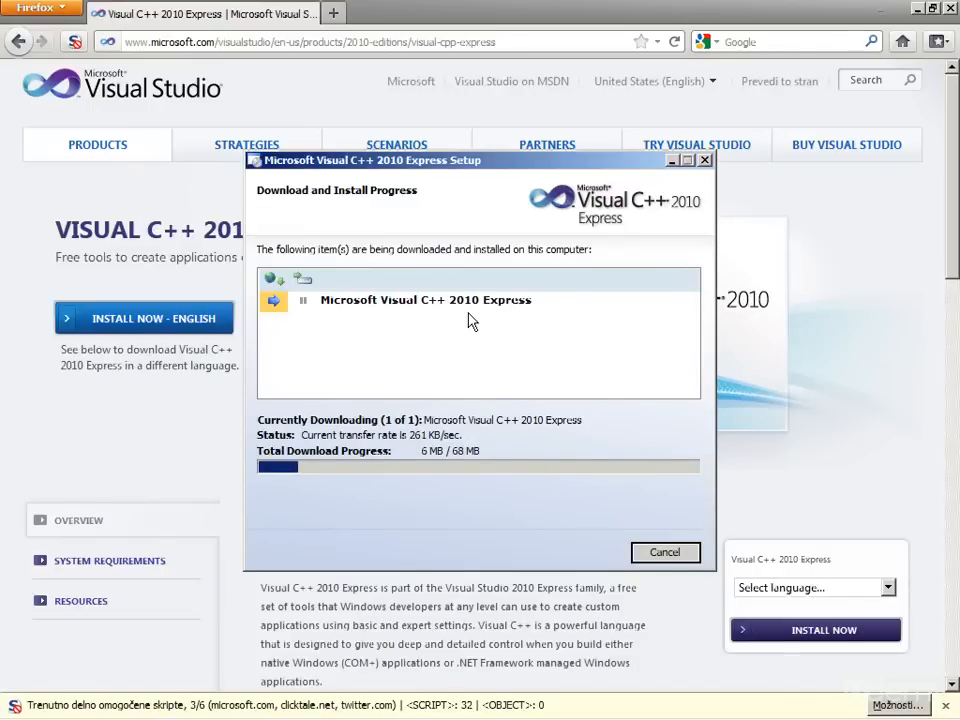
mouse_move(472, 330)
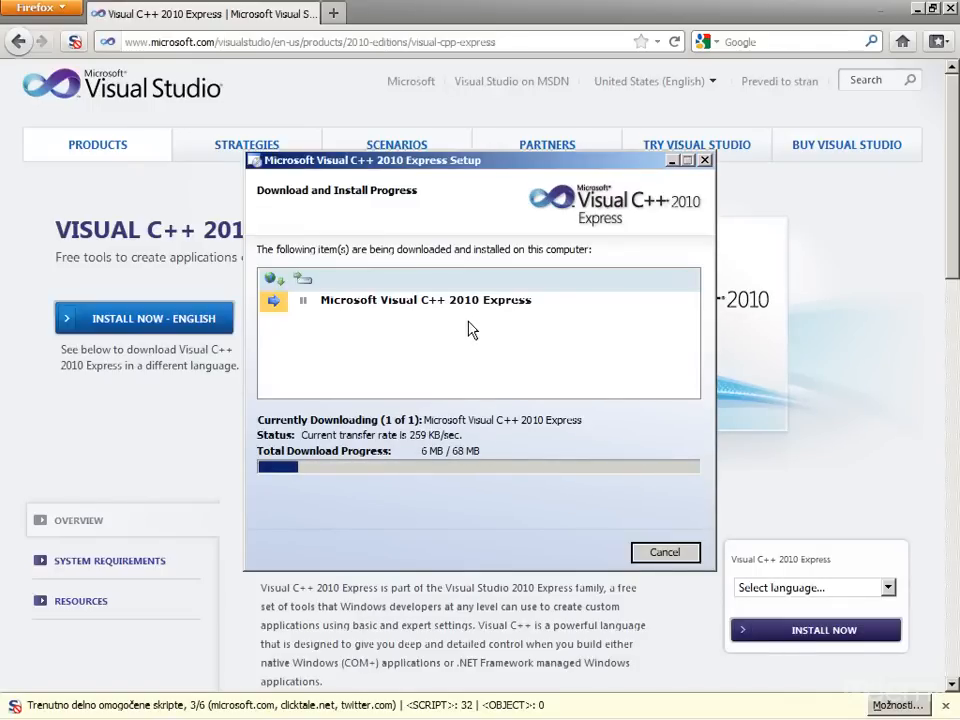
mouse_move(473, 368)
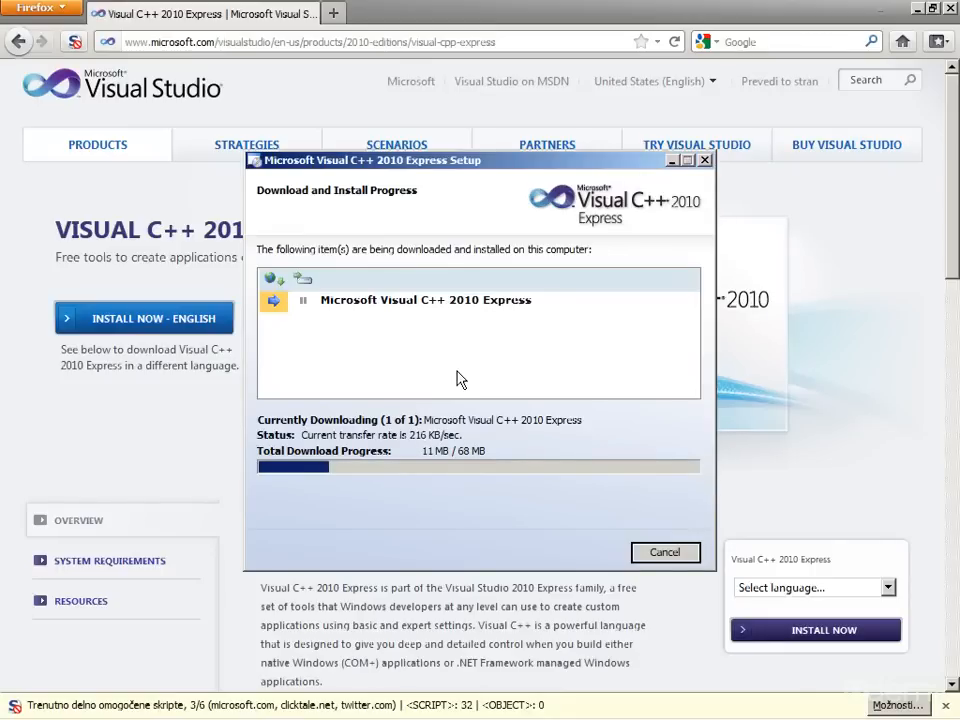
mouse_move(445, 420)
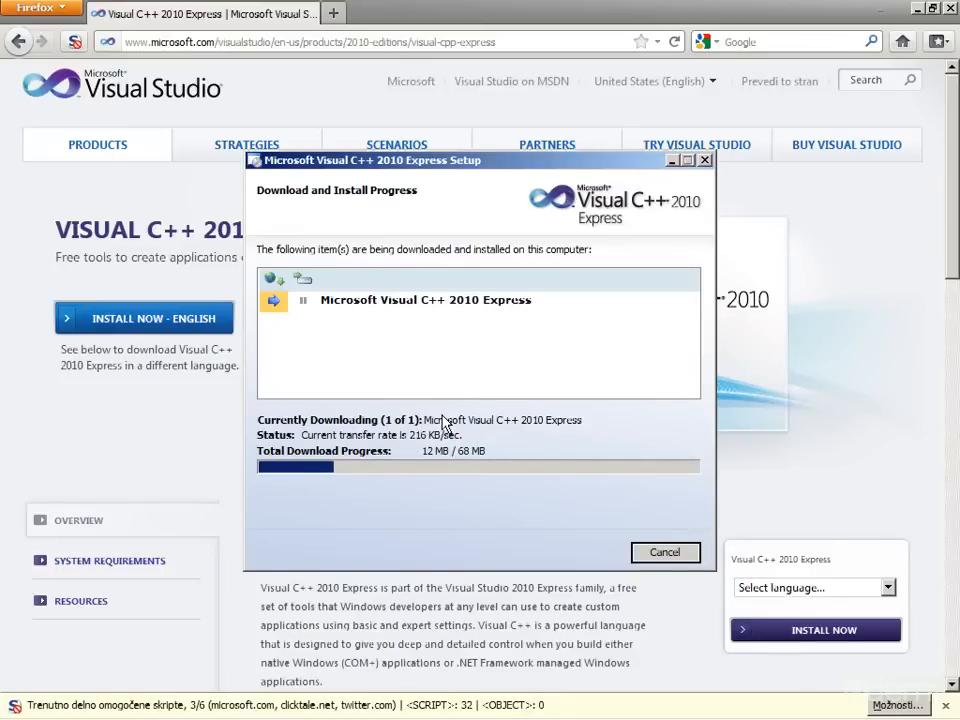
mouse_move(532, 437)
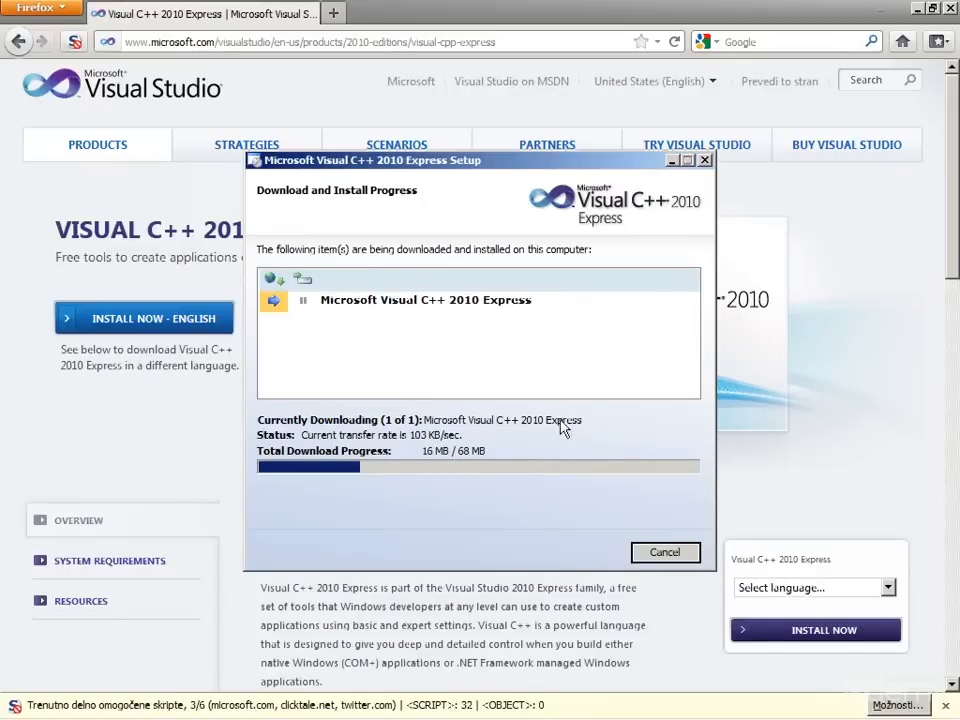
left_click_drag(480, 160, 483, 181)
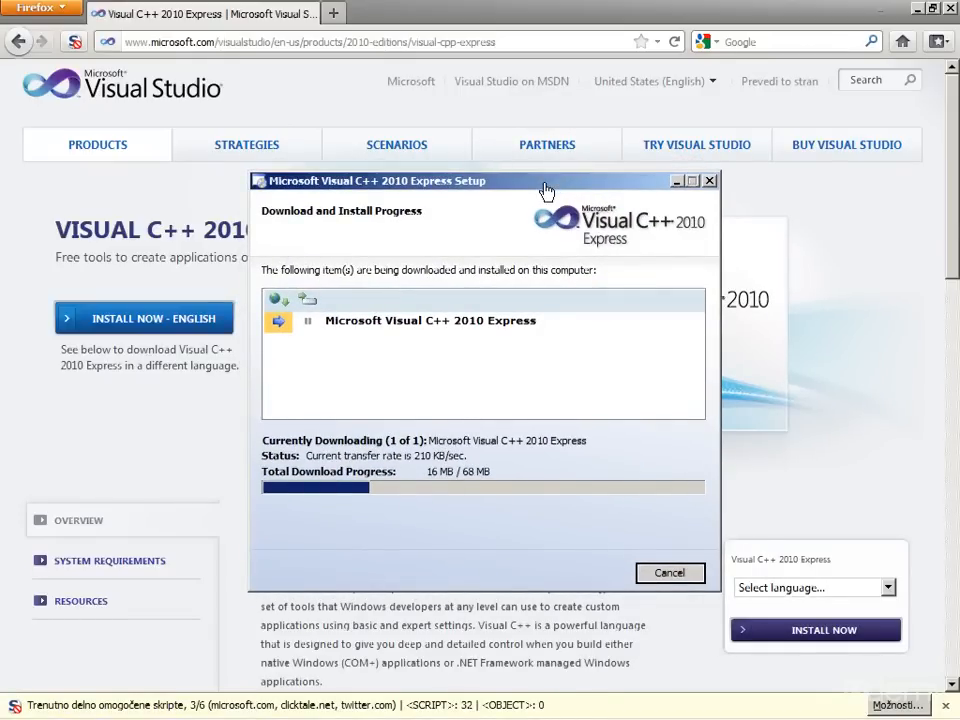
mouse_move(537, 197)
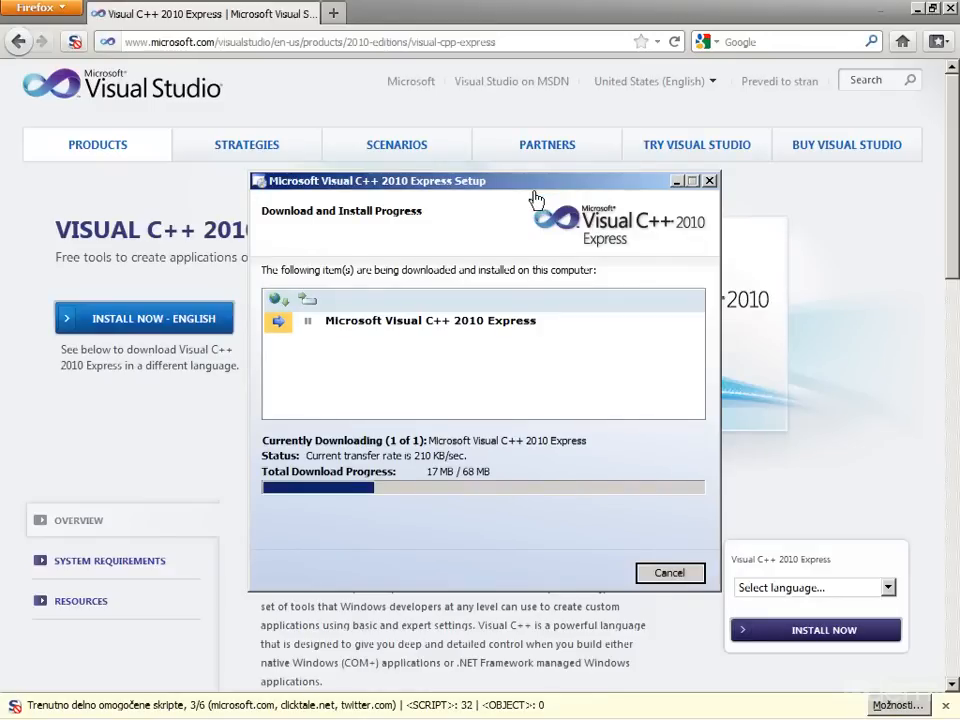
mouse_move(524, 188)
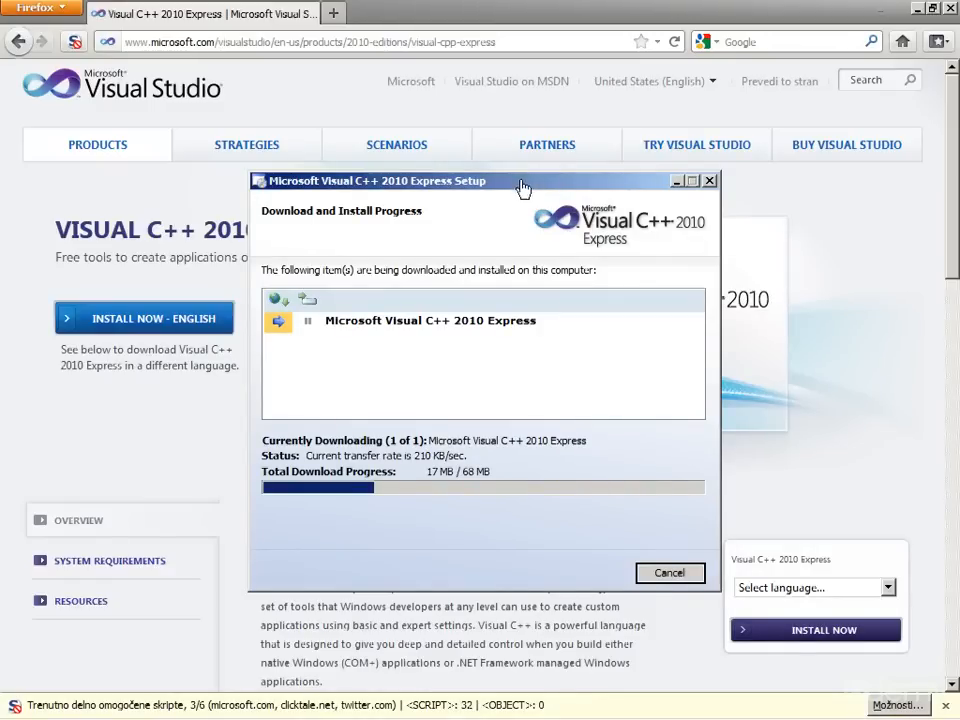
mouse_move(510, 189)
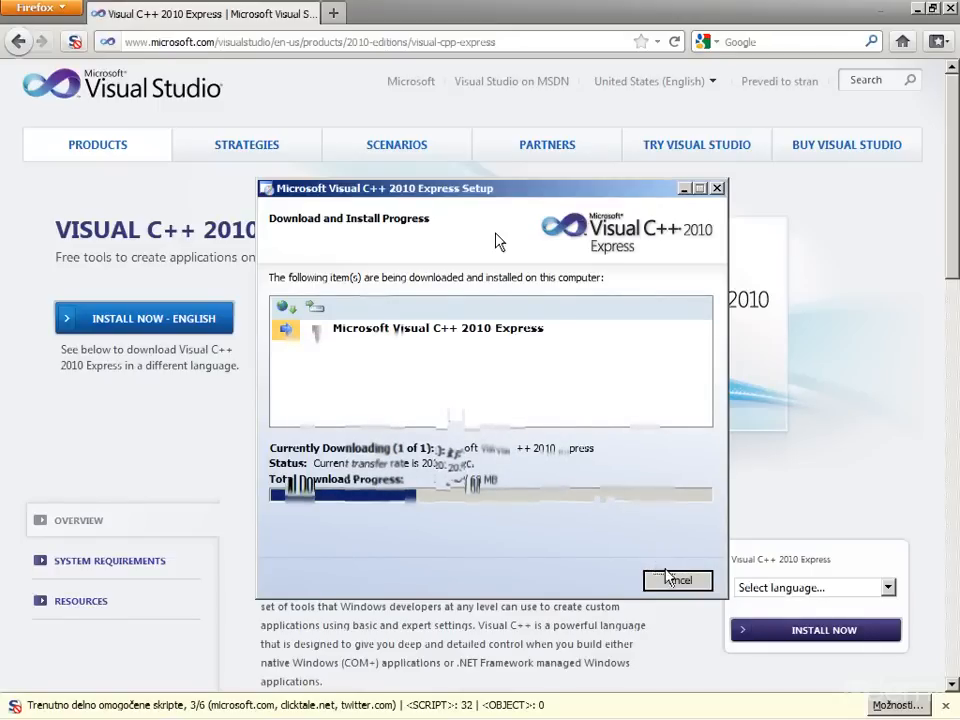
Cancel the installer download and show Visual C++ 2010 Express on its Start Page
left_click(678, 580)
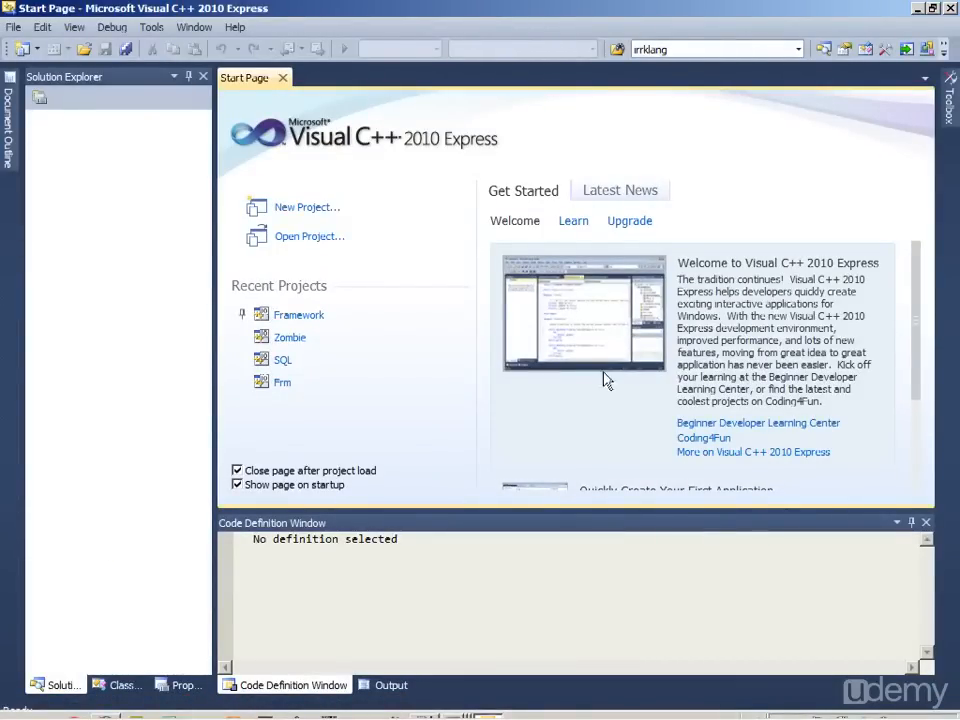
left_click(289, 337)
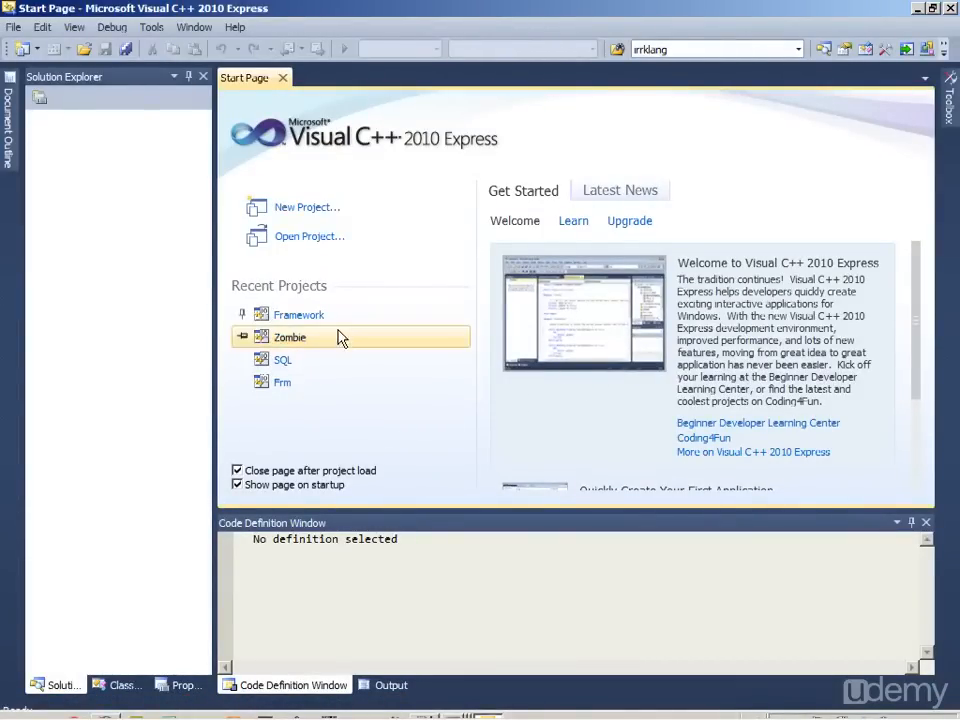
mouse_move(172, 366)
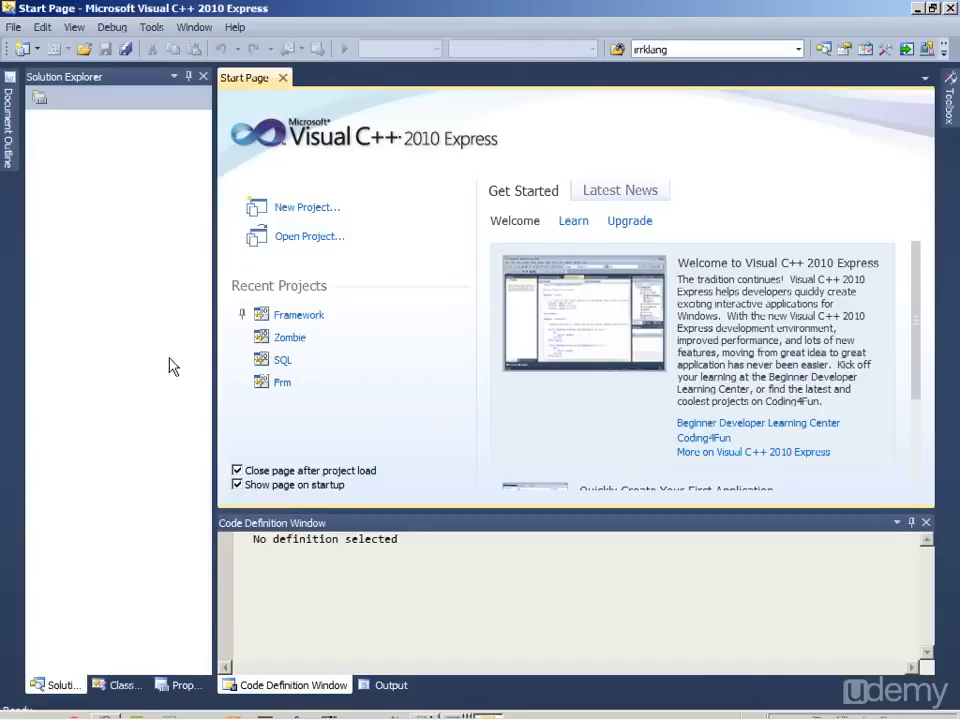
mouse_move(600, 245)
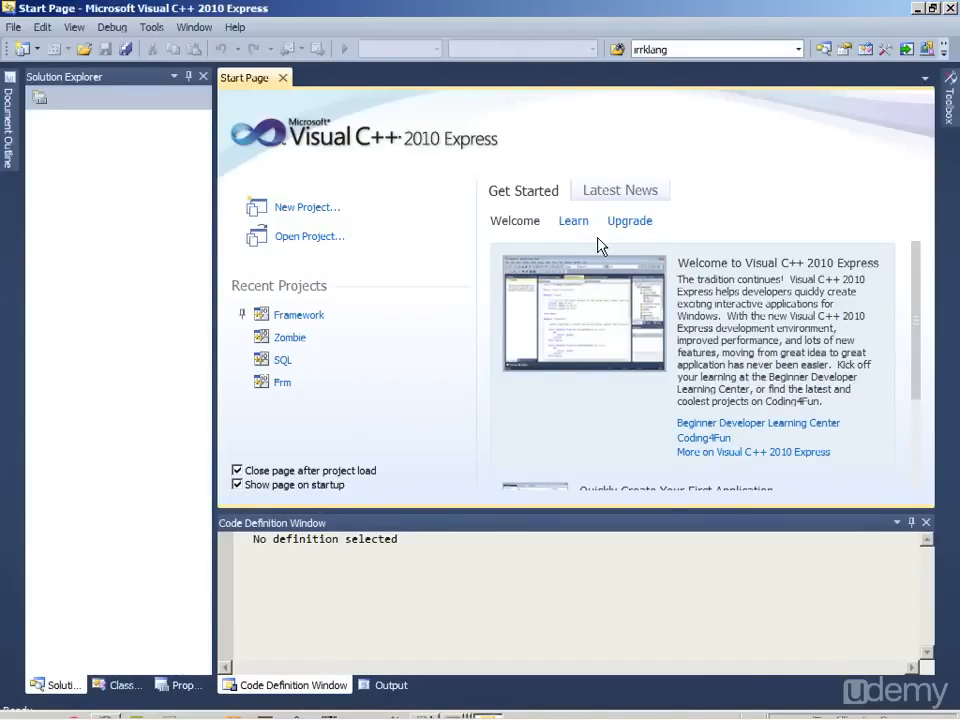
mouse_move(275, 236)
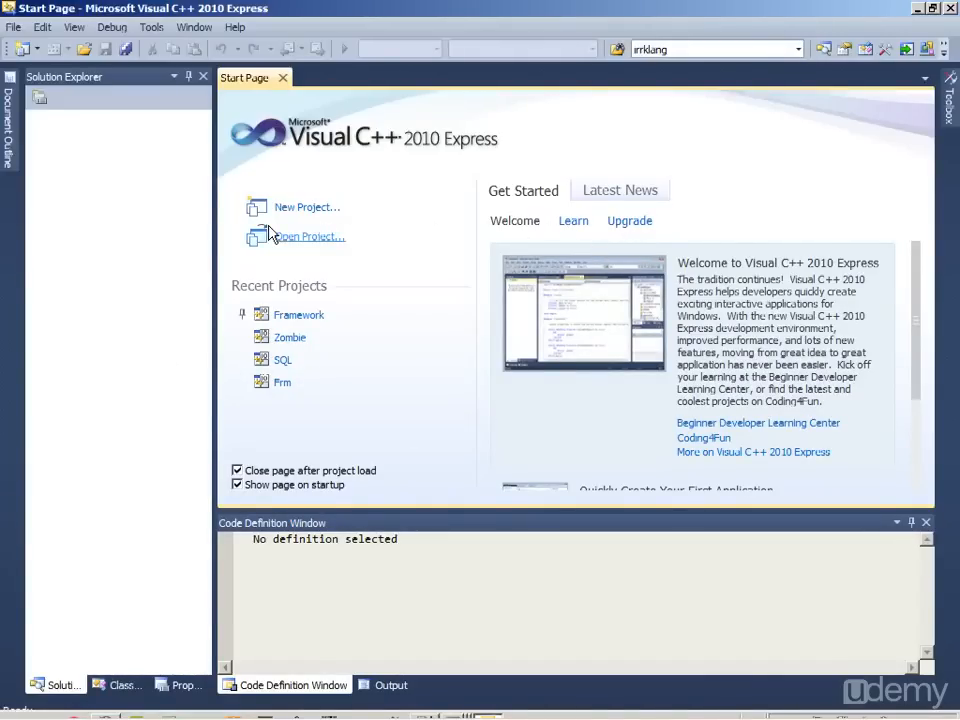
mouse_move(575, 248)
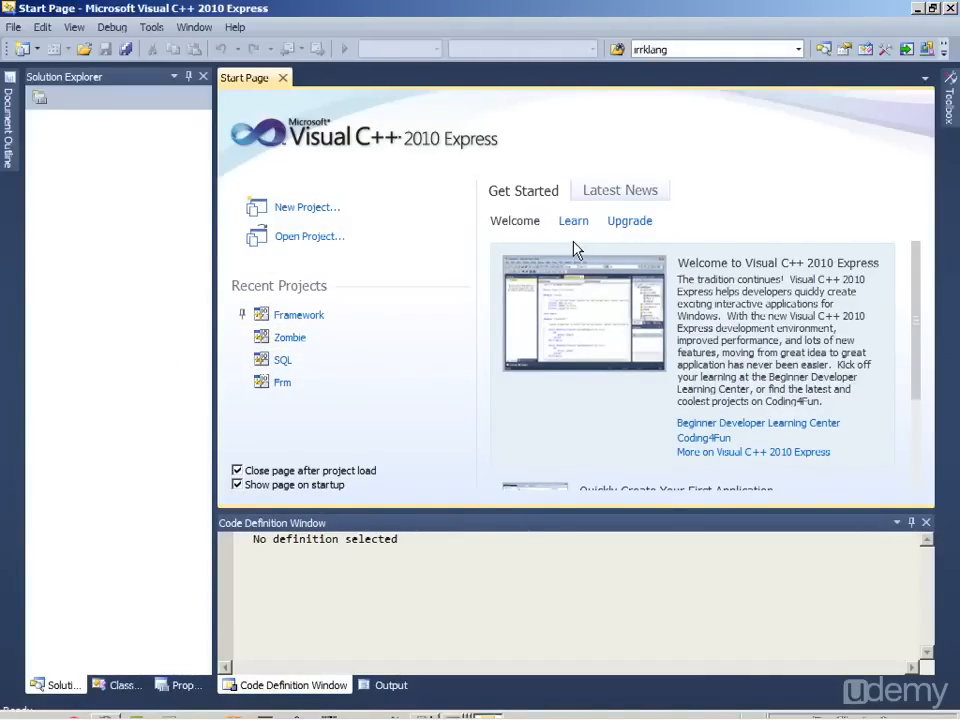
mouse_move(630, 393)
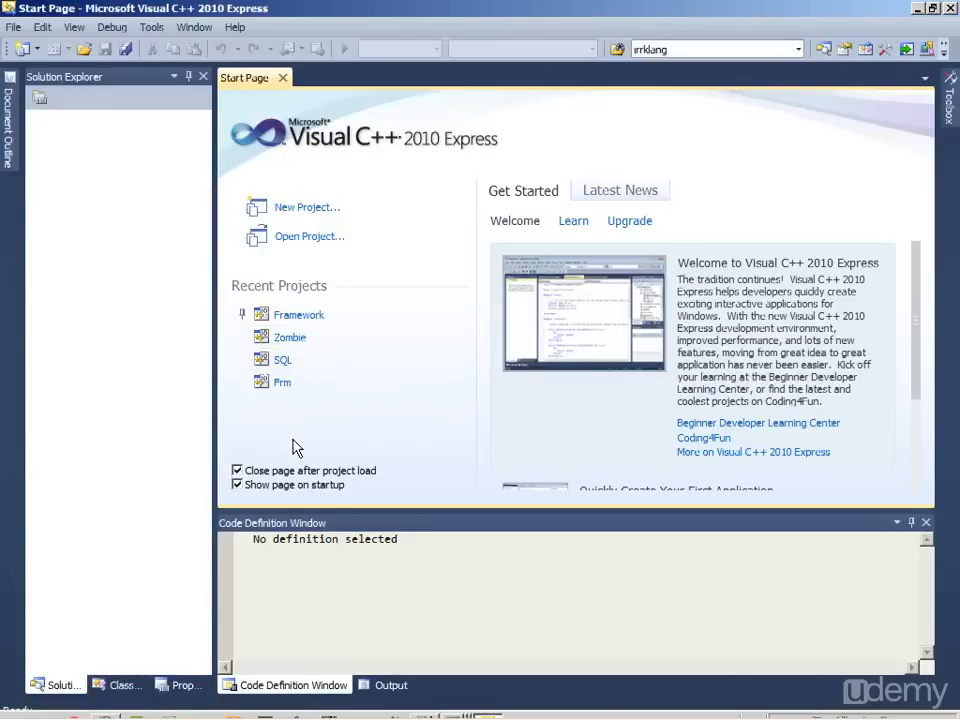
mouse_move(790, 163)
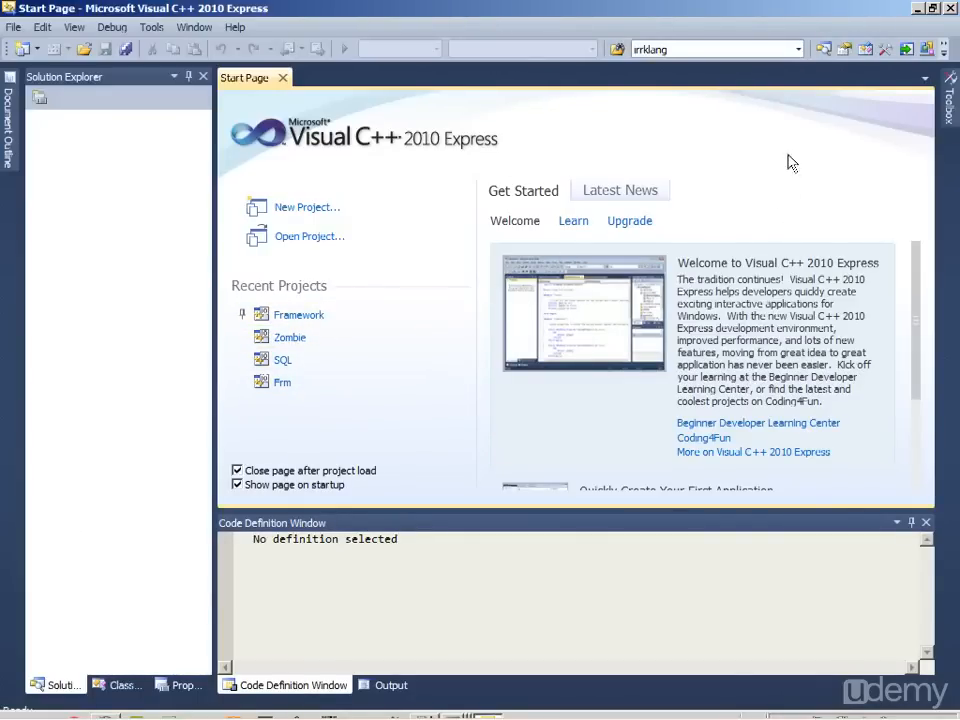
mouse_move(52, 202)
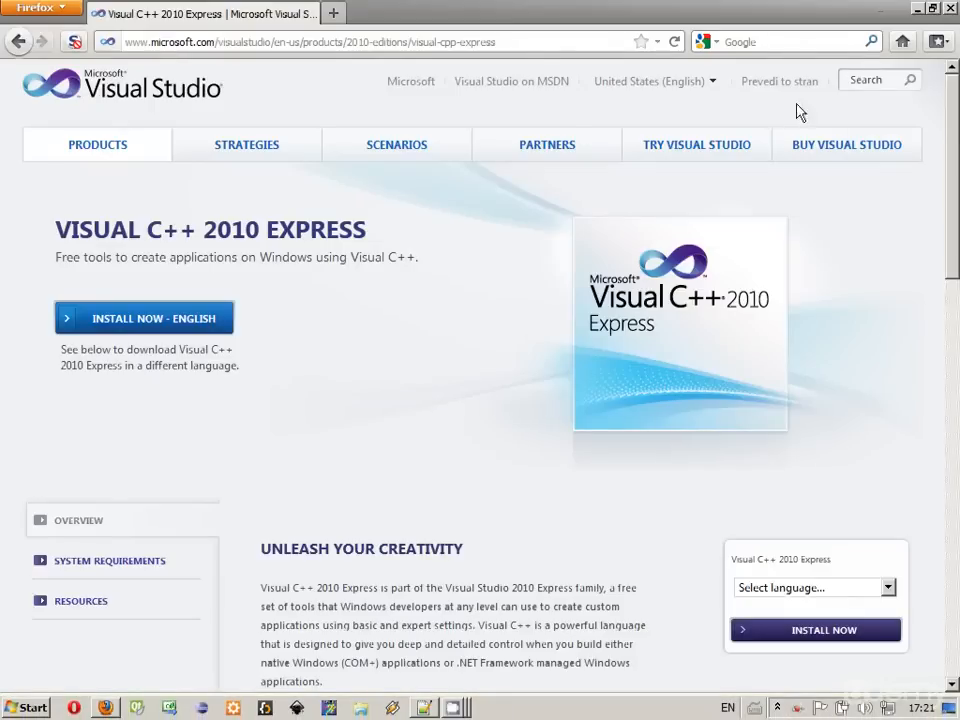
Search Google for SDL and go to libsdl.org's SDL 1.2 download page
left_click(396, 144)
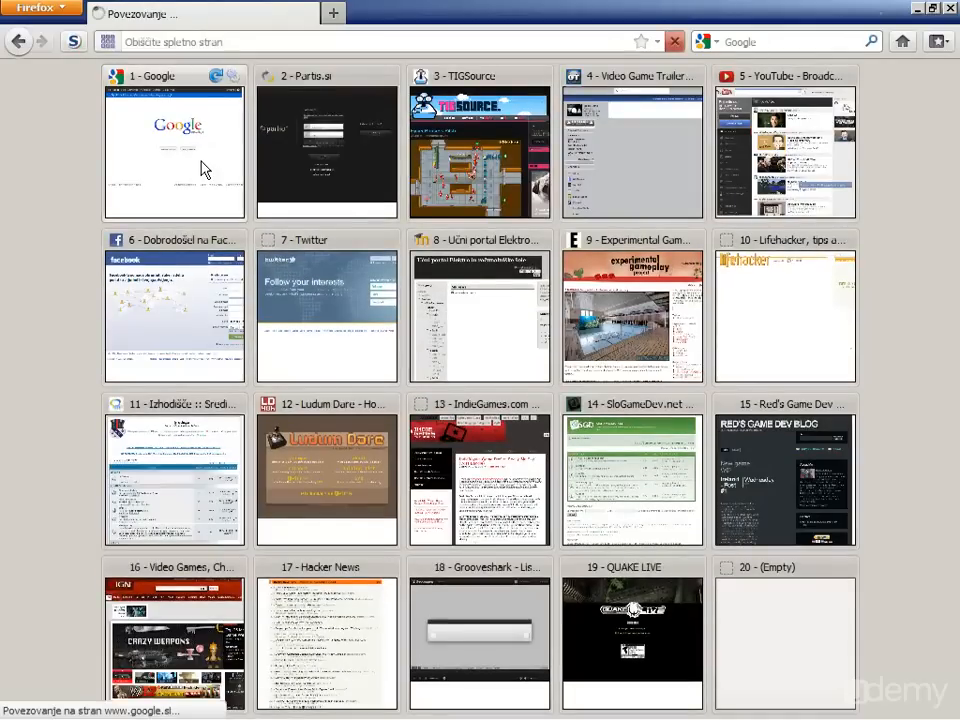
left_click(174, 150)
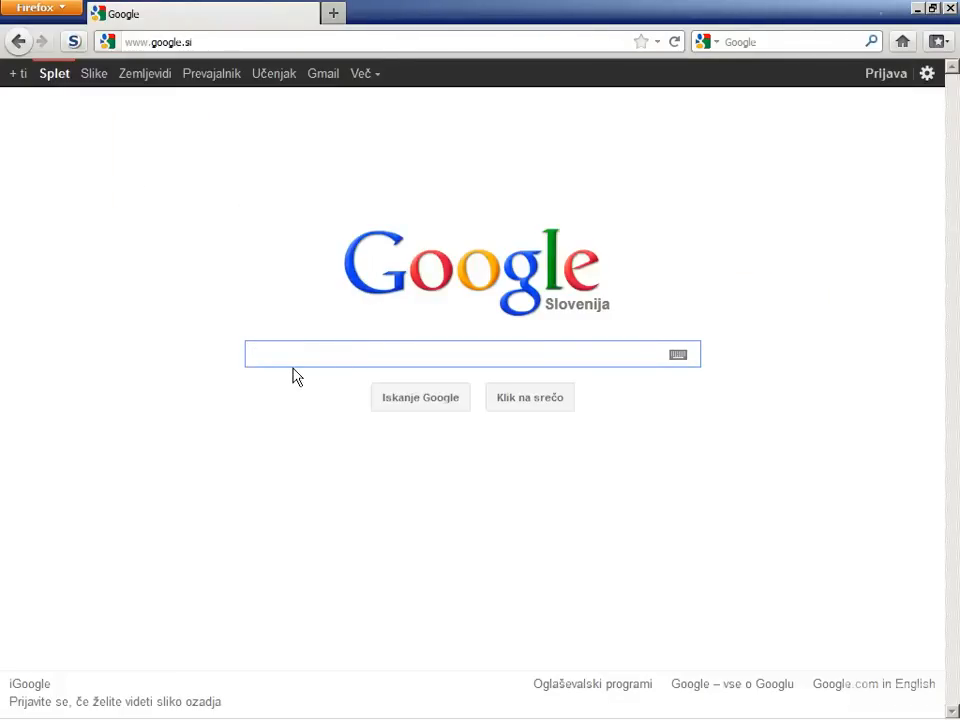
type("SDL")
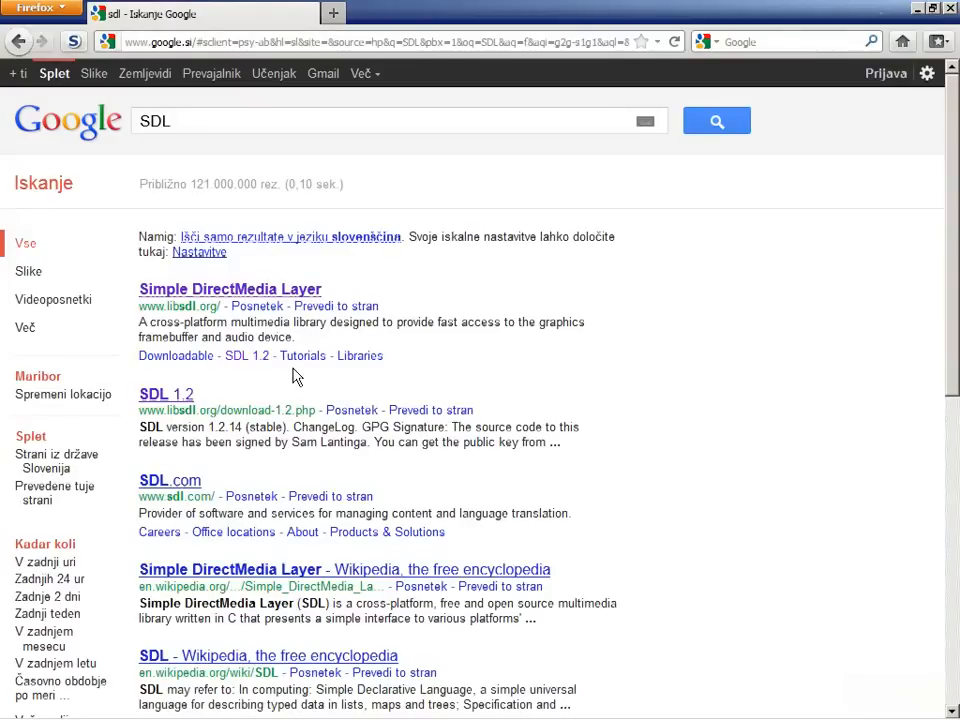
left_click(229, 289)
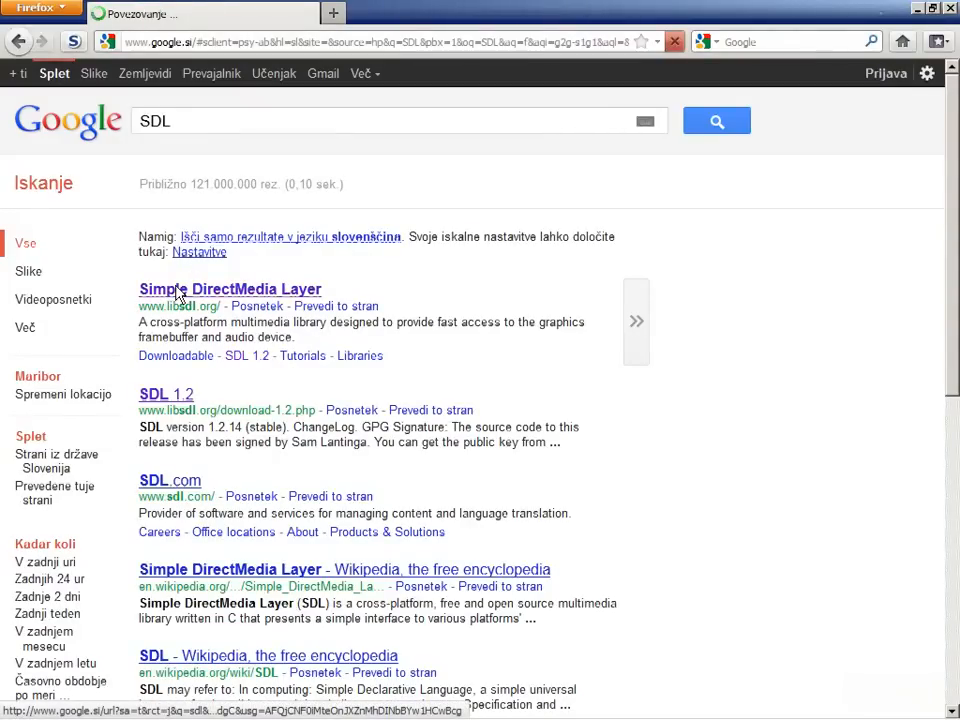
left_click(229, 289)
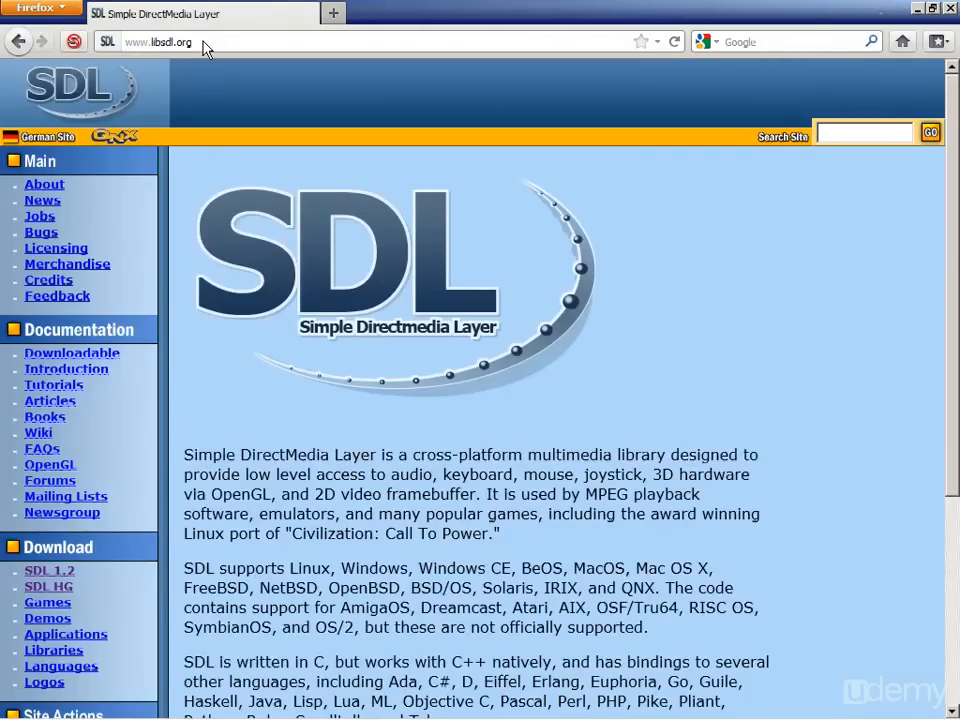
mouse_move(292, 285)
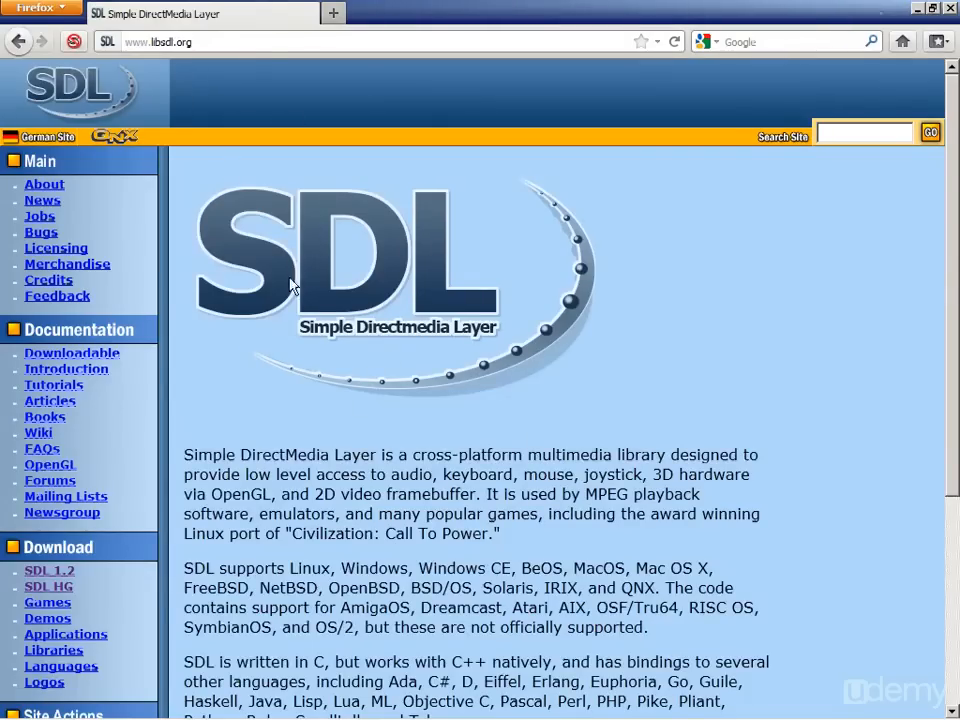
scroll("down", 3)
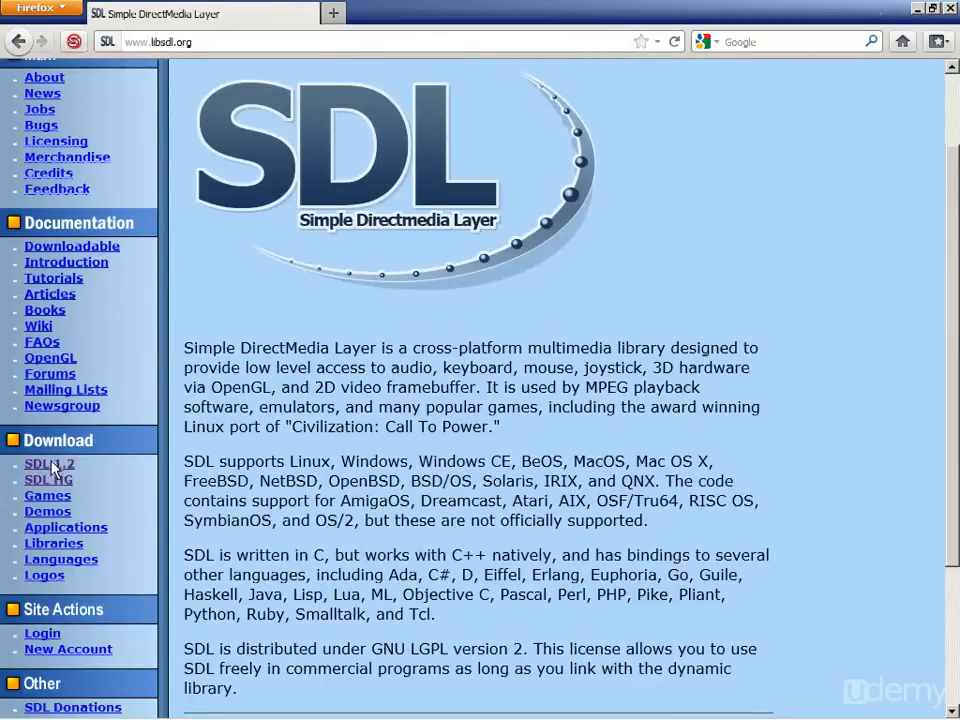
left_click(49, 463)
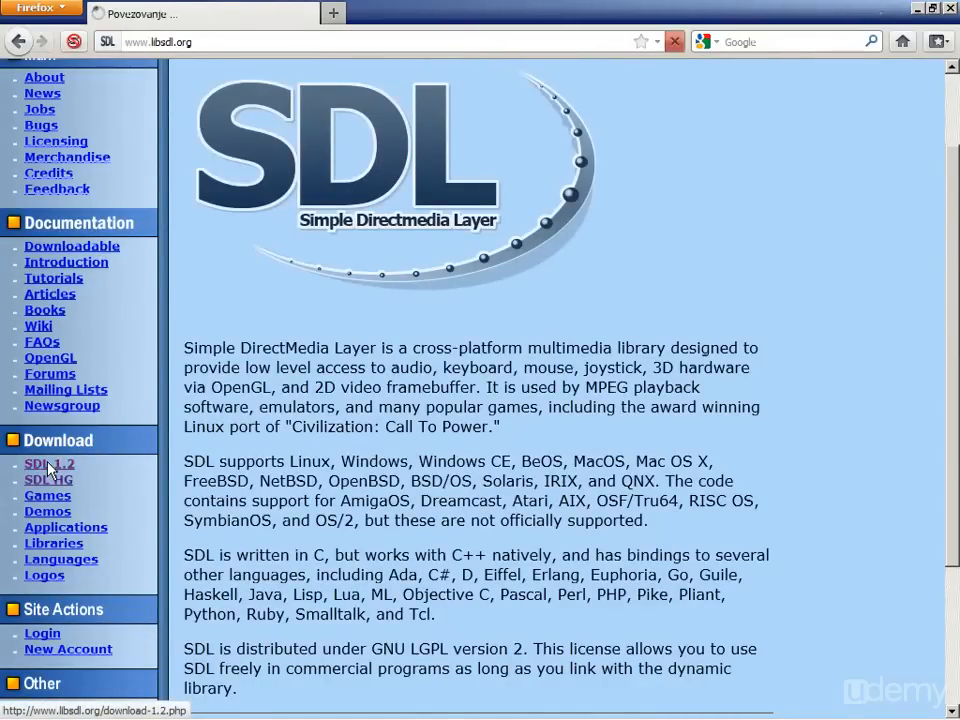
Save SDL-devel-1.2.14-VC8.zip from the Win32 development libraries
left_click(47, 463)
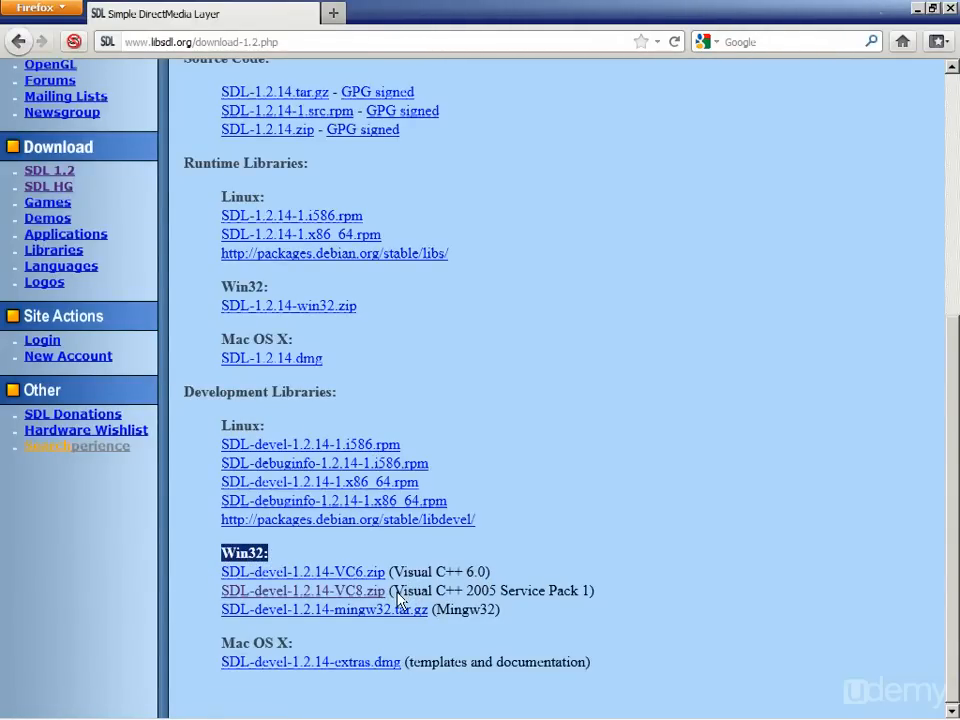
left_click_drag(392, 590, 548, 590)
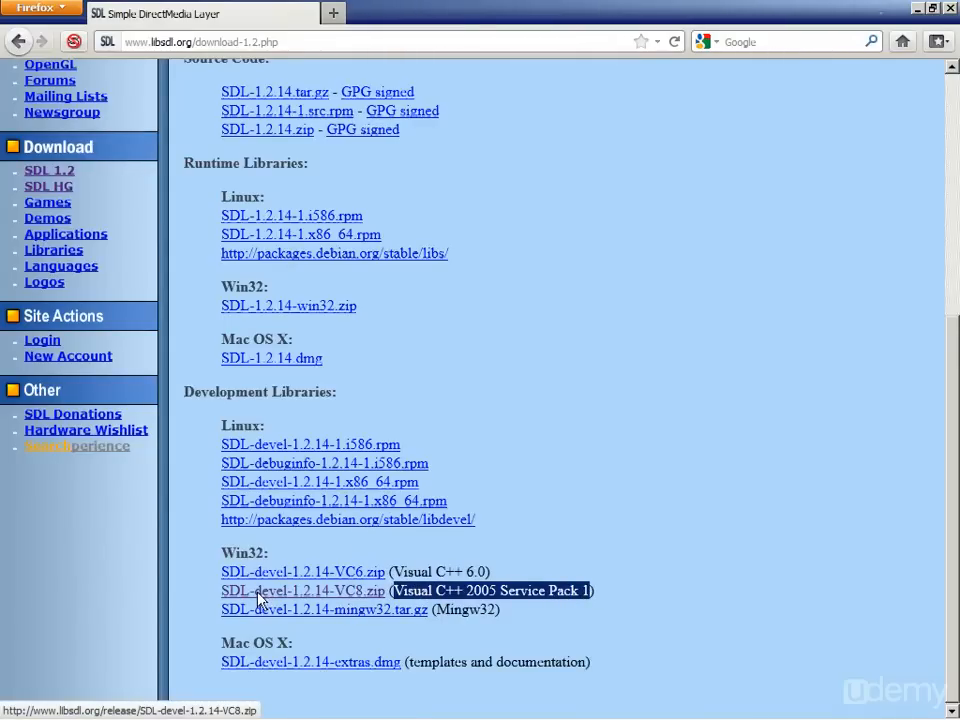
left_click(303, 590)
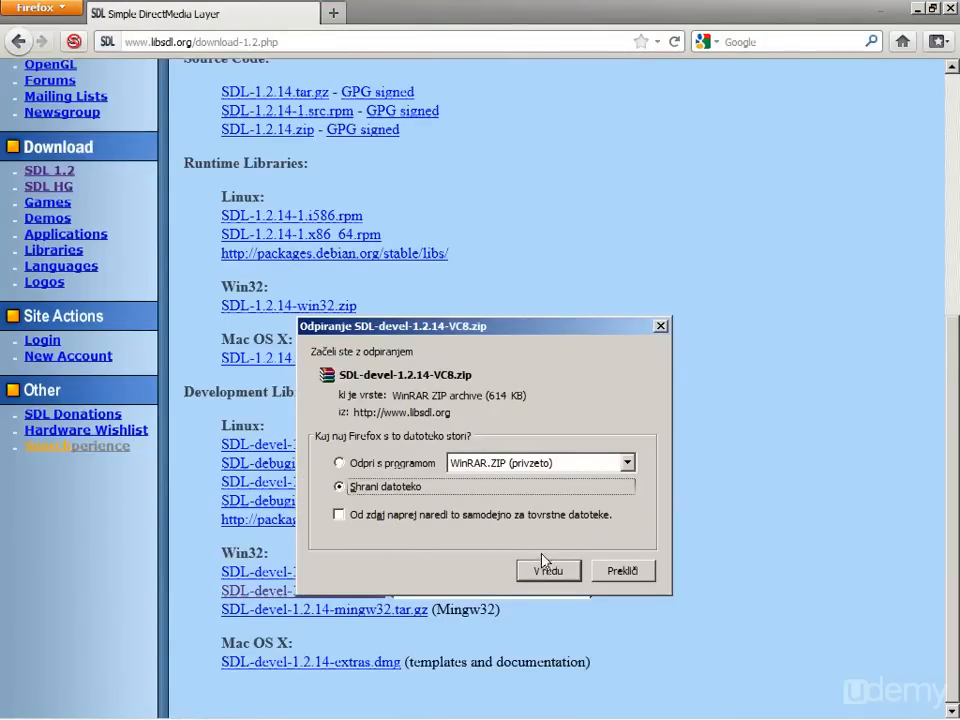
left_click(548, 570)
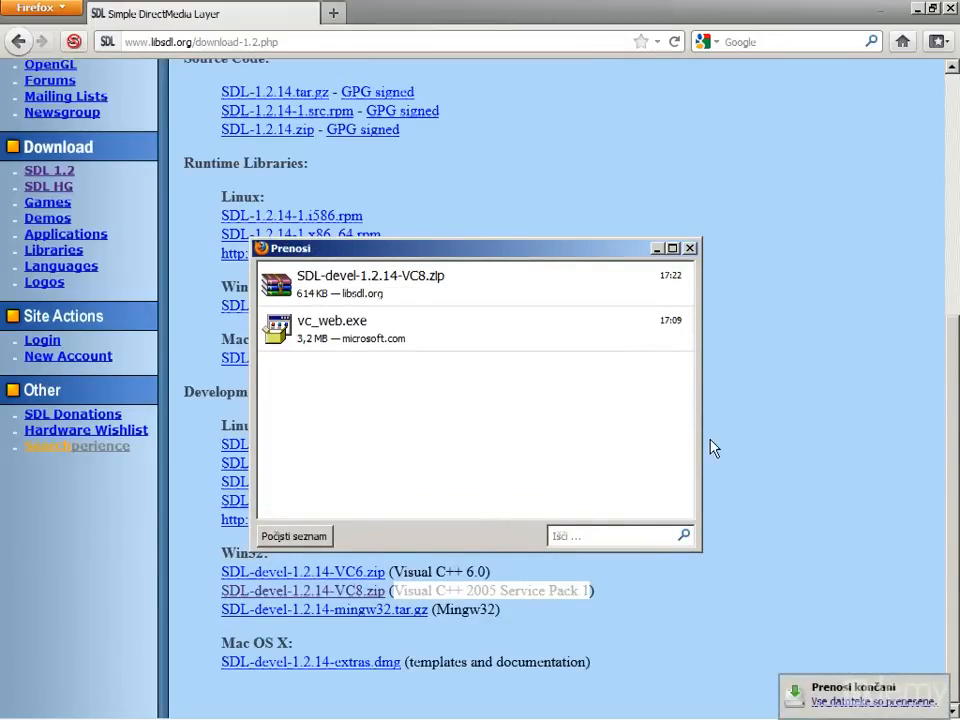
left_click(17, 41)
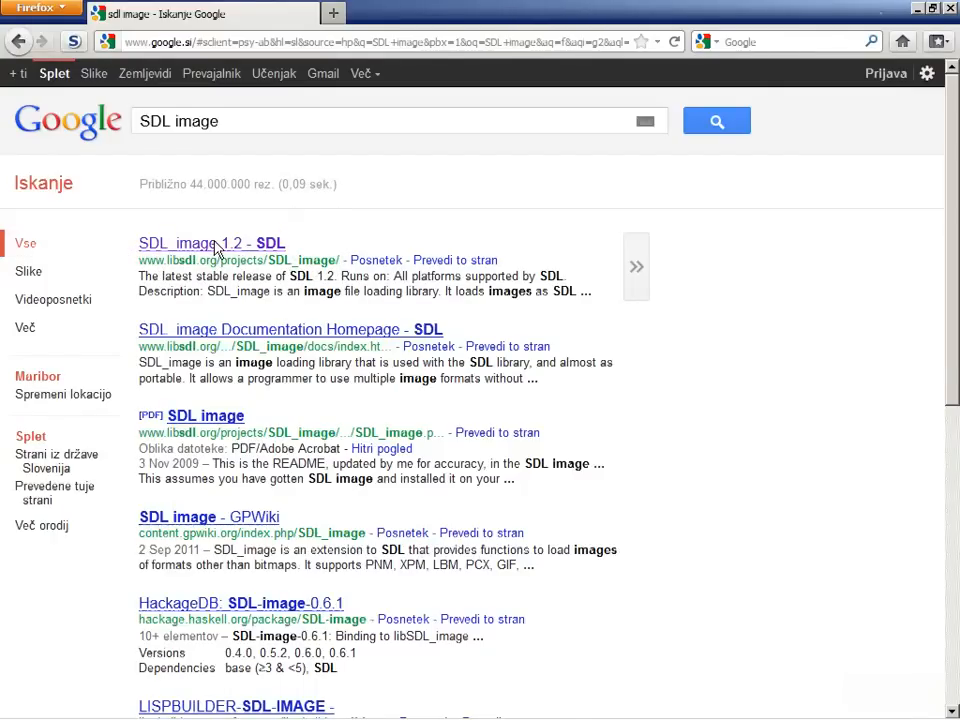
Open the SDL_image 1.2 page and download the Win32 SDL_image-devel-1.2.10-VC.zip
left_click(211, 243)
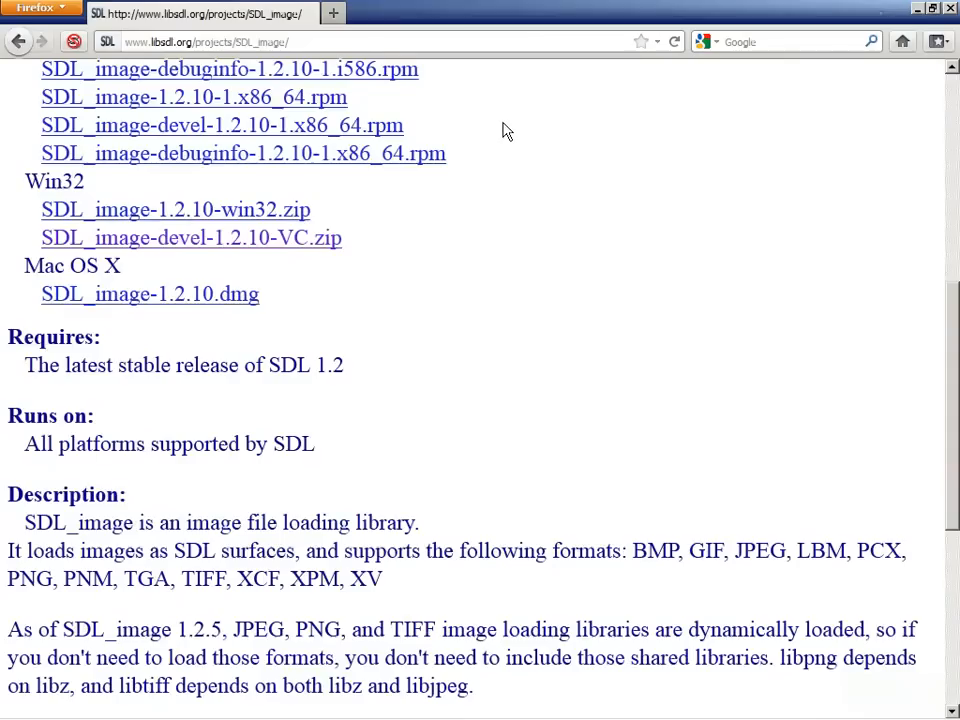
scroll("up", 3)
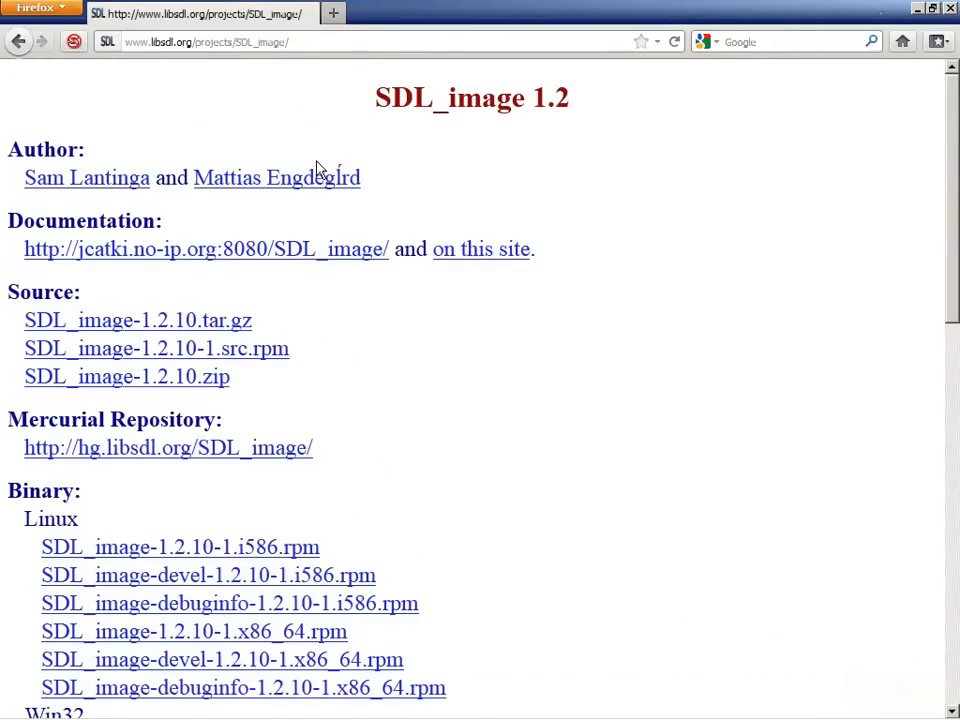
scroll("down", 3)
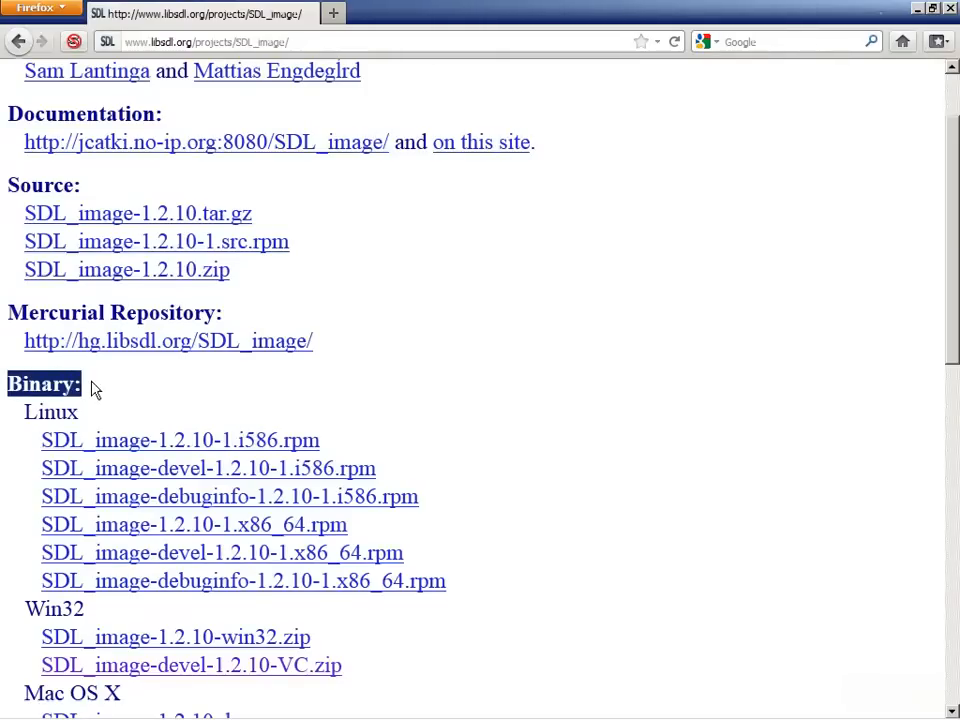
scroll("down", 3)
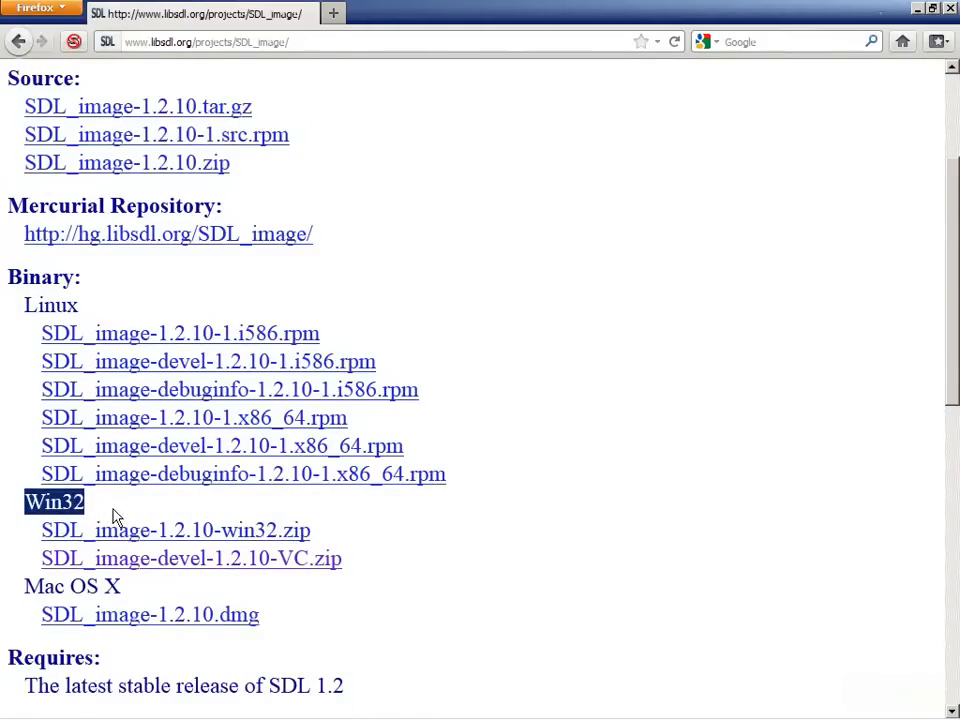
scroll("down", 3)
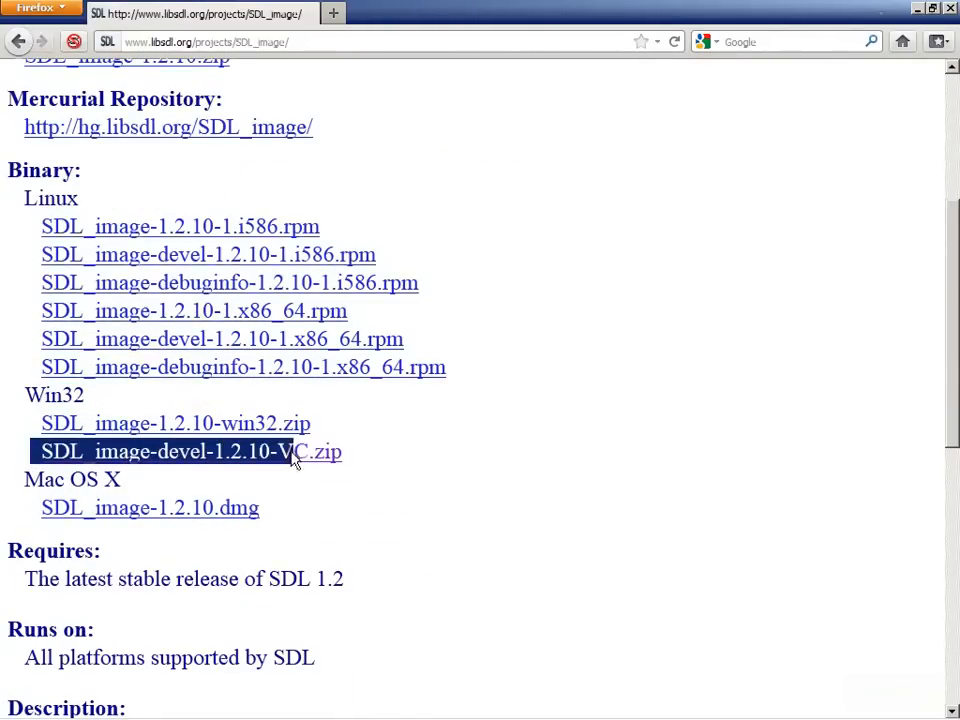
mouse_move(315, 458)
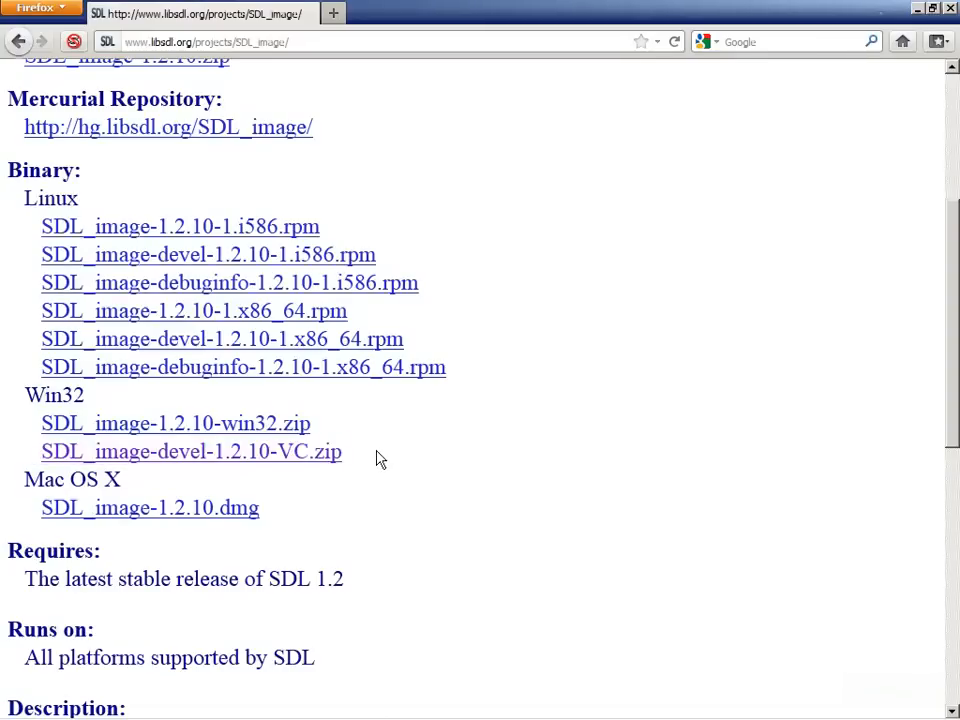
left_click(191, 451)
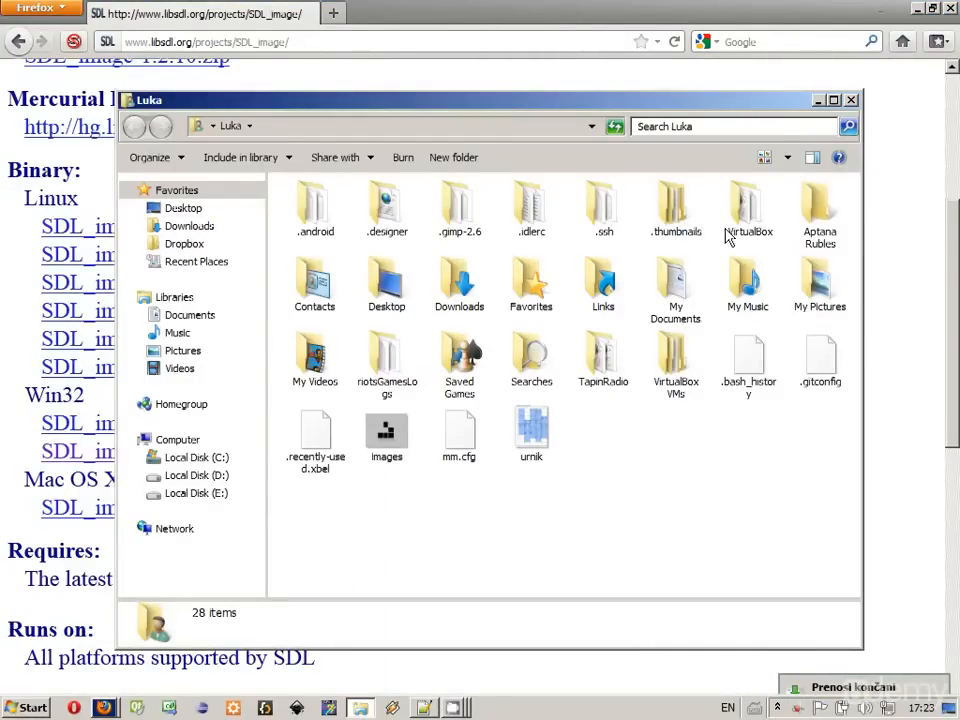
Extract SDL-devel-1.2.14-VC8 and SDL_image-devel-1.2.10-VC zips into their own Desktop folders
left_click(183, 207)
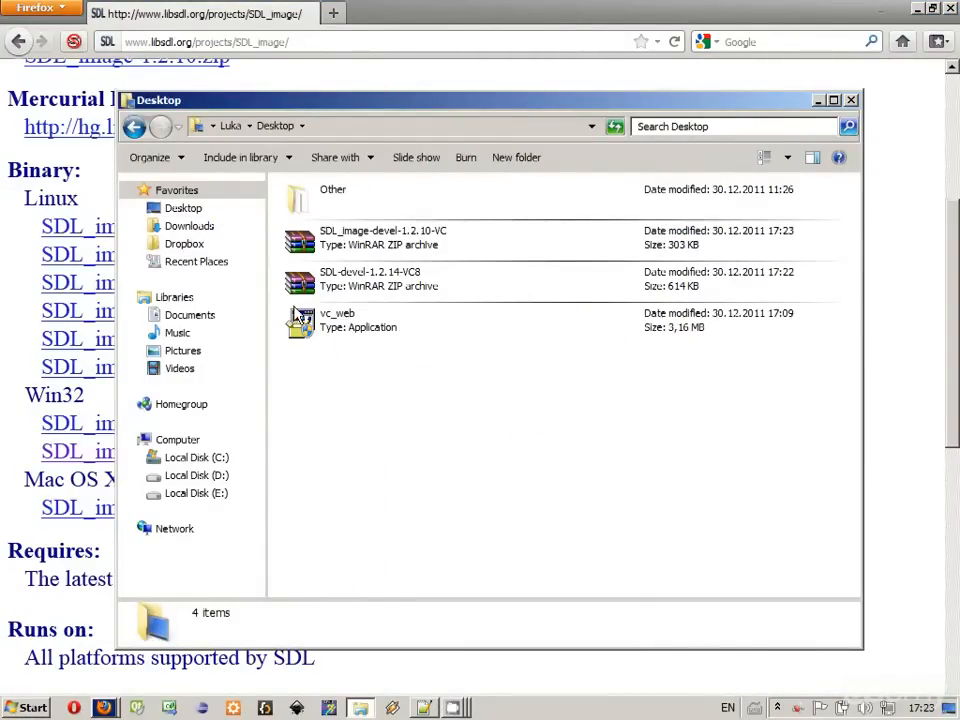
left_click(382, 237)
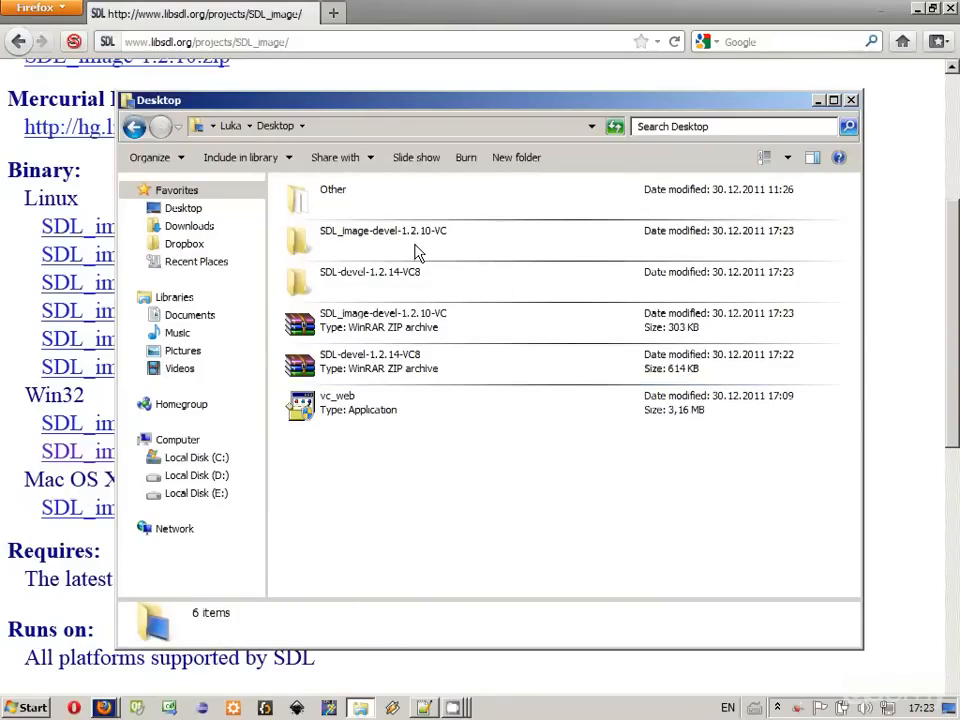
mouse_move(372, 303)
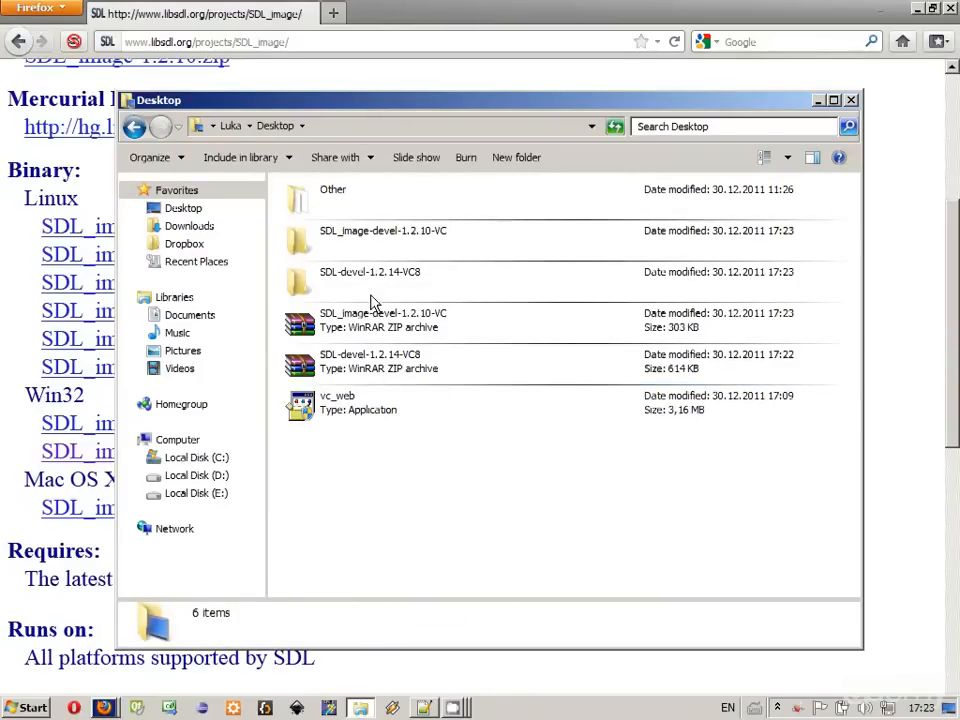
mouse_move(420, 245)
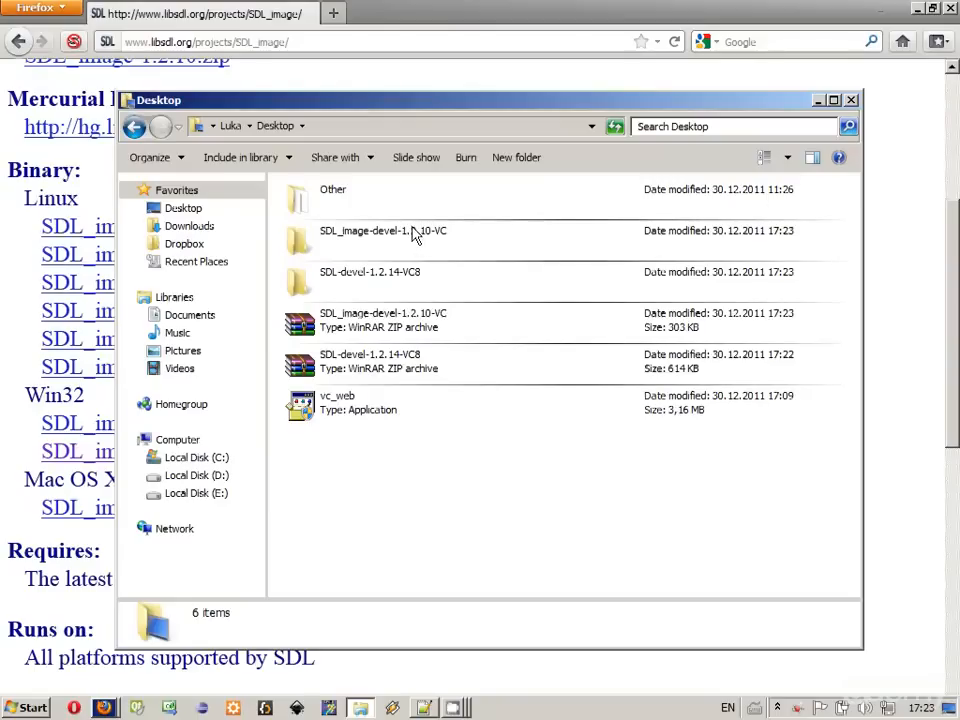
Copy SDL_image-1.2.10's include and lib folders into SDL-1.2.14, confirming the folder replace
left_click(383, 231)
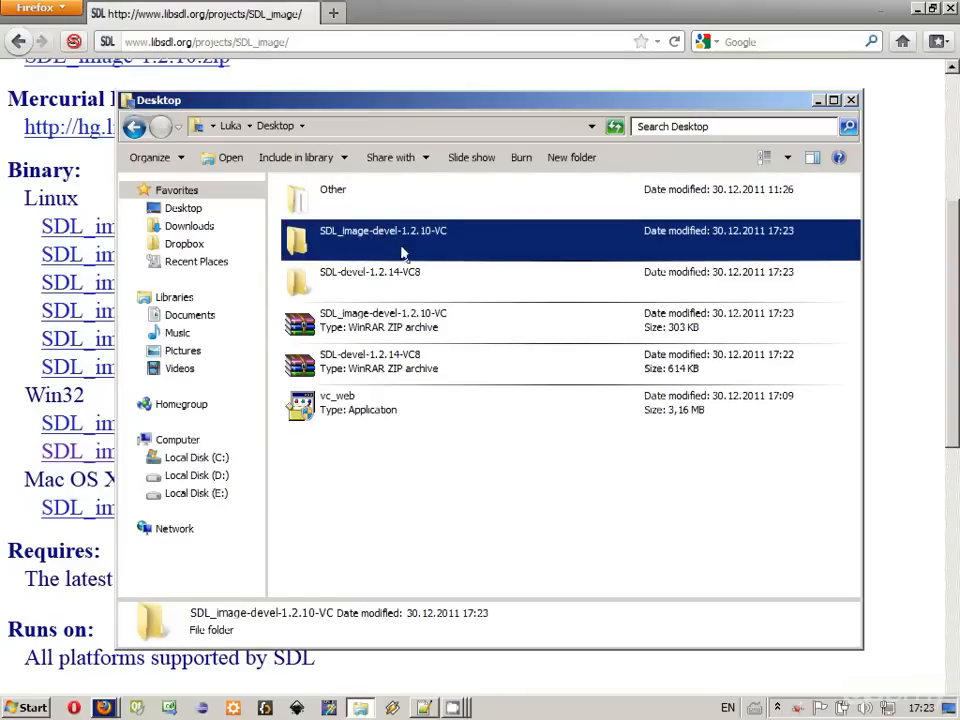
double_click(383, 241)
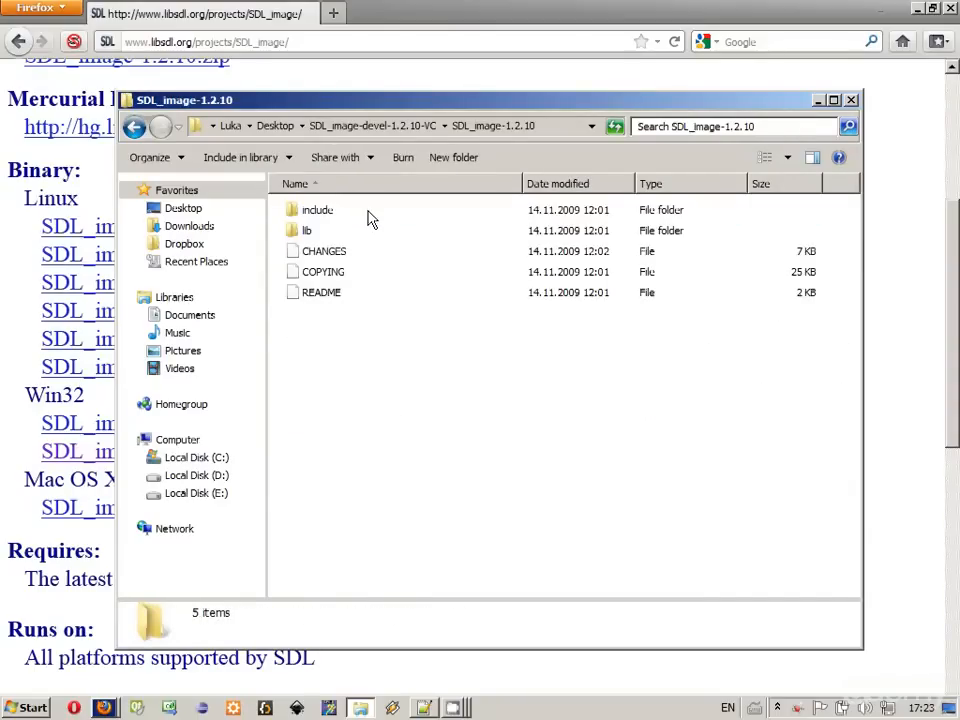
left_click(317, 209)
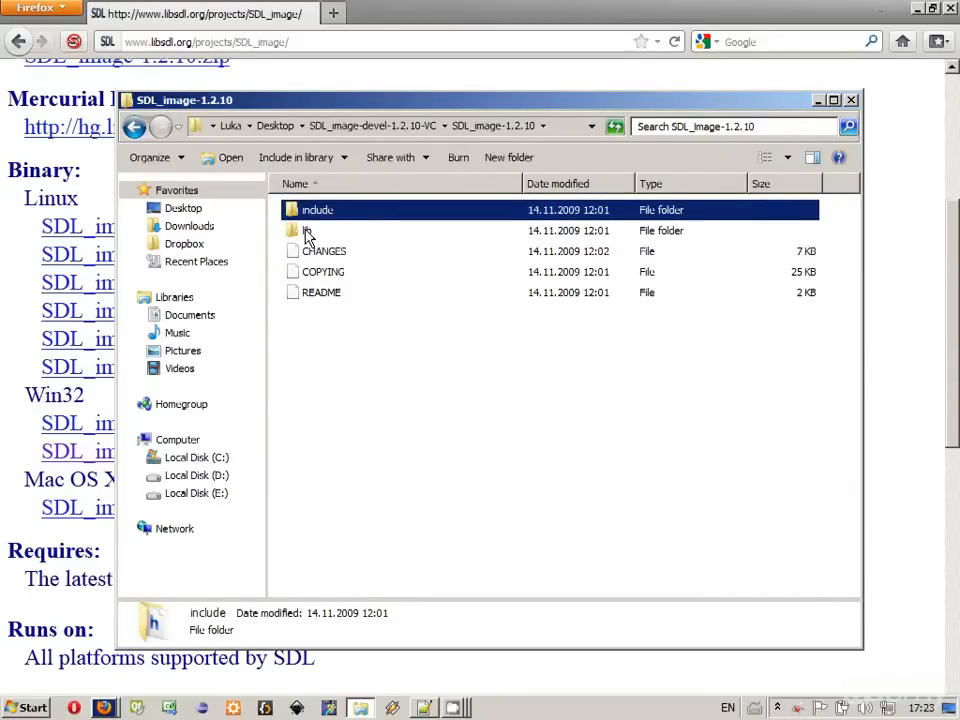
right_click(317, 220)
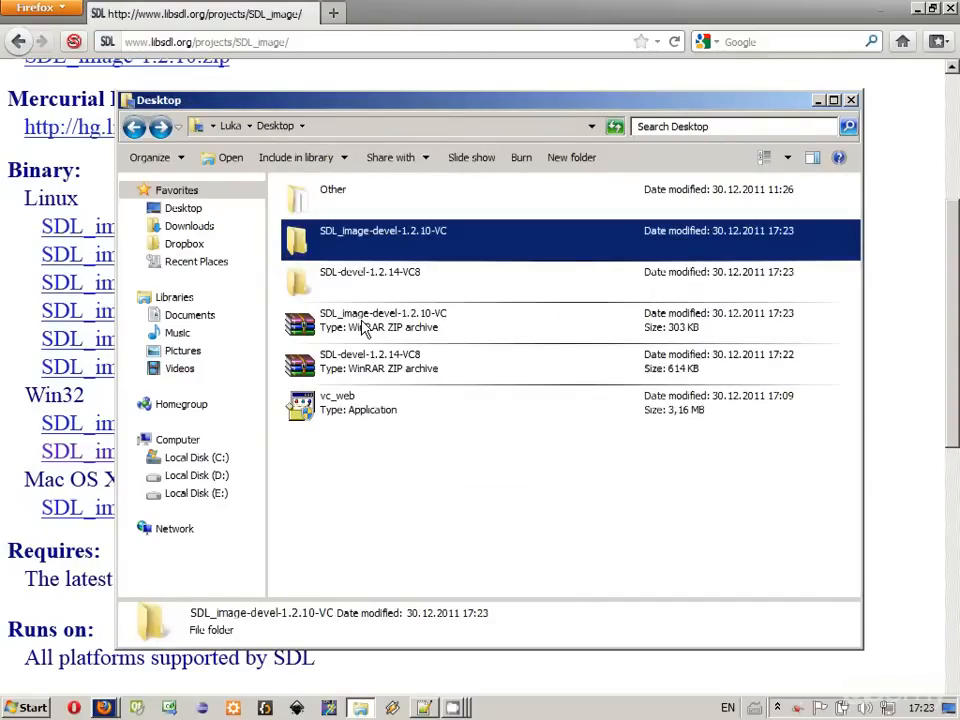
double_click(370, 271)
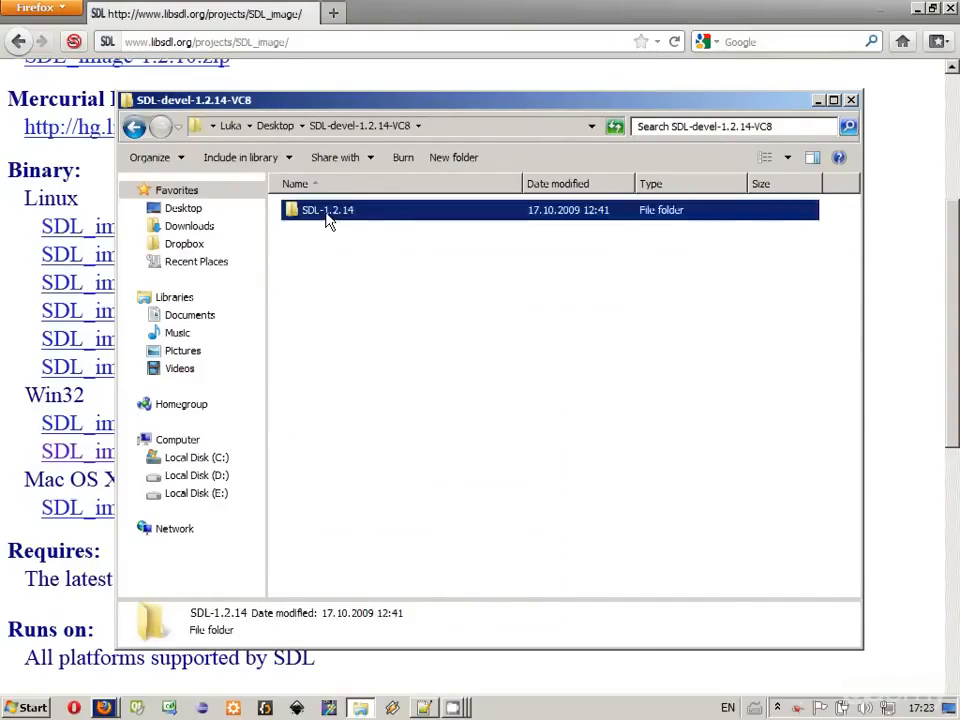
double_click(327, 209)
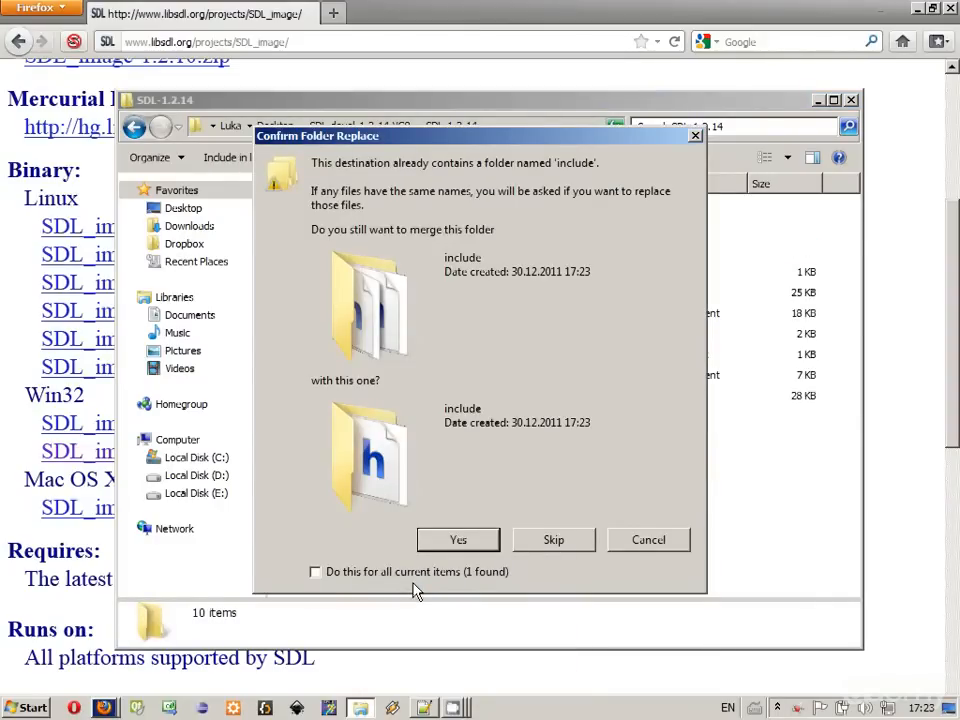
left_click(457, 539)
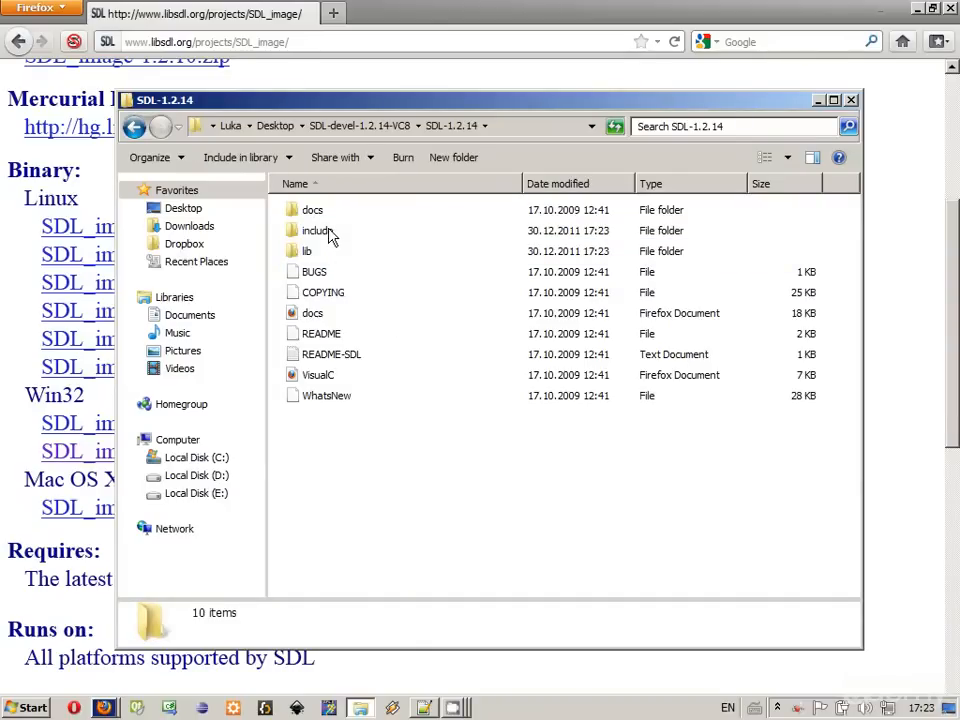
Inspect the 43 merged headers and the docs contents, then go back to SDL-devel-1.2.14-VC8
double_click(306, 251)
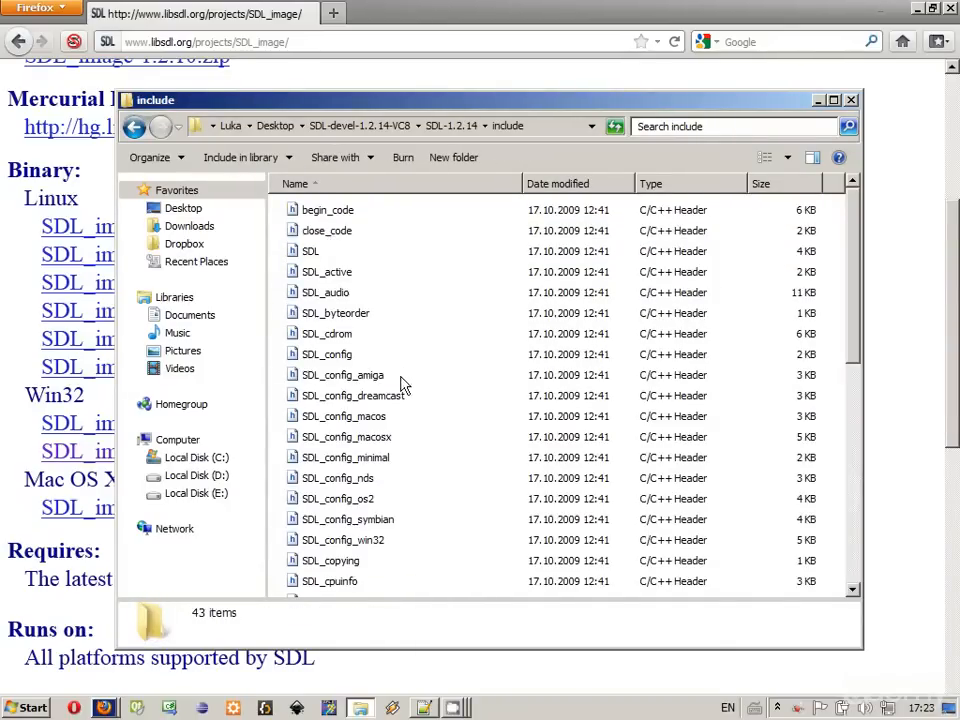
left_click(134, 126)
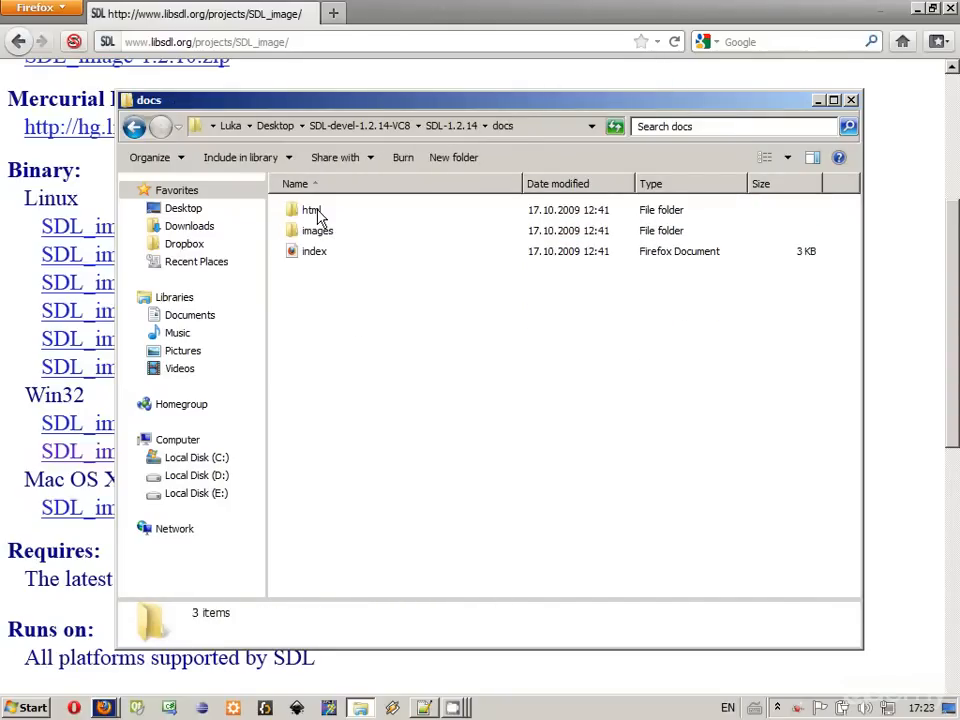
left_click(314, 251)
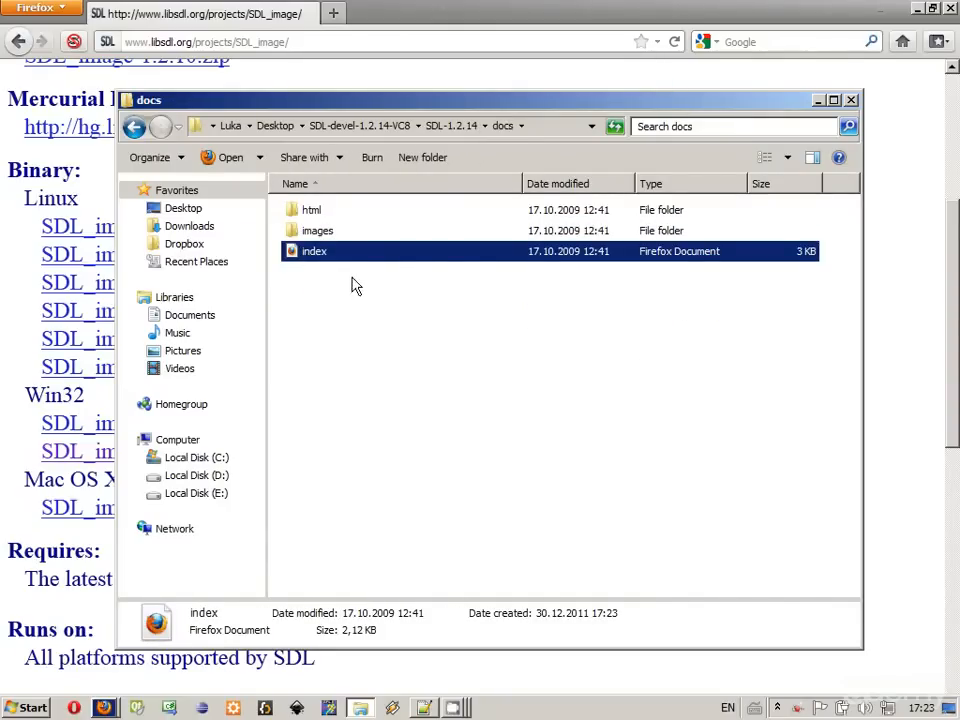
left_click(134, 126)
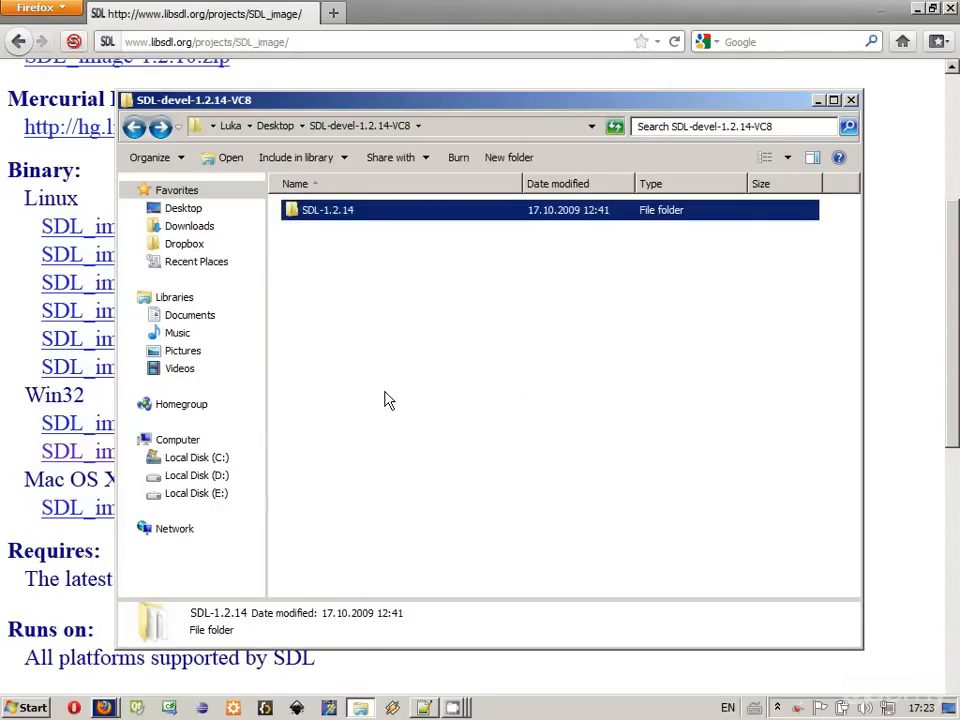
mouse_move(318, 290)
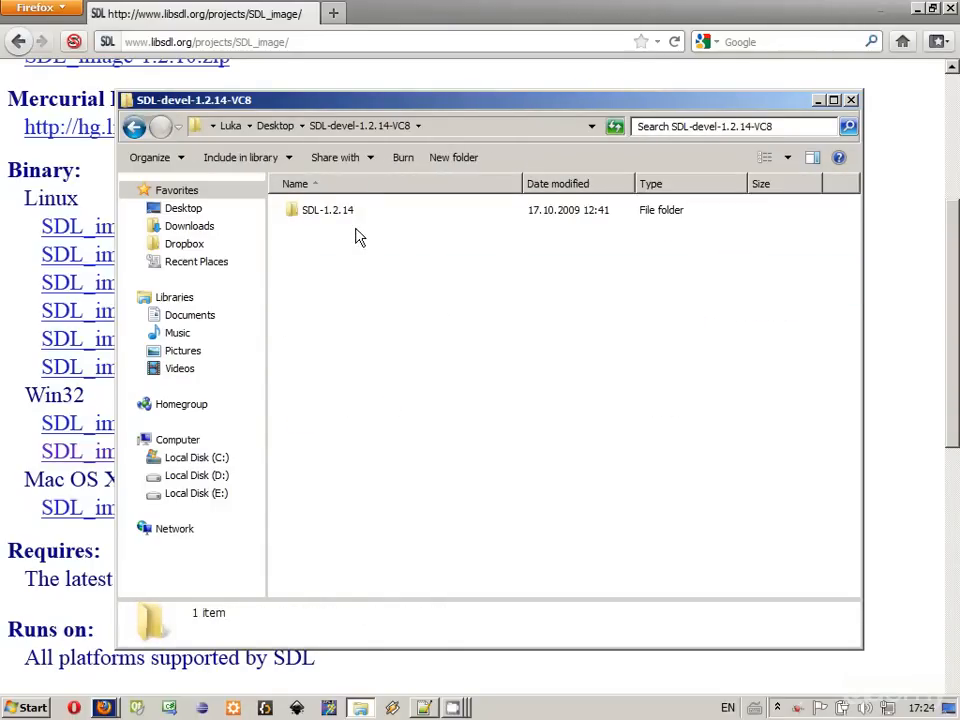
Rename the SDL-1.2.14 folder inside SDL-devel-1.2.14-VC8 to 'SDL'
double_click(327, 209)
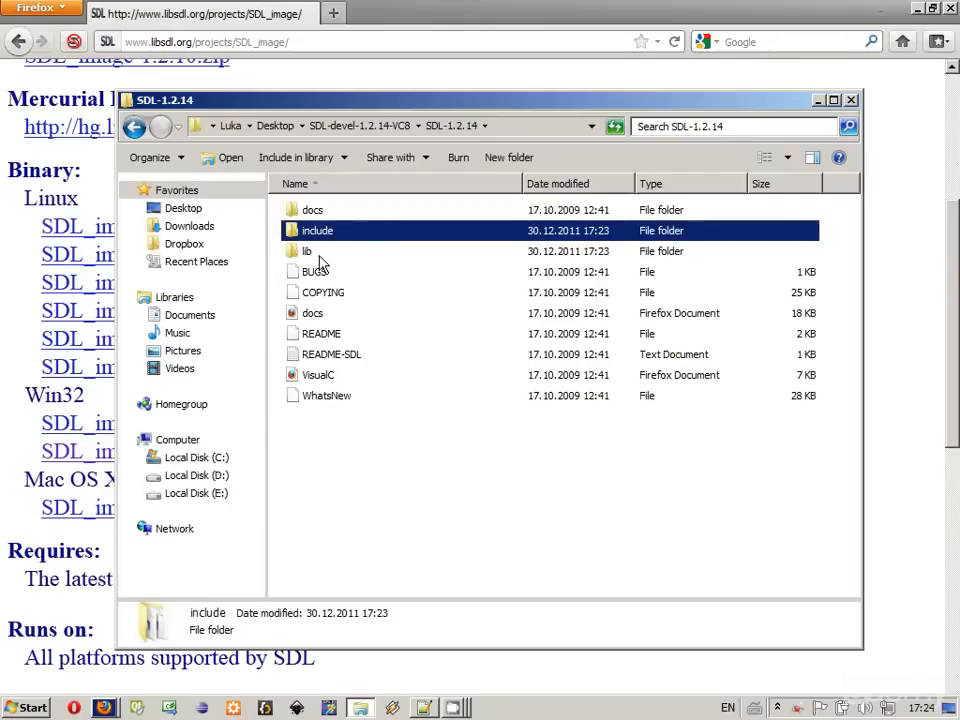
left_click(134, 126)
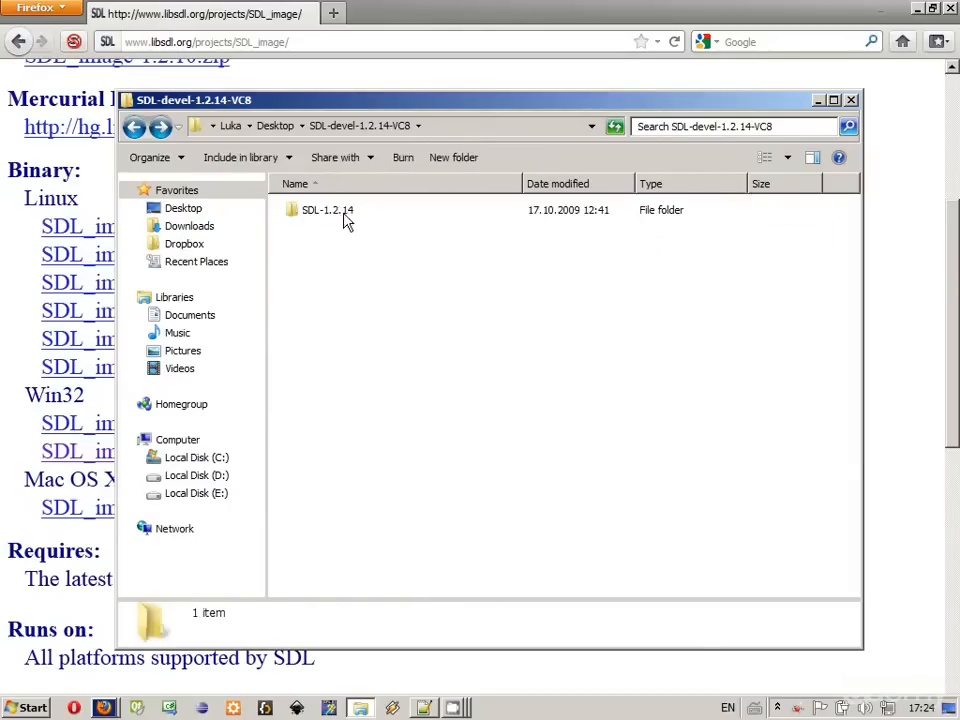
right_click(327, 209)
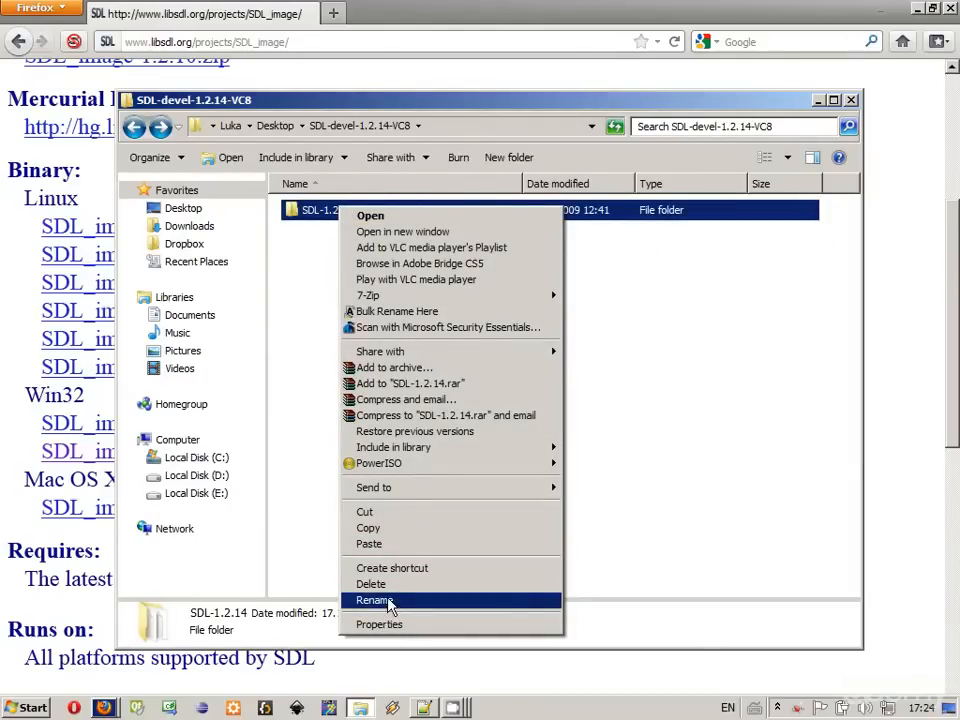
left_click(373, 600)
type("SDL")
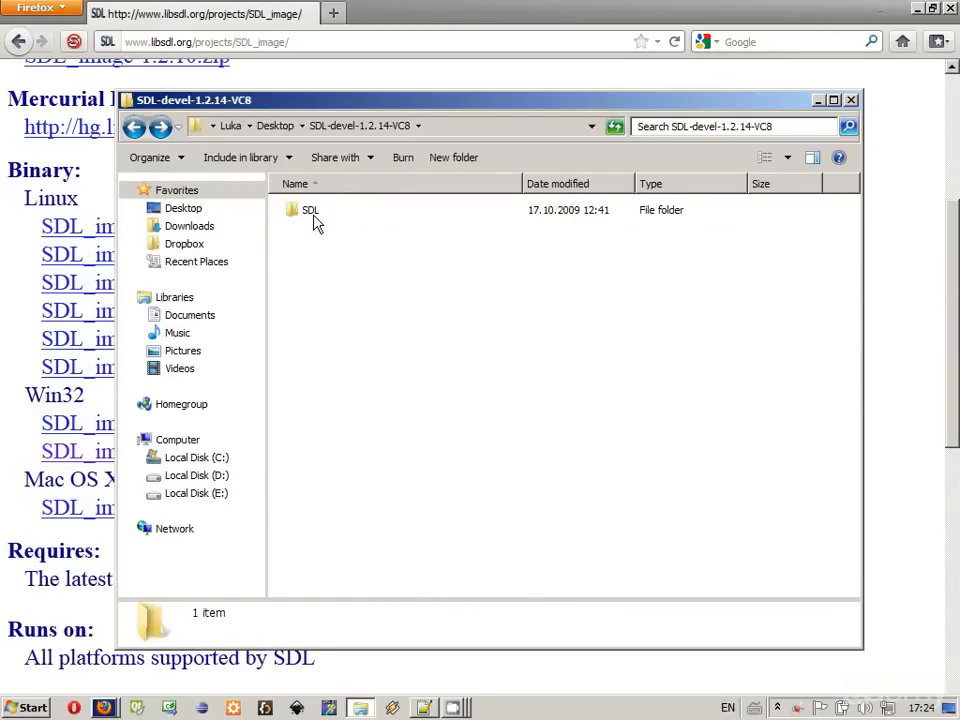
left_click(310, 209)
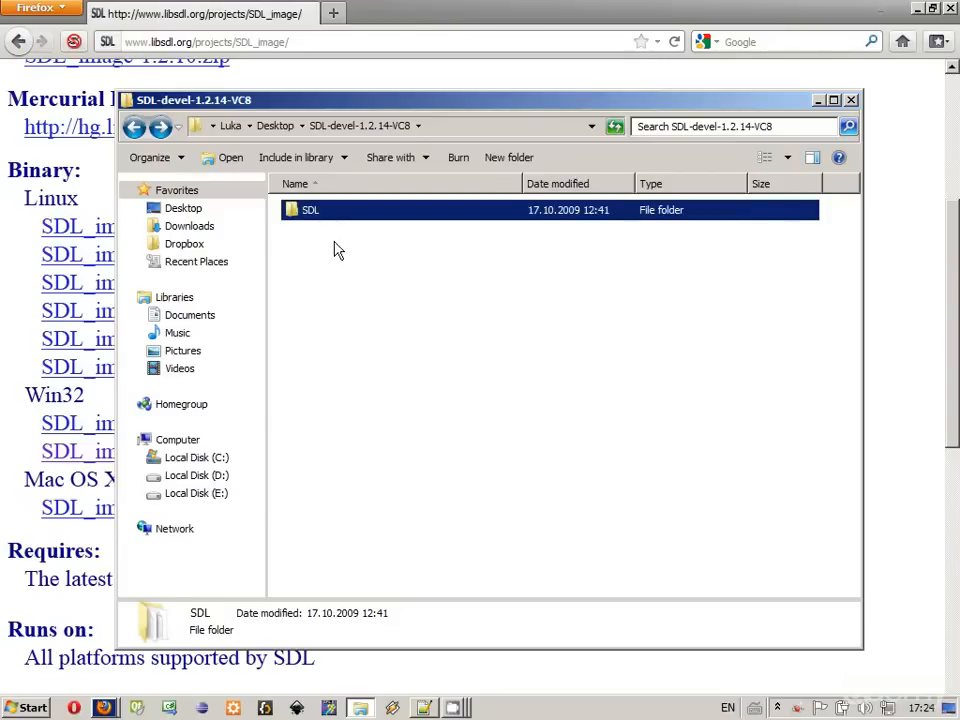
Copy the SDL folder to Local Disk (C:) and check its docs, include and lib contents
right_click(311, 209)
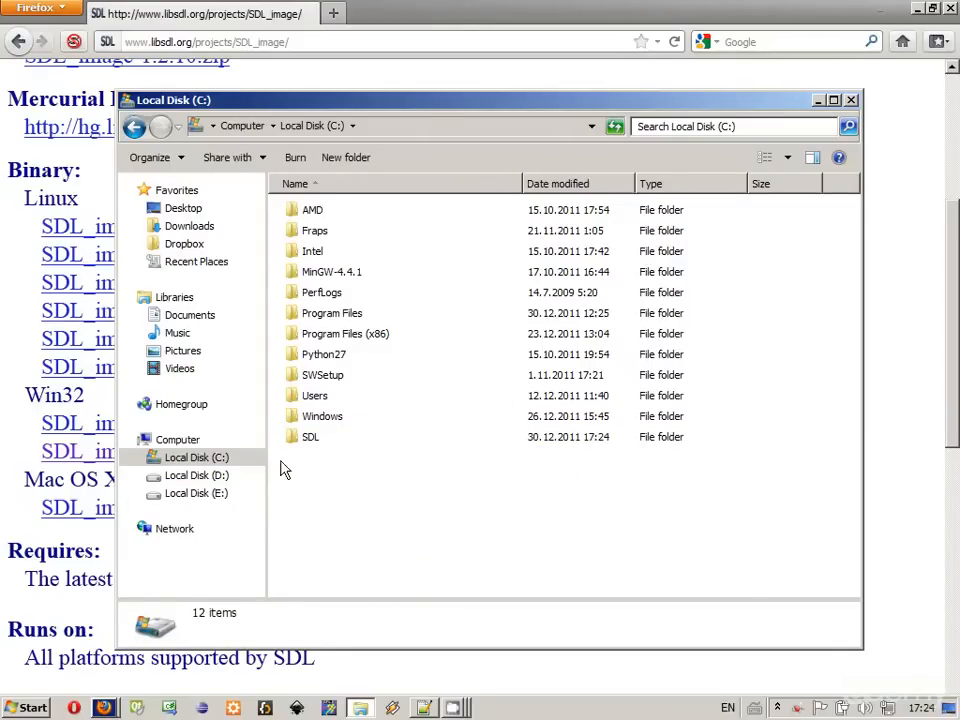
double_click(310, 437)
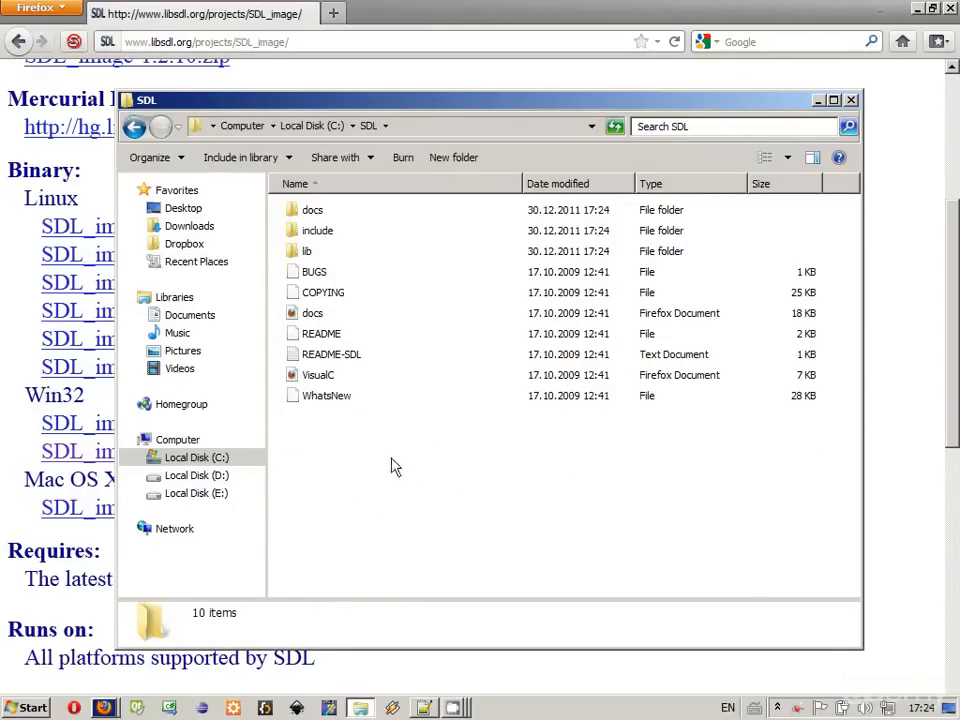
left_click(307, 251)
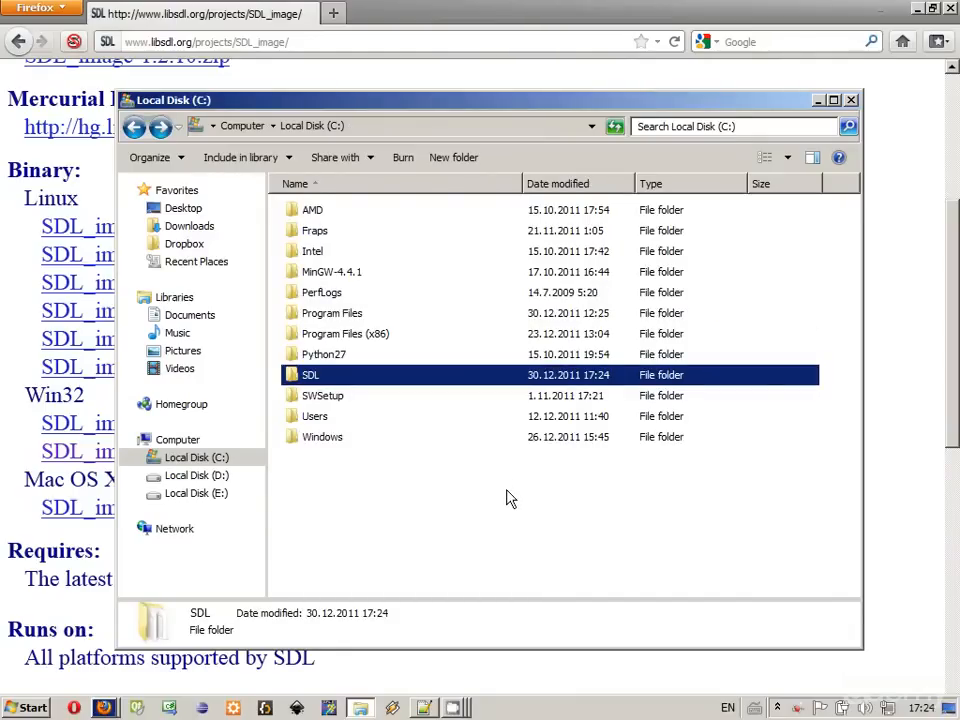
left_click(430, 484)
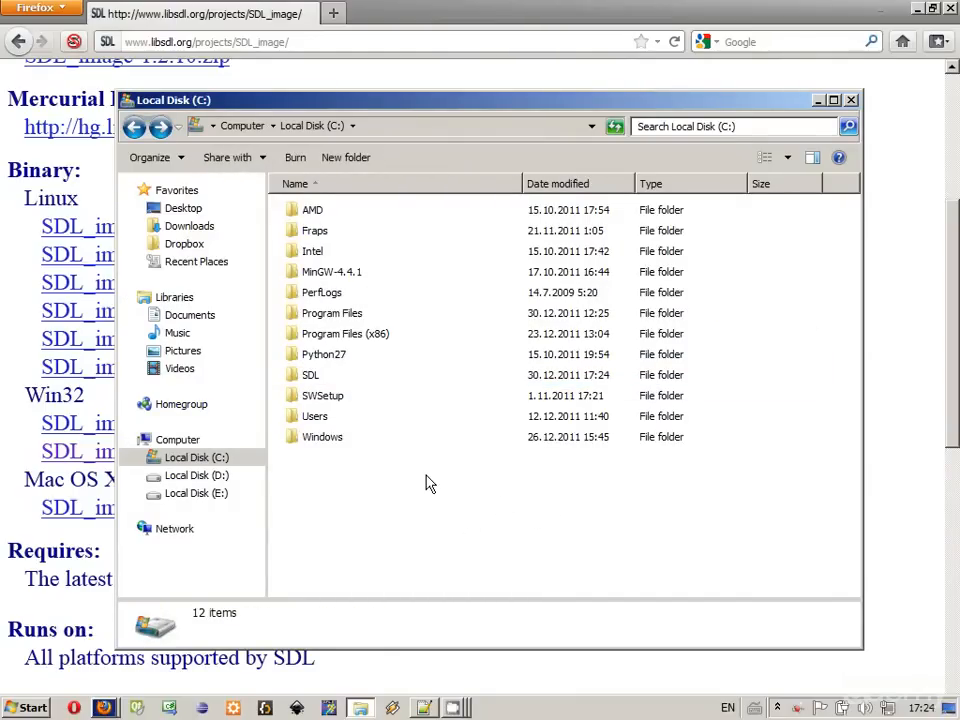
mouse_move(8, 598)
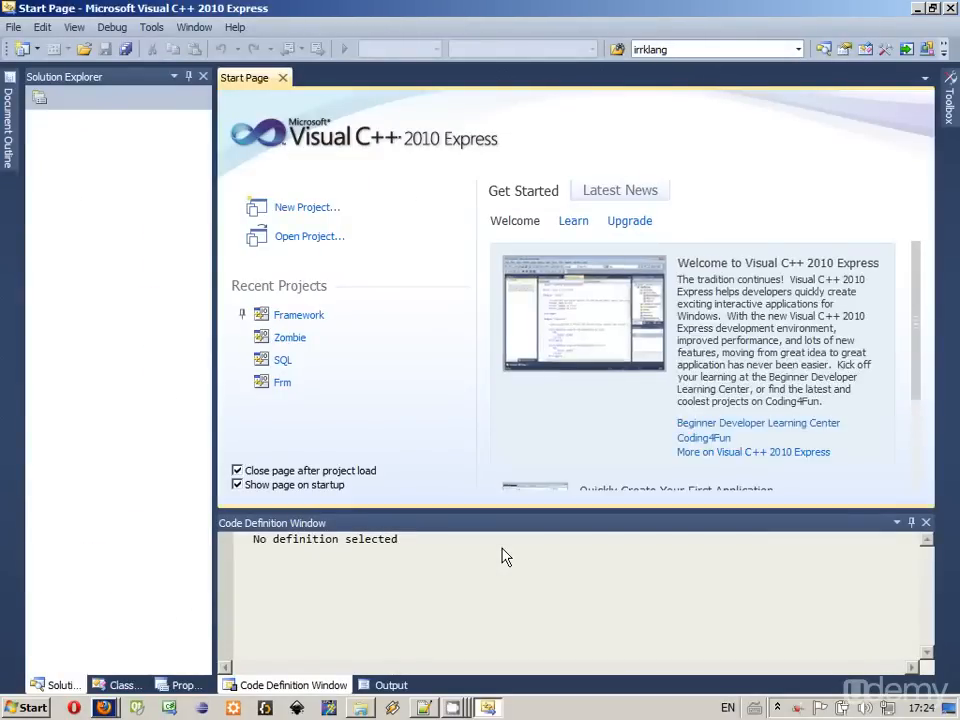
mouse_move(428, 450)
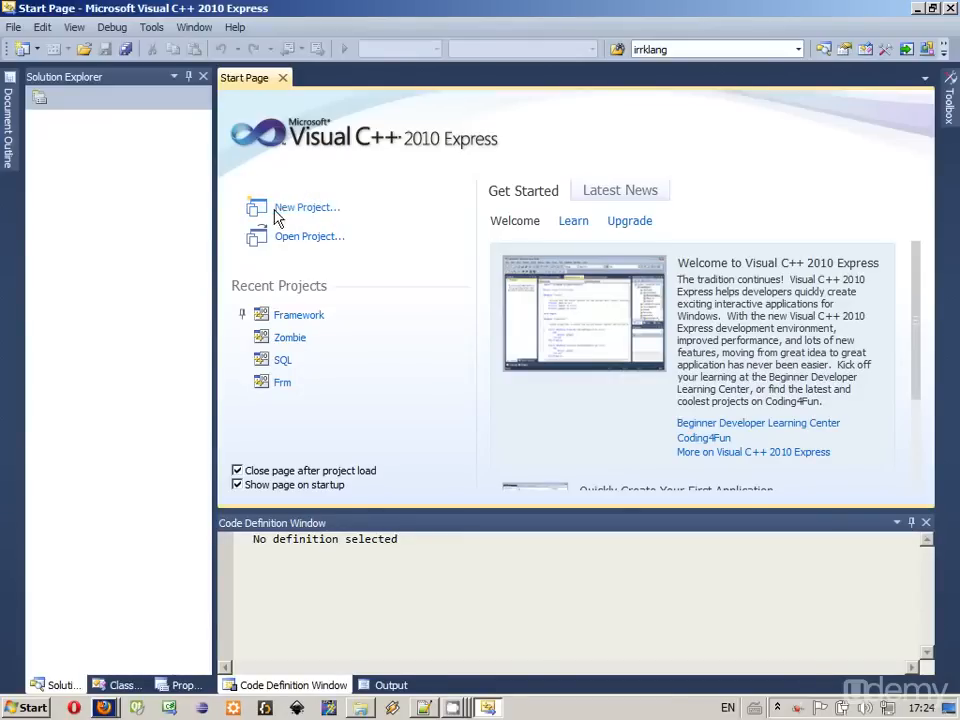
Open the File menu in Visual C++ 2010 Express
left_click(14, 27)
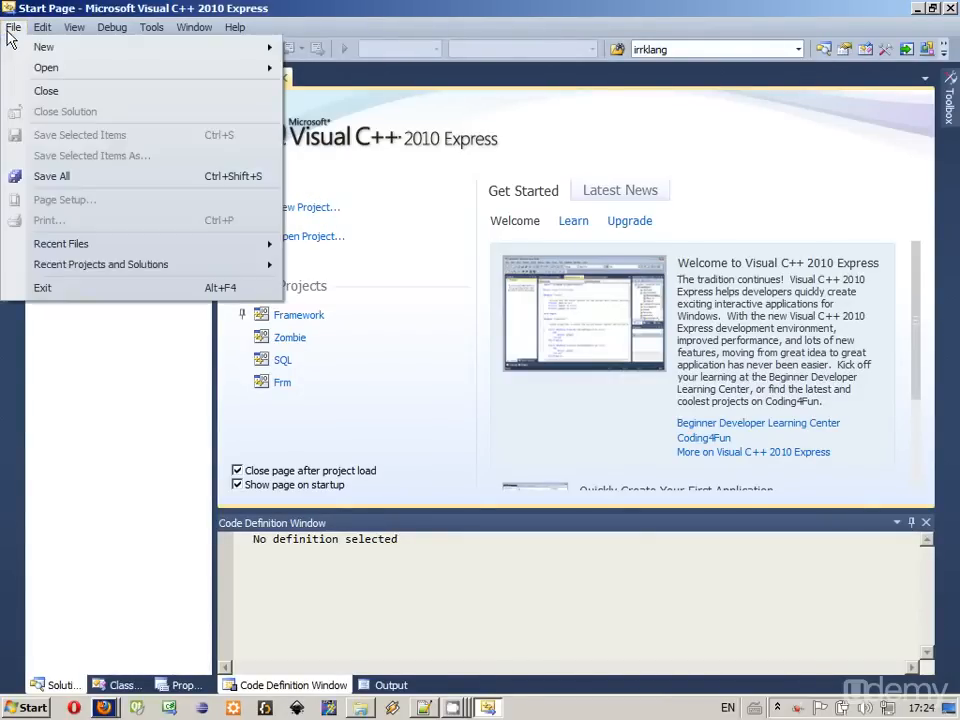
mouse_move(43, 46)
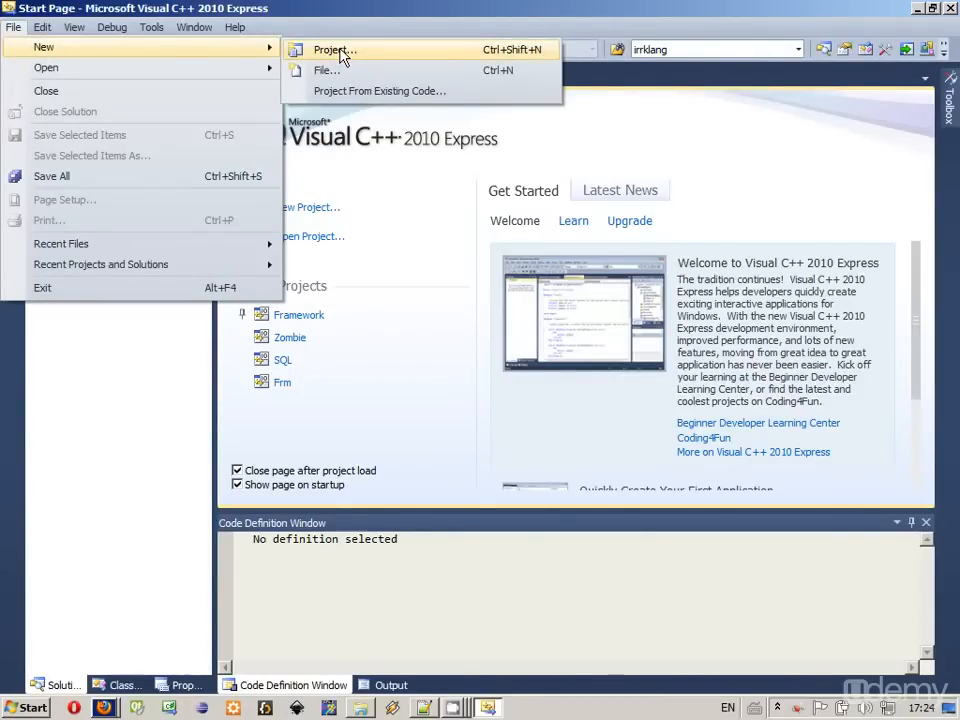
Create an Empty Project named Lesson00, checking its Projects folder location and Lesson00 solution name
left_click(334, 49)
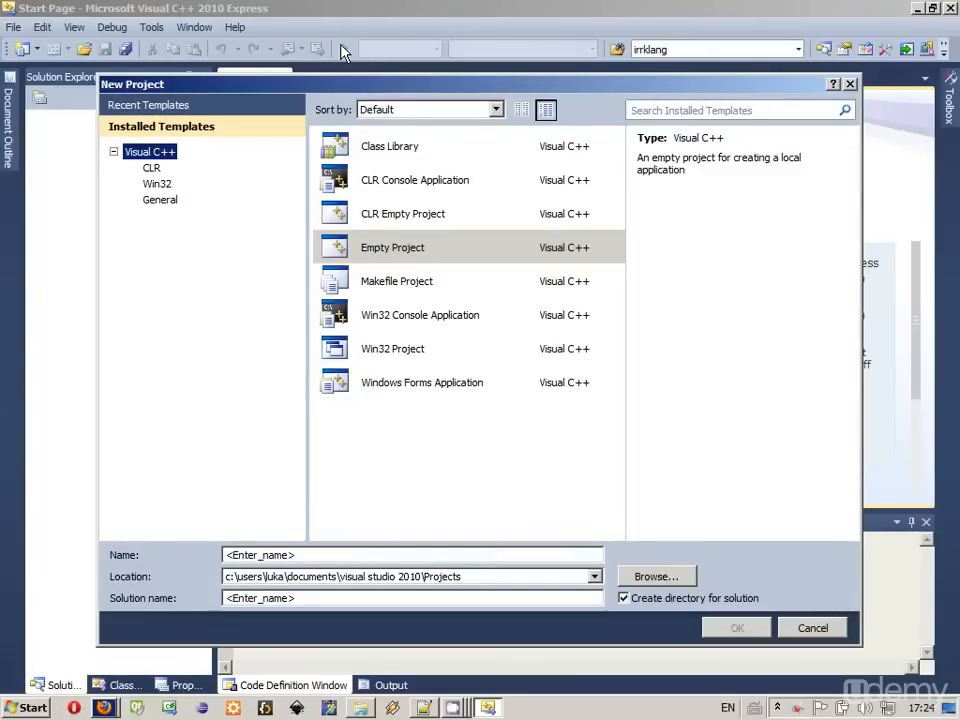
mouse_move(463, 190)
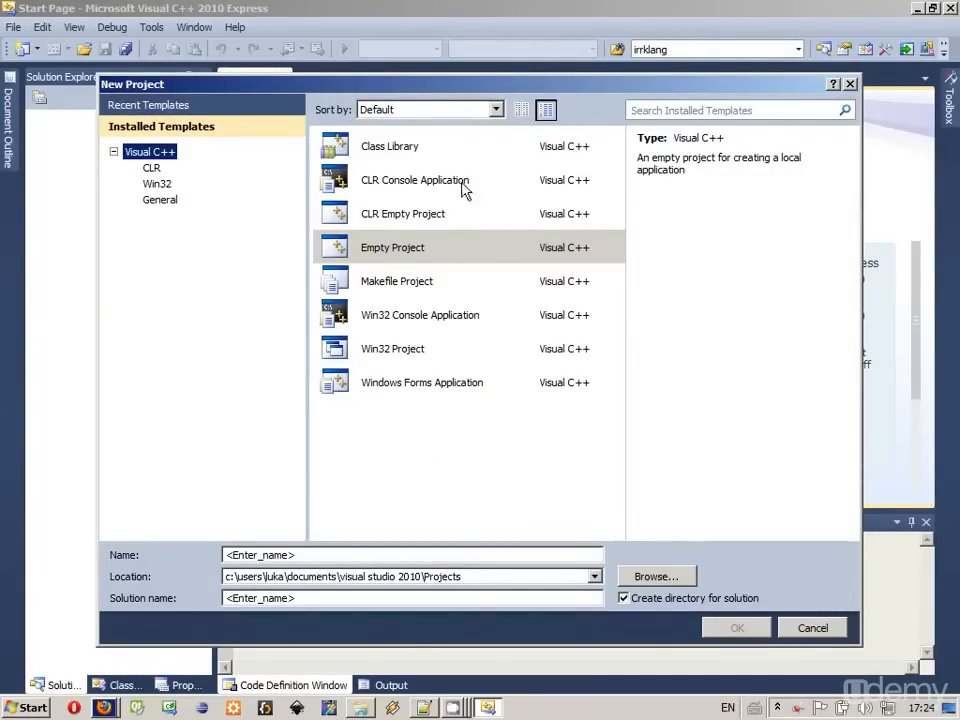
mouse_move(397, 255)
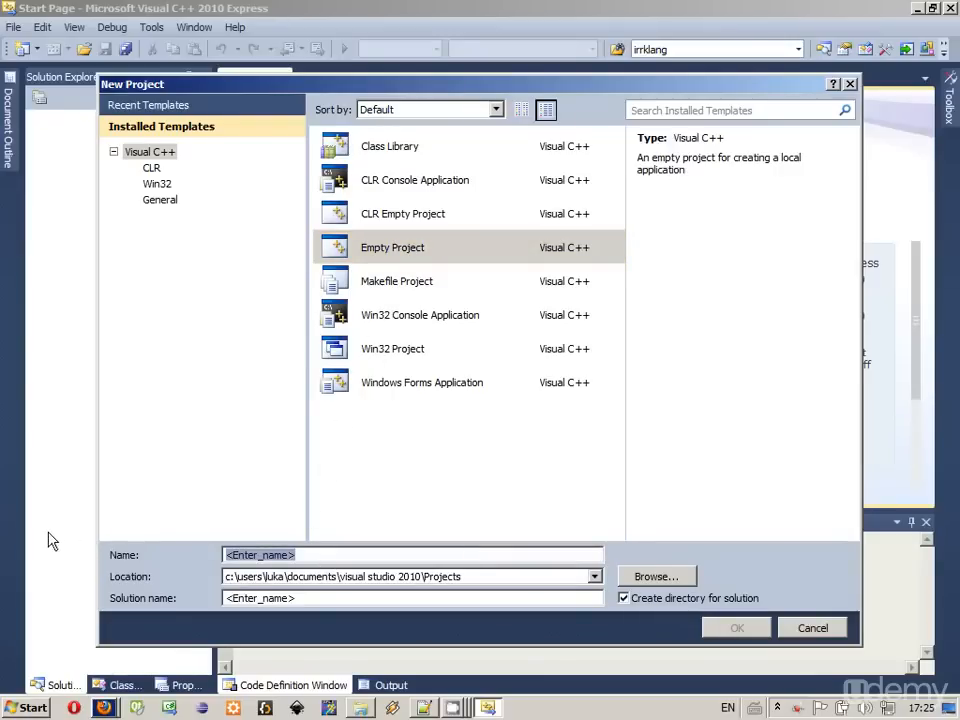
type("Lesson00")
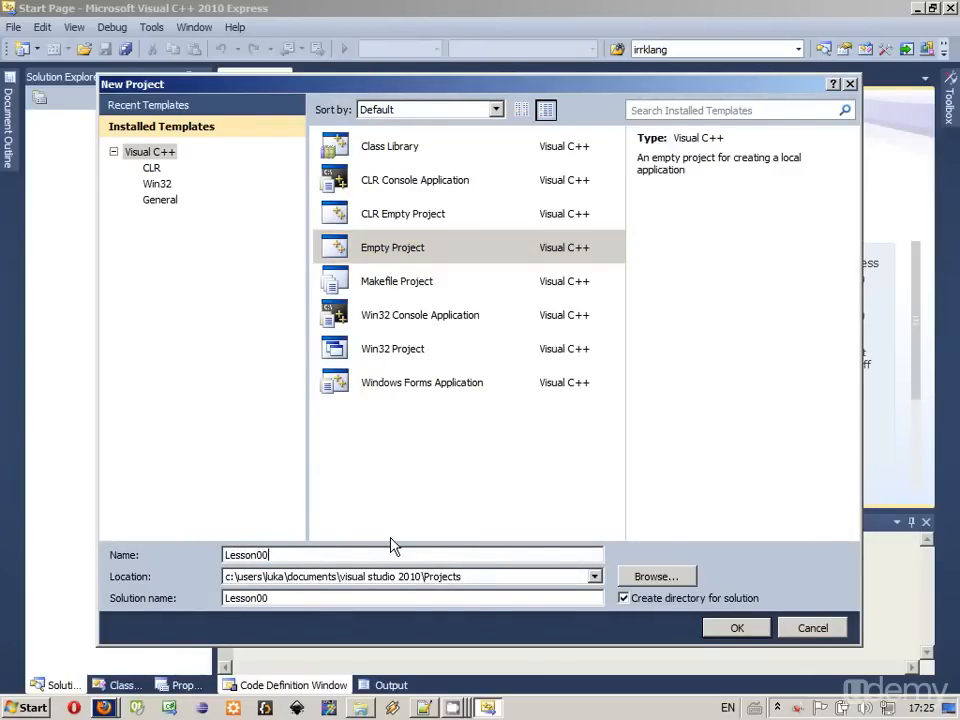
mouse_move(519, 583)
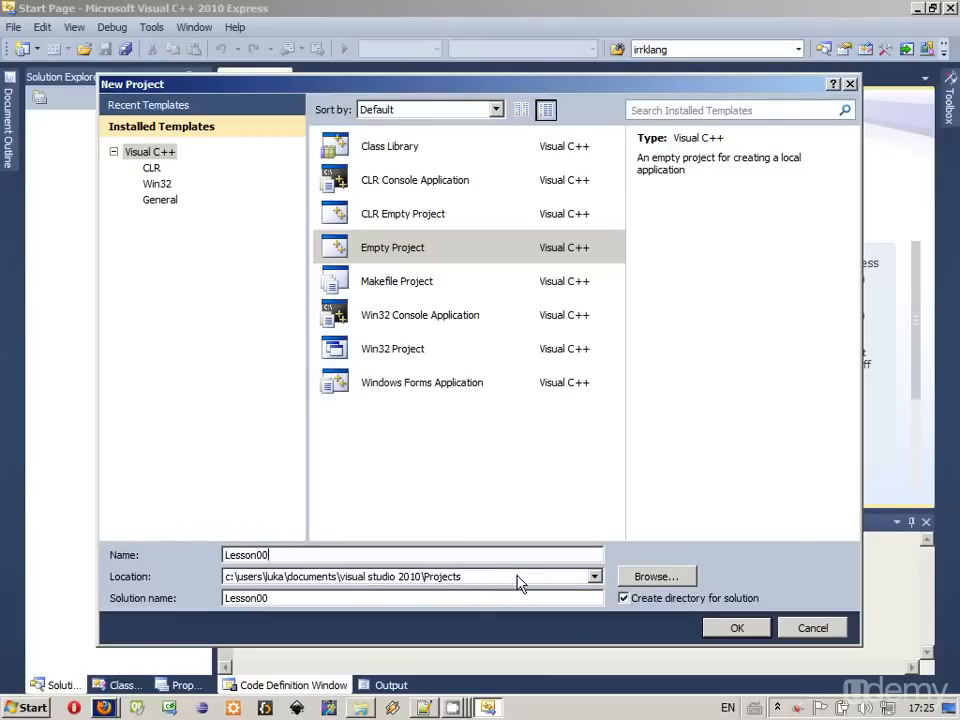
left_click(410, 576)
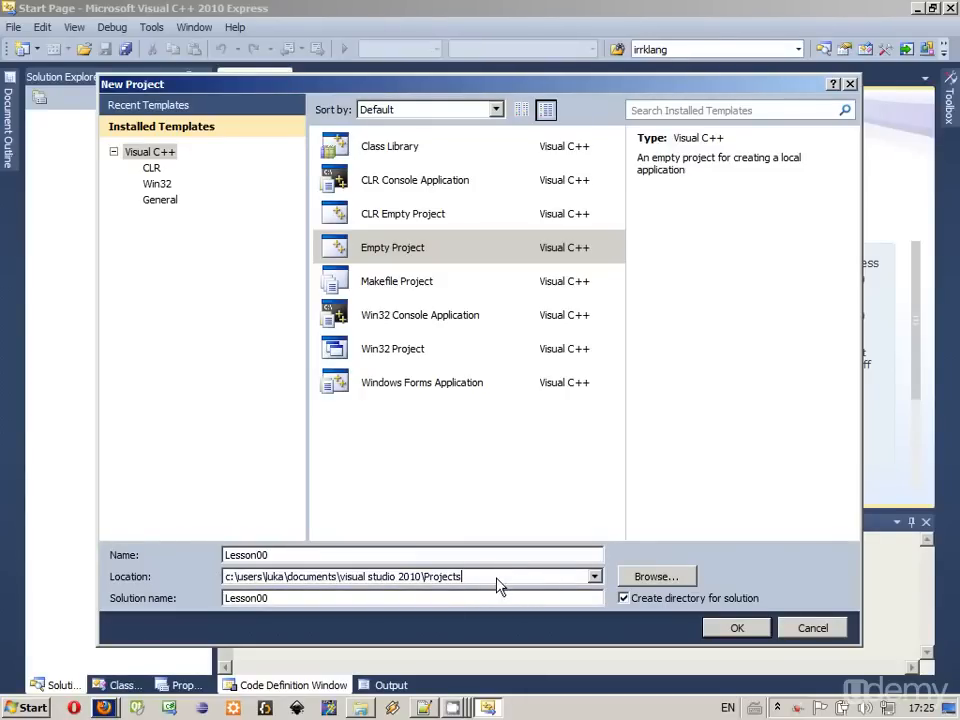
mouse_move(388, 582)
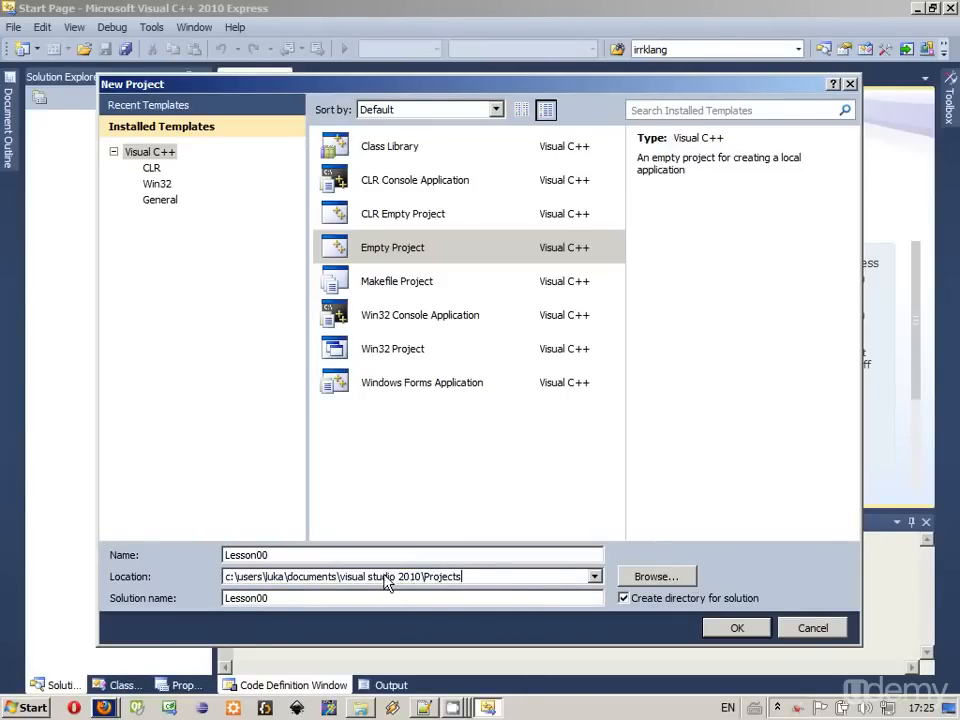
mouse_move(500, 587)
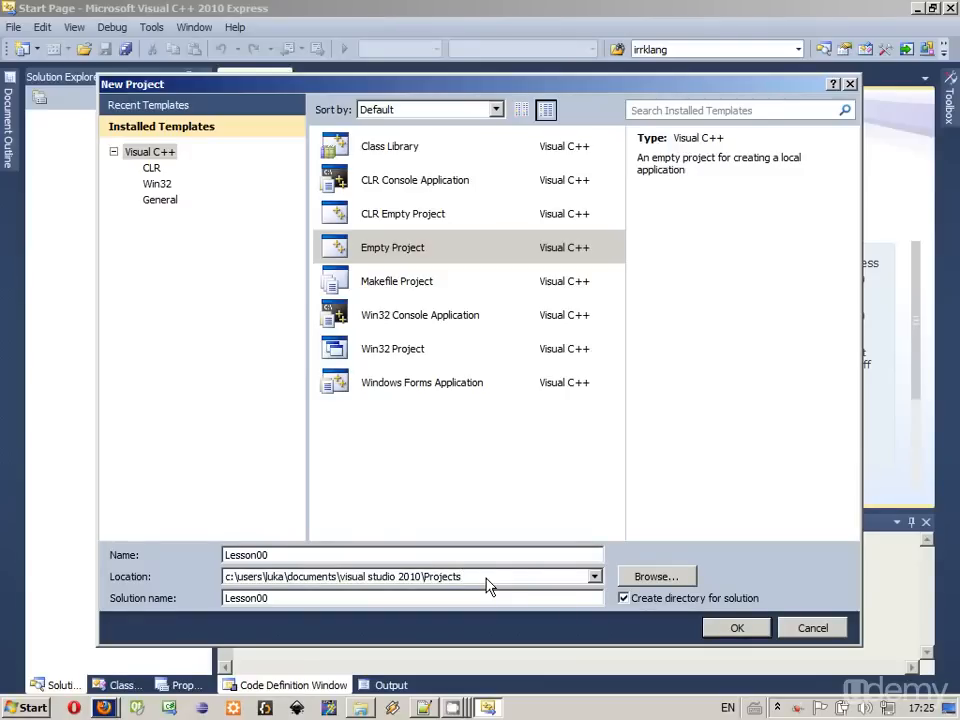
double_click(439, 576)
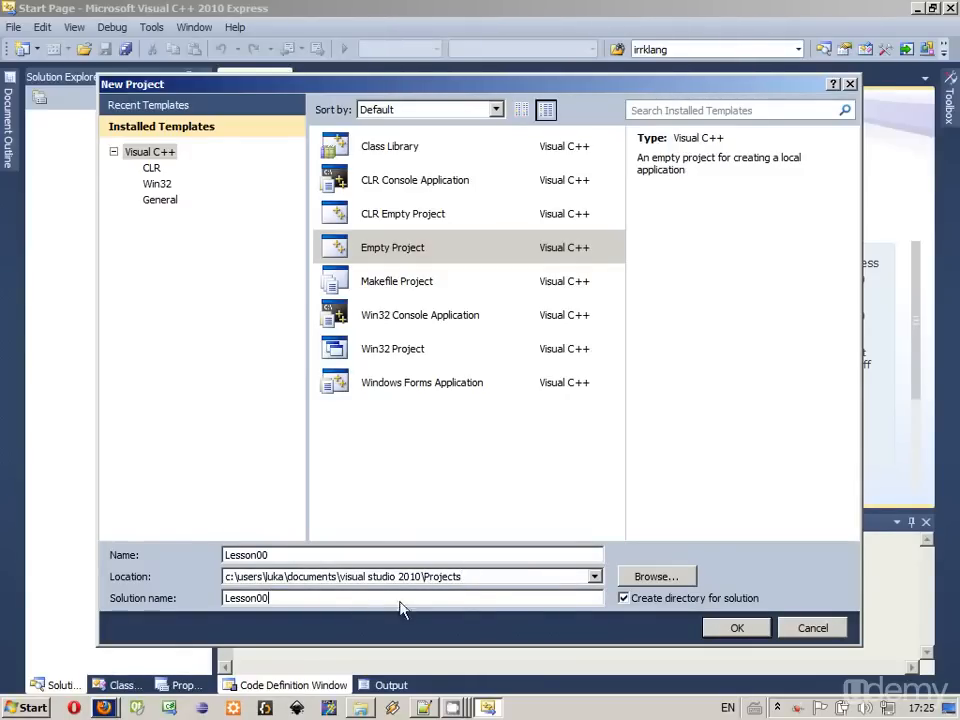
left_click(812, 627)
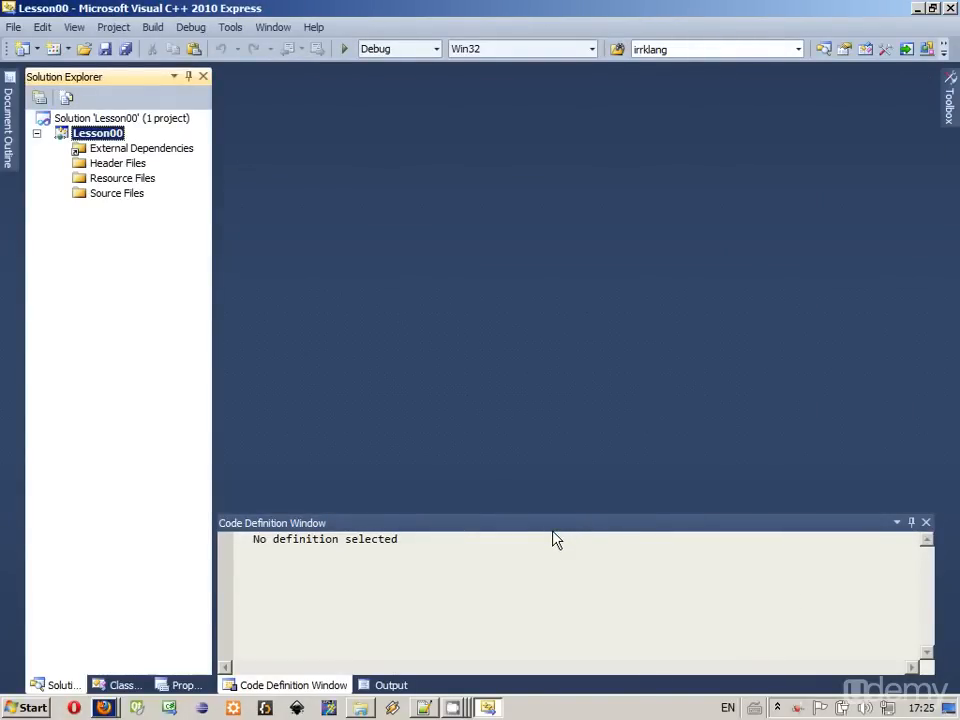
mouse_move(322, 192)
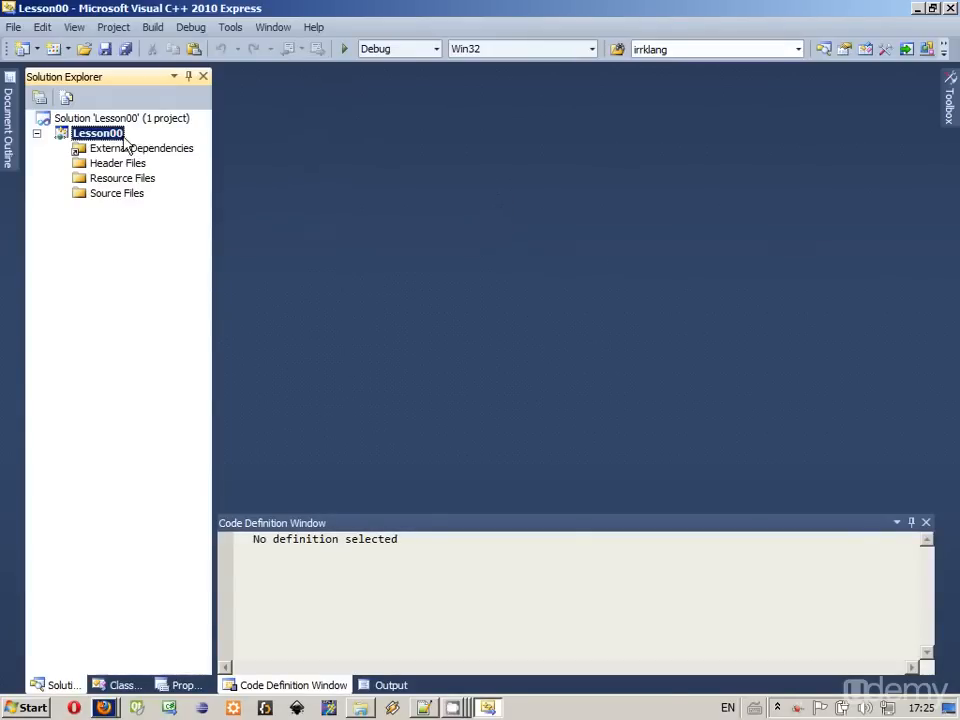
mouse_move(170, 123)
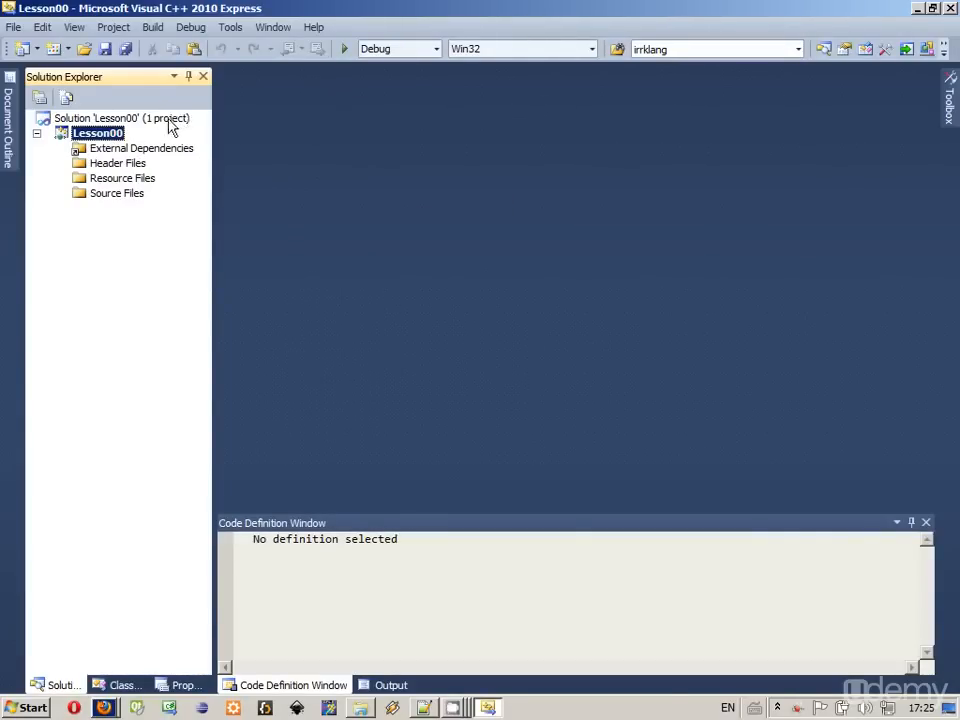
mouse_move(125, 140)
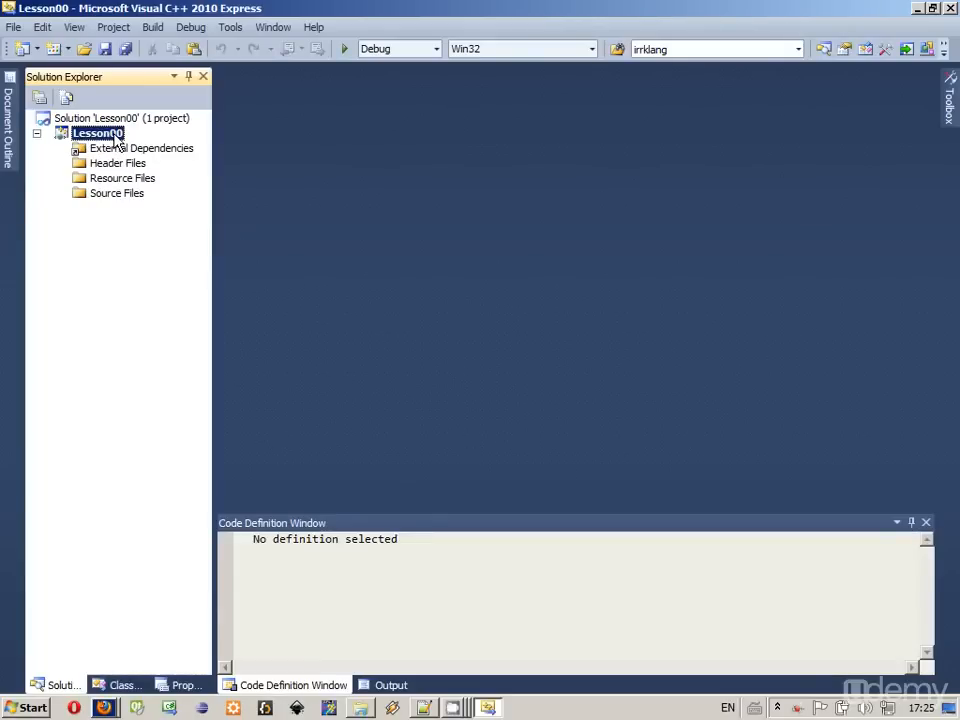
Select the Header Files, Resource Files and Source Files folders in Solution Explorer
left_click(118, 163)
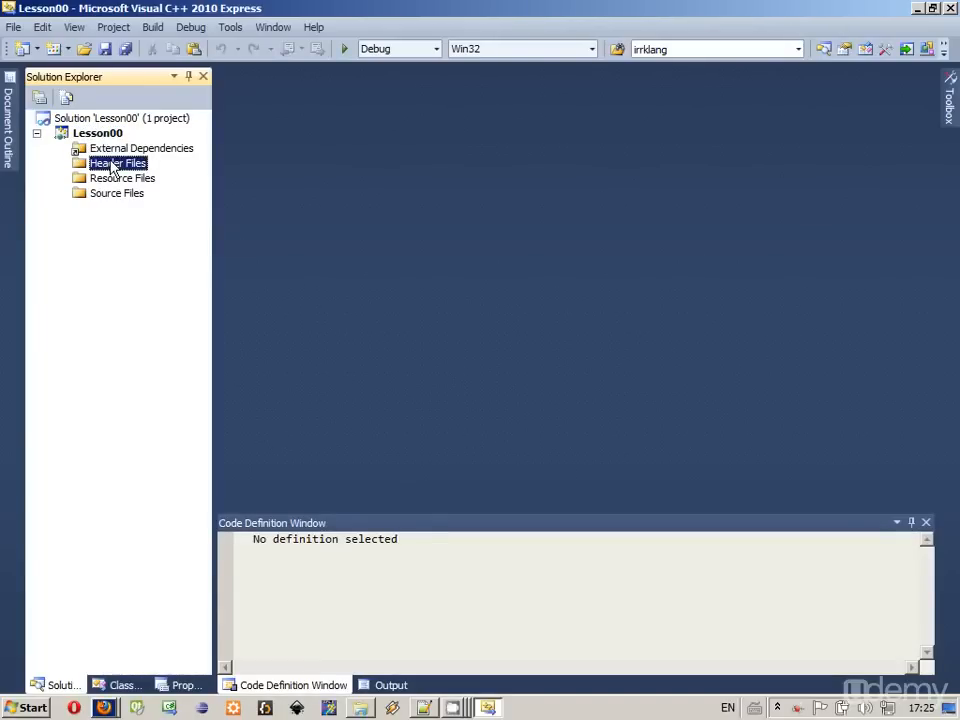
left_click(122, 178)
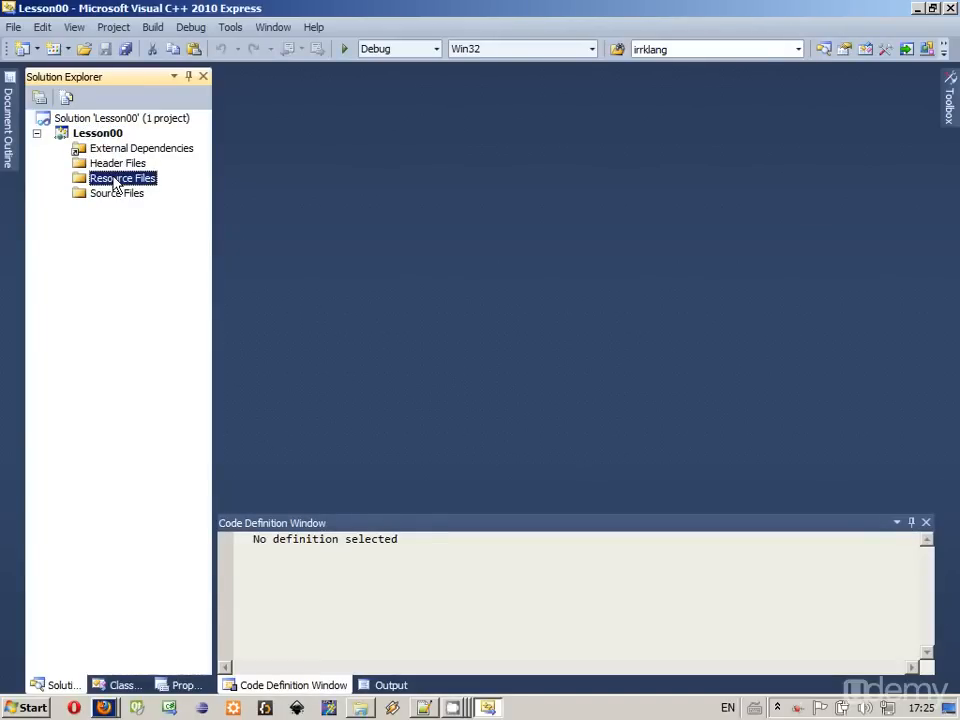
left_click(116, 192)
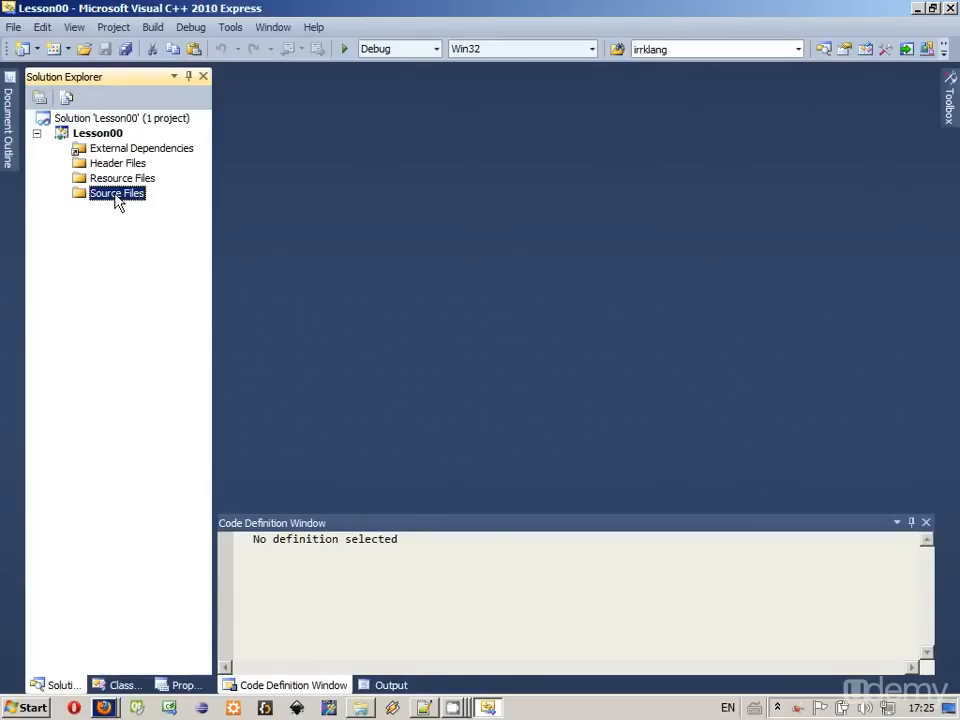
Add a new C++ File (.cpp) item to Source Files, naming it 'Main'
right_click(116, 193)
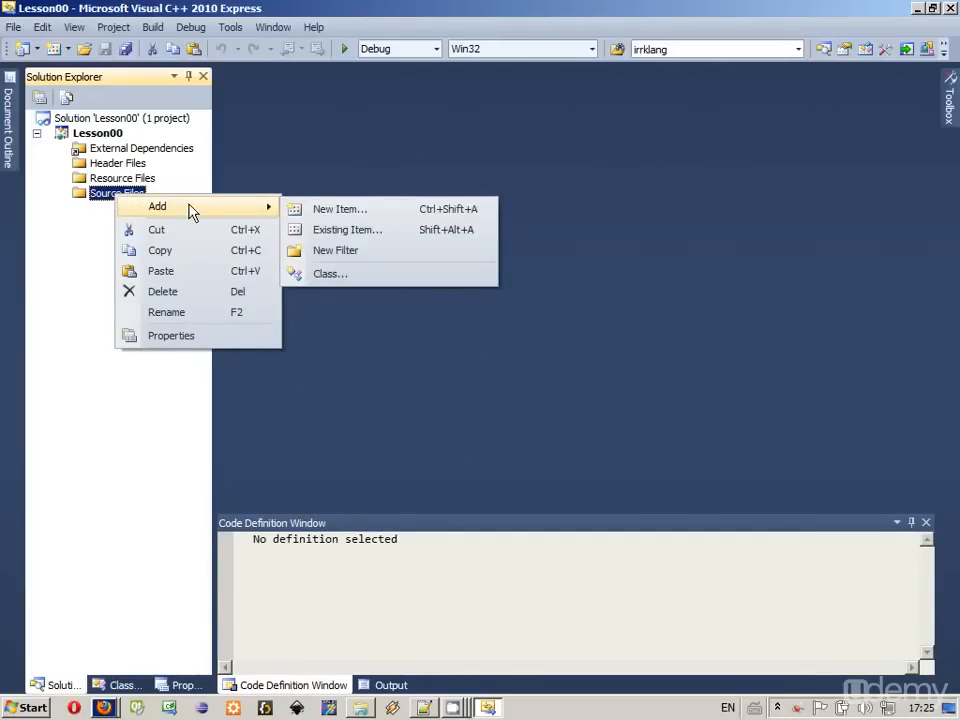
left_click(340, 208)
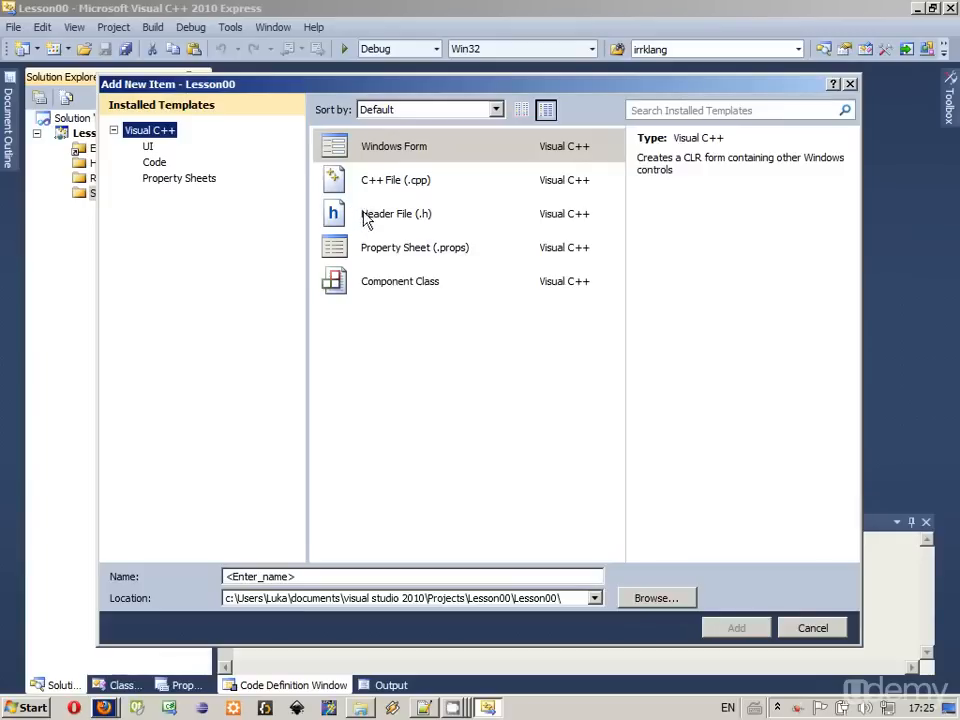
left_click(396, 179)
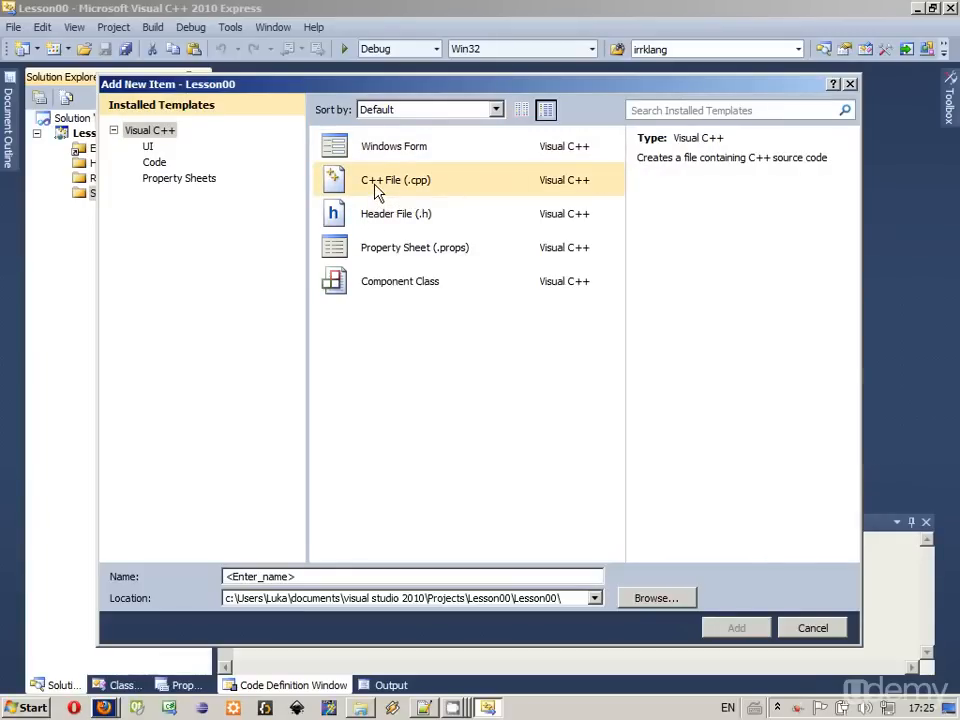
mouse_move(350, 525)
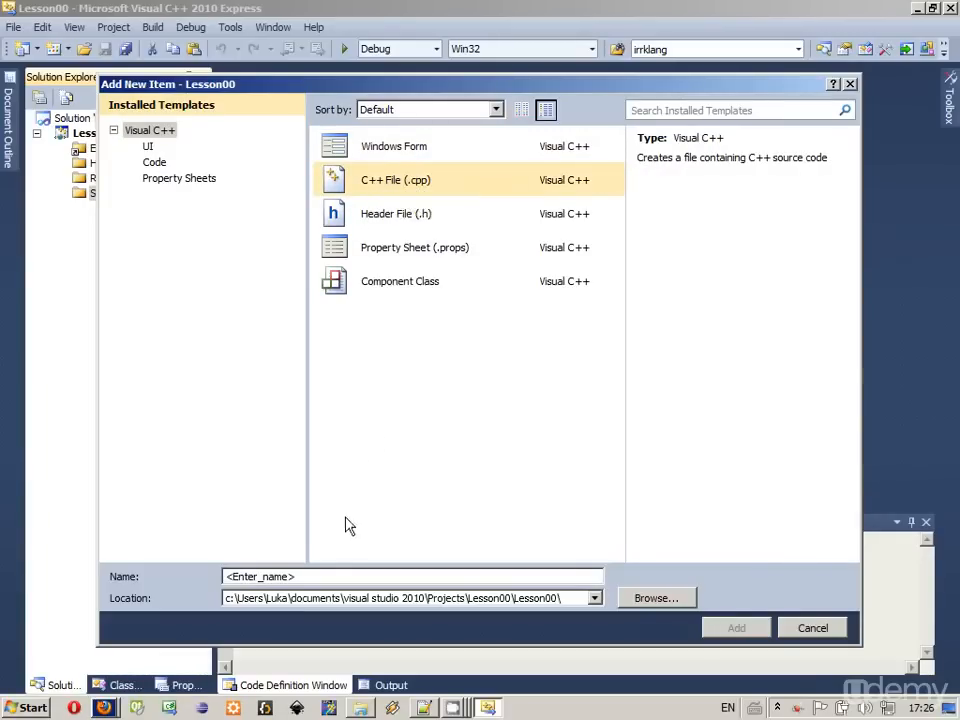
type("M")
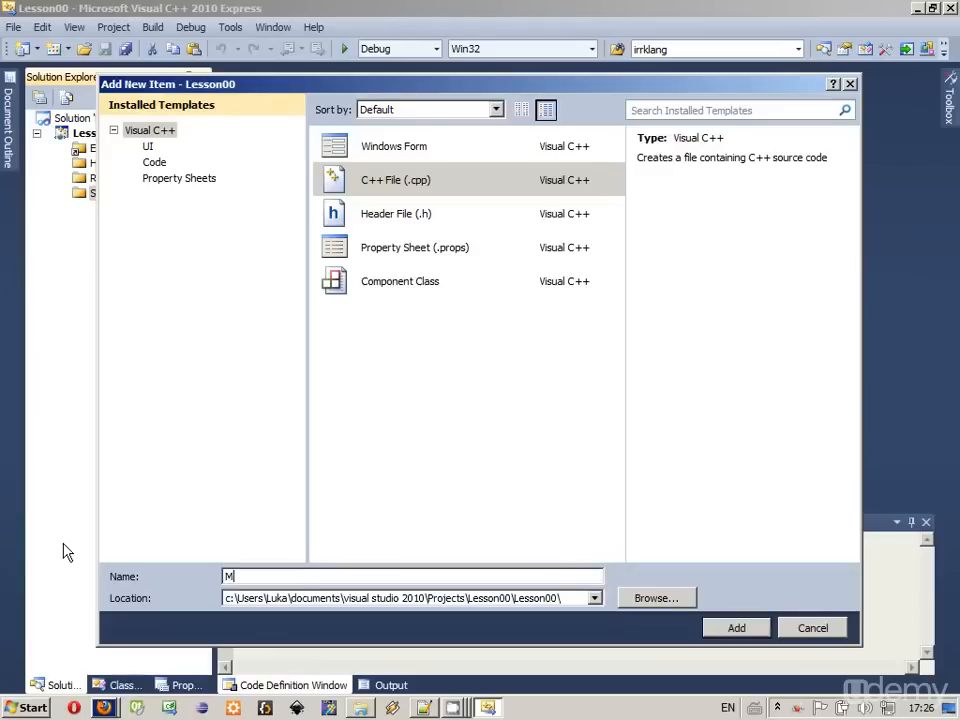
type("ain")
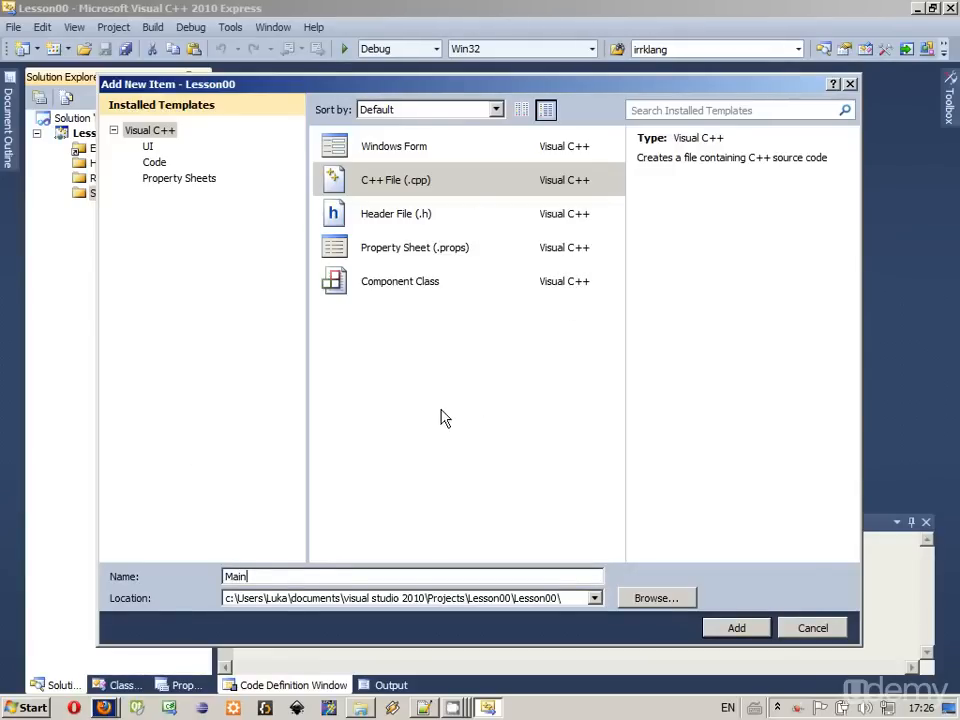
mouse_move(437, 235)
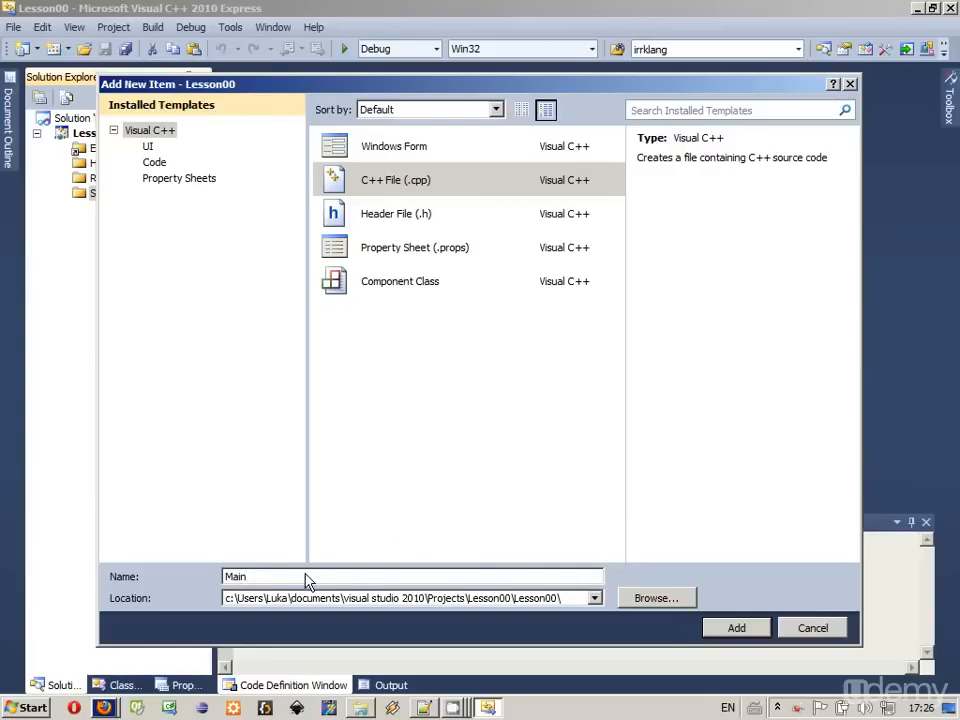
mouse_move(779, 590)
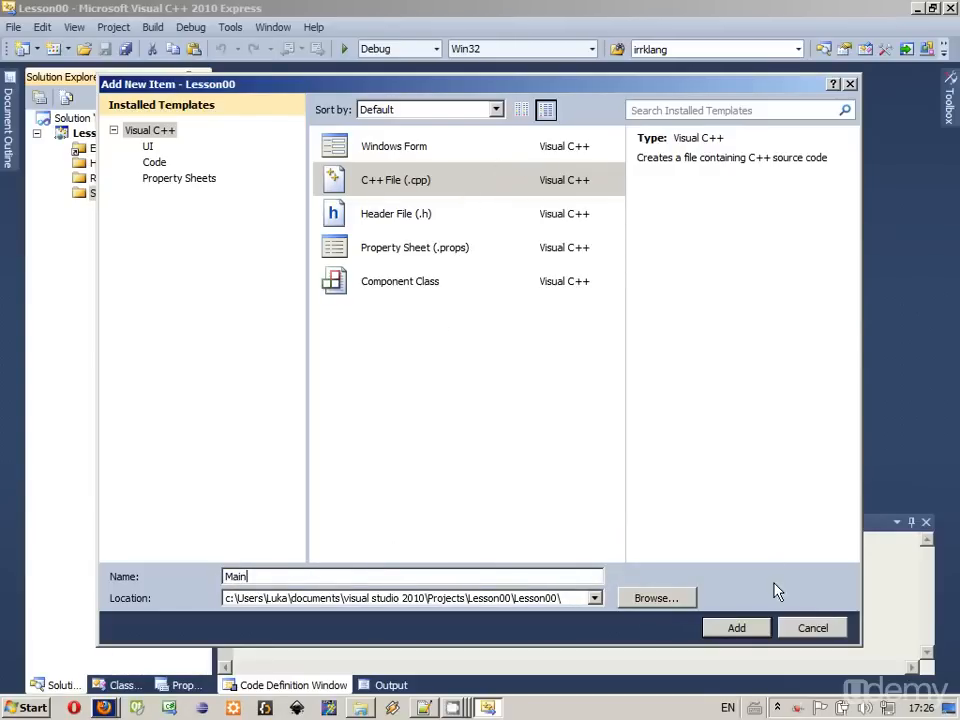
mouse_move(503, 393)
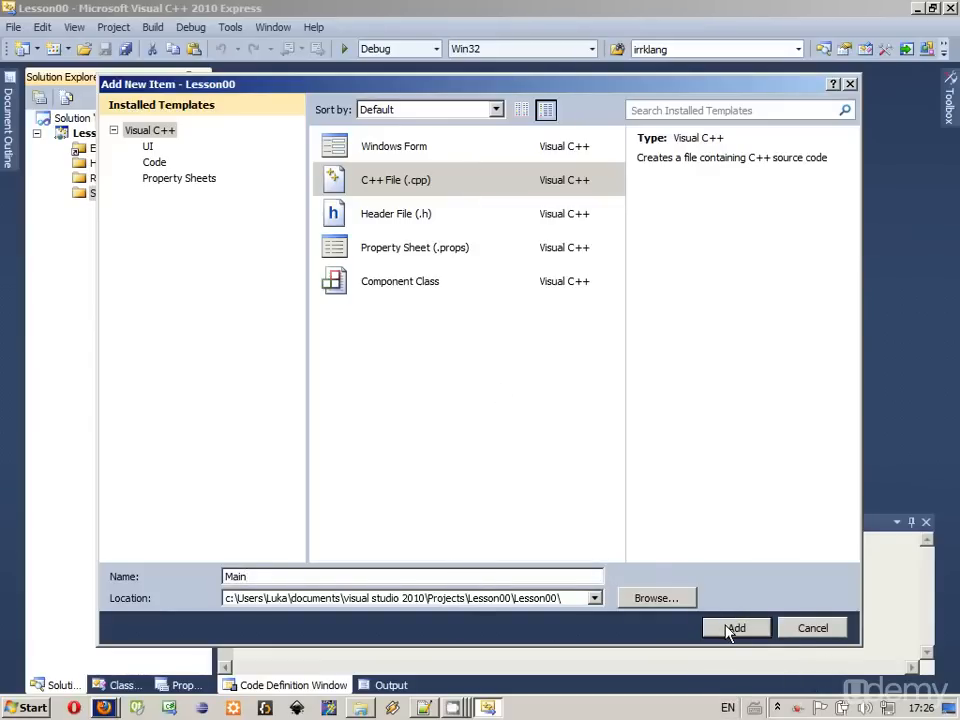
Create the empty Main.cpp file under Source Files
left_click(736, 627)
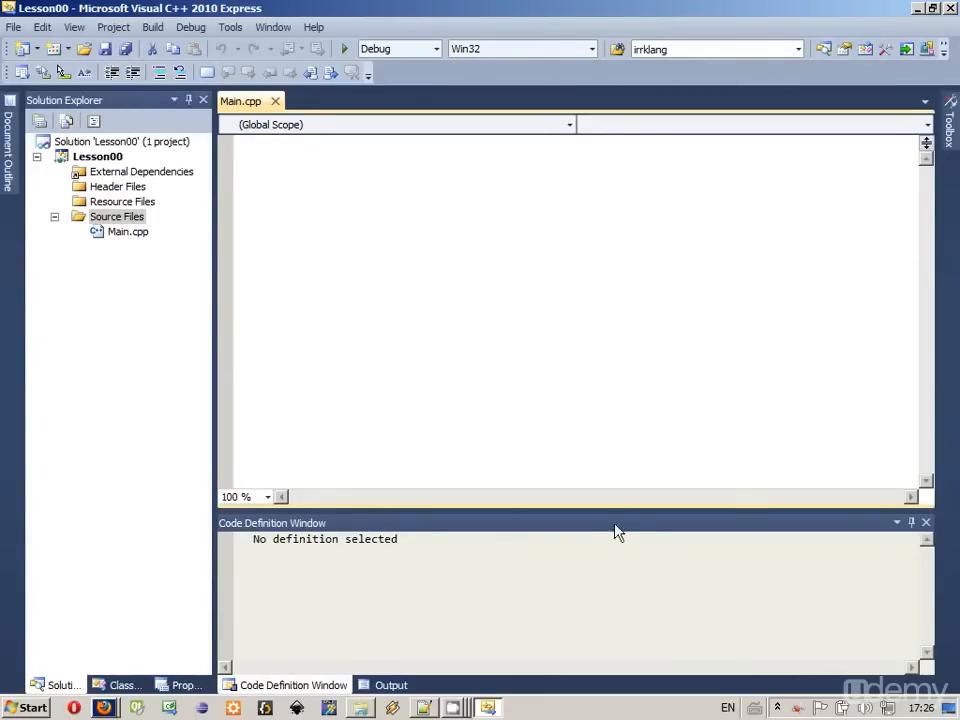
mouse_move(624, 265)
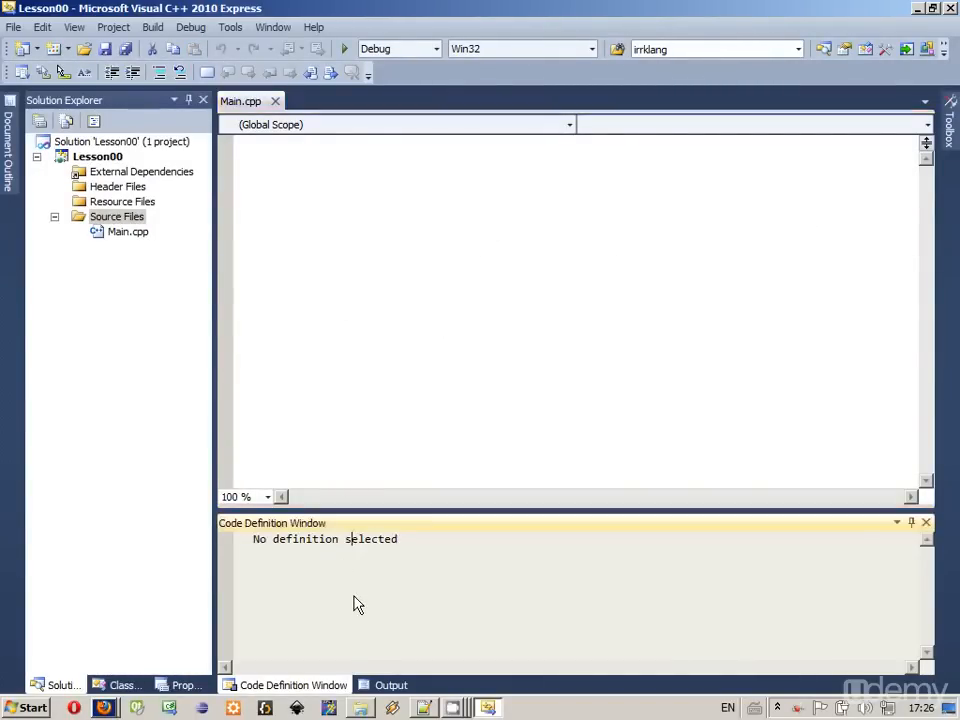
left_click(390, 684)
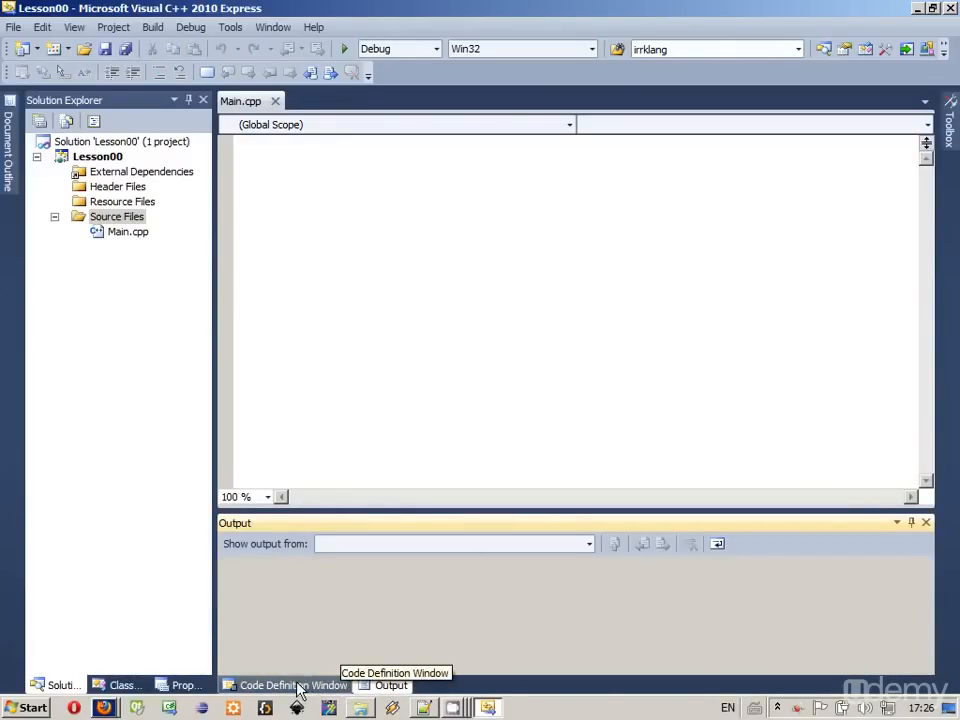
Switch the bottom pane from Output to the Code Definition Window
left_click(293, 685)
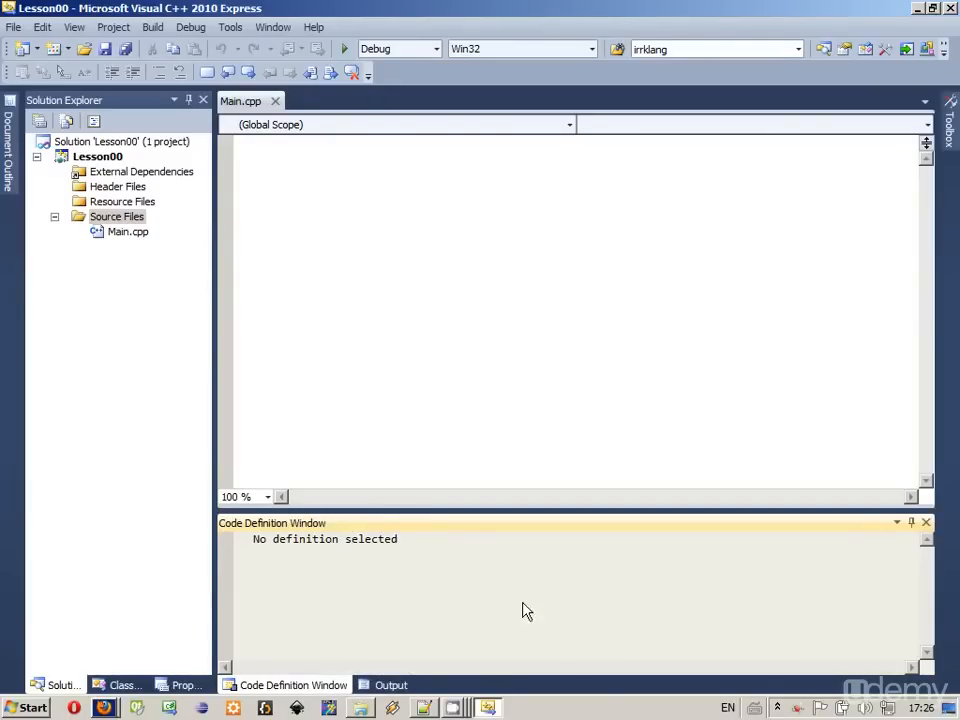
mouse_move(867, 508)
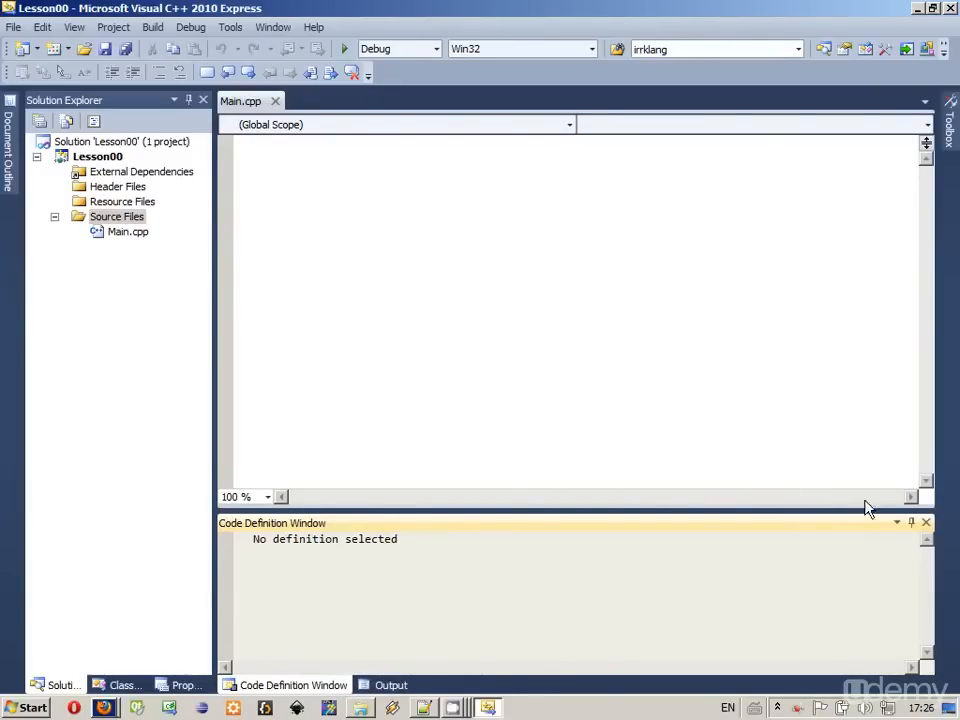
mouse_move(248, 318)
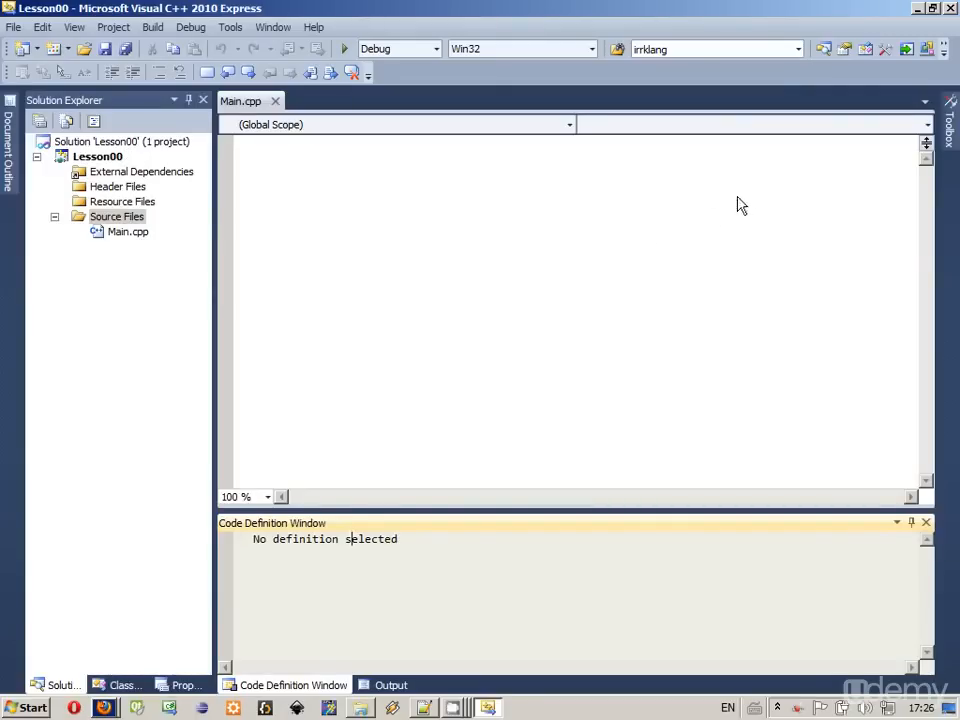
left_click(949, 110)
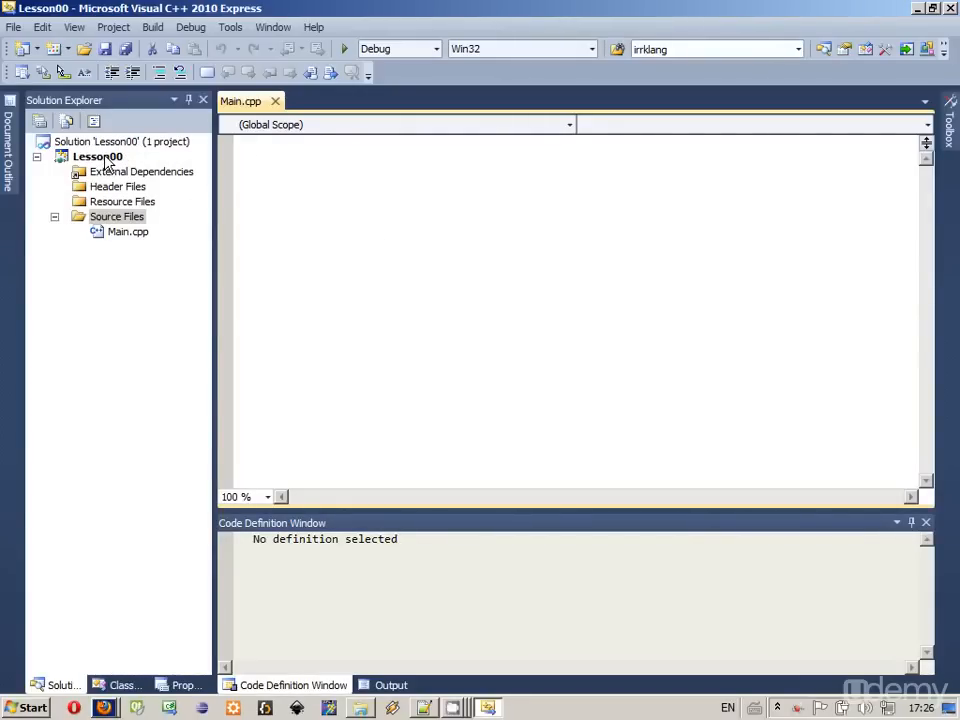
Open Lesson00's Property Pages at VC++ Directories, selecting the Include Directories setting
right_click(96, 156)
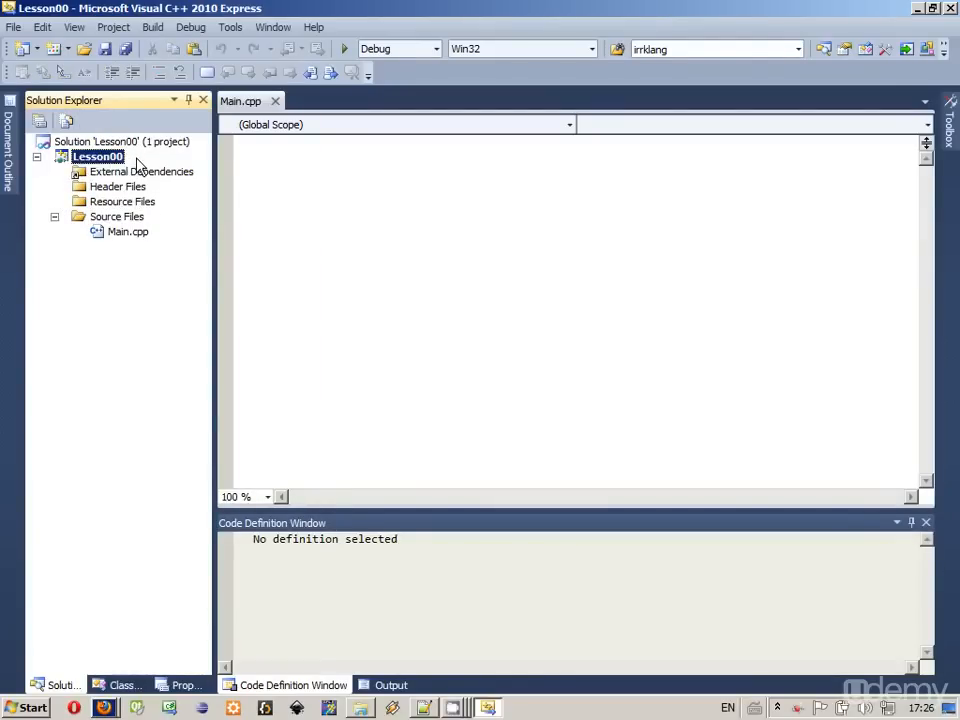
right_click(97, 156)
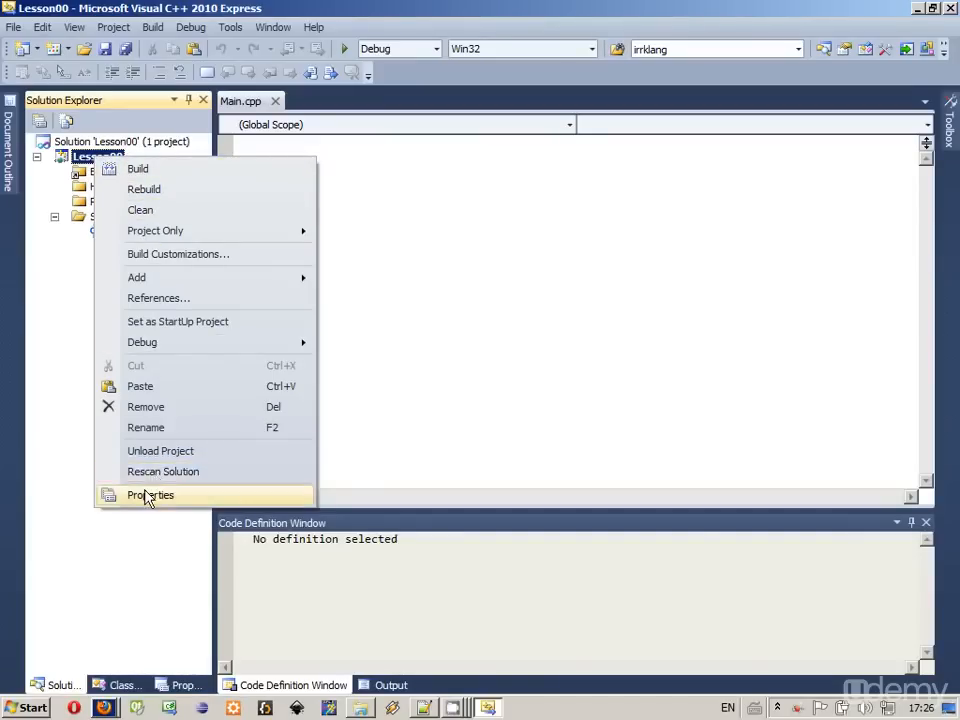
left_click(150, 495)
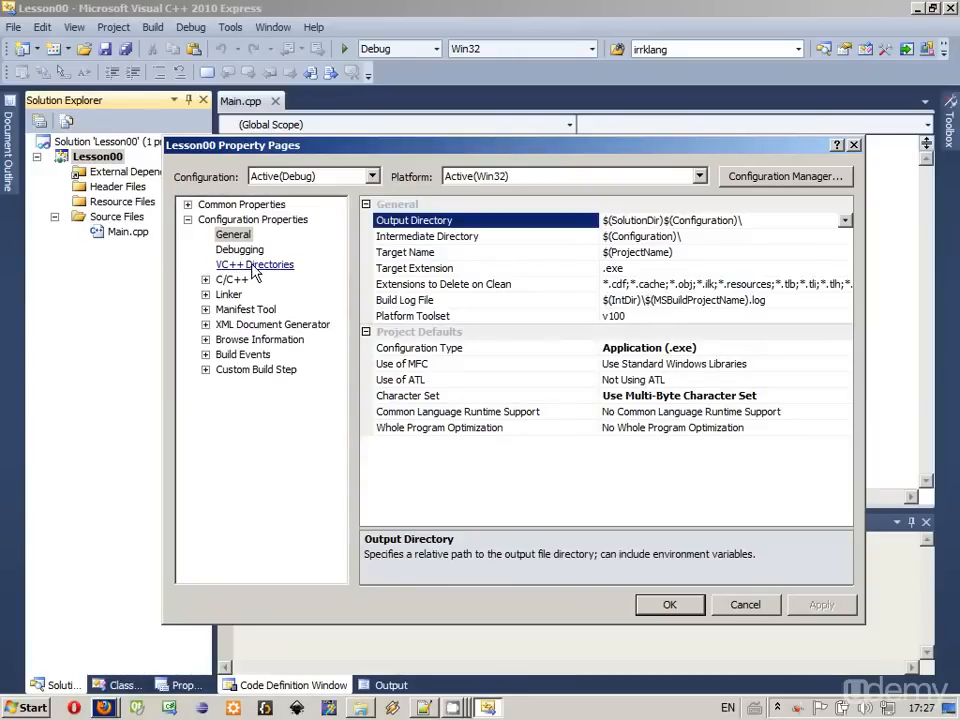
left_click(254, 264)
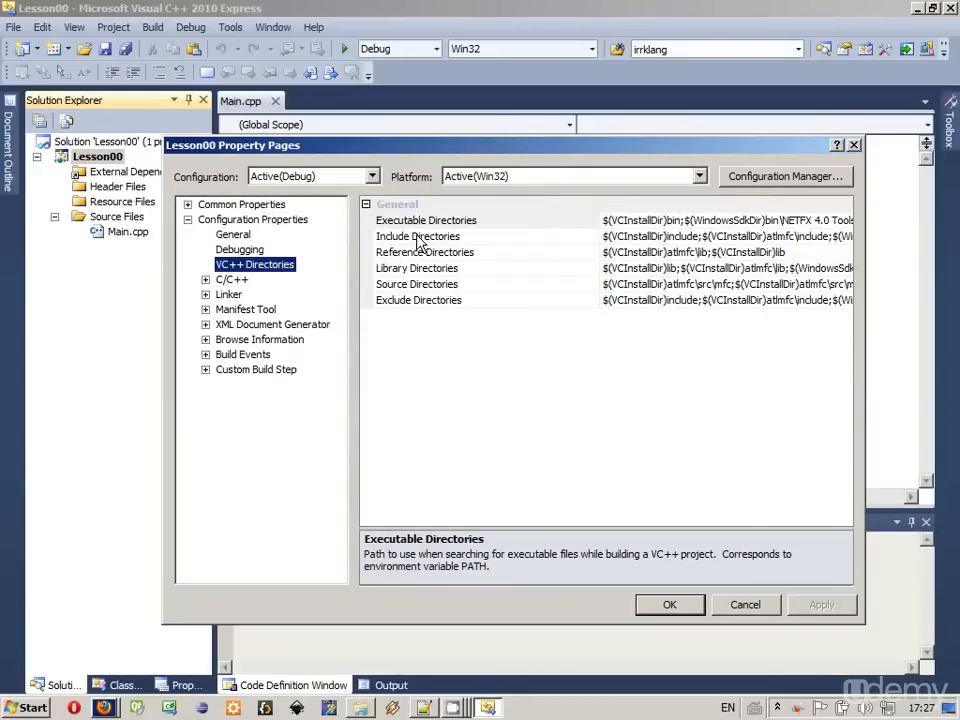
left_click(417, 236)
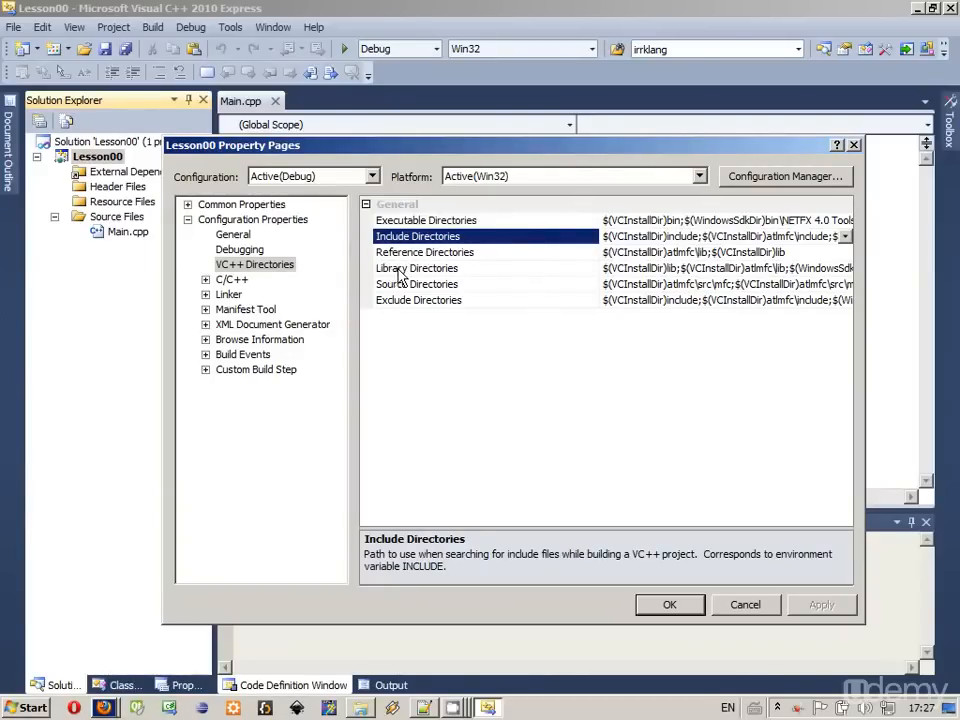
left_click(417, 268)
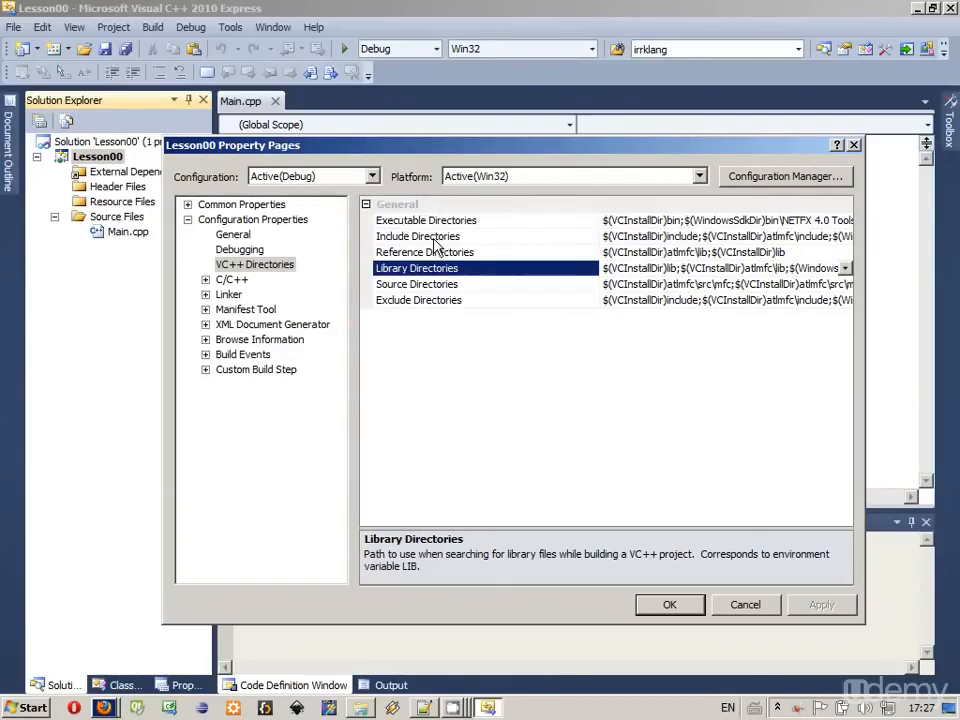
left_click(418, 236)
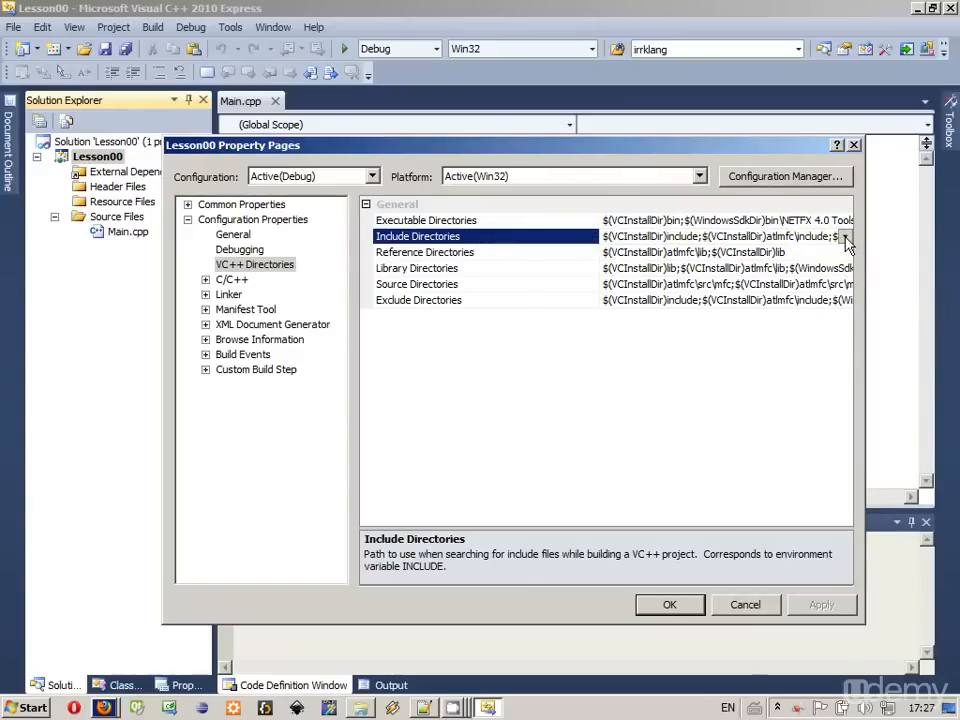
Add a new Include Directories entry pointing to C:\SDL\include and confirm the list
left_click(846, 237)
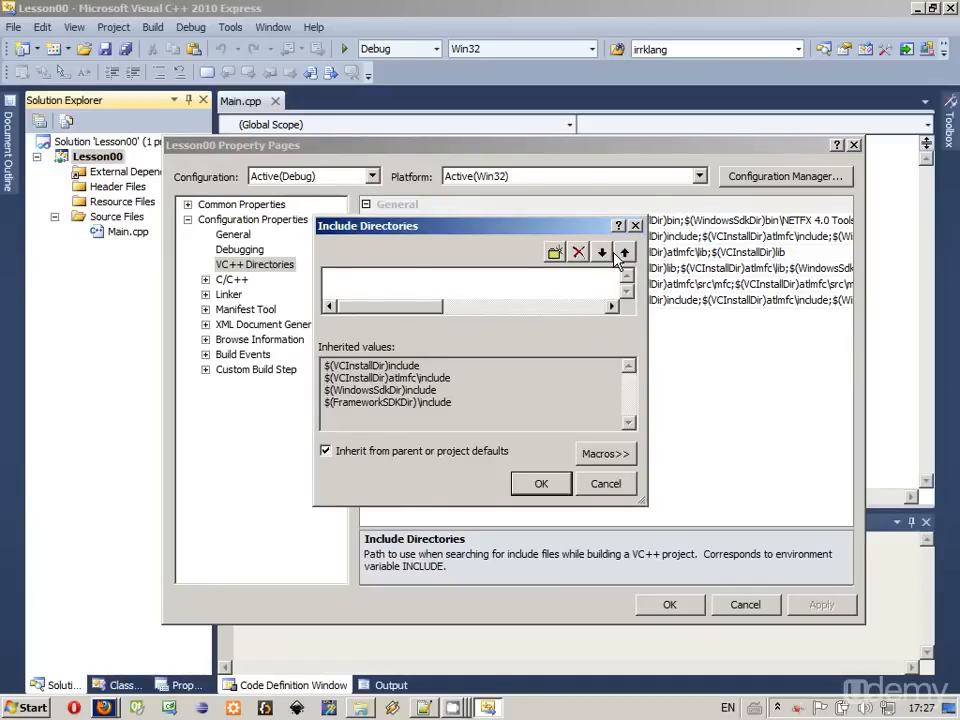
mouse_move(554, 252)
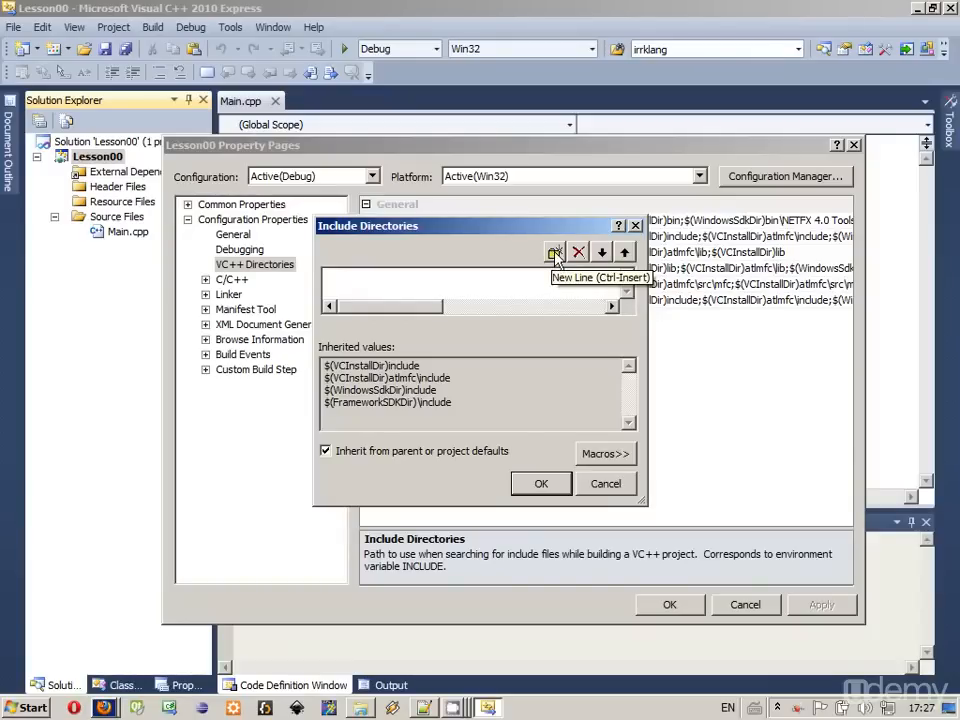
left_click(555, 252)
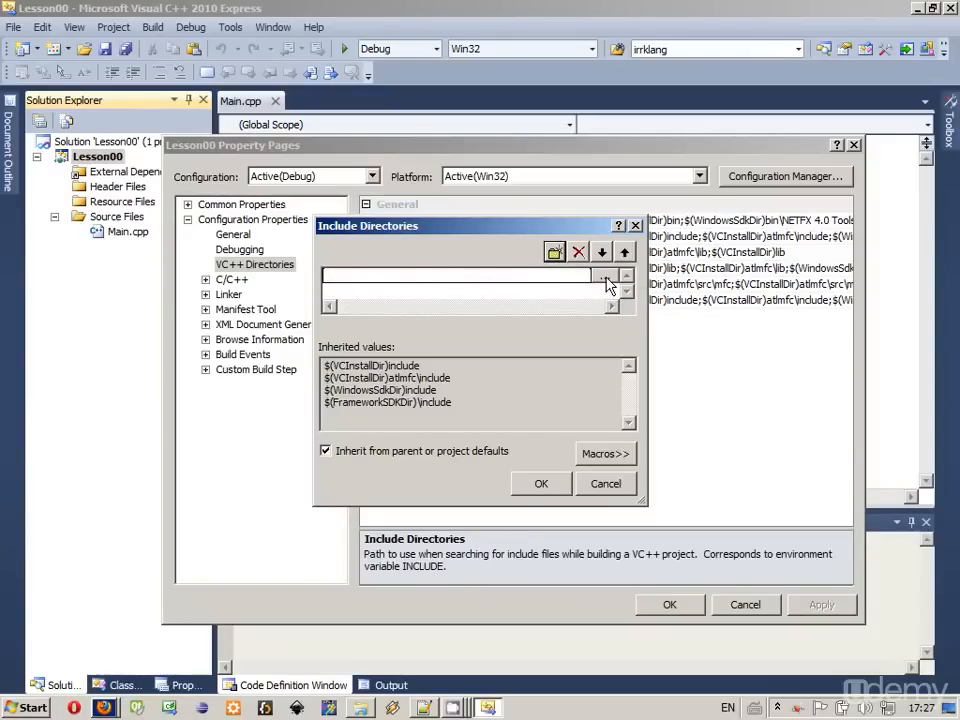
left_click(554, 252)
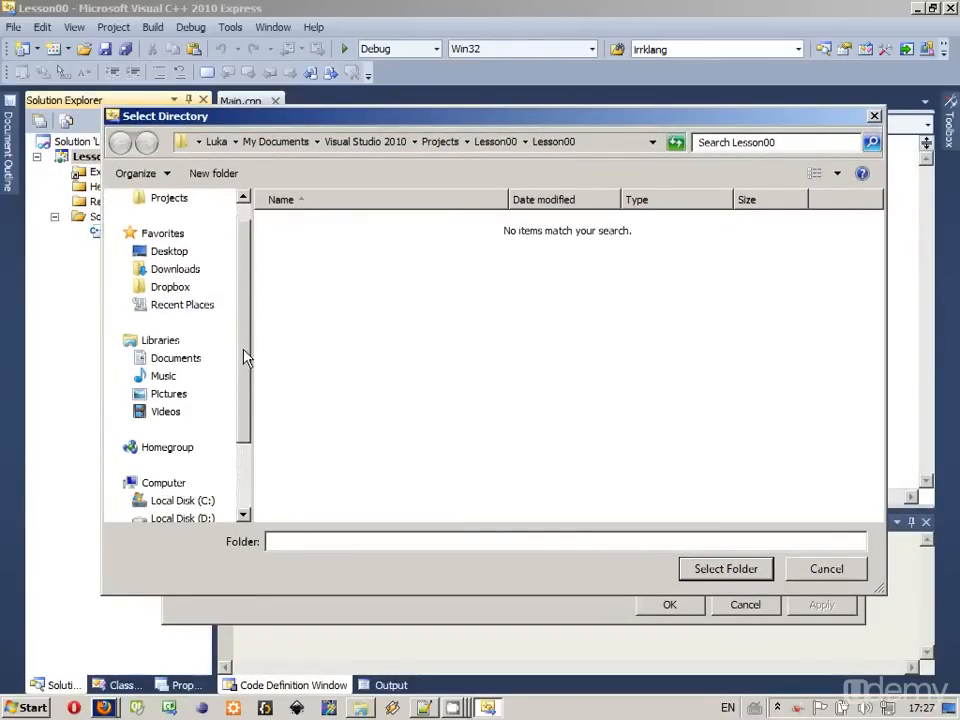
left_click(183, 411)
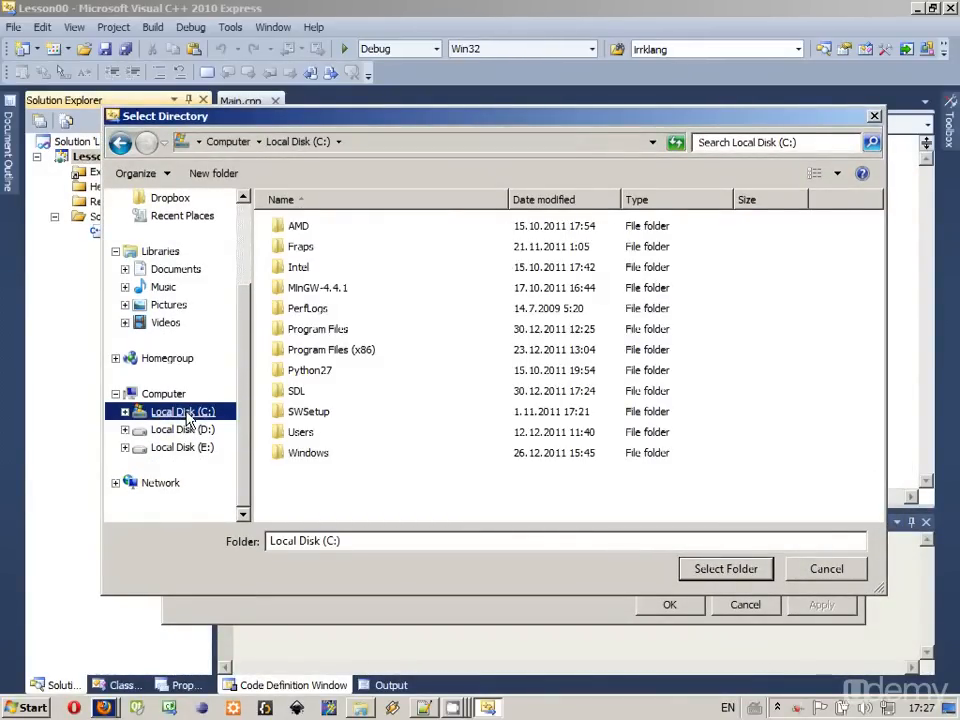
double_click(296, 390)
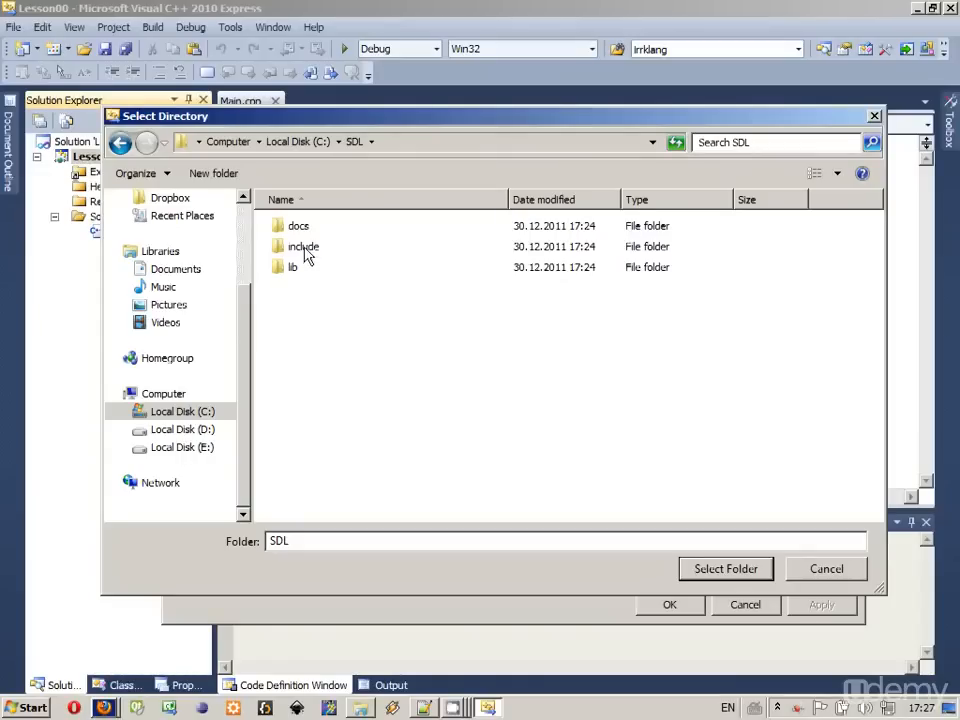
double_click(303, 246)
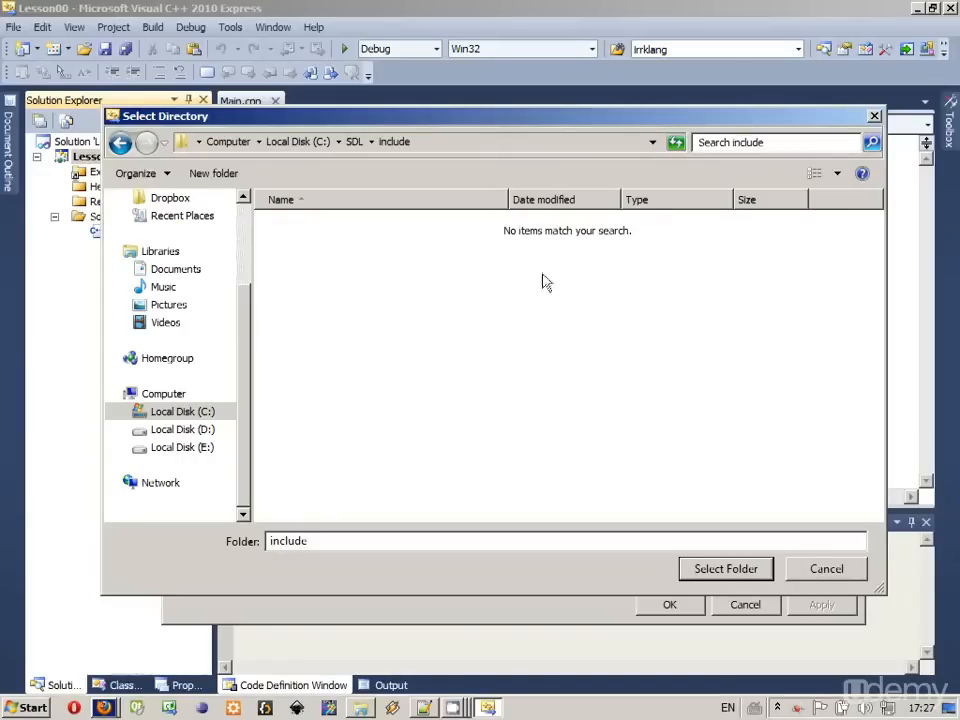
left_click(725, 568)
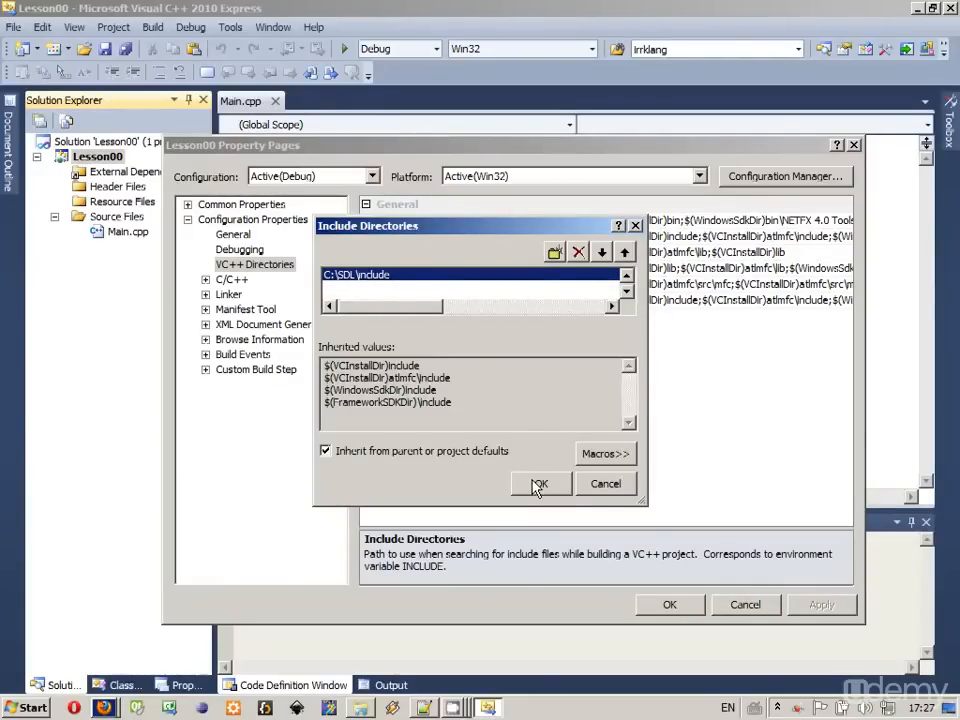
left_click(540, 484)
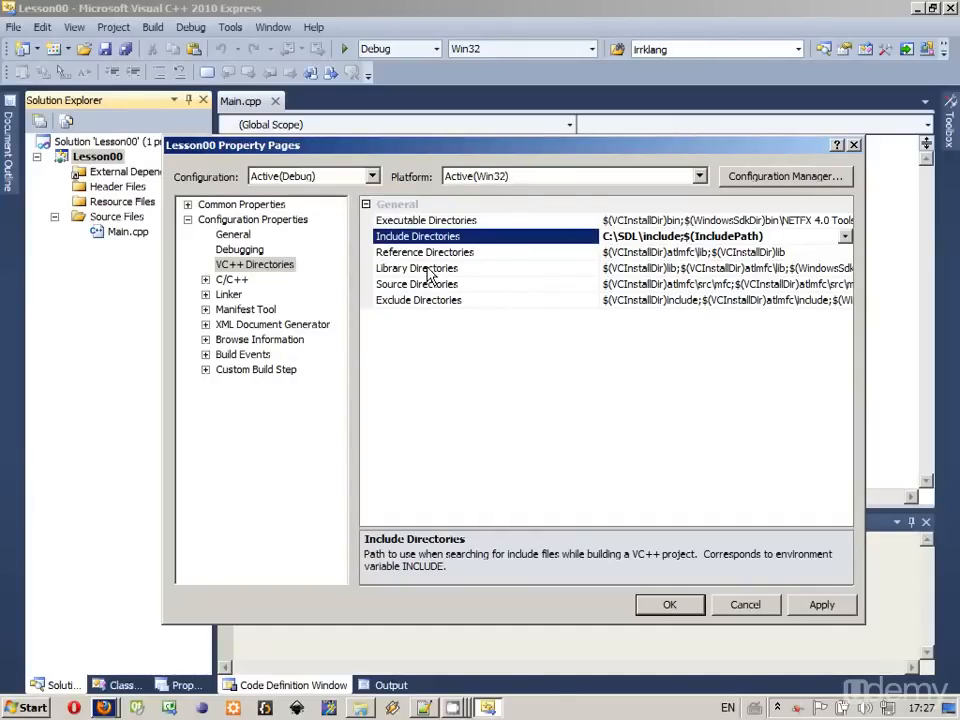
Add a new Library Directories entry pointing to C:\SDL\lib and confirm the list
left_click(416, 267)
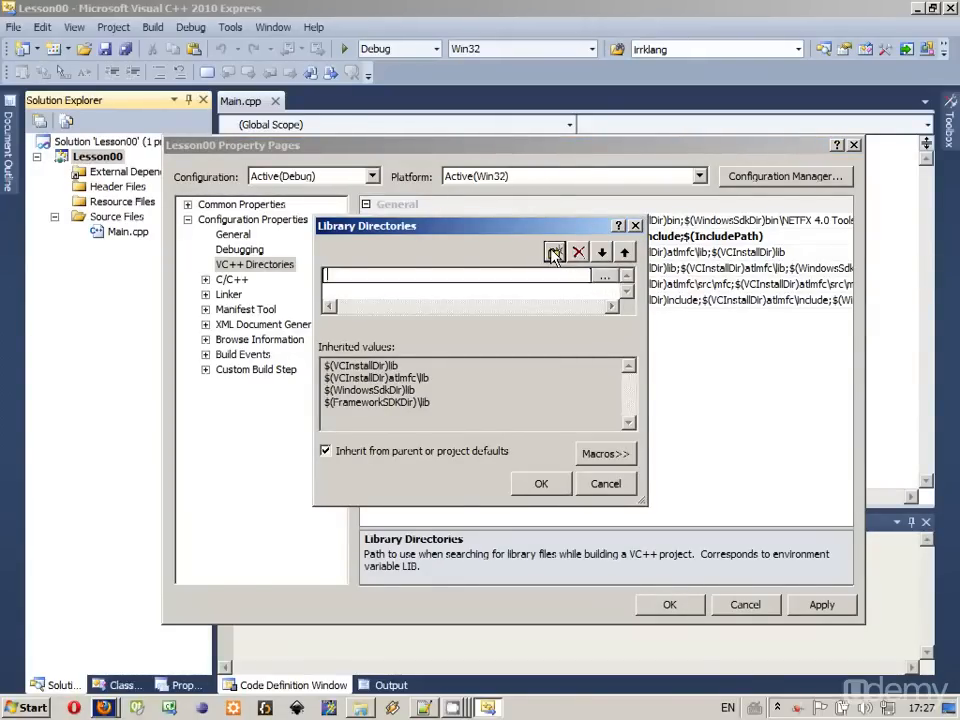
left_click(554, 252)
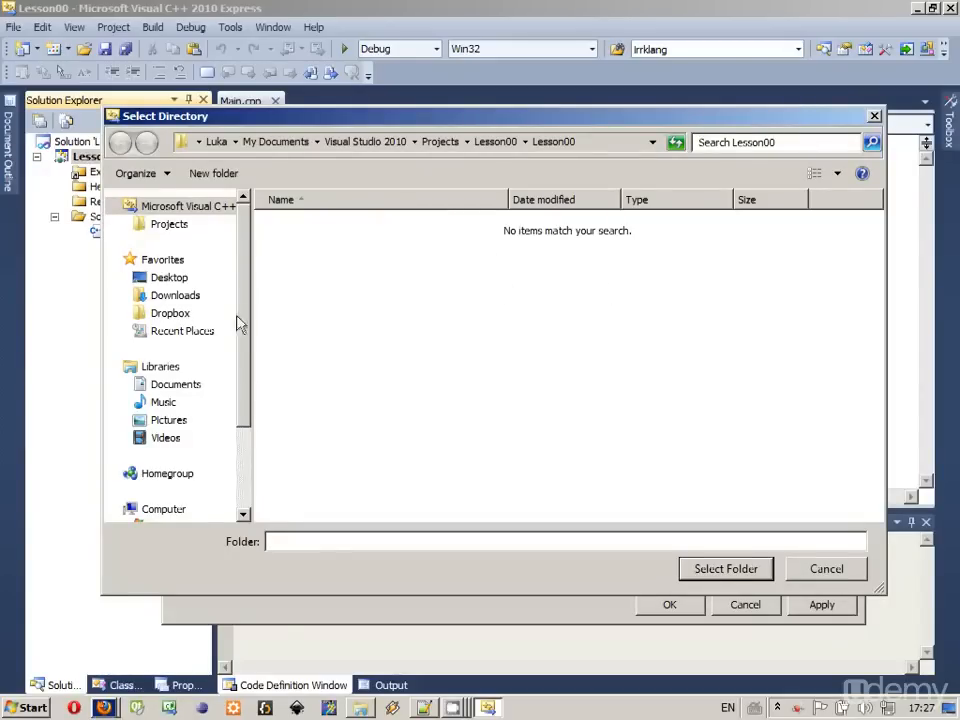
scroll("down", 3)
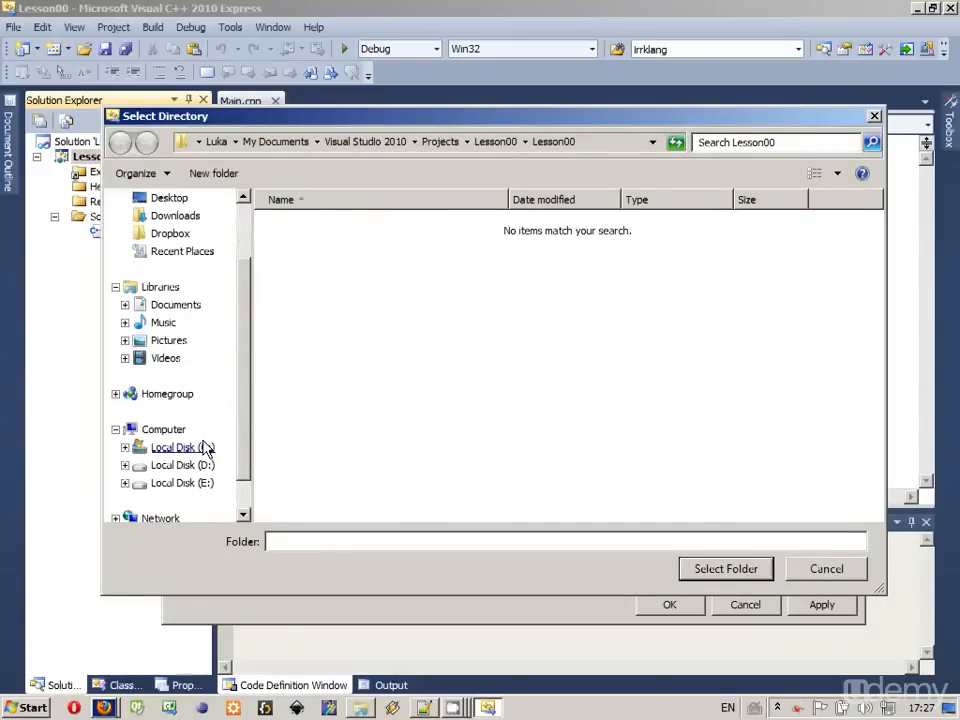
double_click(182, 446)
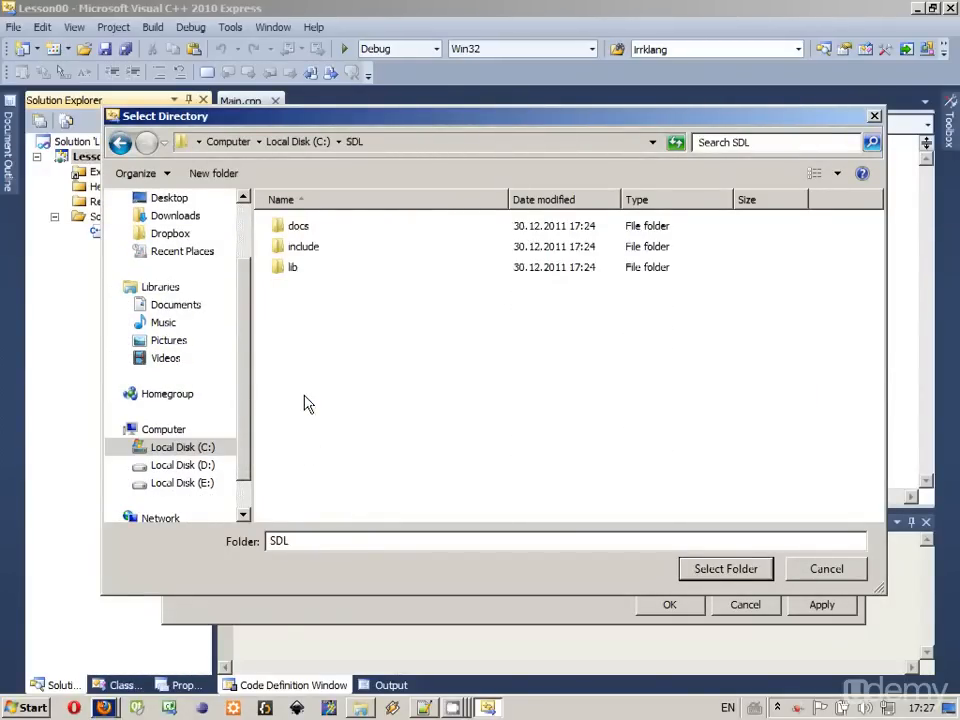
double_click(292, 267)
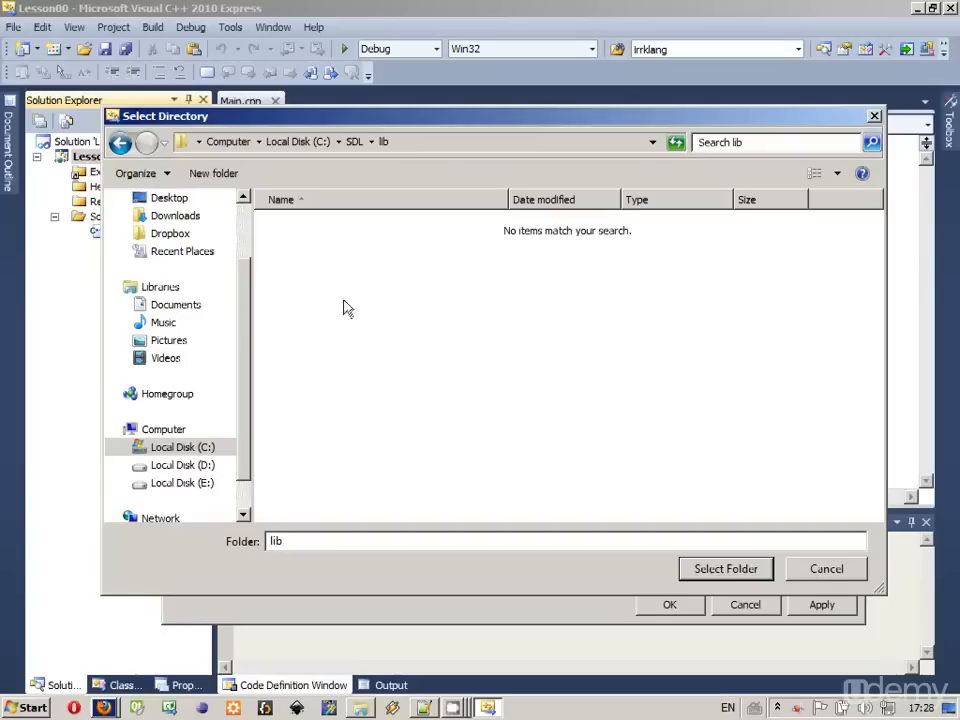
left_click(725, 568)
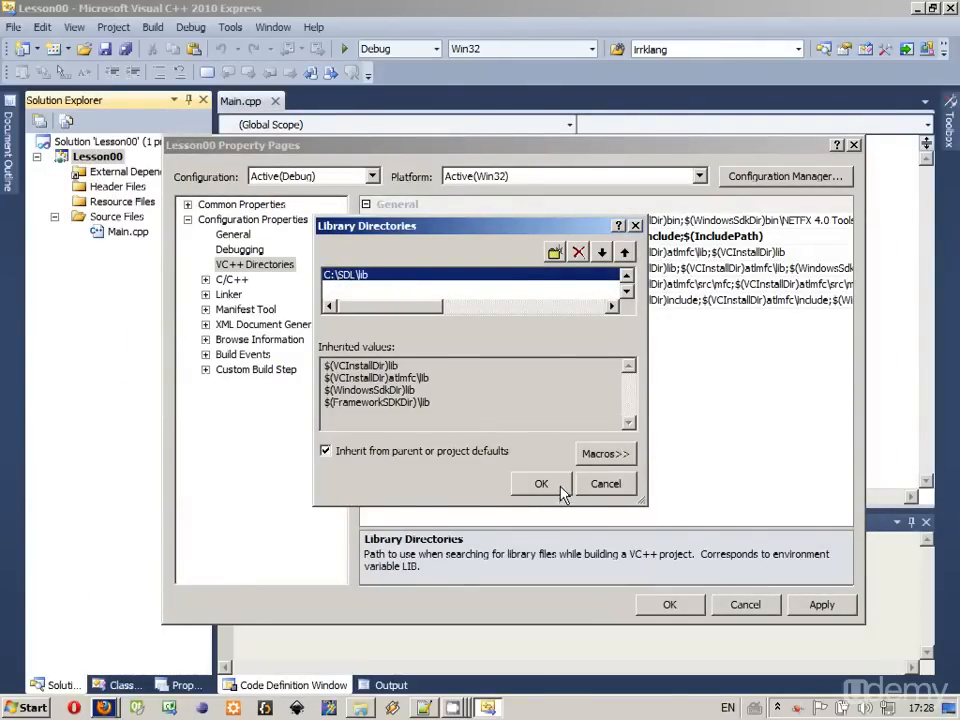
left_click(540, 483)
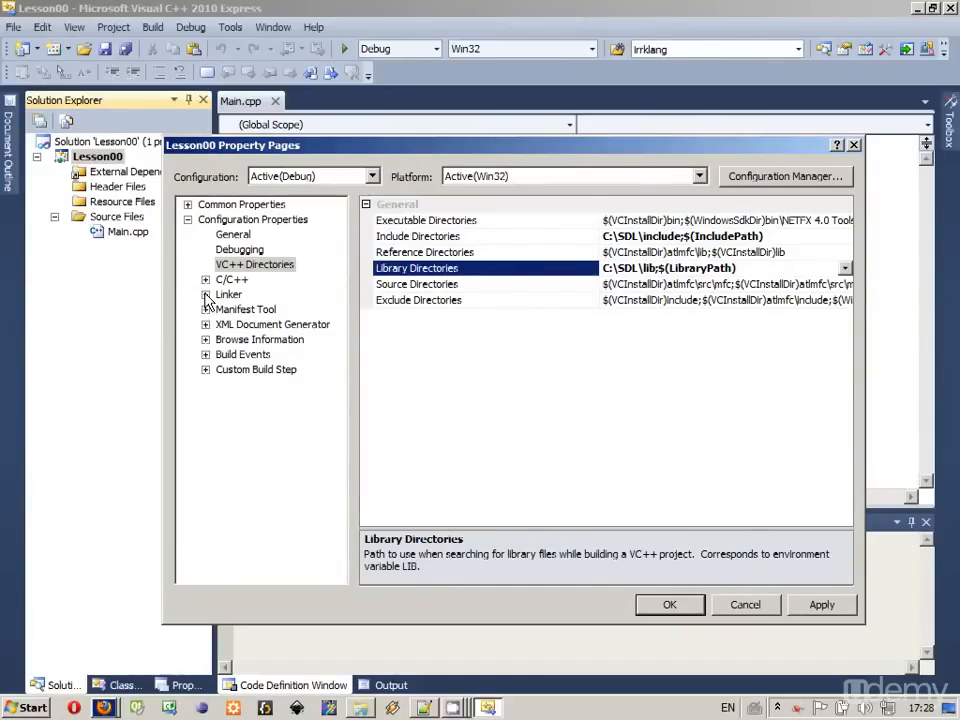
Enter SDLmain.lib, SDL.lib and SDL_image.lib in Linker > Input > Additional Dependencies
left_click(229, 294)
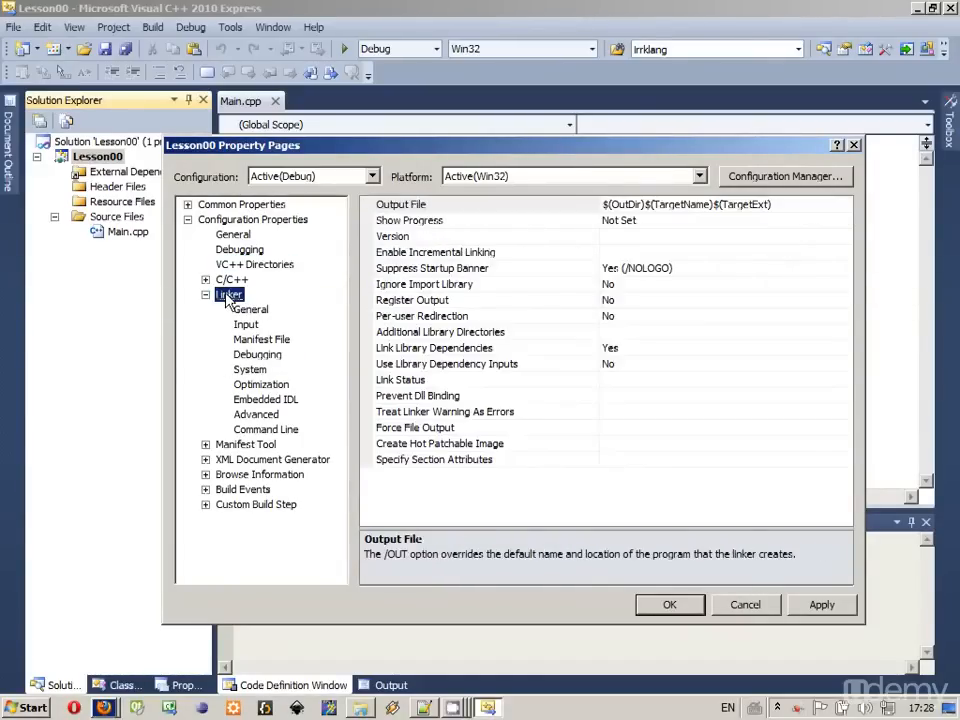
left_click(246, 324)
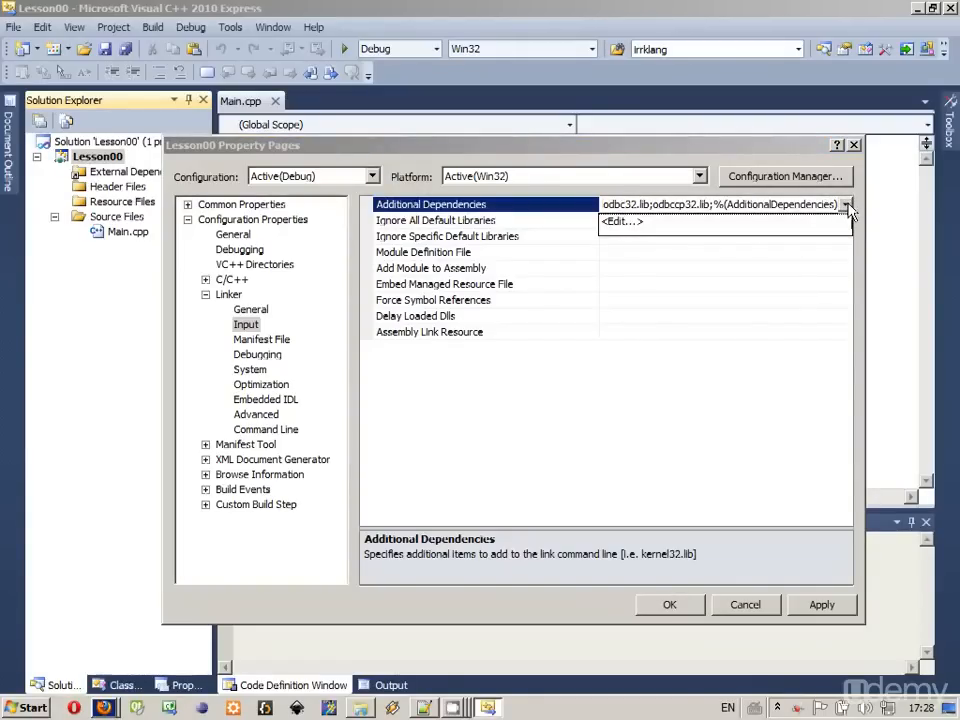
left_click(621, 221)
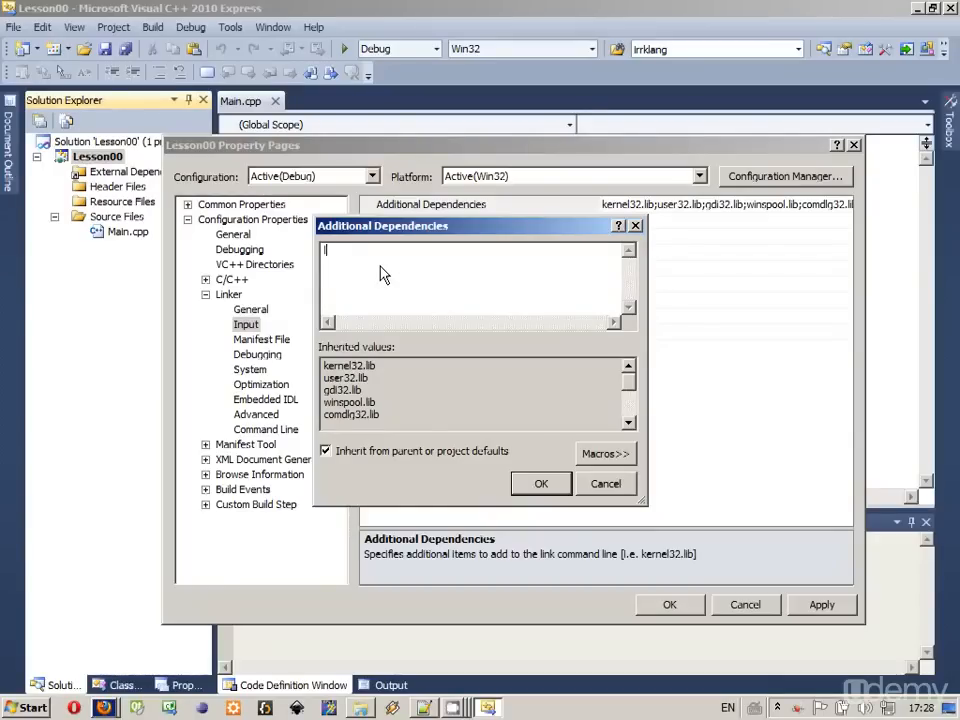
type("ib")
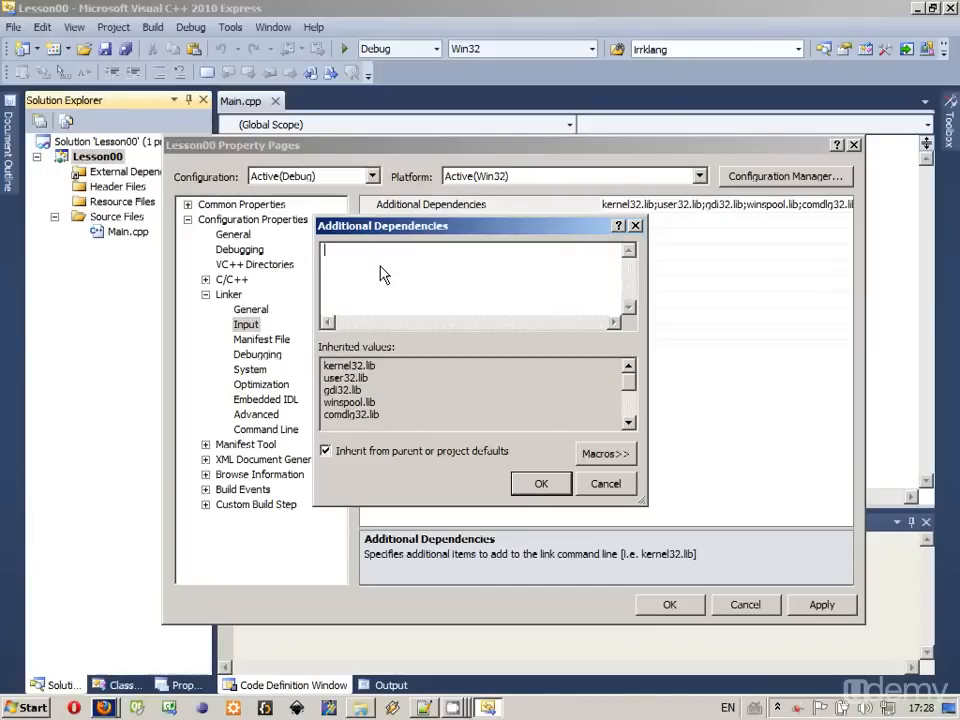
type("SDLmain.lib")
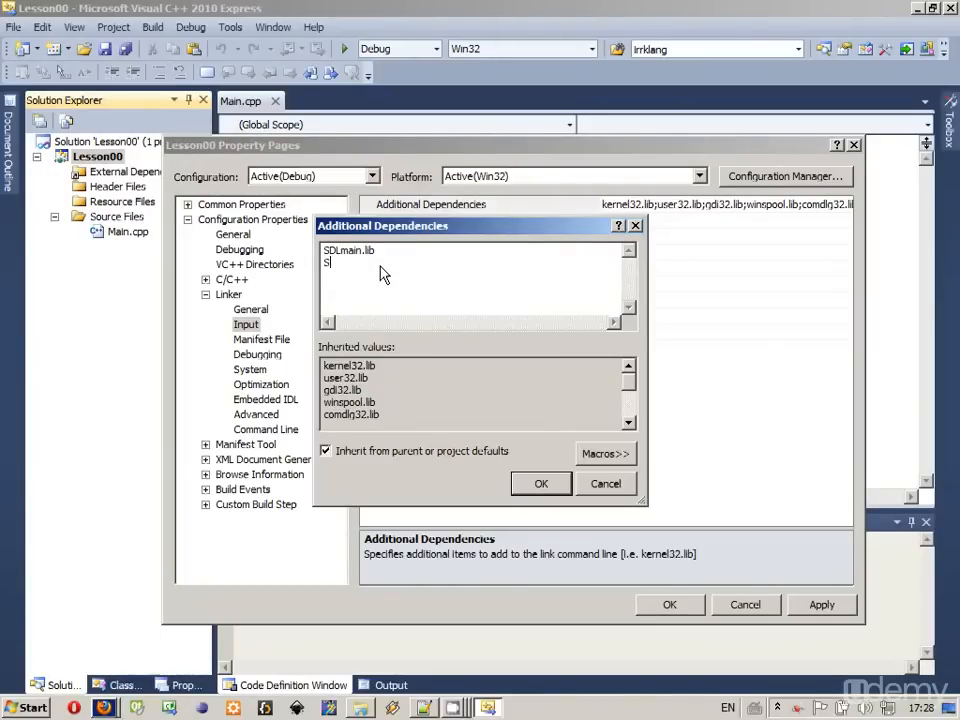
type("DL.lib")
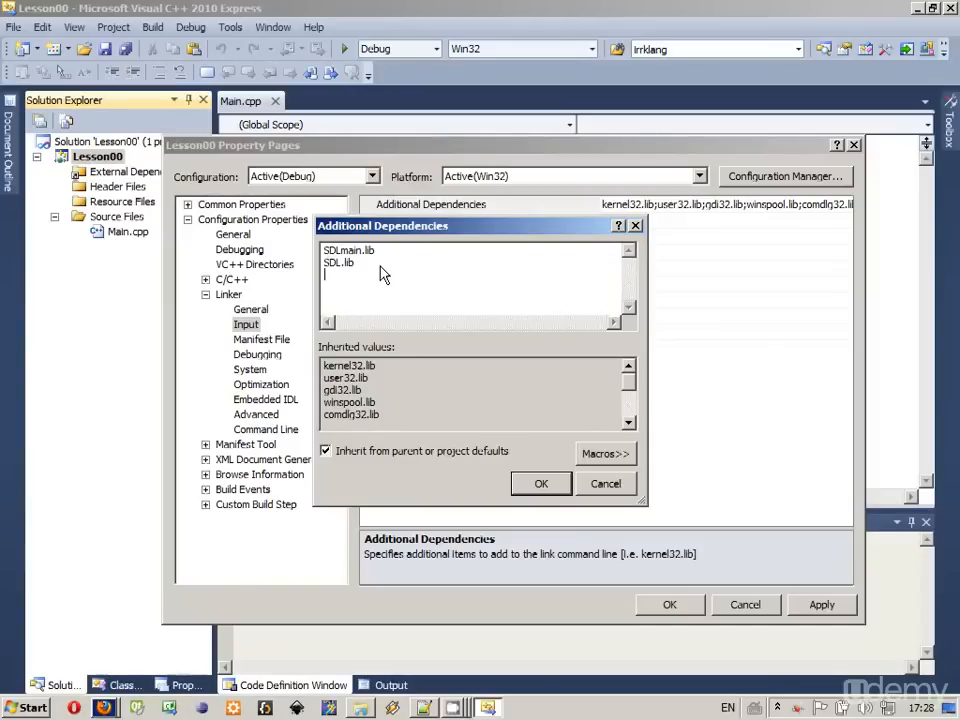
type("SDL")
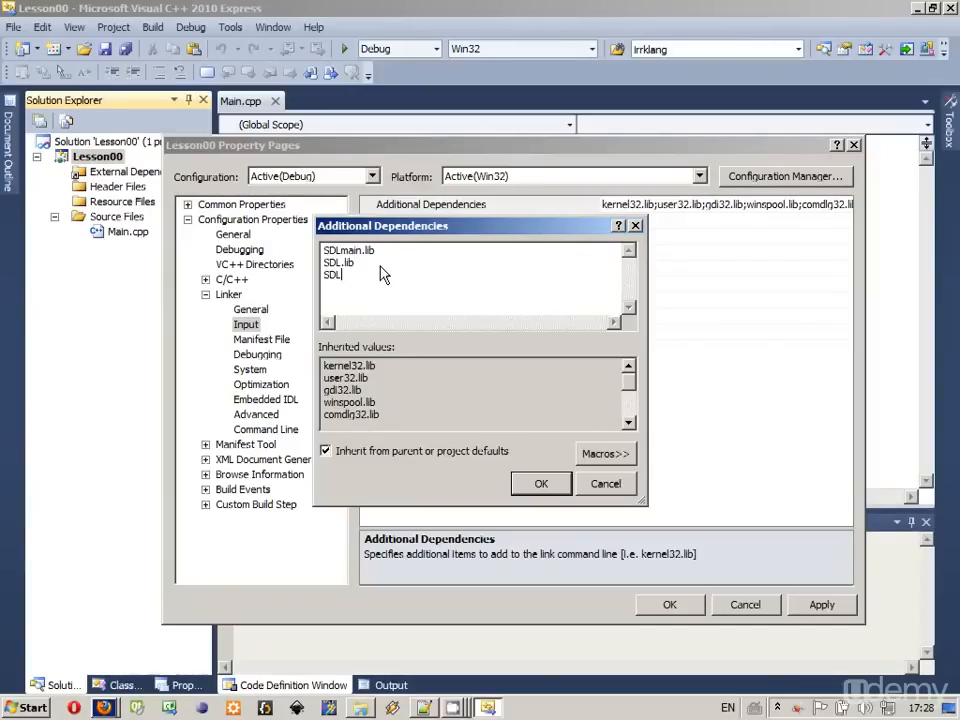
type("_image.lib")
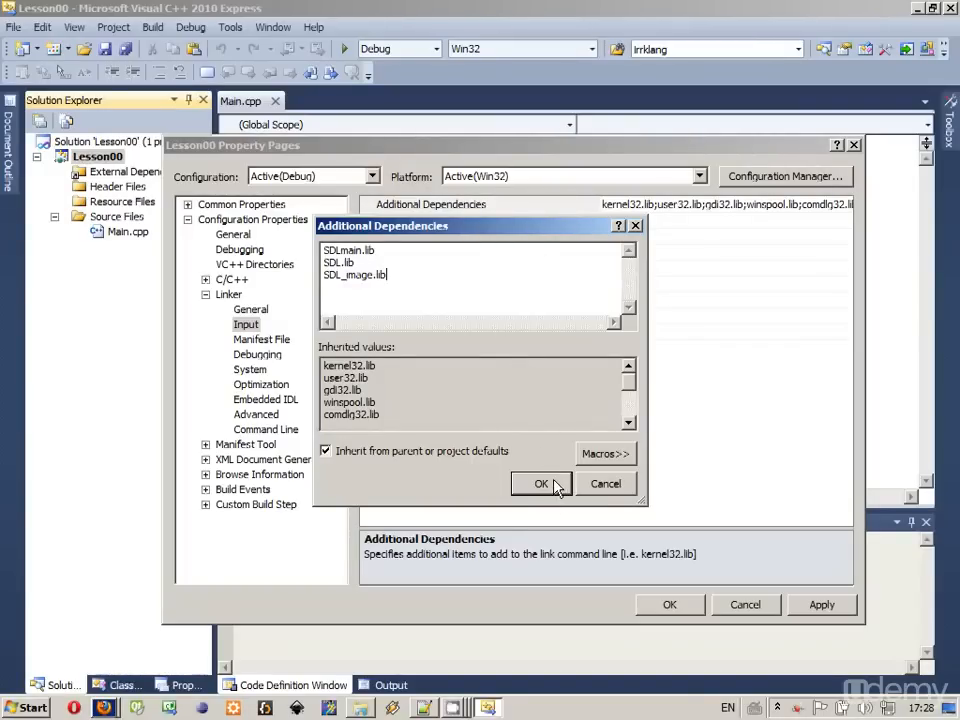
left_click(541, 484)
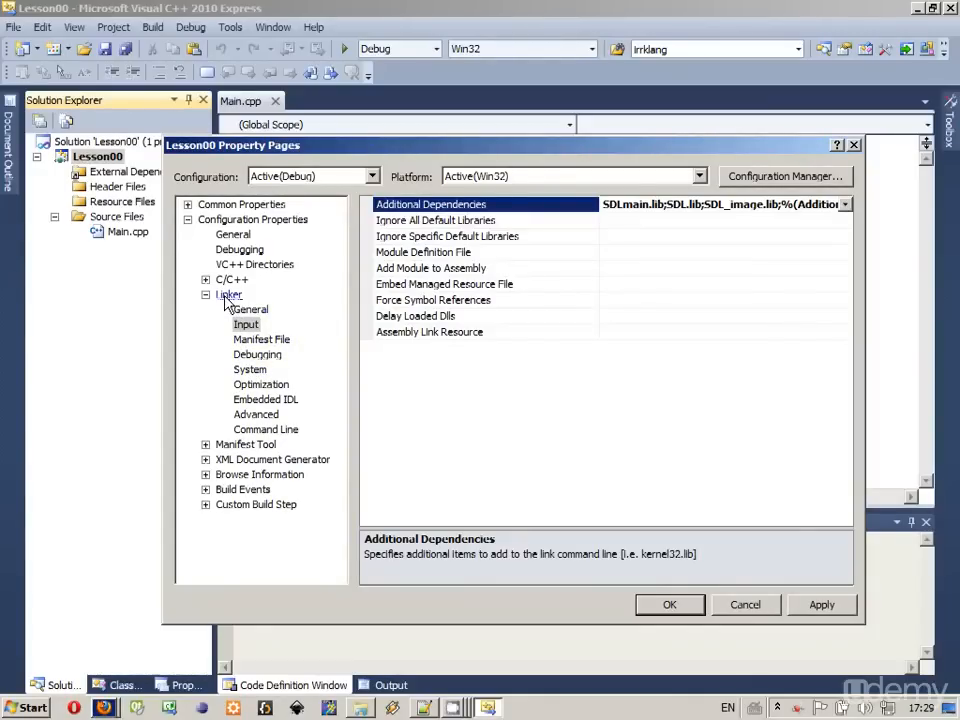
Set Linker > System SubSystem to Console (/SUBSYSTEM:CONSOLE) and close the property pages
left_click(250, 369)
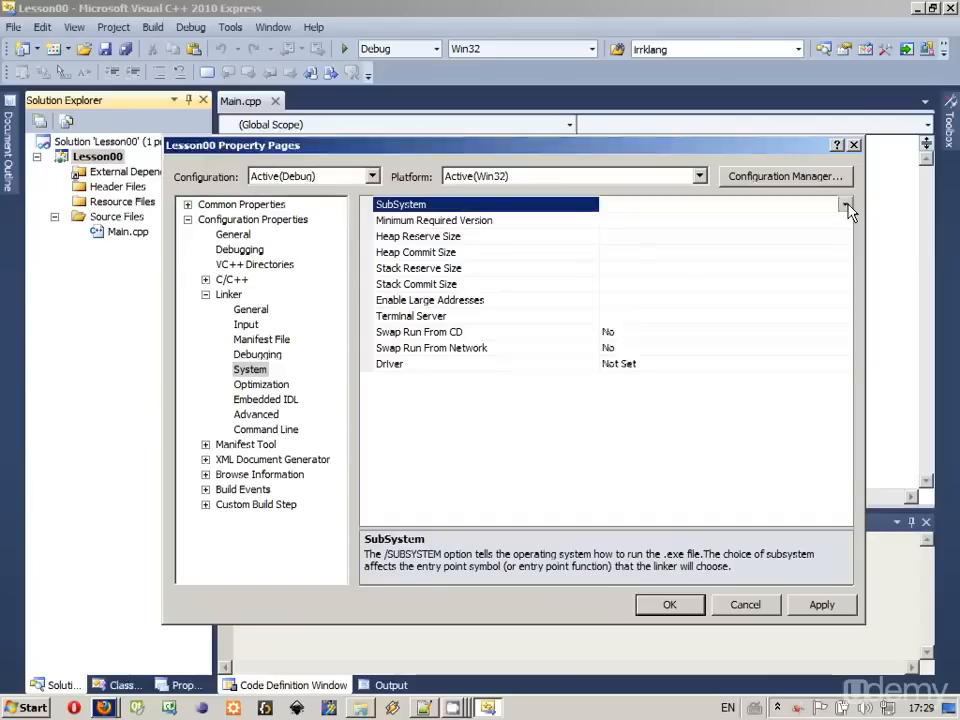
left_click(843, 204)
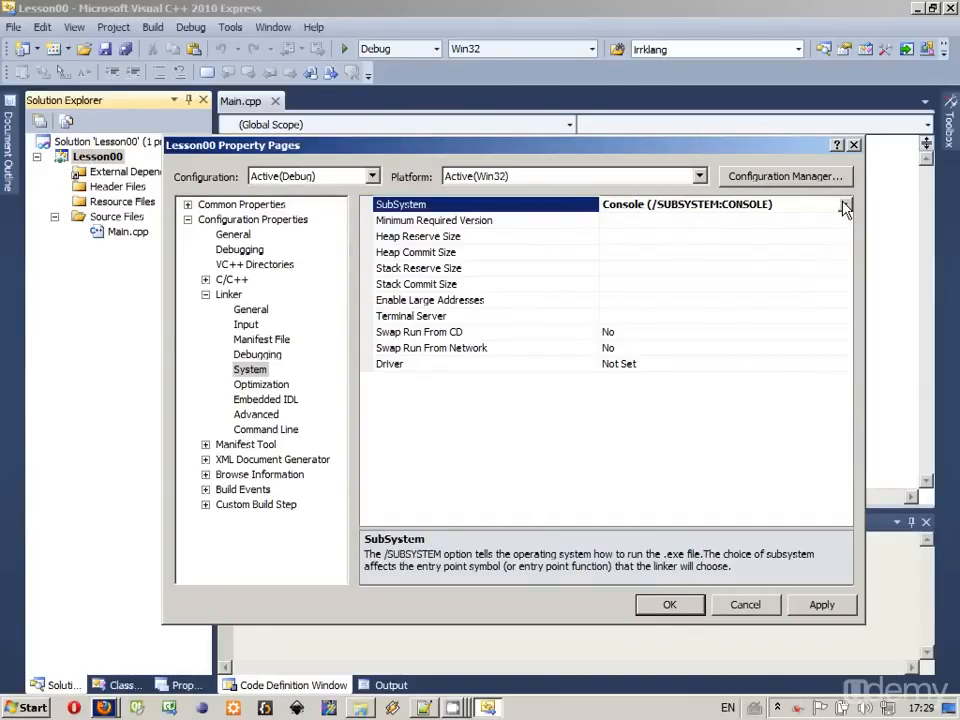
left_click(844, 204)
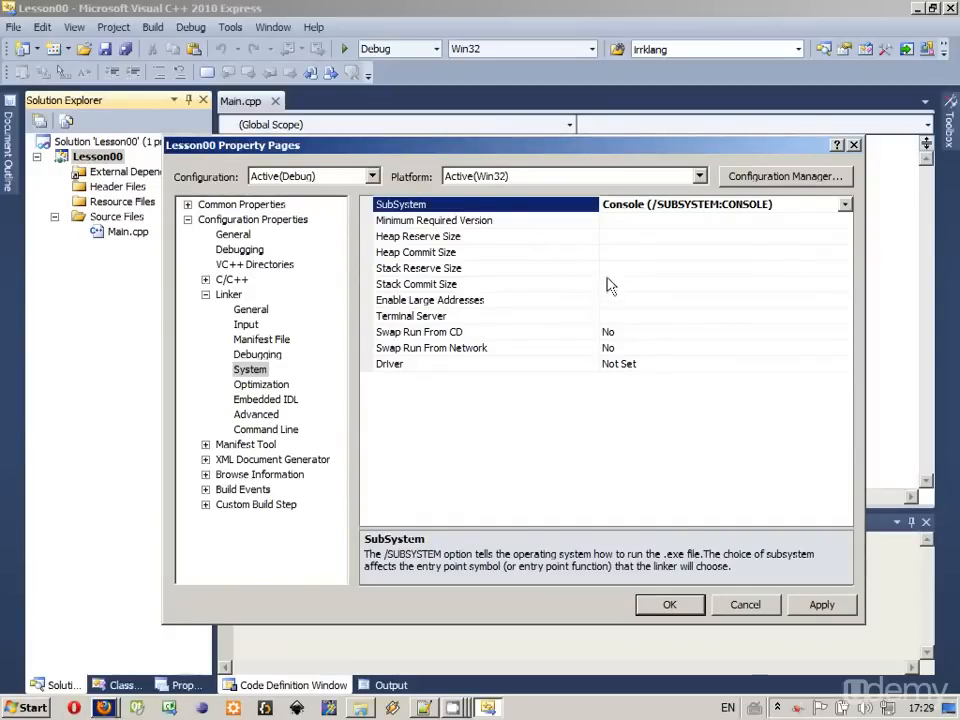
left_click(821, 605)
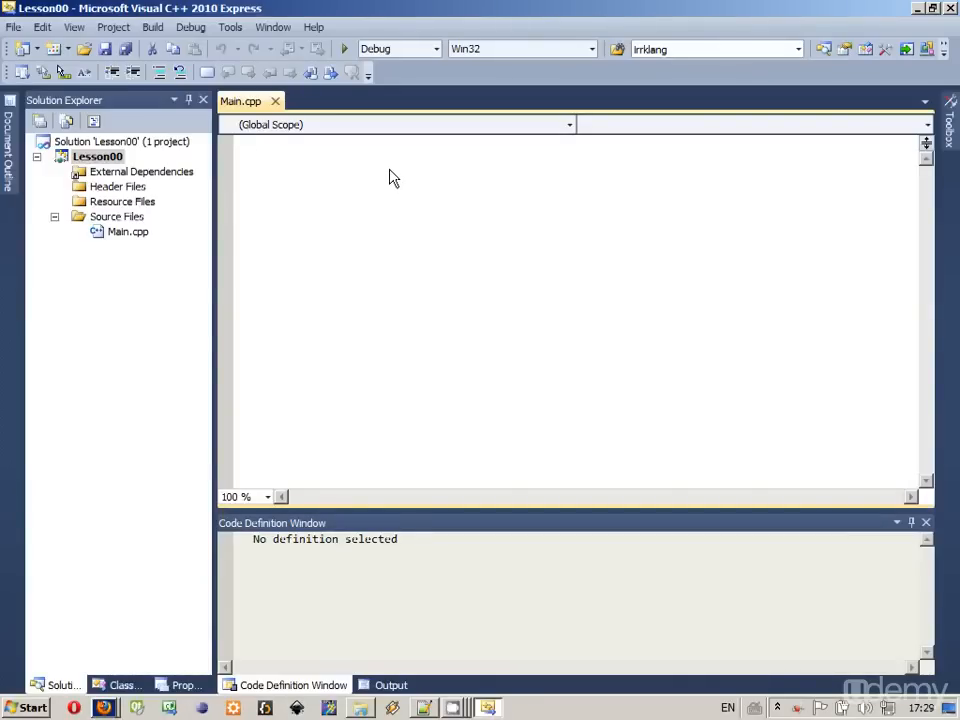
Type #include <iostream> and #include <SDL.h> at the top of Main.cpp
type("#")
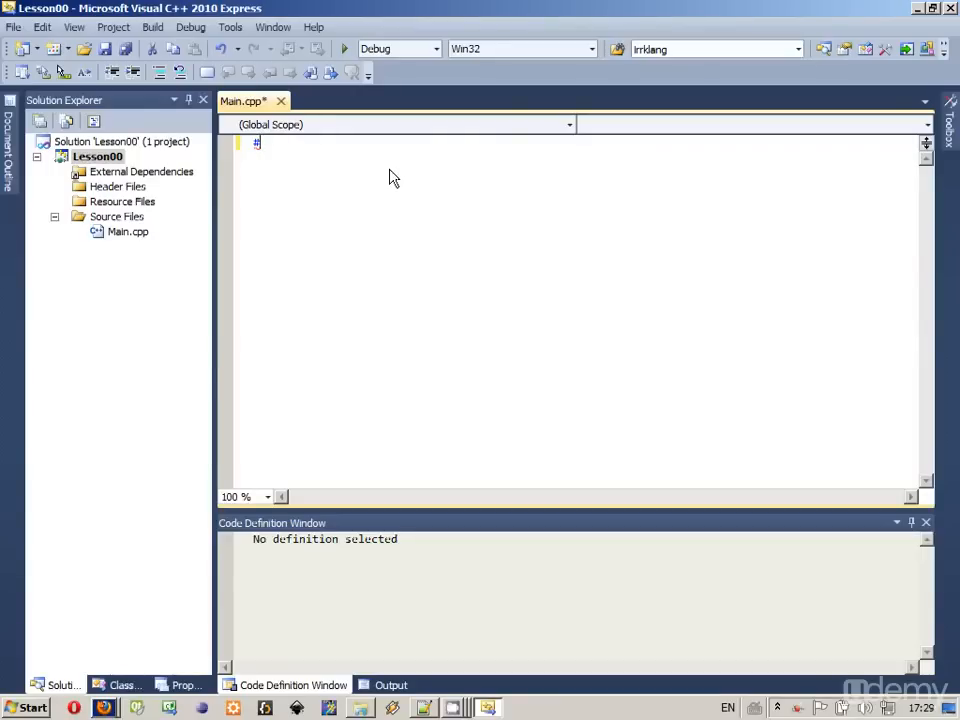
type("include >")
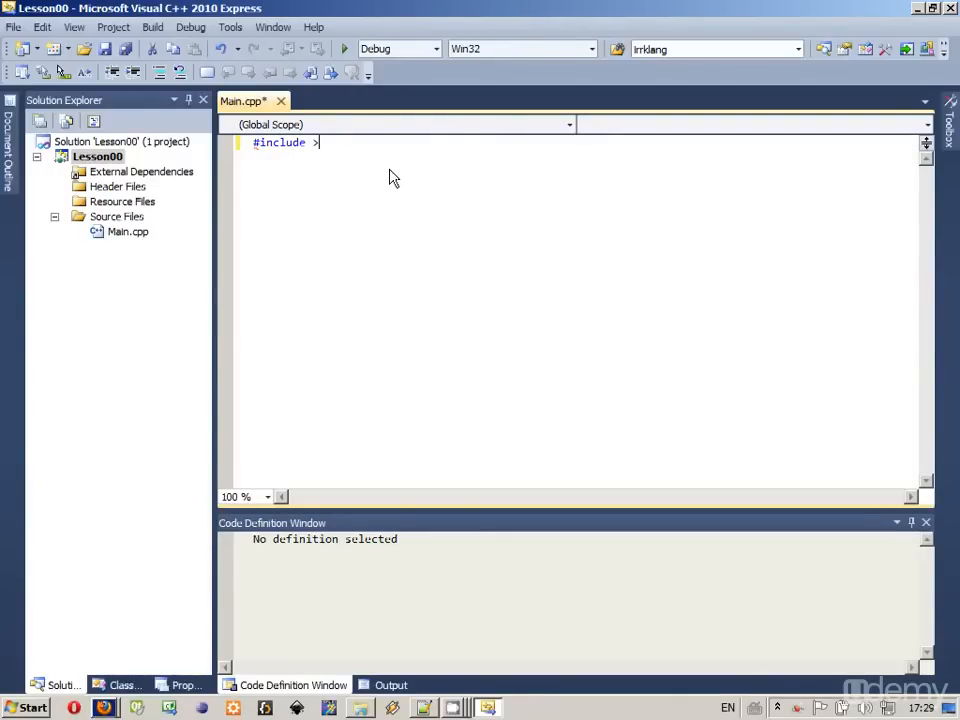
type("<")
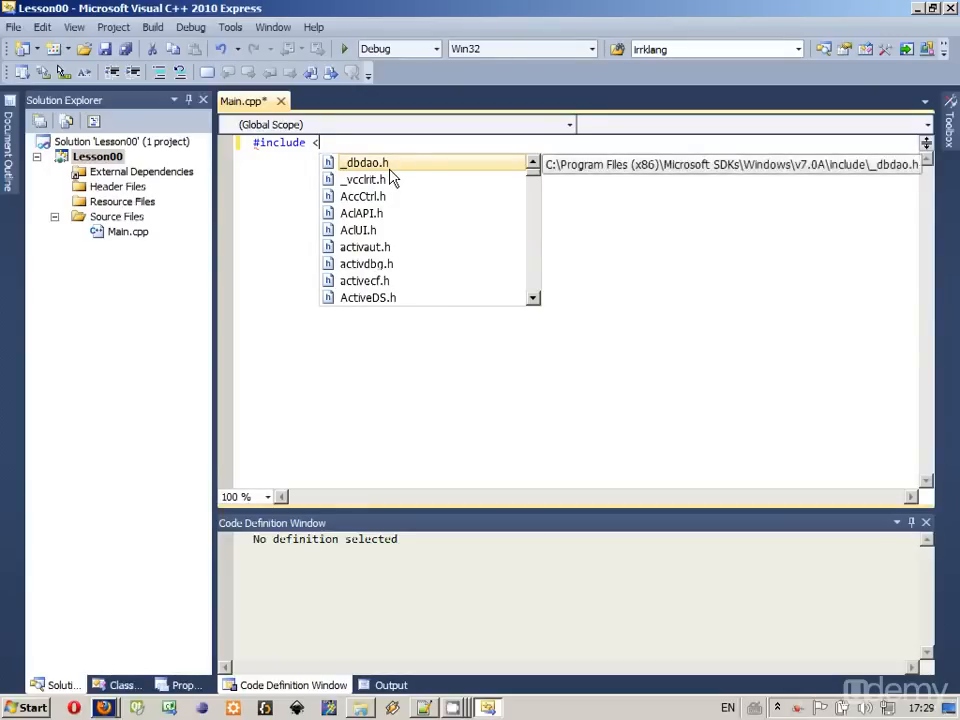
type("iostream")
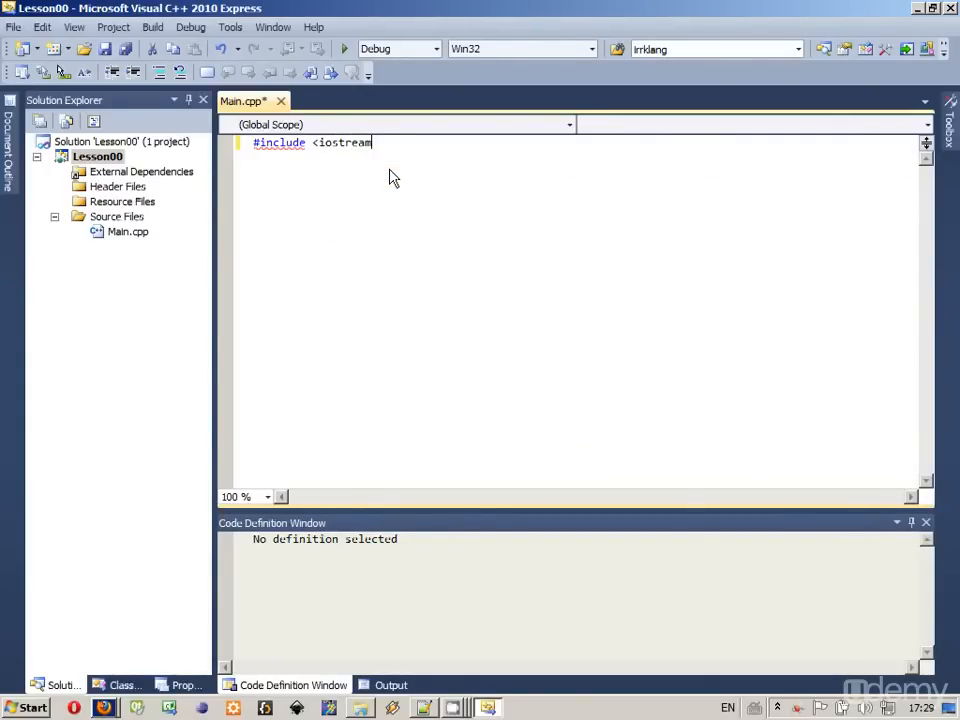
type(">")
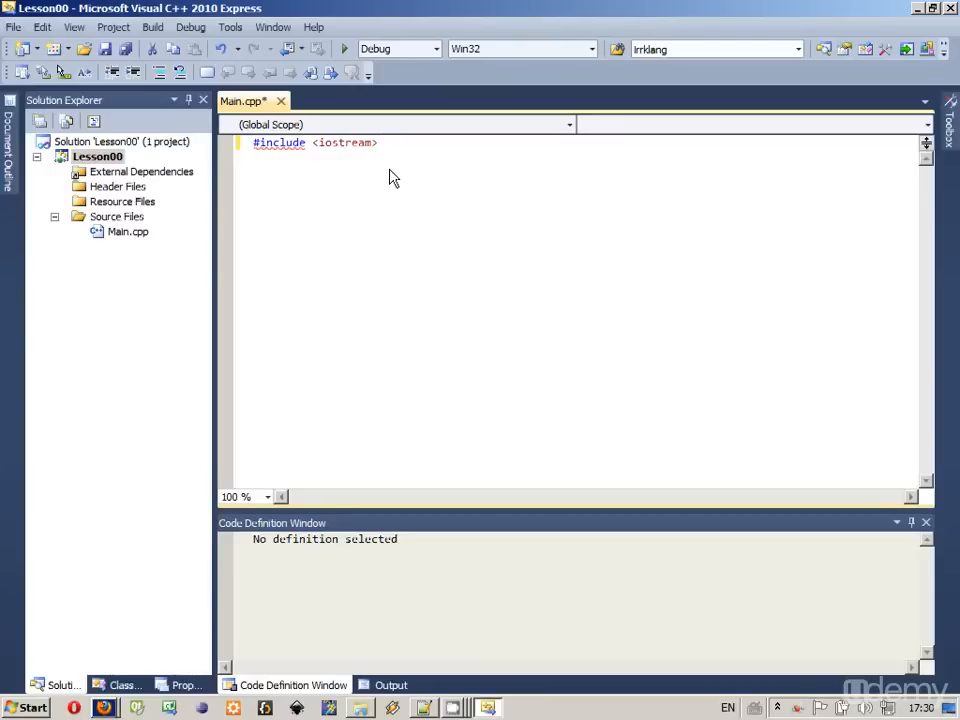
type("#")
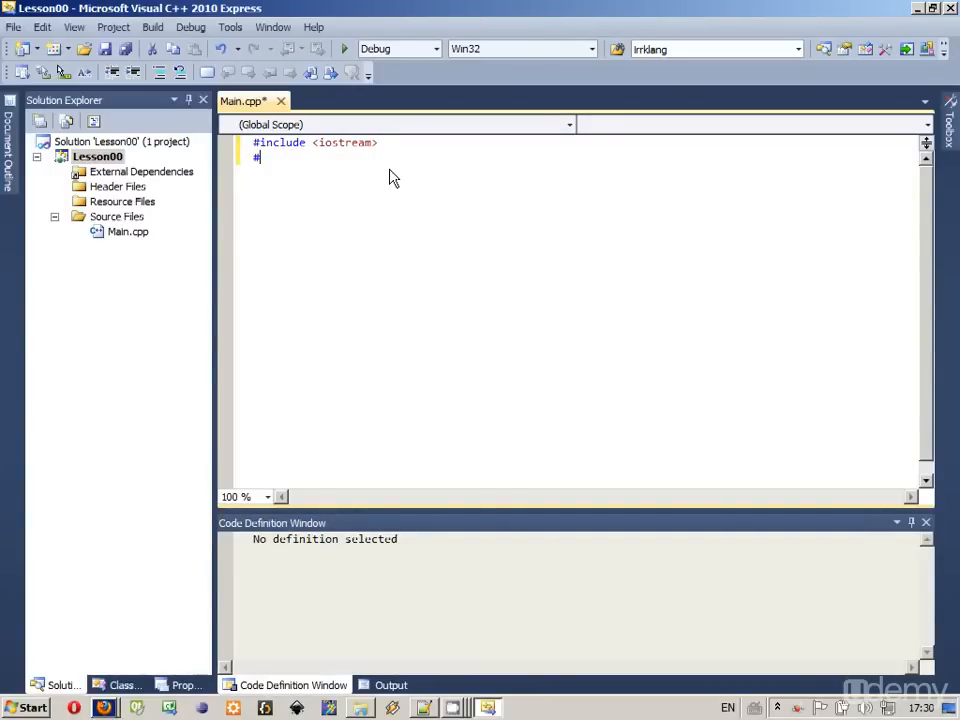
type("include <")
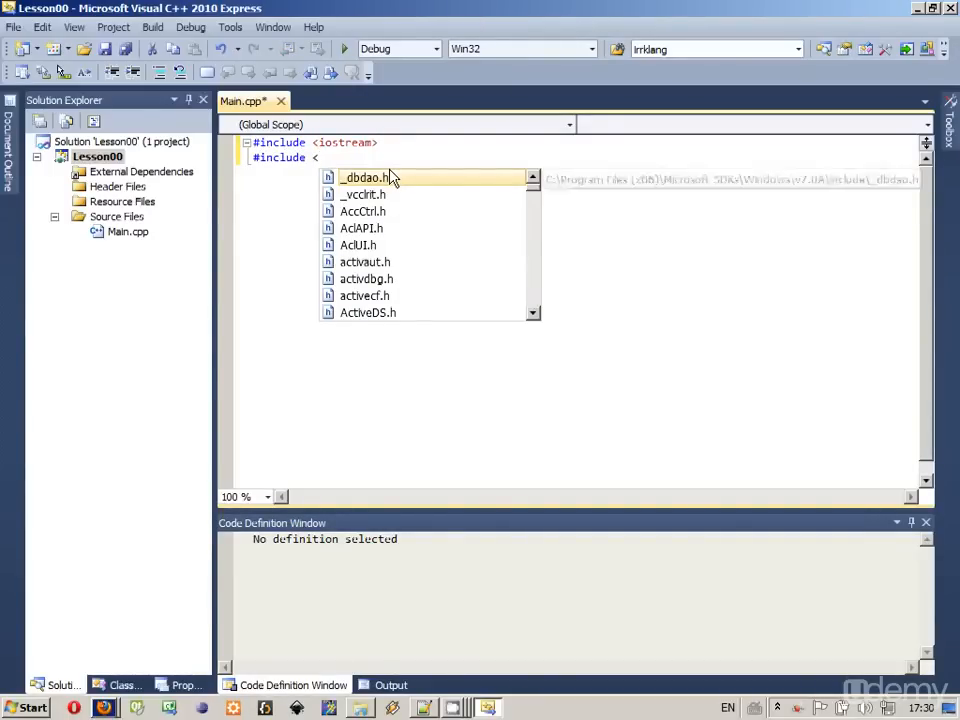
type("SDL")
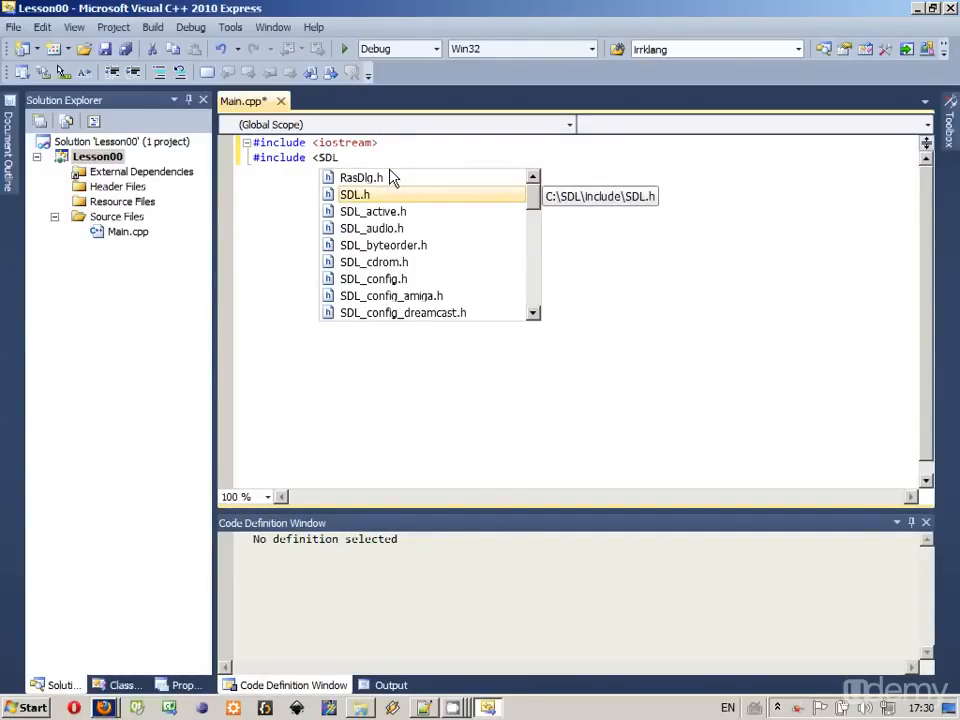
key("Enter")
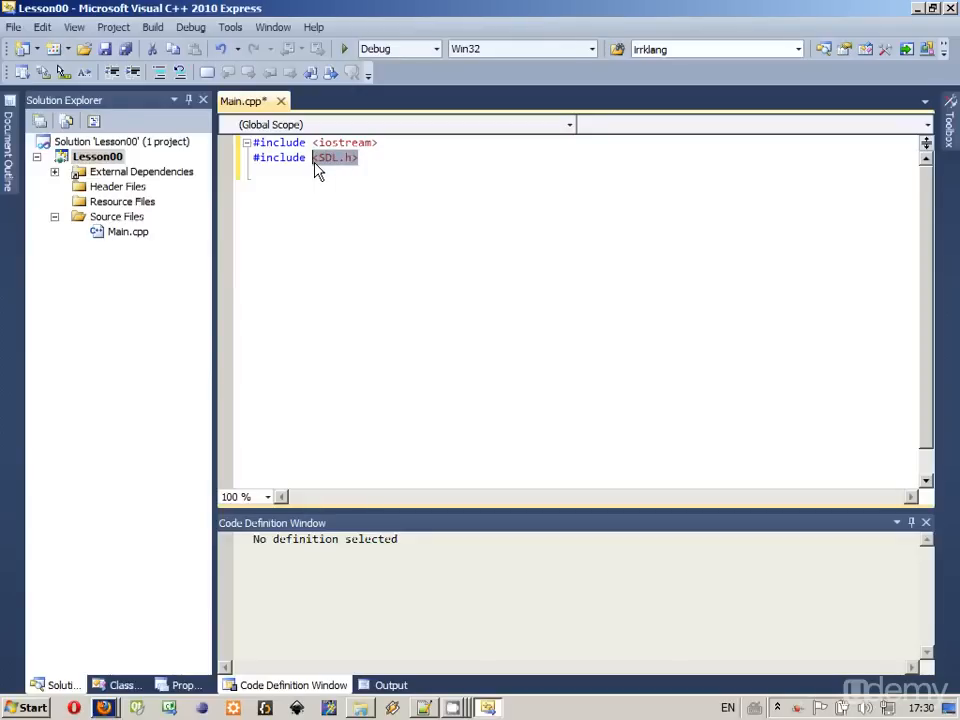
left_click(360, 157)
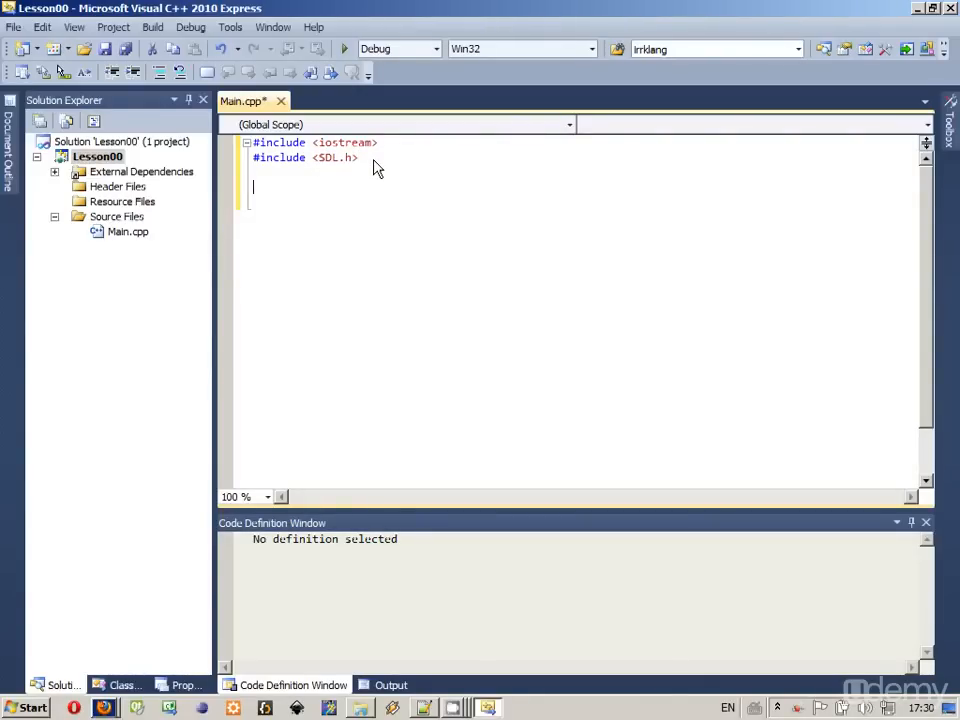
Write an empty int main(int argc, char* args[]) function with braces below the includes
type("int")
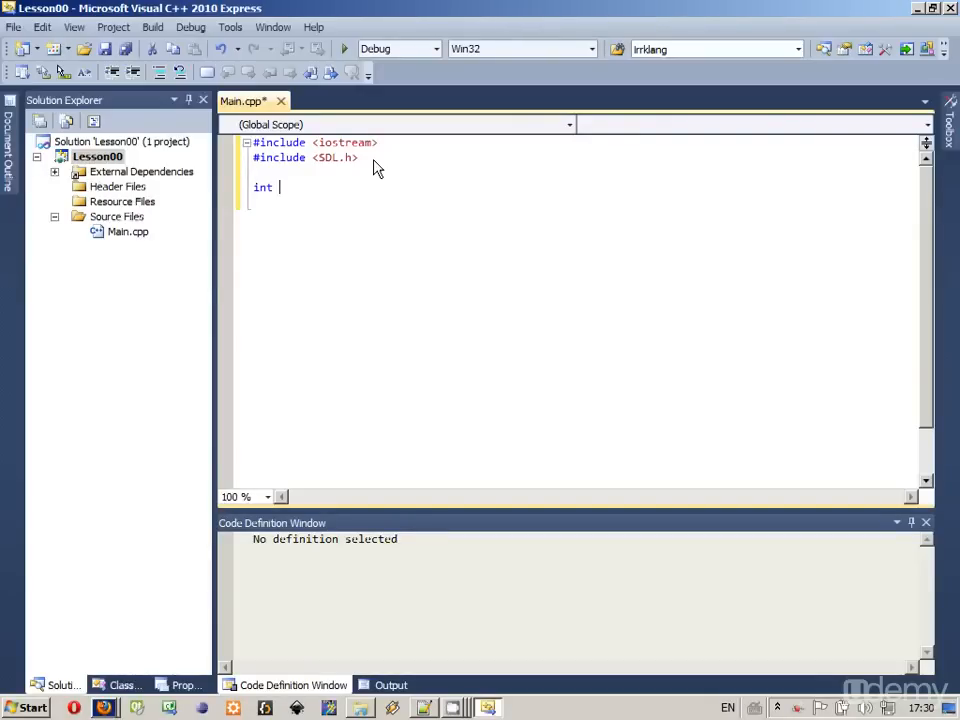
type("mai")
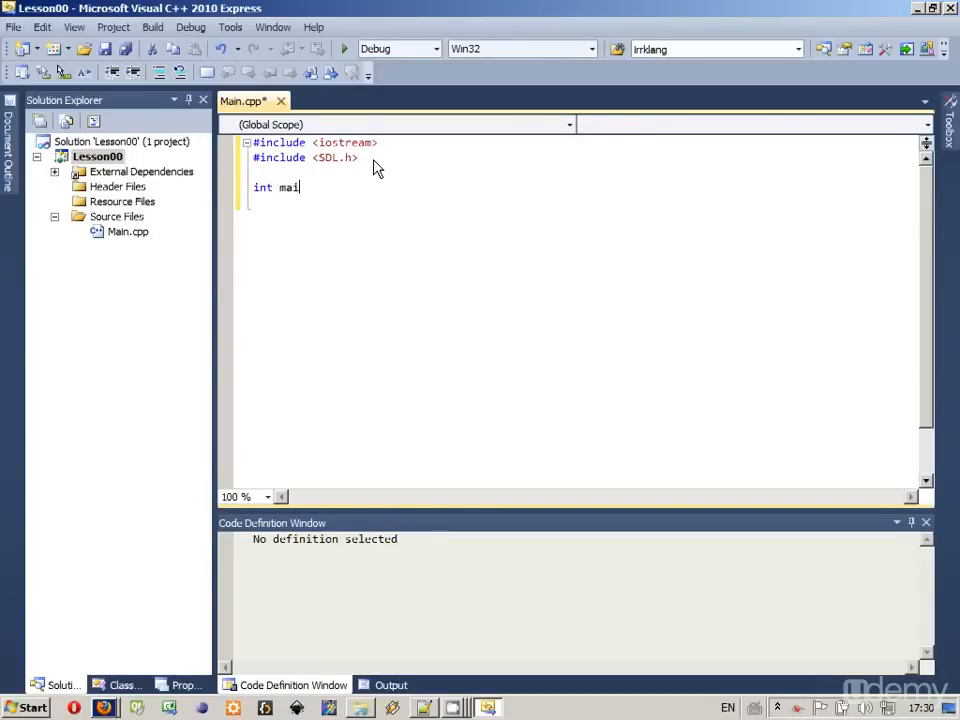
type("n(")
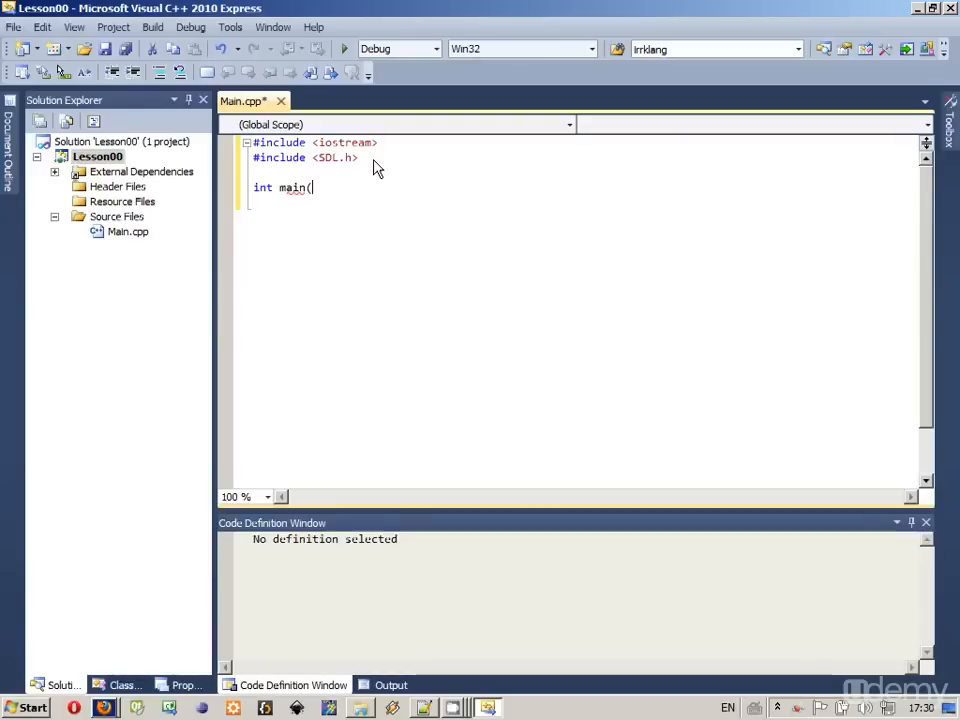
type("int arhc,")
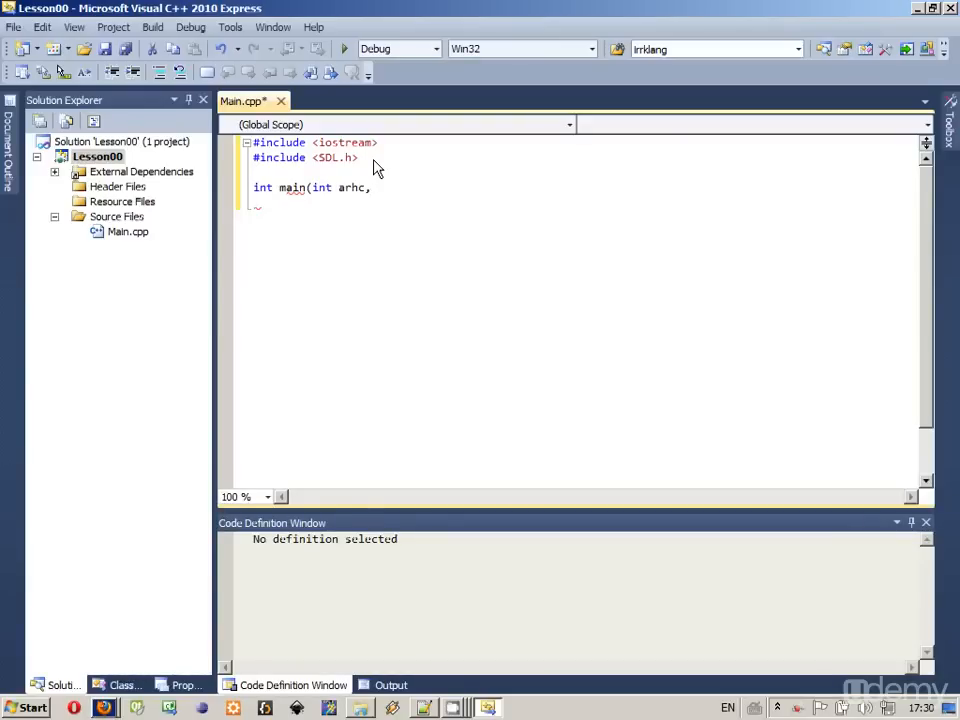
type("argc, char")
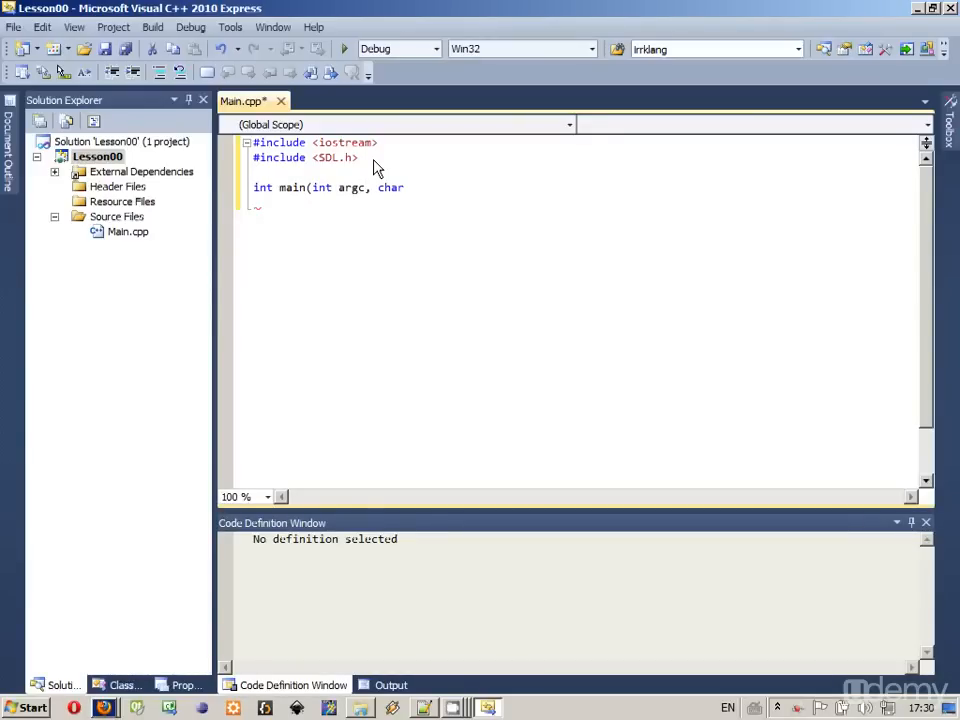
type("*")
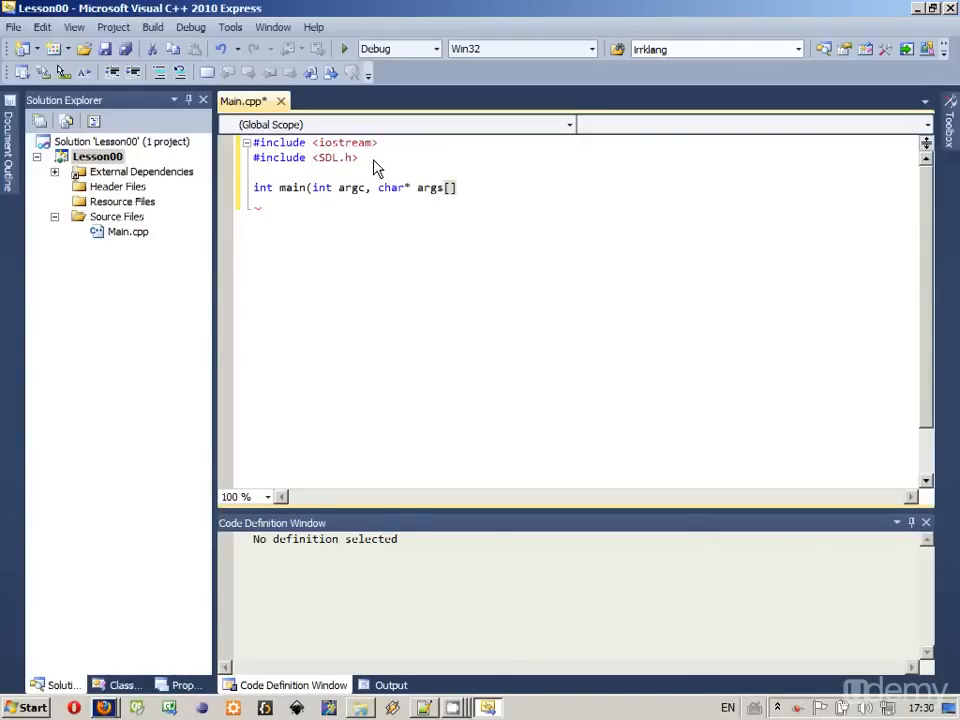
type("){")
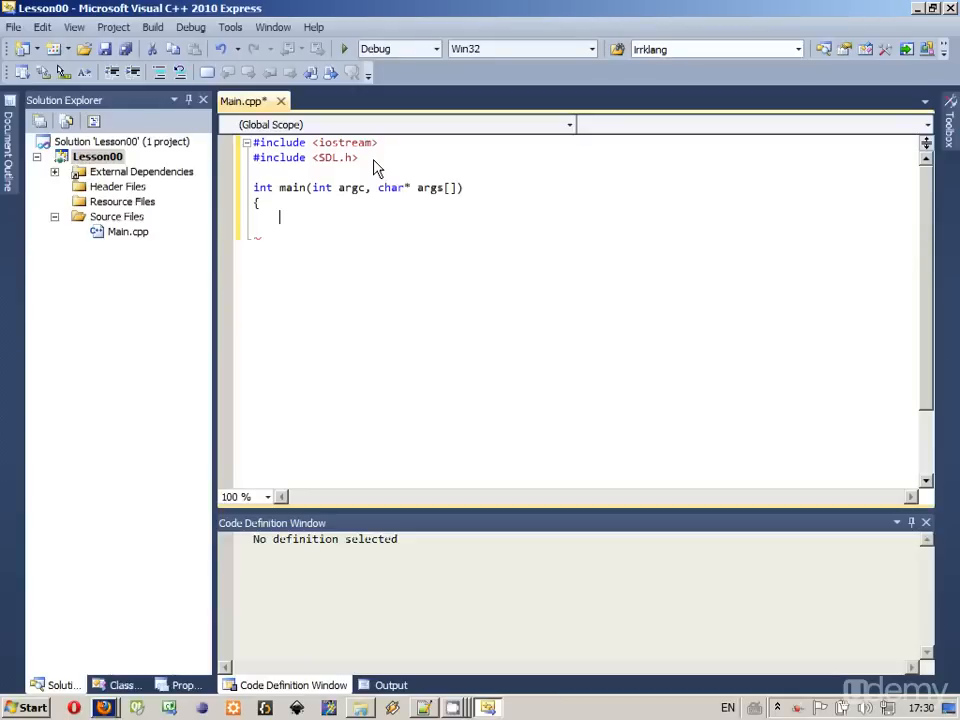
type("}")
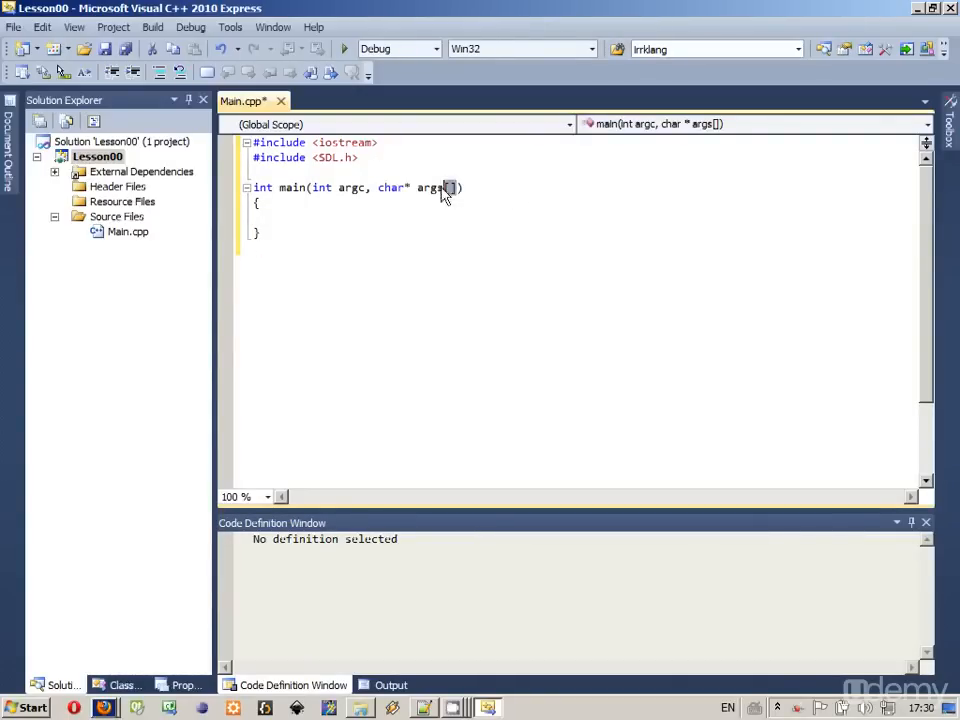
left_click(243, 497)
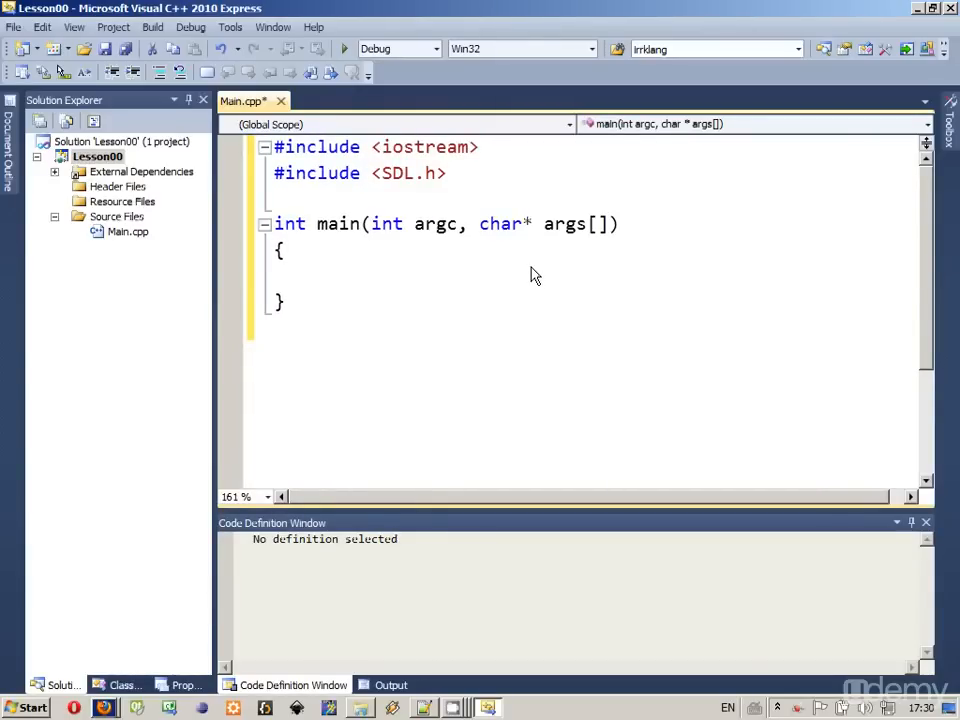
mouse_move(392, 305)
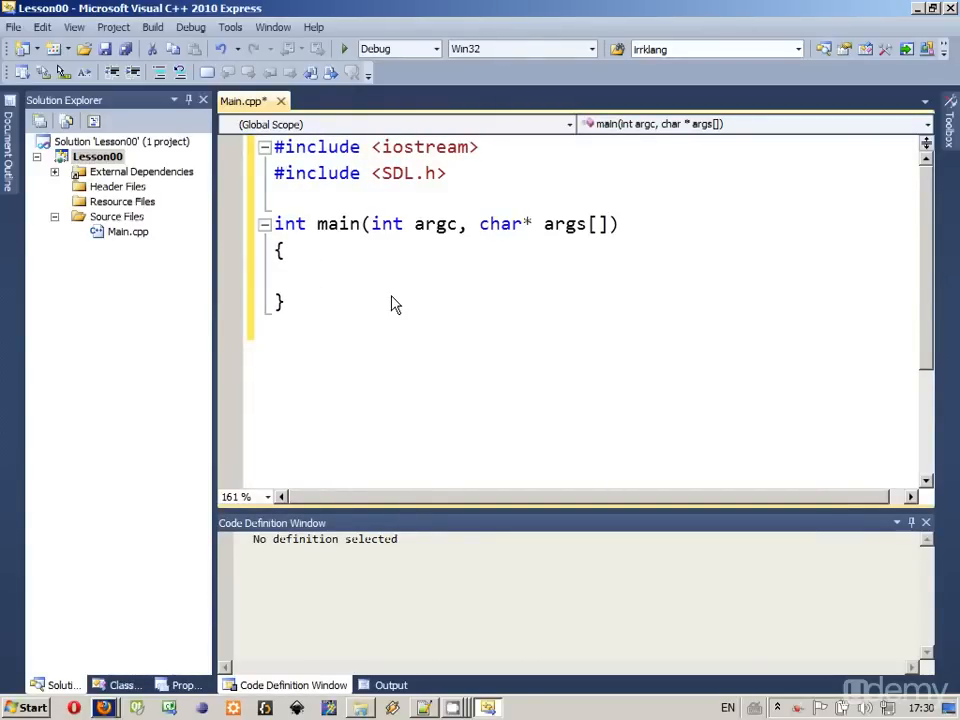
Type SDL_Init(SDL_INIT_EVERYTHING) inside main, completing the flag with IntelliSense
type("SDL")
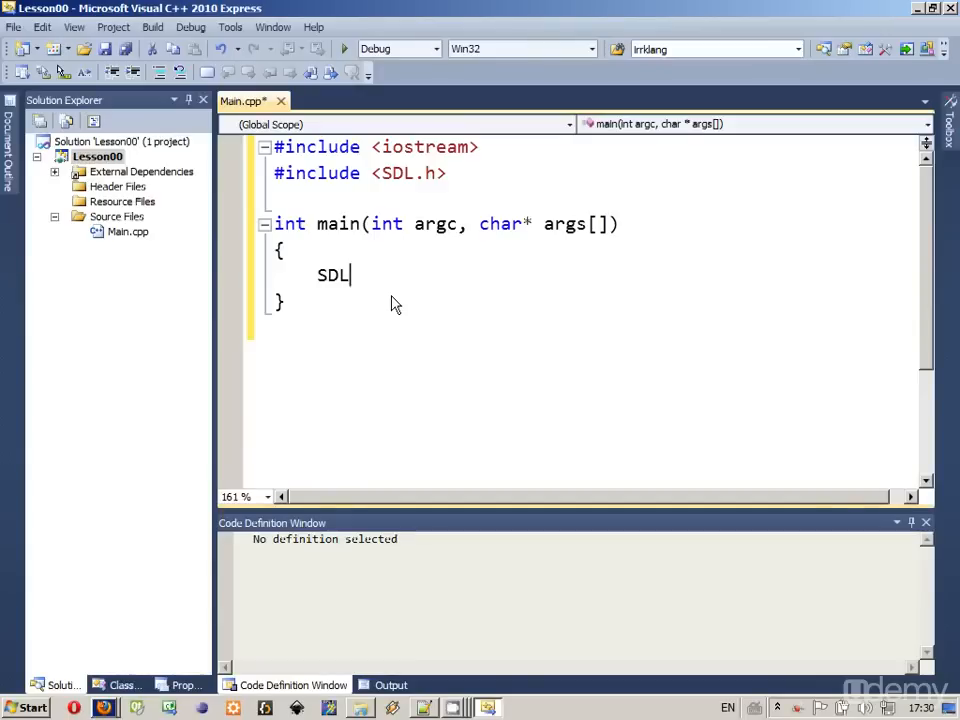
type("_I")
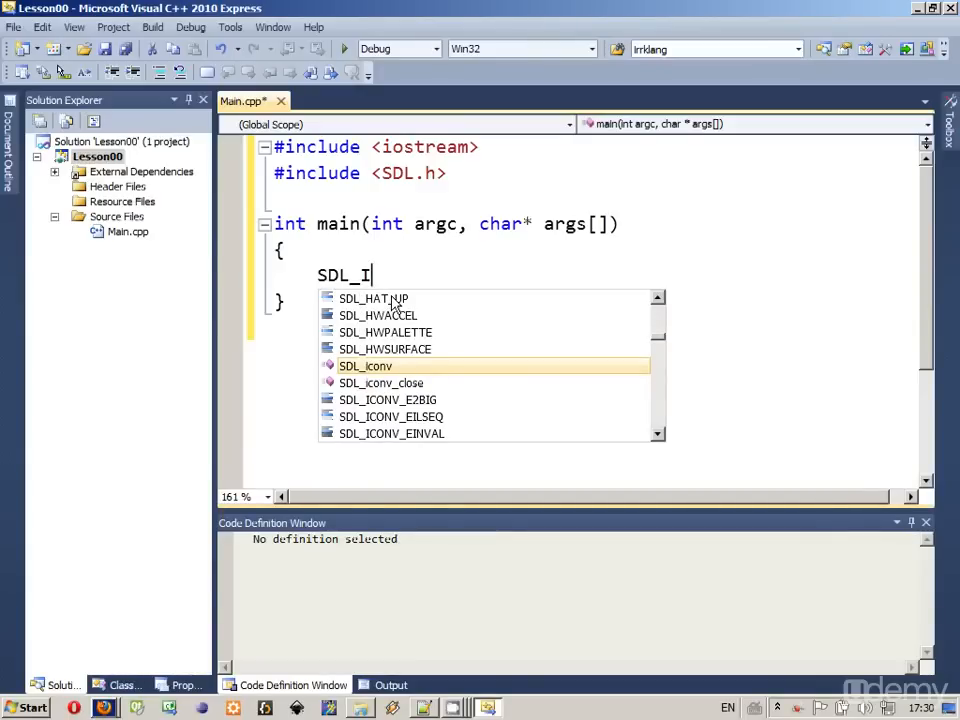
type("nit")
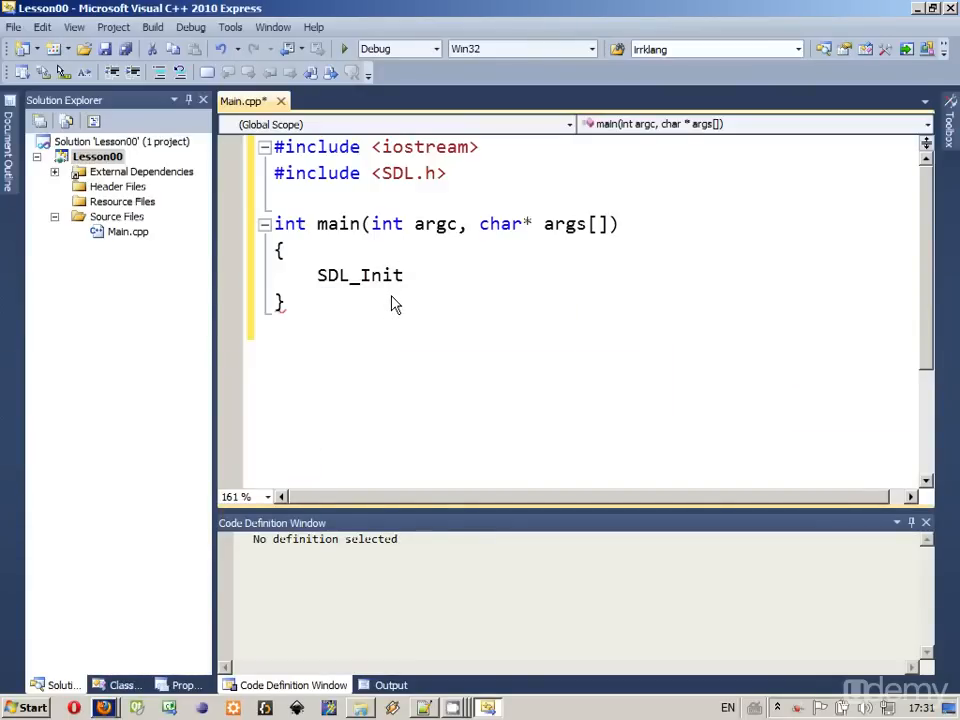
type("(")
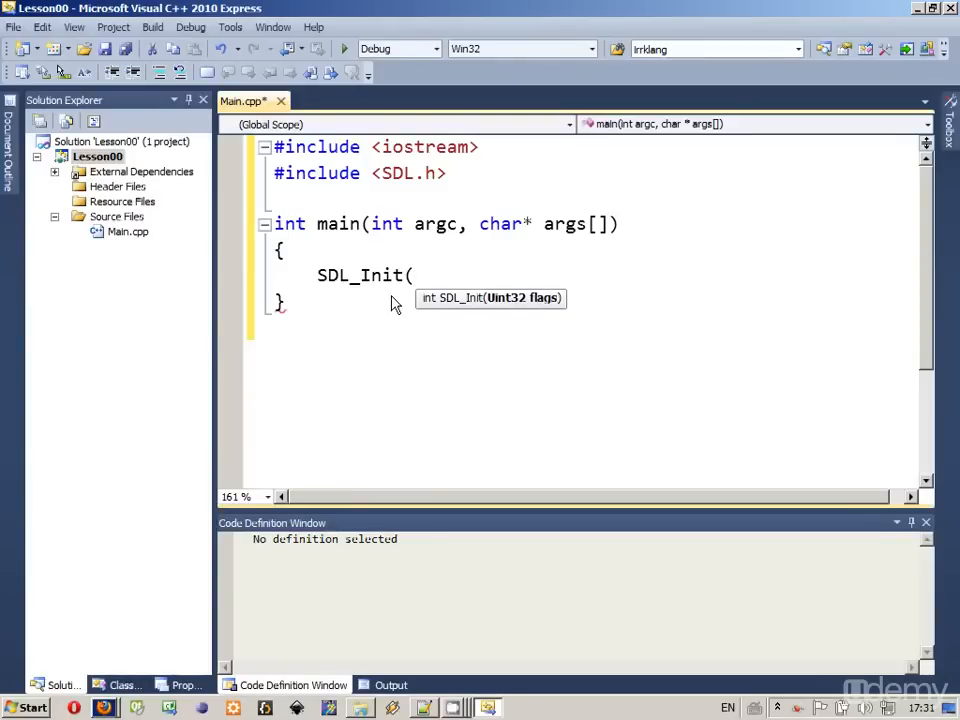
type("SDL_")
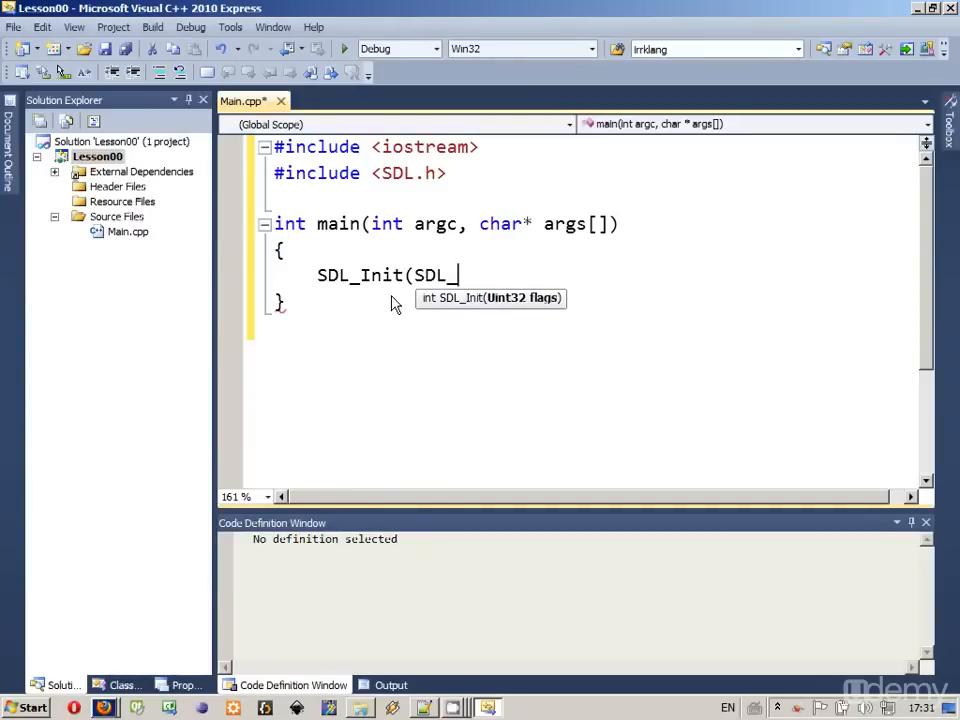
type("INIT")
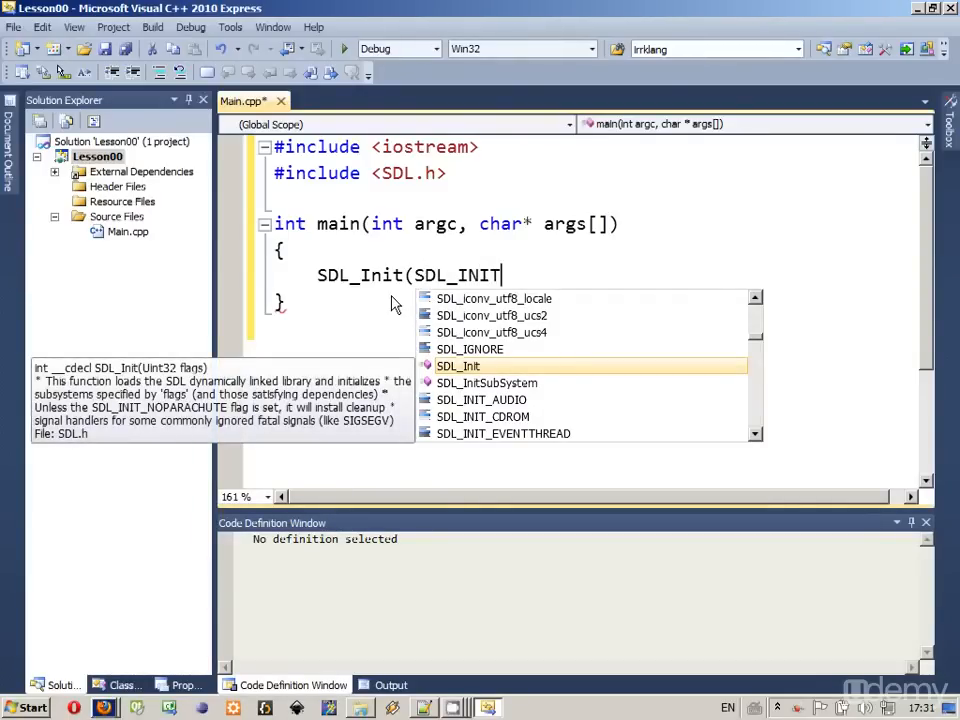
type("_Eve")
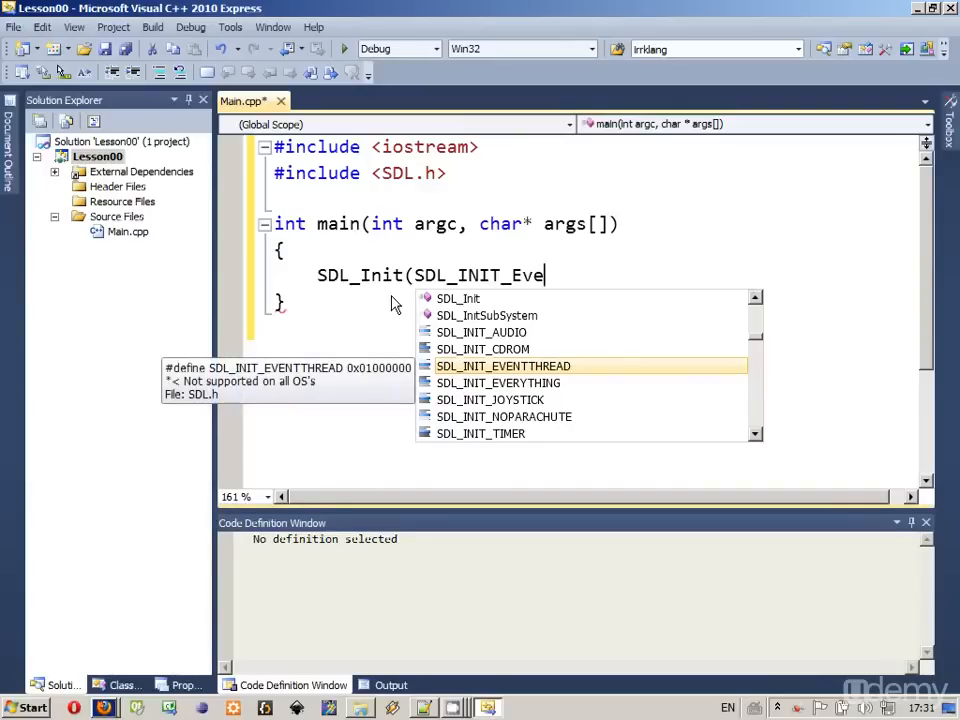
key("down")
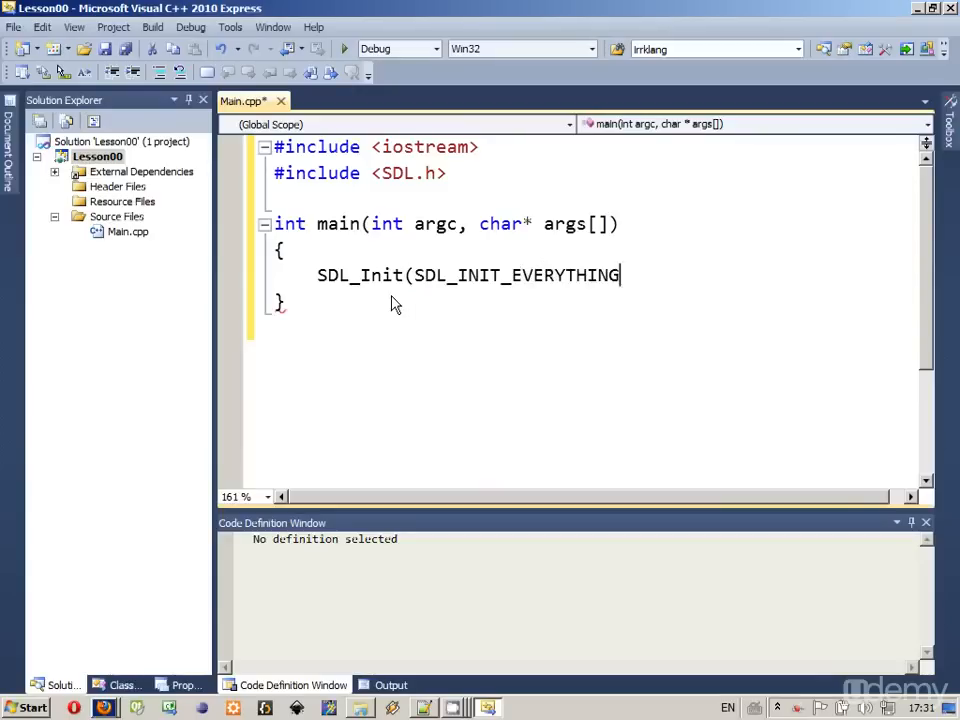
type(");")
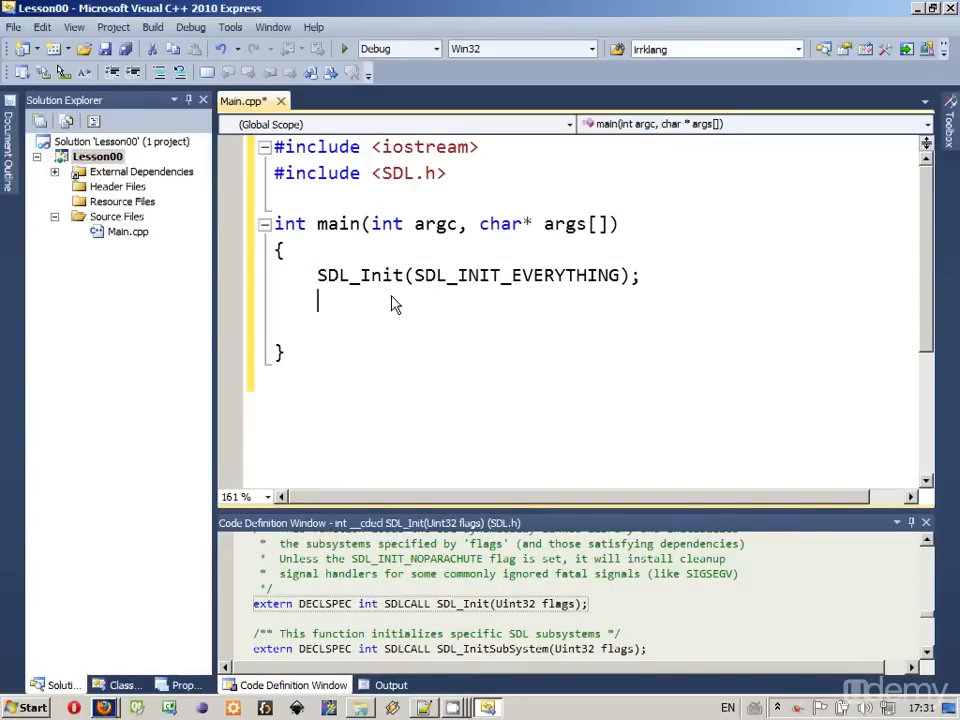
Add SDL_Delay(5000); and return 0; to main, leaving a blank line after SDL_Init
type("return")
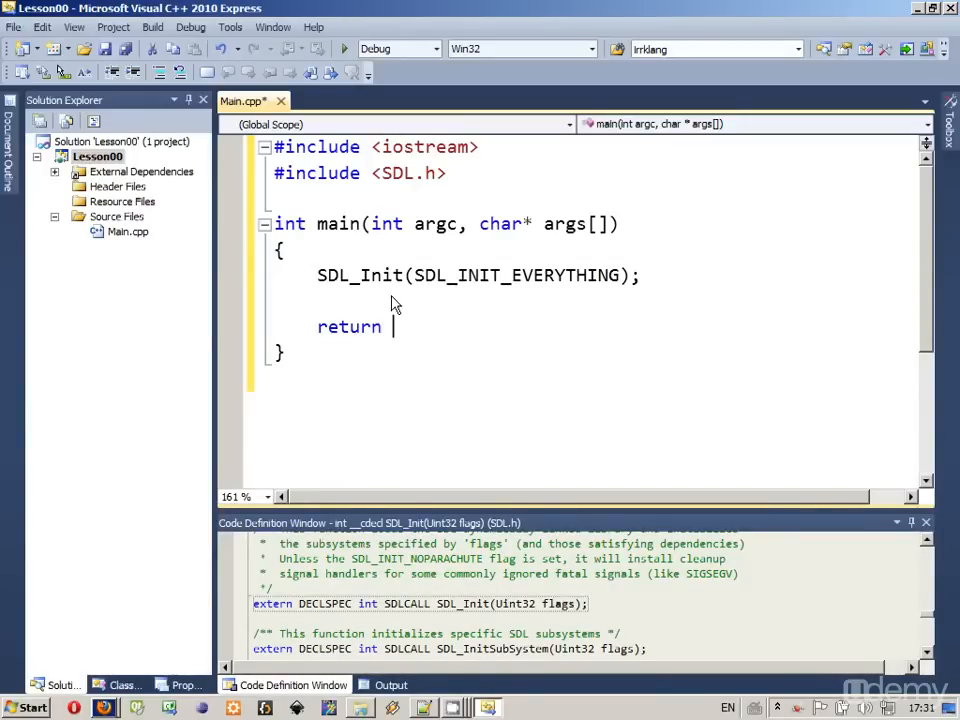
type("0;")
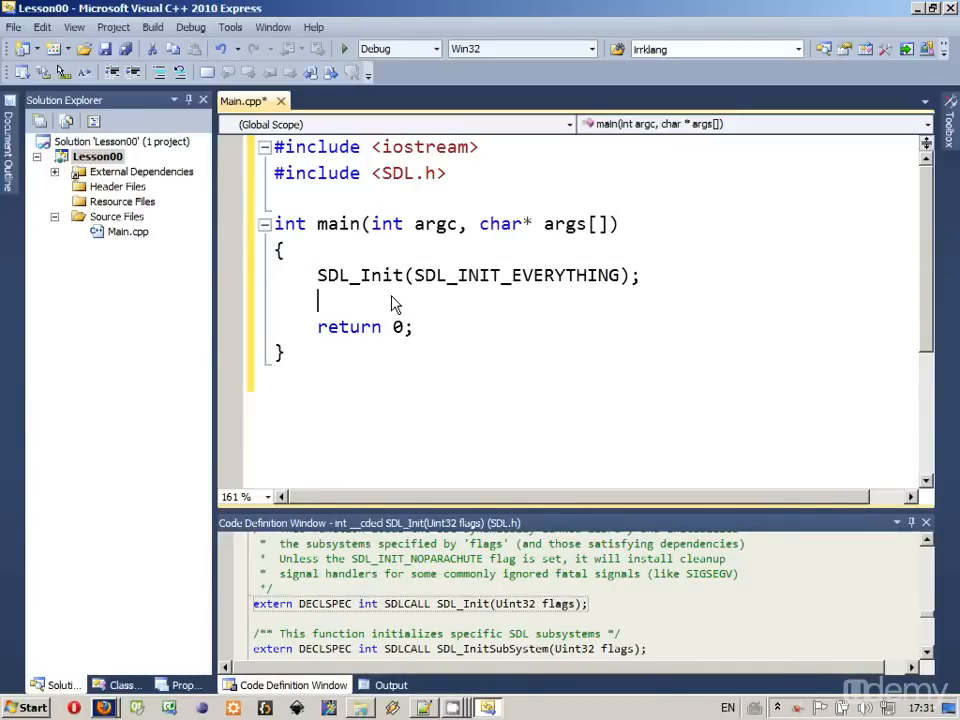
key("Enter")
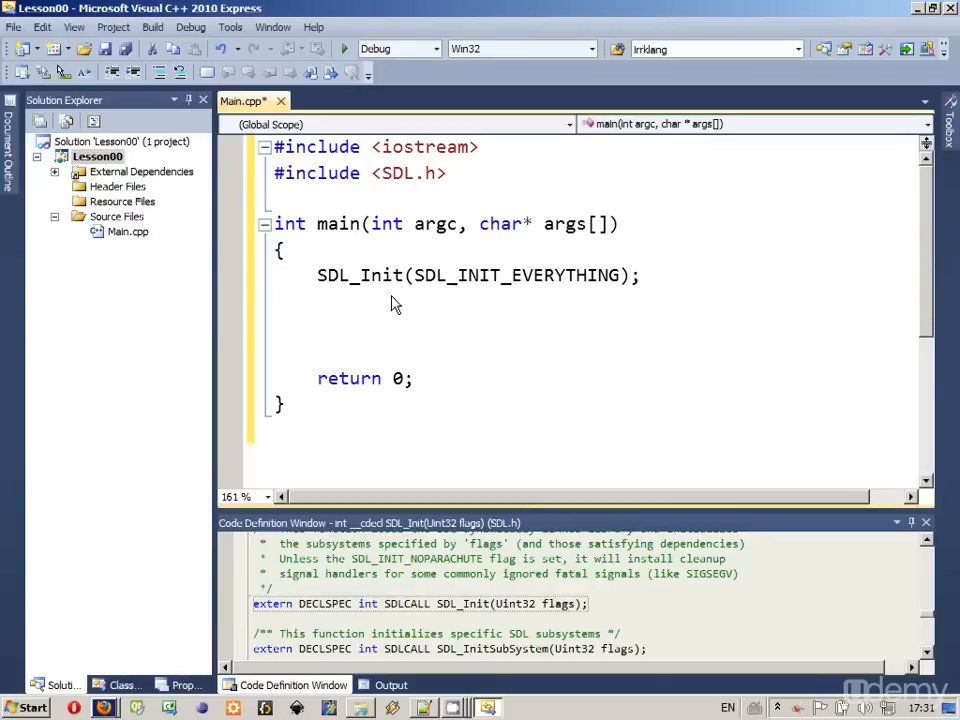
type("SDL_Delay")
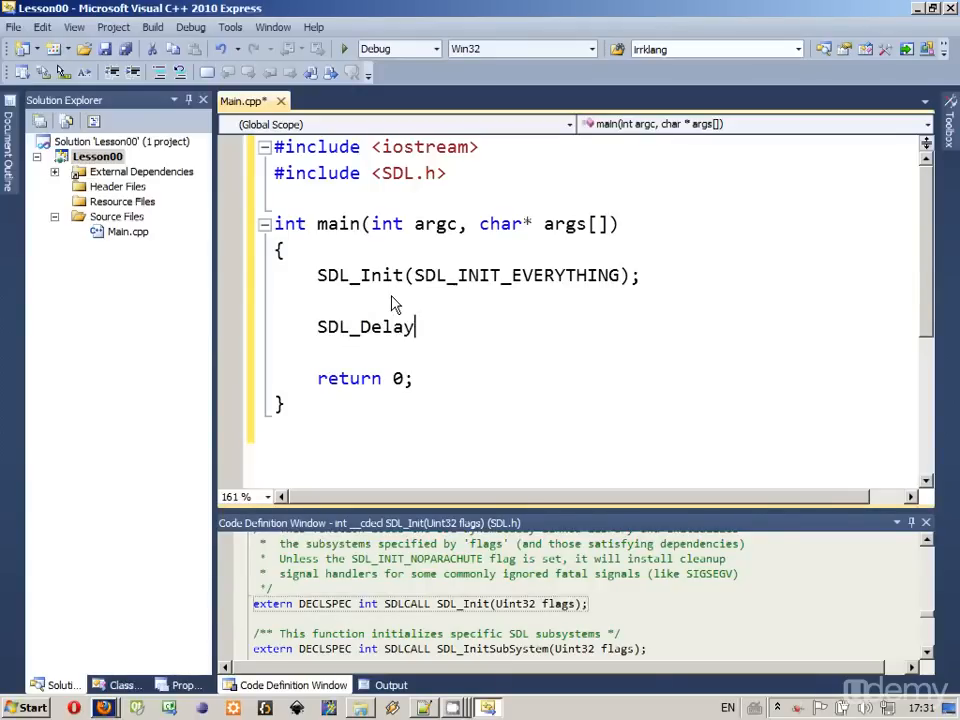
type("(5000")
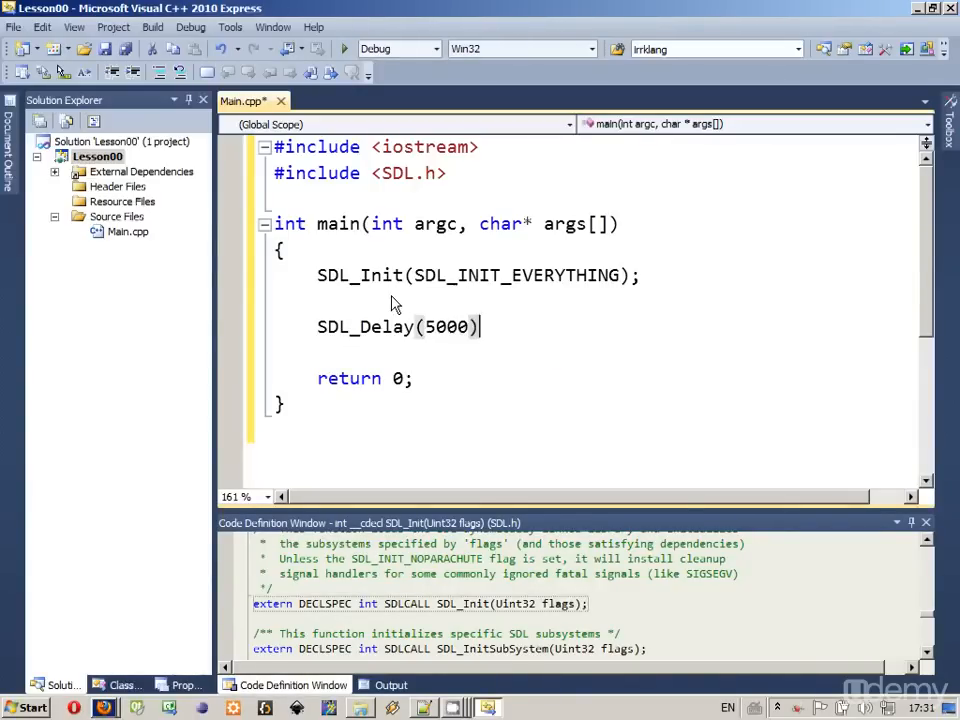
type(";")
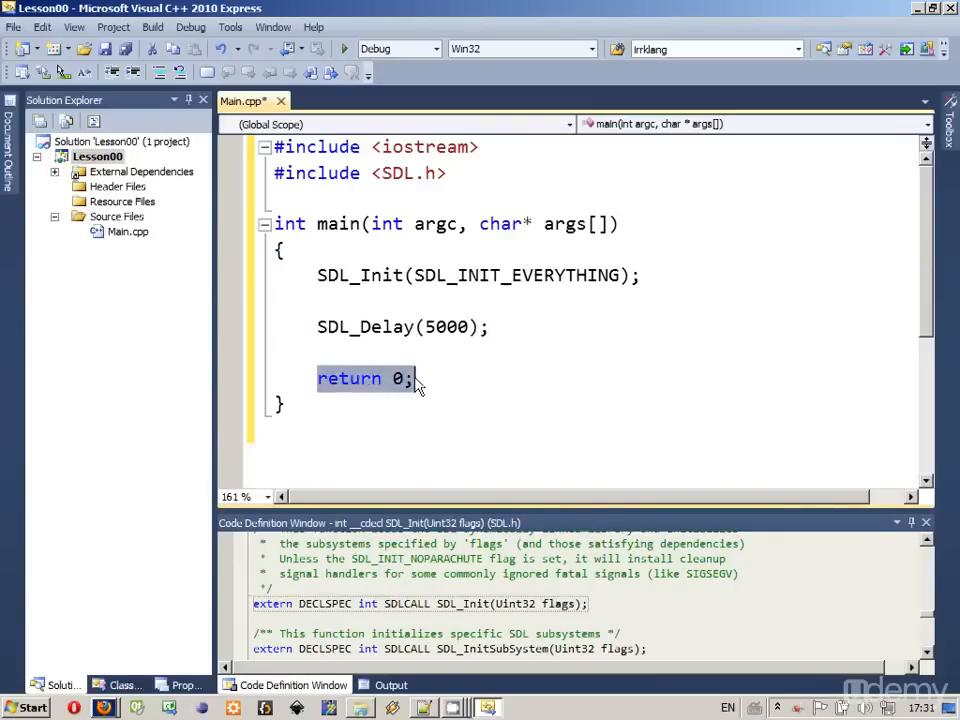
left_click(410, 308)
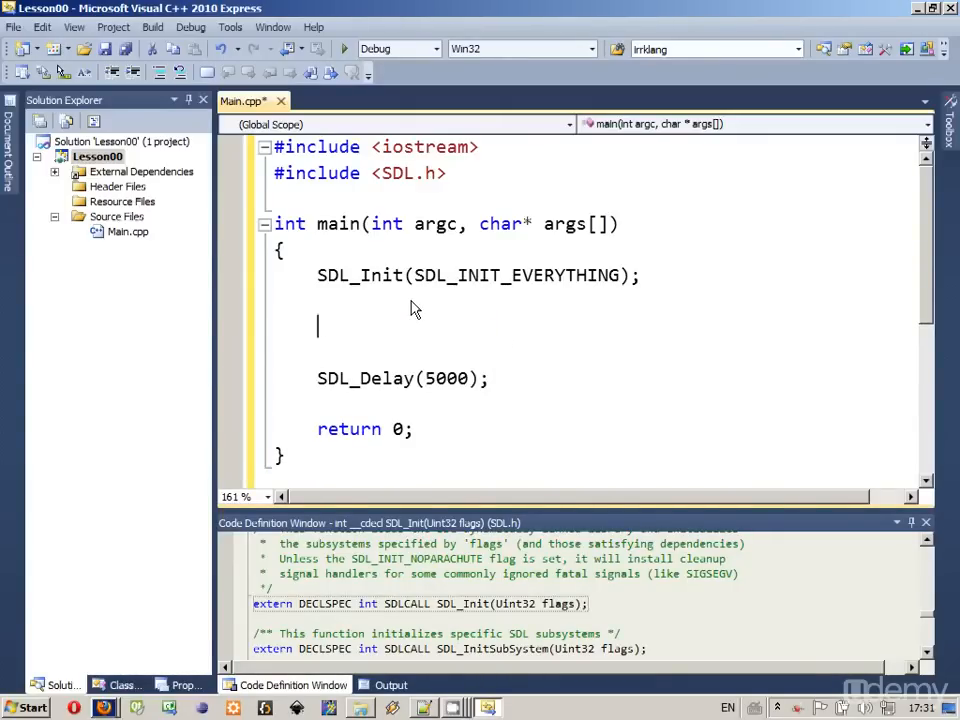
Write std::cout << "SDL is working\n"; on the blank line after SDL_Init
type("sy")
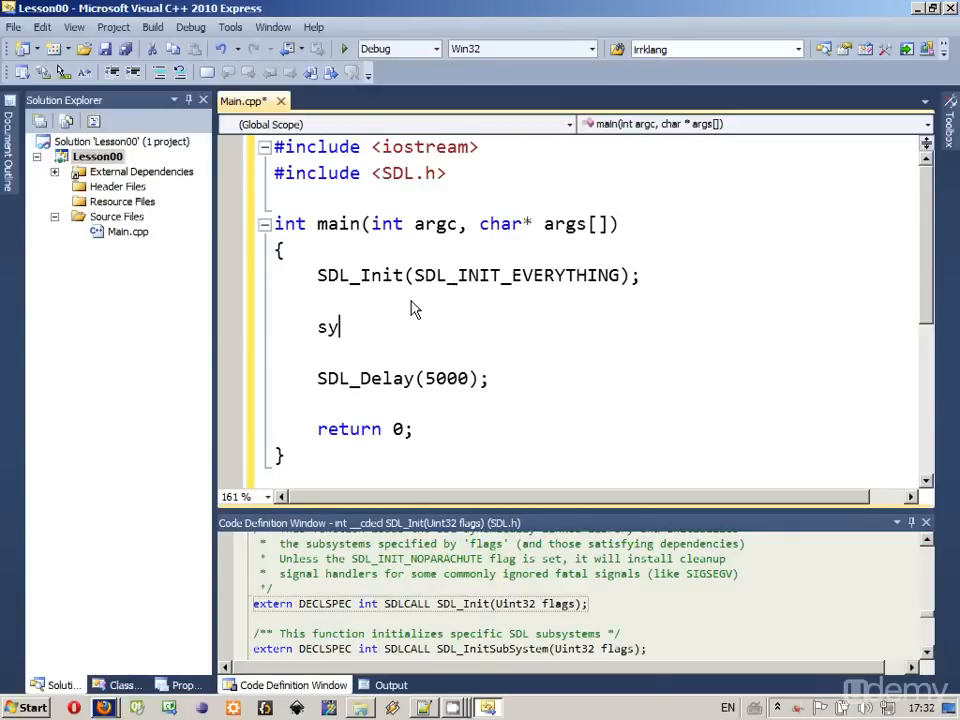
type("std::")
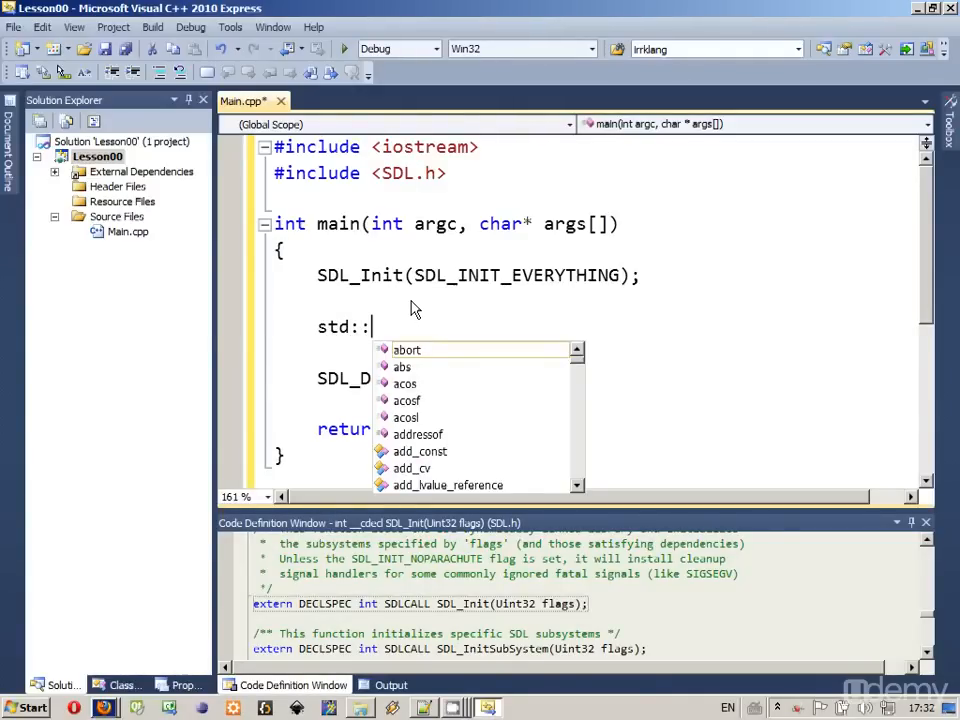
type("cout")
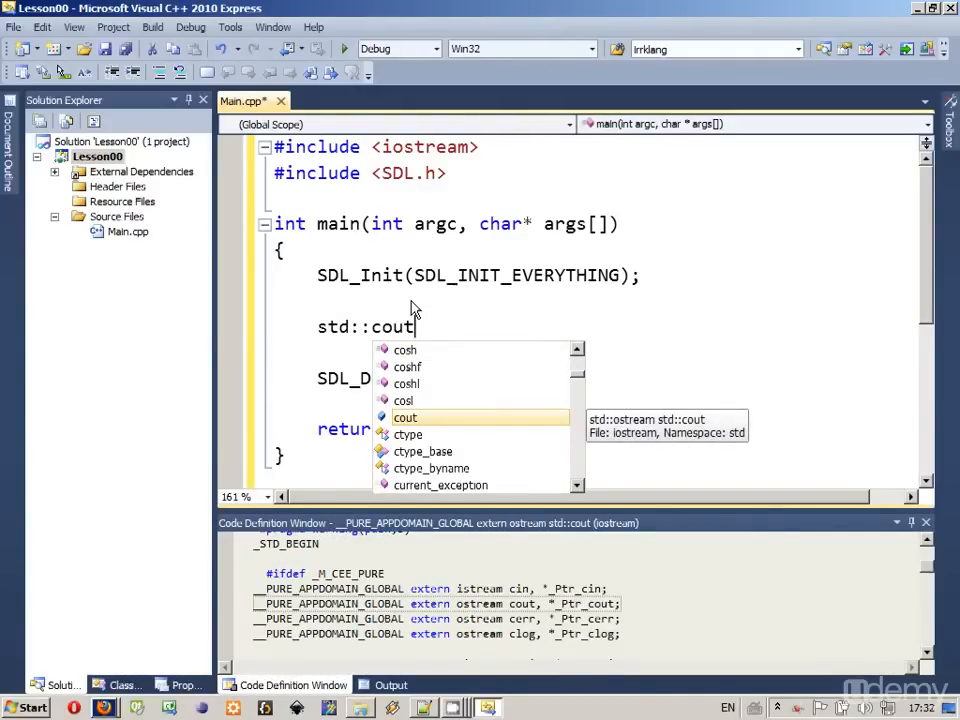
mouse_move(430, 330)
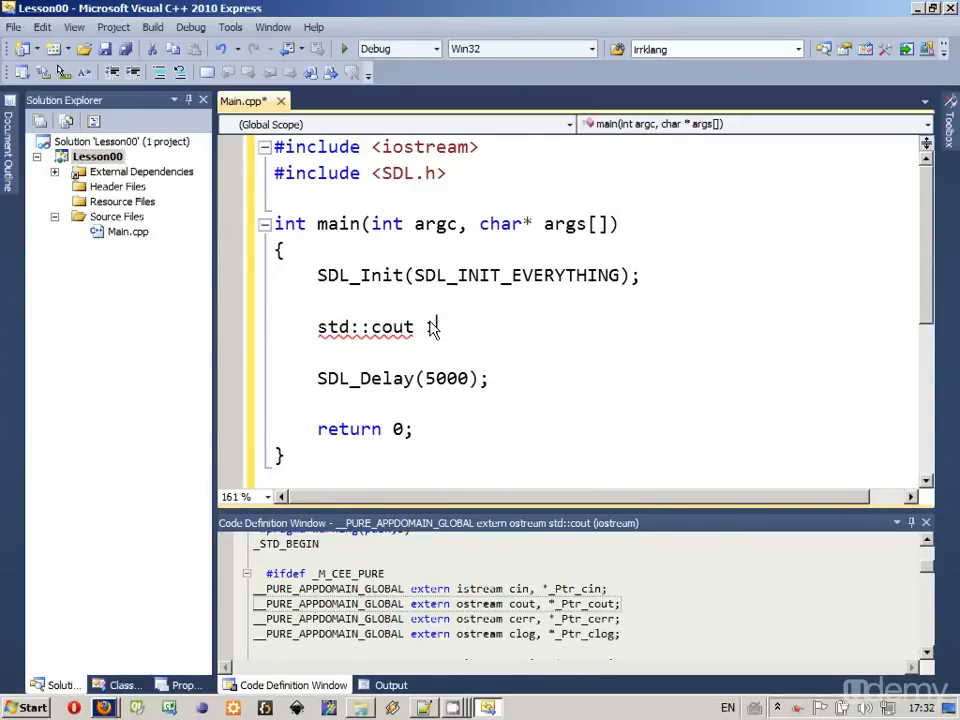
type("<<")
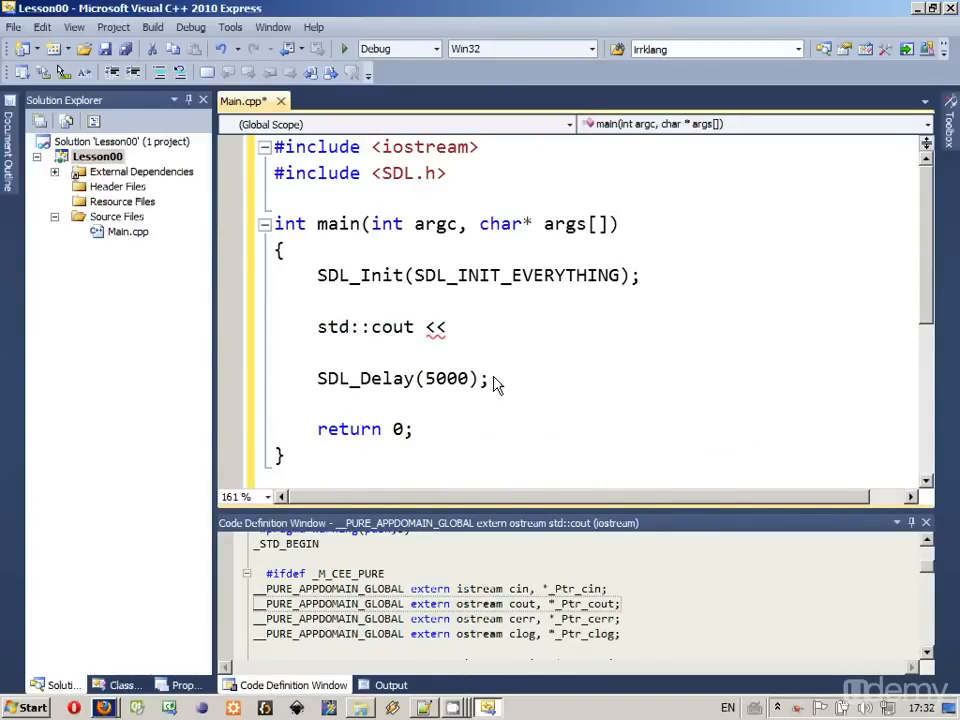
type("\"SDL is \"")
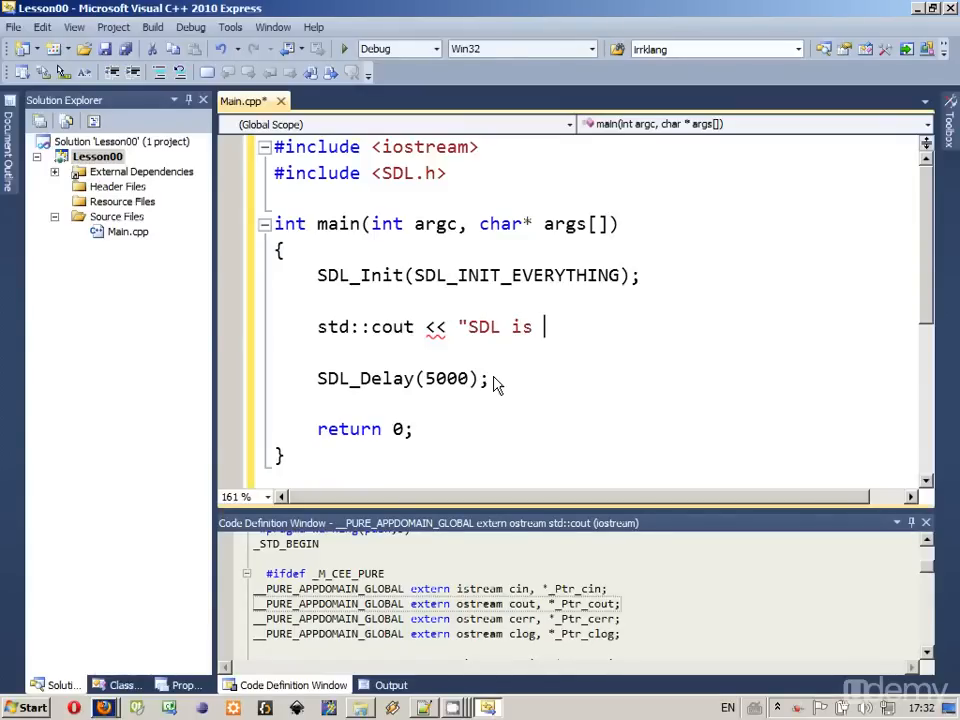
type("working")
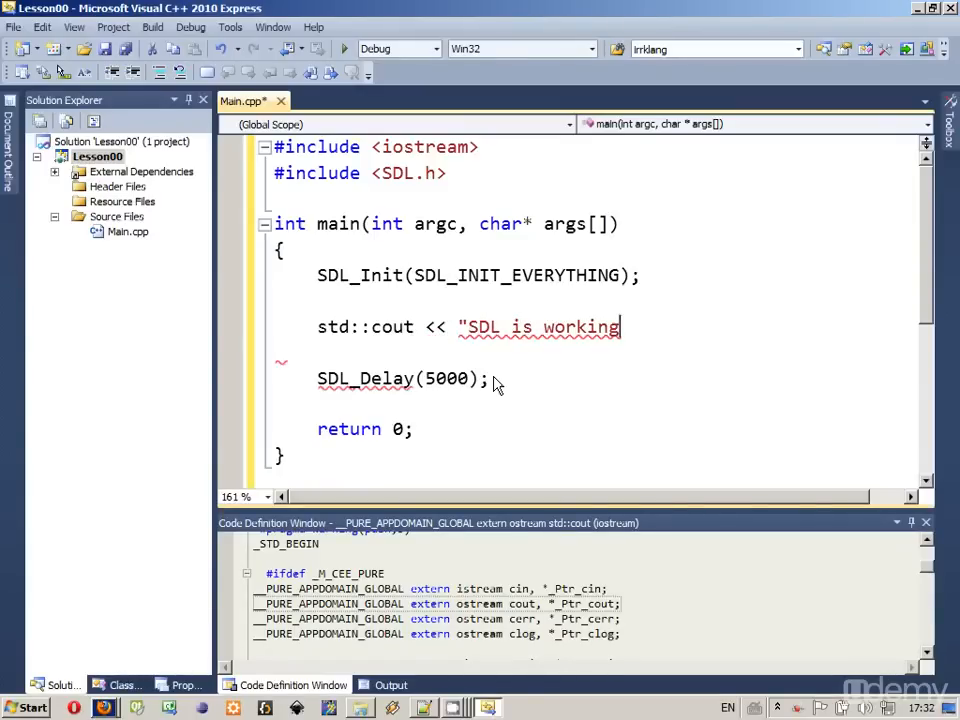
type("\"")
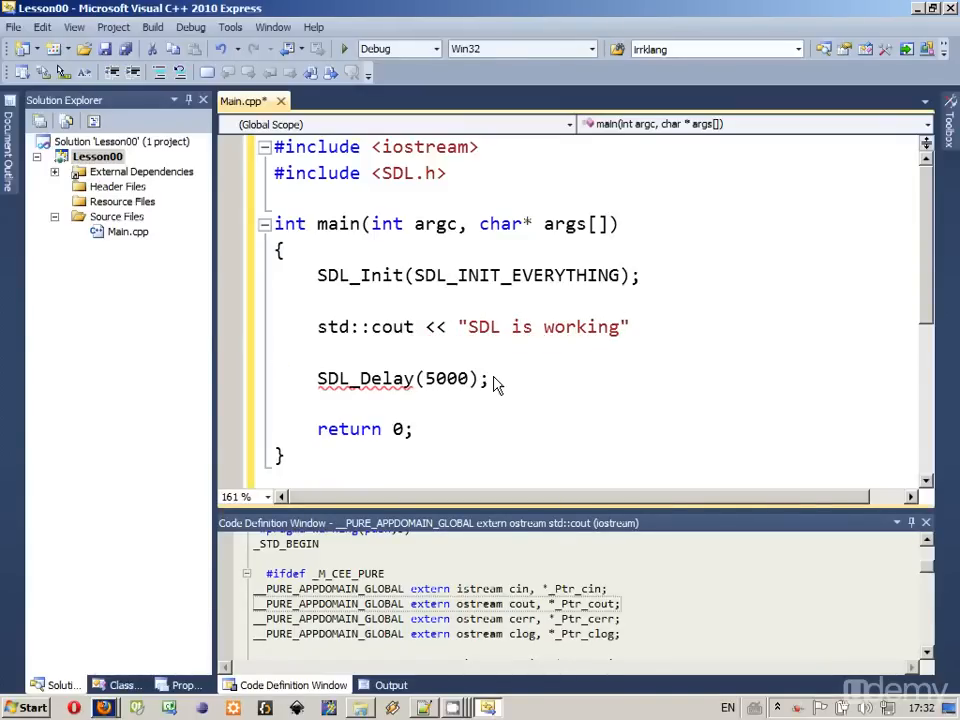
type("\\nm")
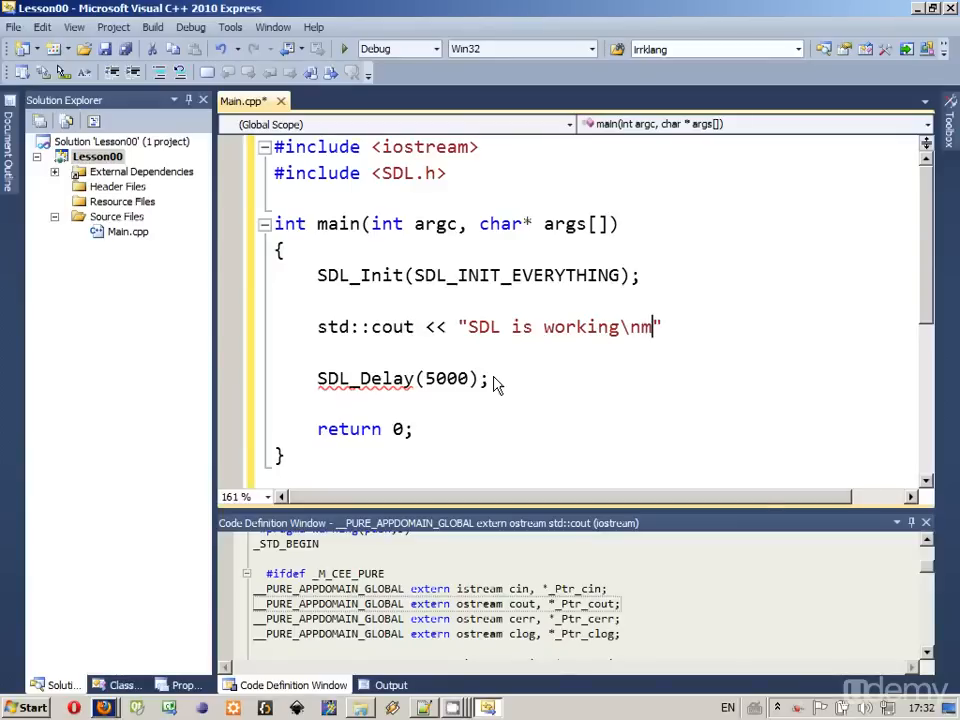
key("Backspace")
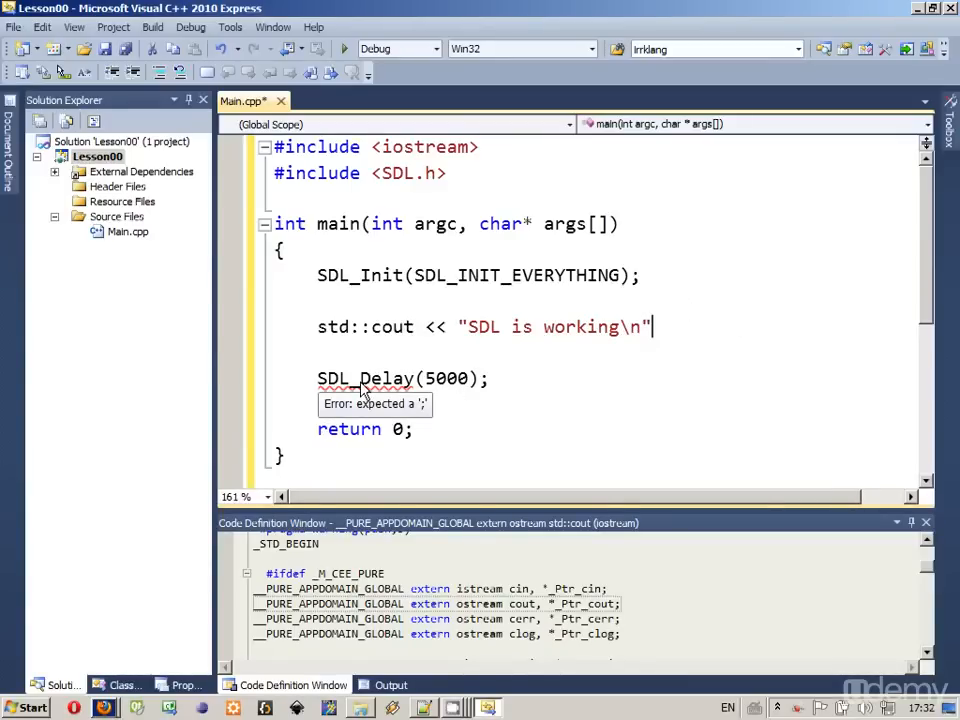
type(";")
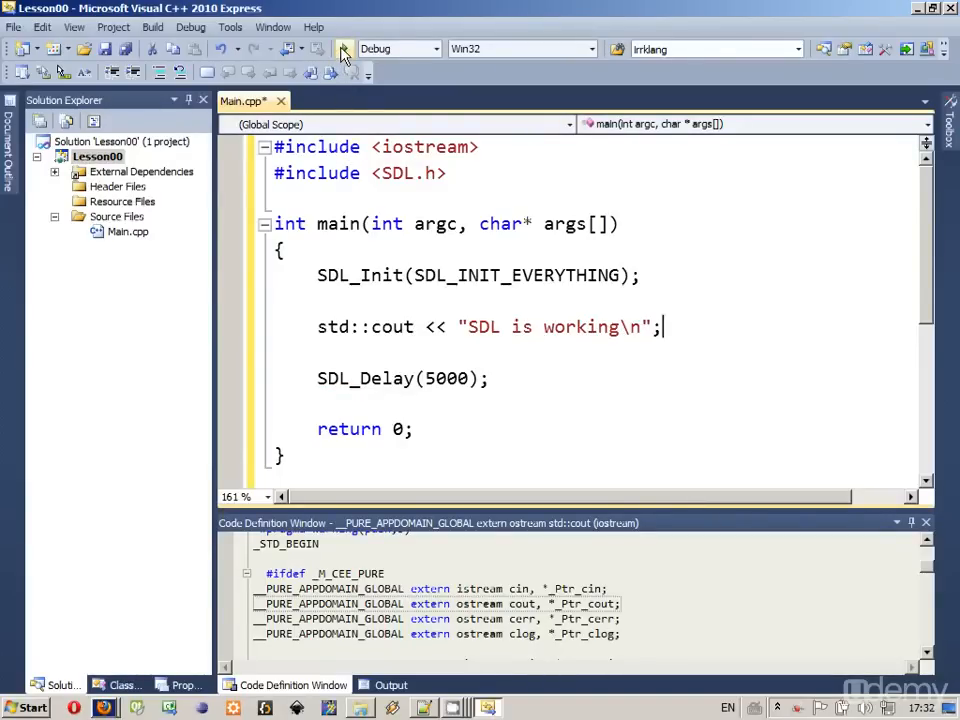
mouse_move(345, 49)
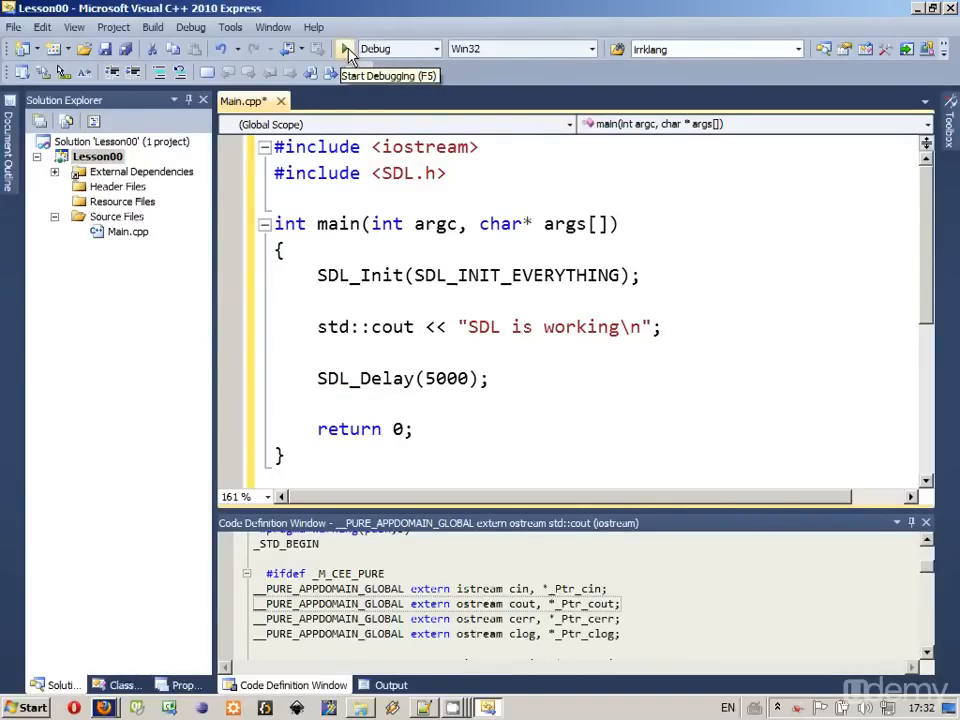
Start Lesson00, disabling the out-of-date prompt and accepting the rebuild
left_click(345, 48)
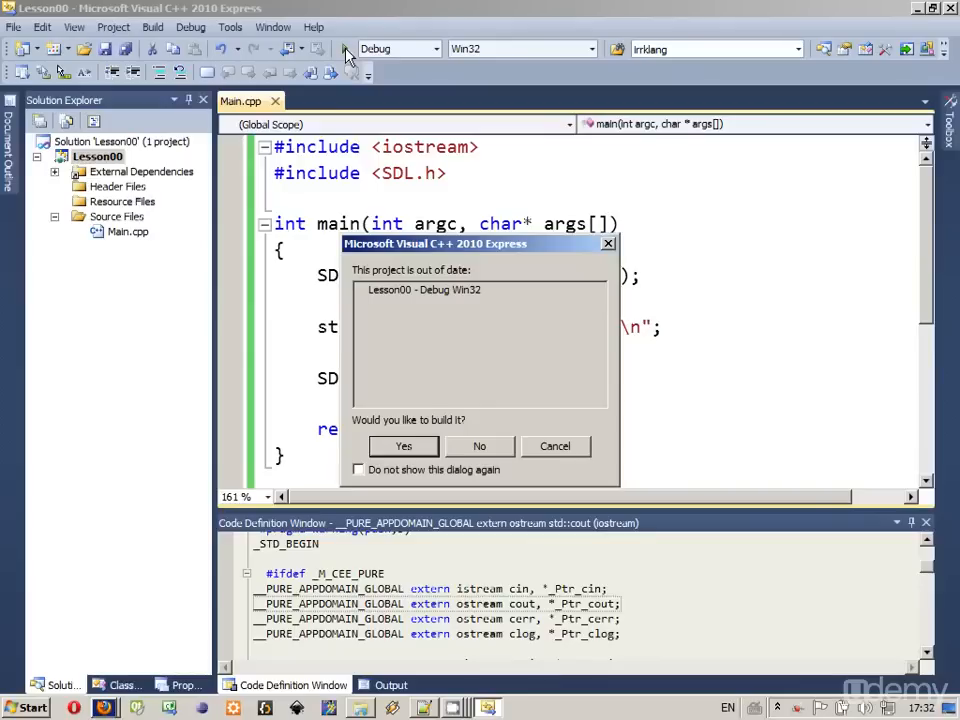
left_click_drag(480, 243, 490, 223)
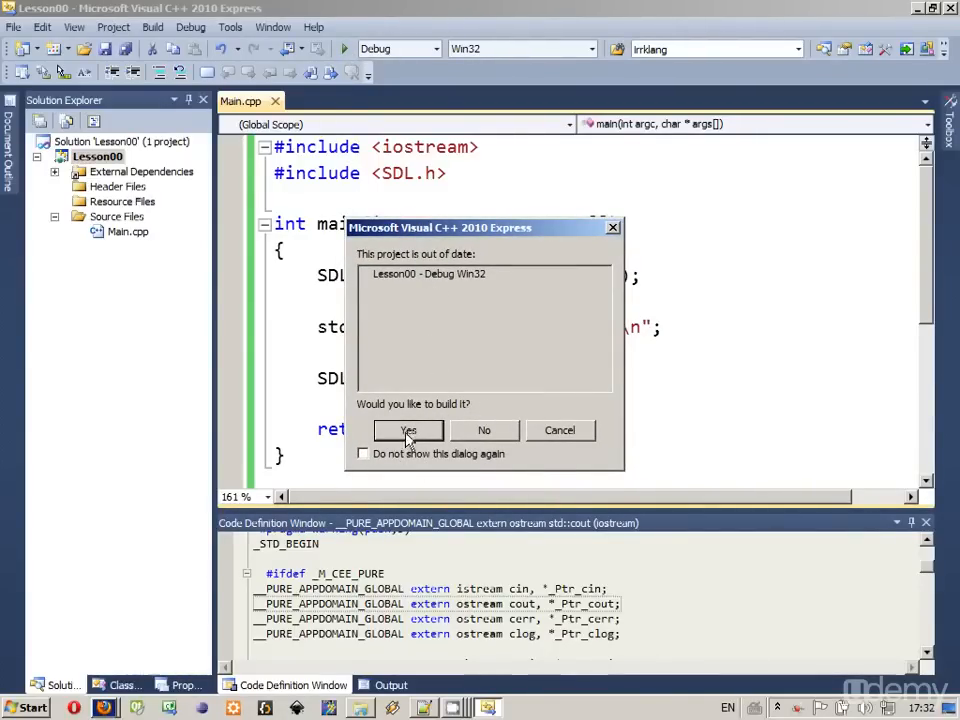
left_click(362, 453)
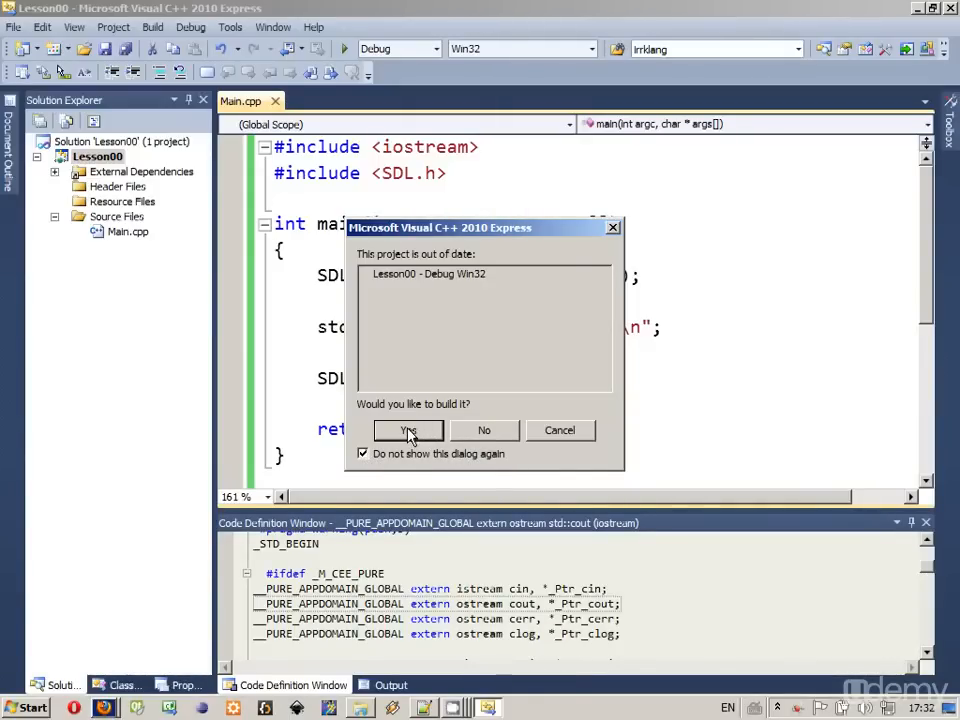
left_click(407, 430)
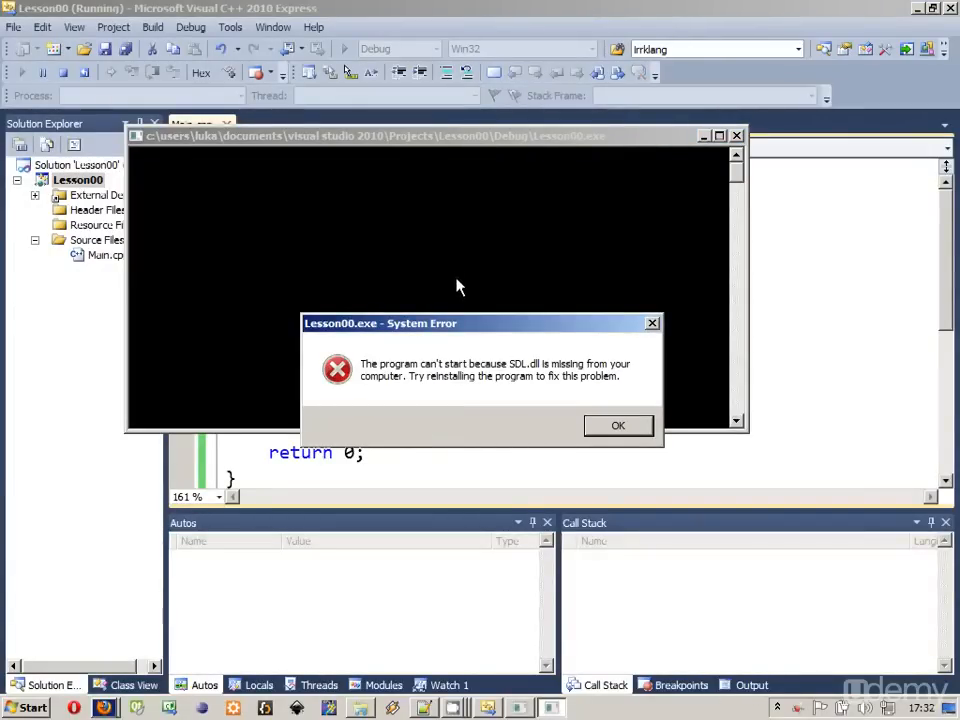
mouse_move(442, 386)
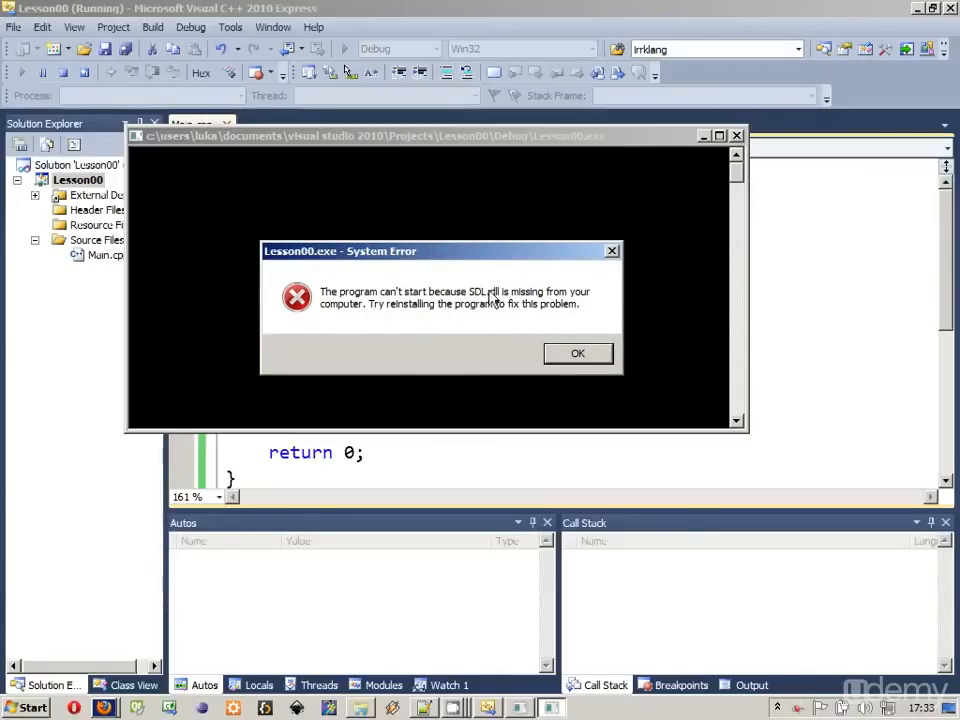
Dismiss the Lesson00.exe System Error about the missing SDL.dll
left_click(577, 352)
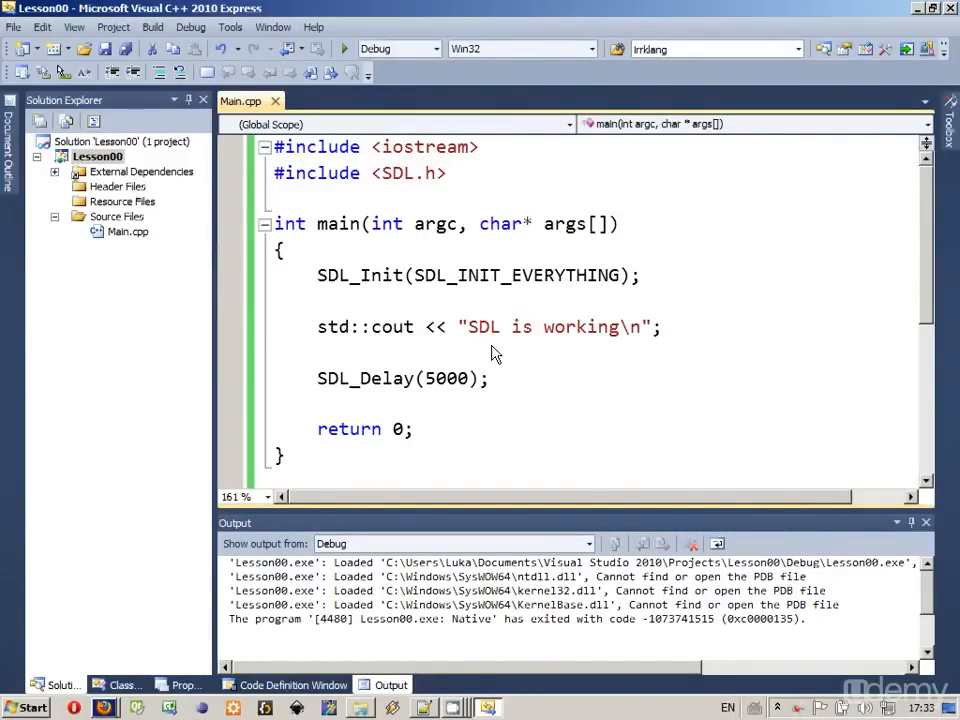
mouse_move(493, 362)
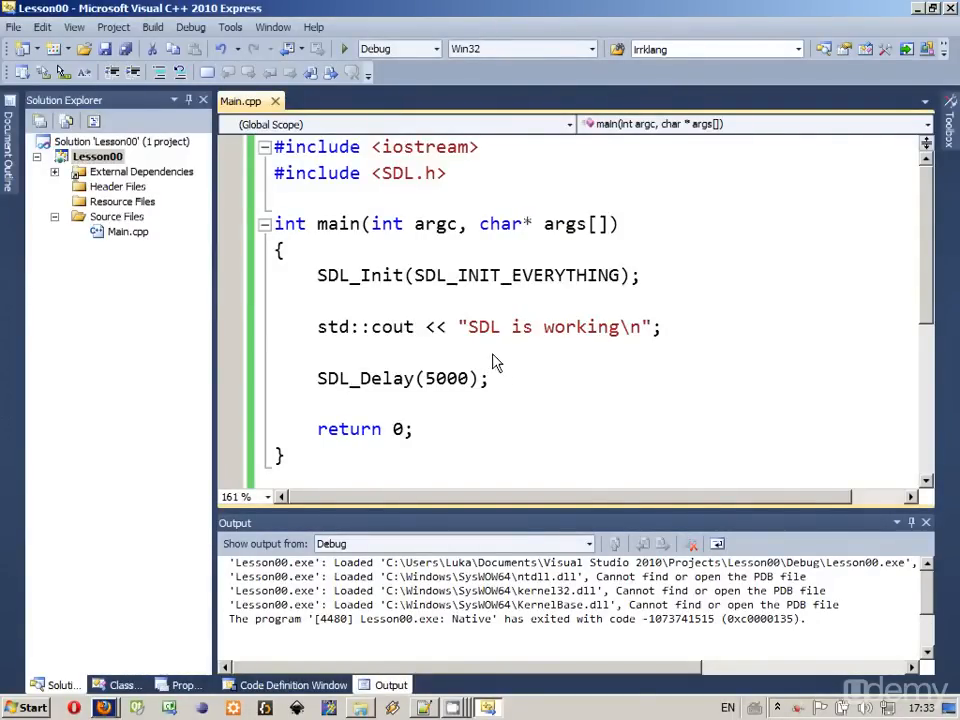
mouse_move(252, 575)
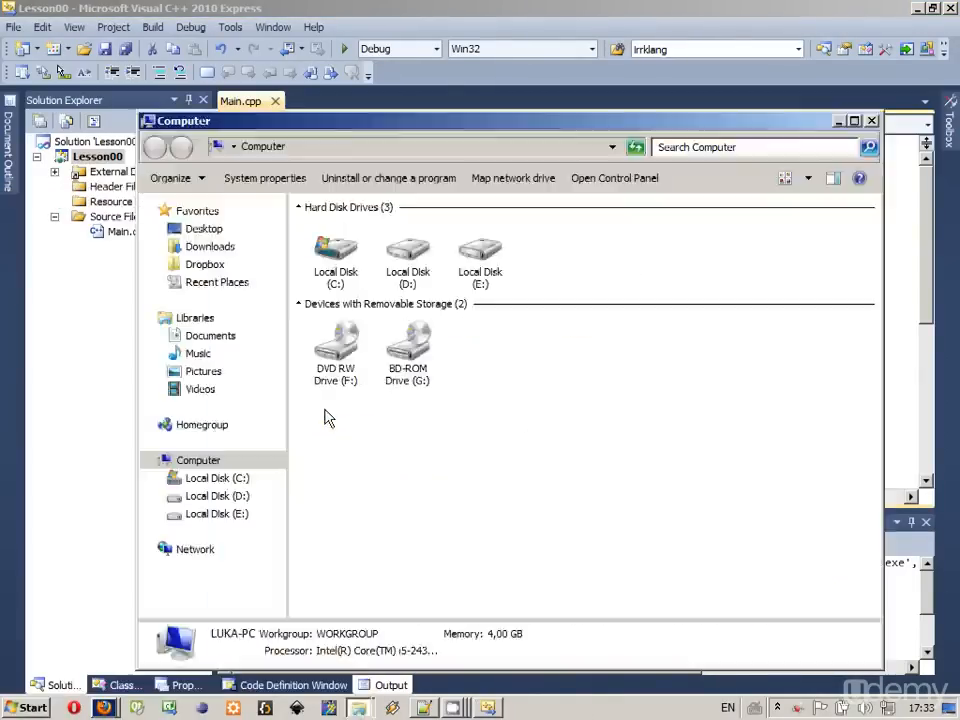
Open C:\SDL\lib and select the SDL, SDL_image, libpng12-0 and zlib1 DLLs for copying
double_click(335, 260)
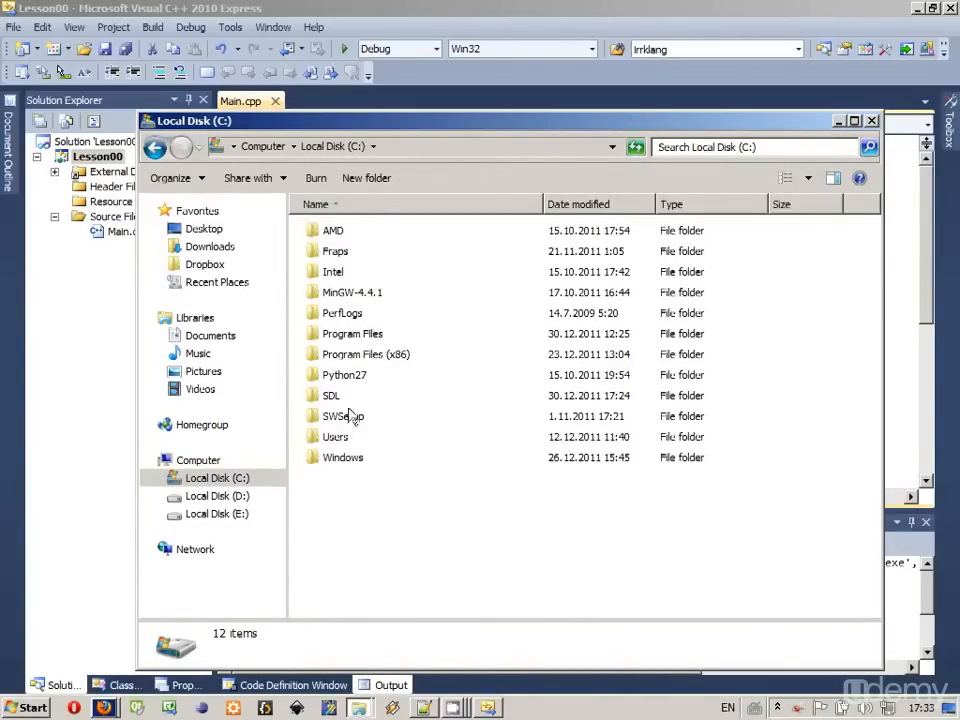
double_click(331, 395)
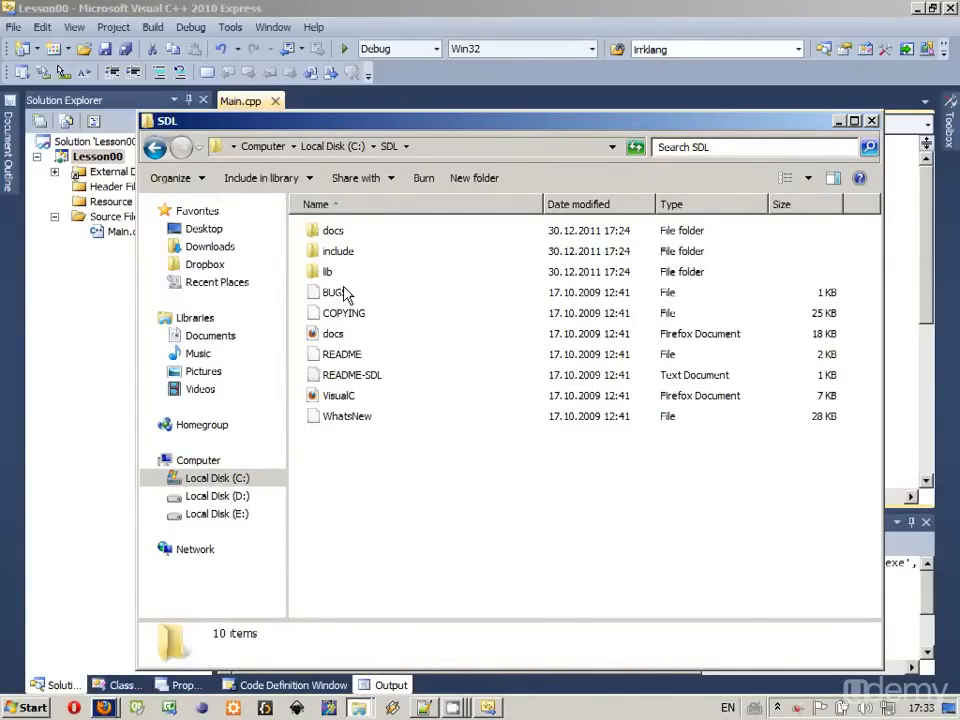
double_click(327, 271)
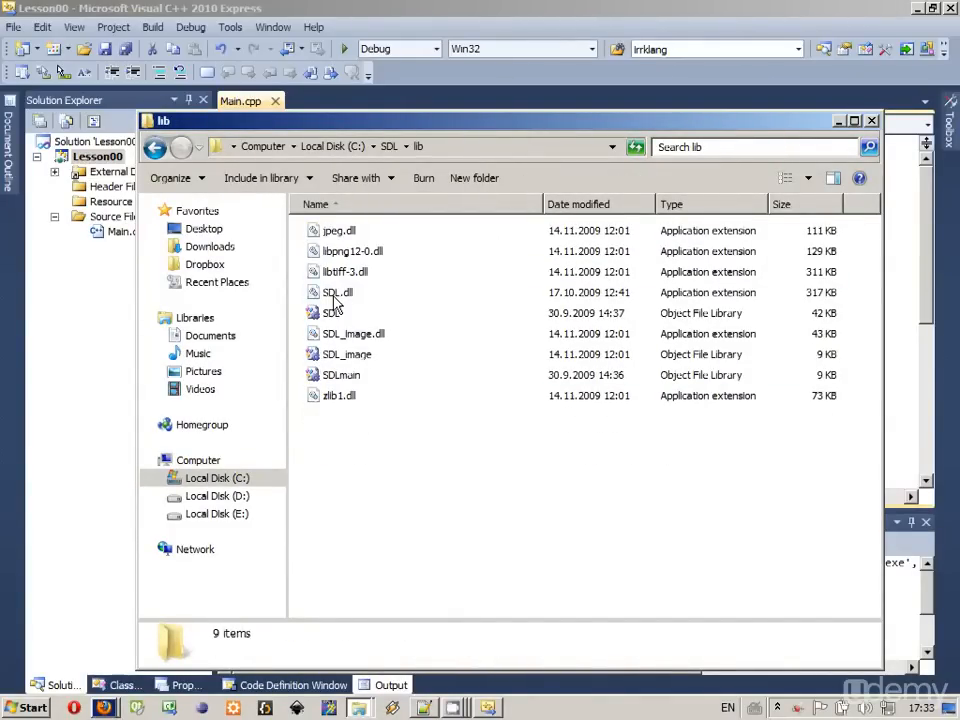
left_click(336, 292)
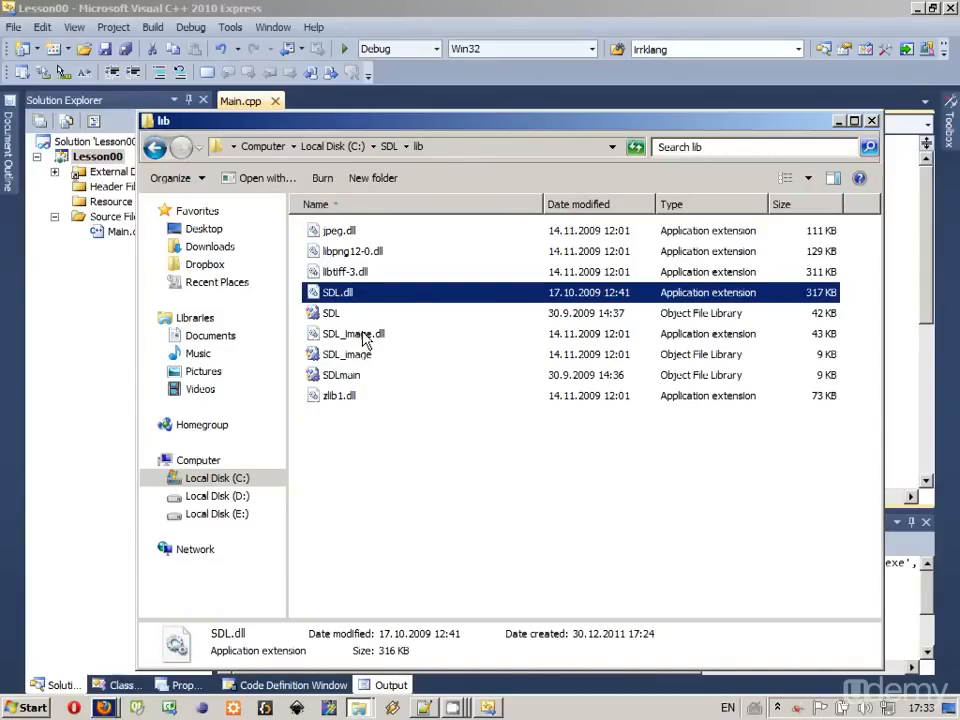
left_click(339, 395)
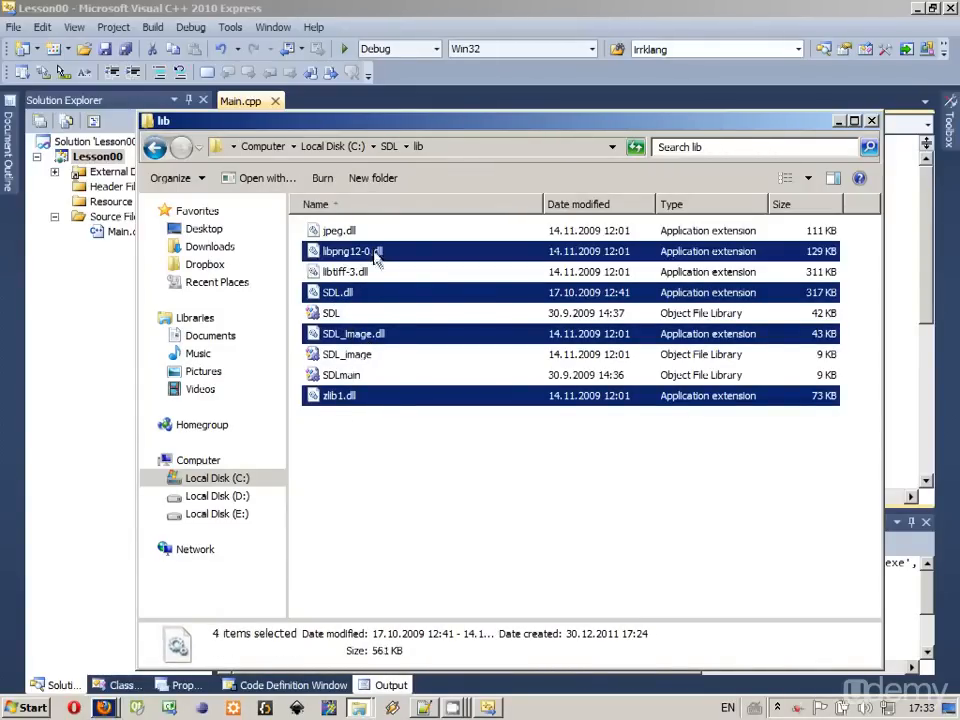
mouse_move(485, 265)
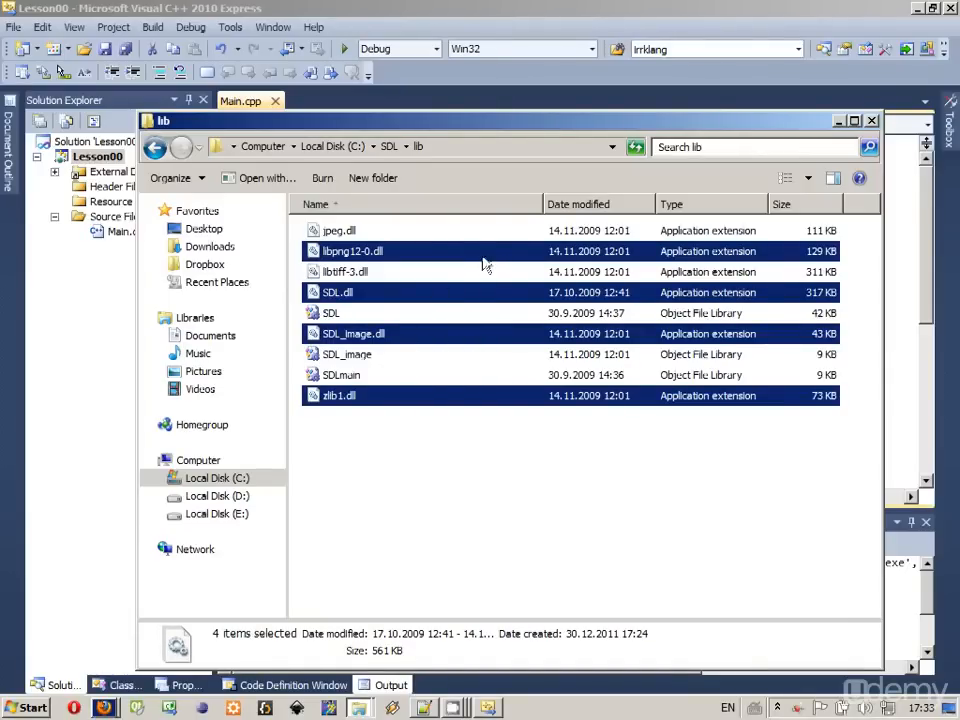
mouse_move(410, 340)
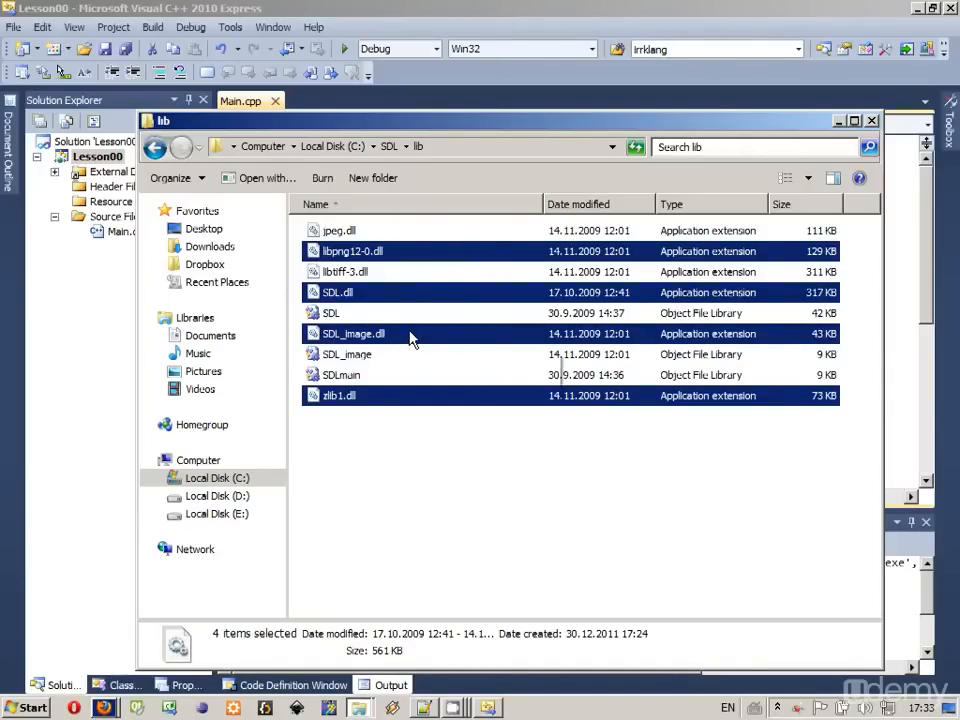
mouse_move(378, 307)
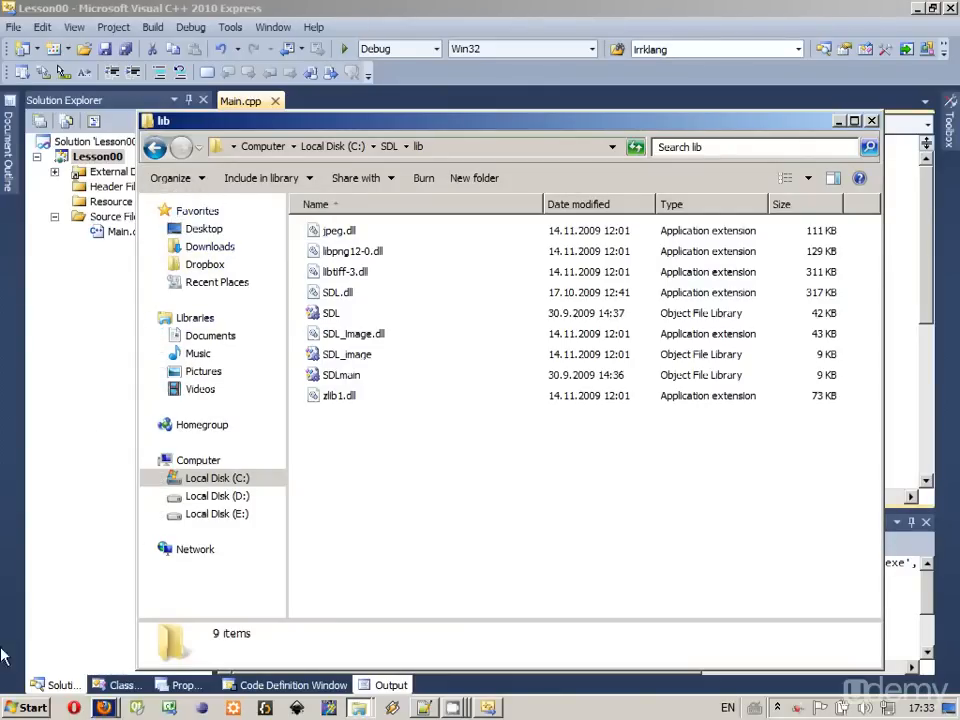
left_click(210, 335)
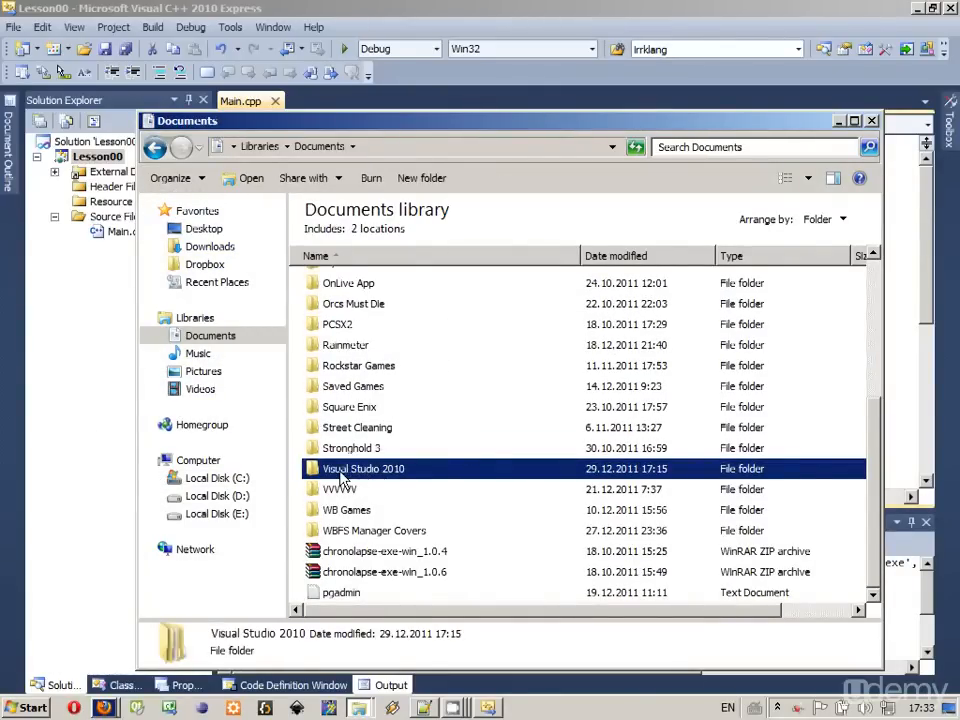
Paste the four SDL DLLs into Documents\Visual Studio 2010\Projects\Lesson00\Lesson00 beside Main
double_click(363, 468)
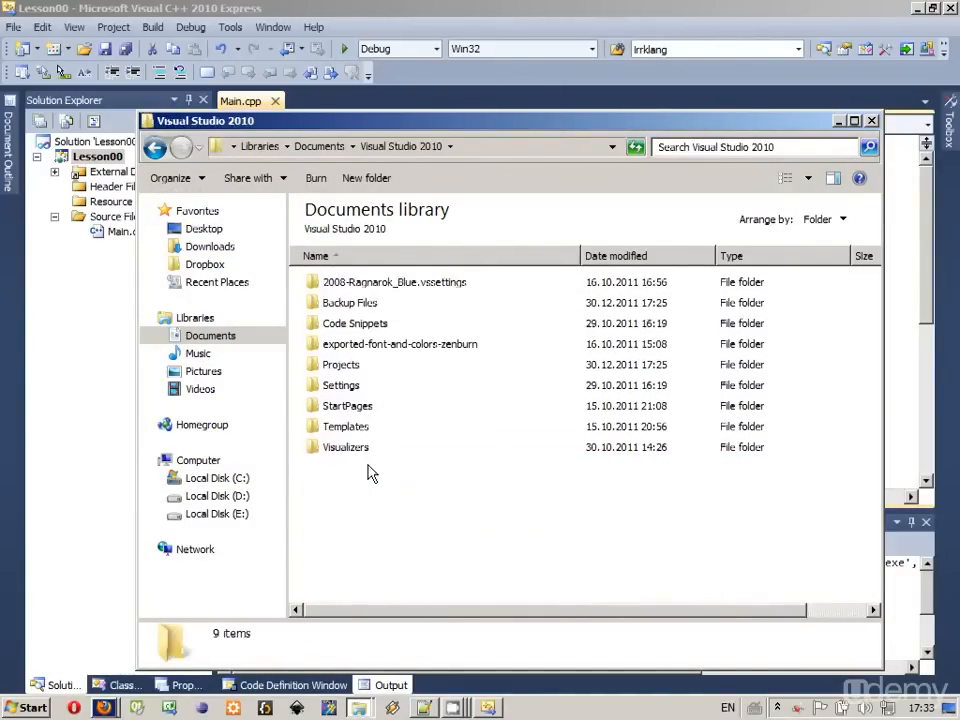
left_click(341, 364)
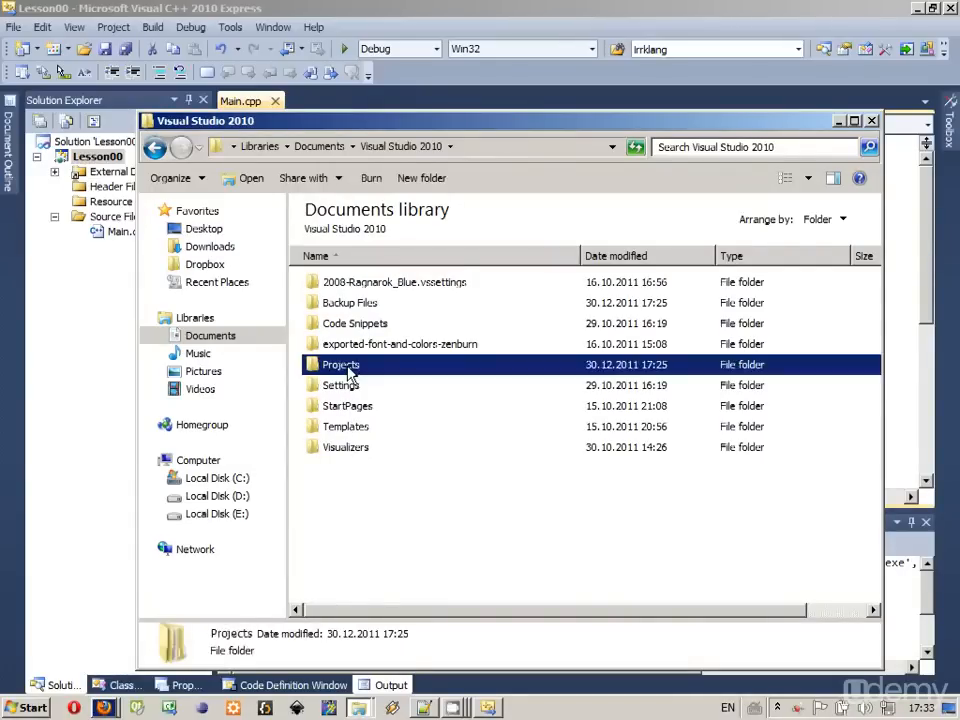
double_click(341, 364)
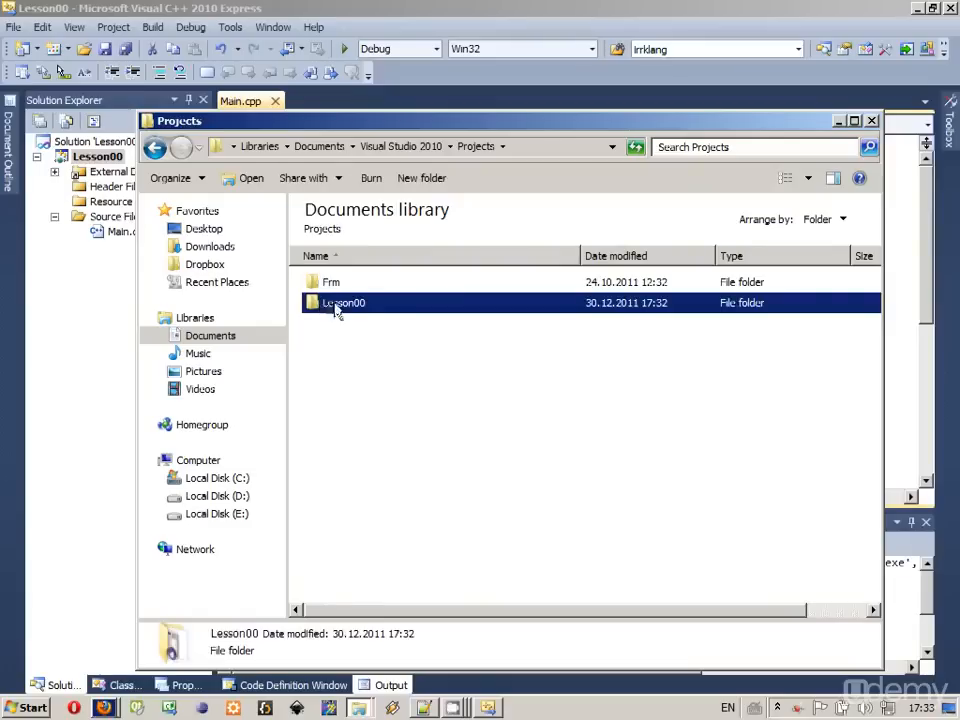
mouse_move(343, 310)
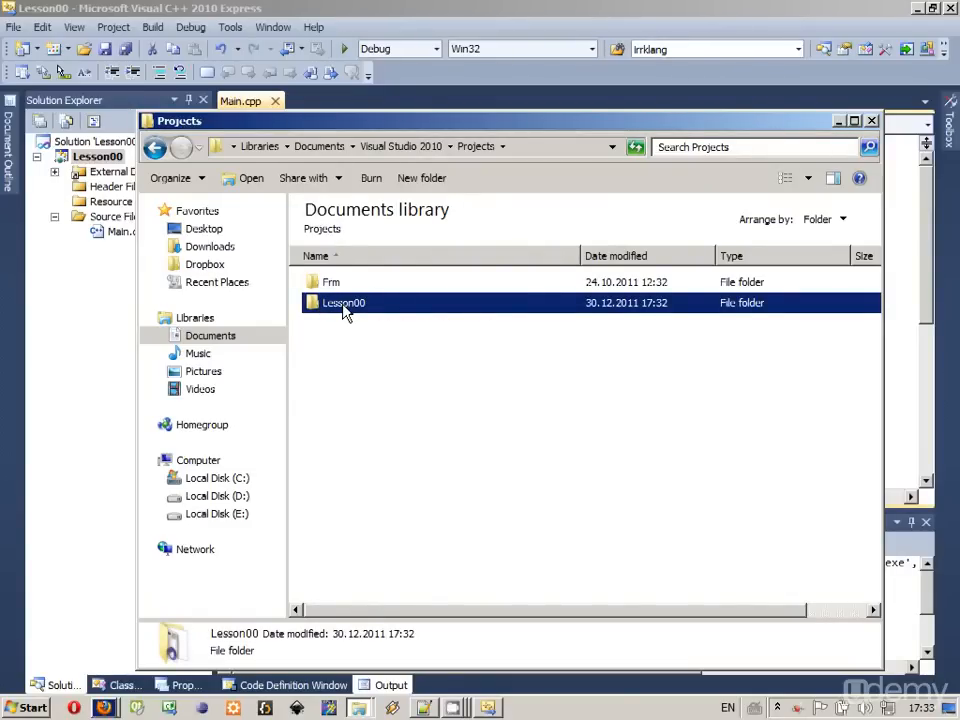
double_click(343, 302)
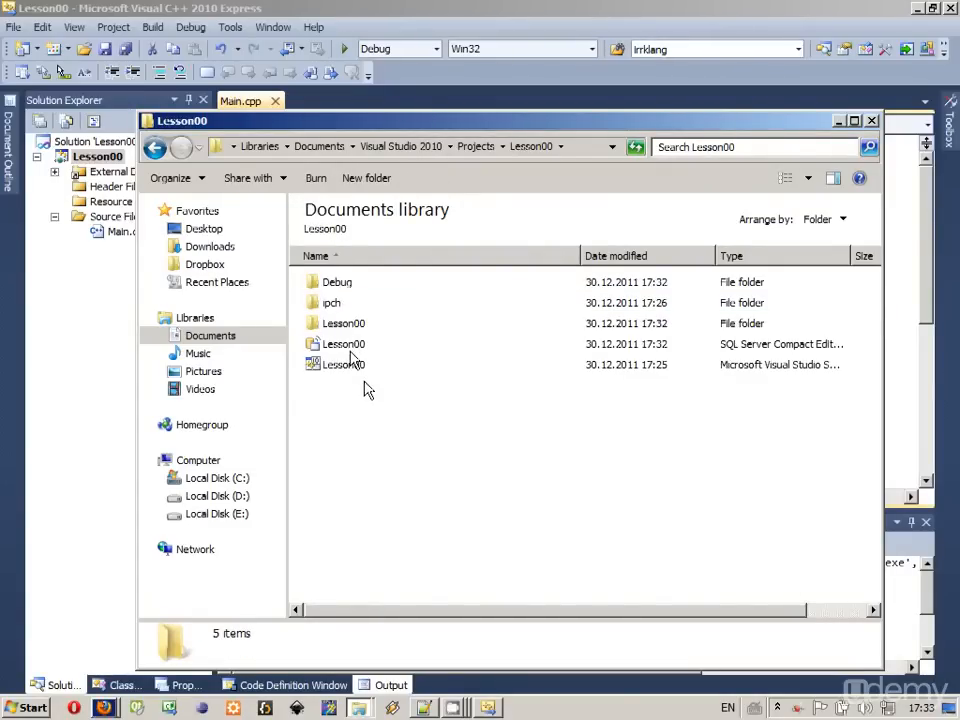
double_click(343, 323)
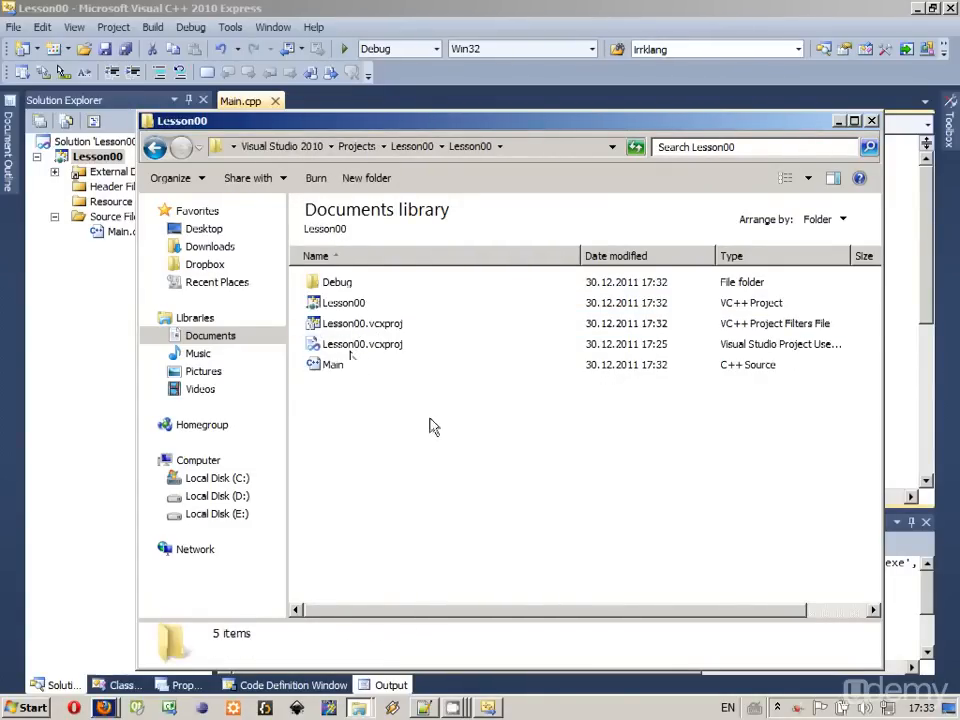
right_click(430, 425)
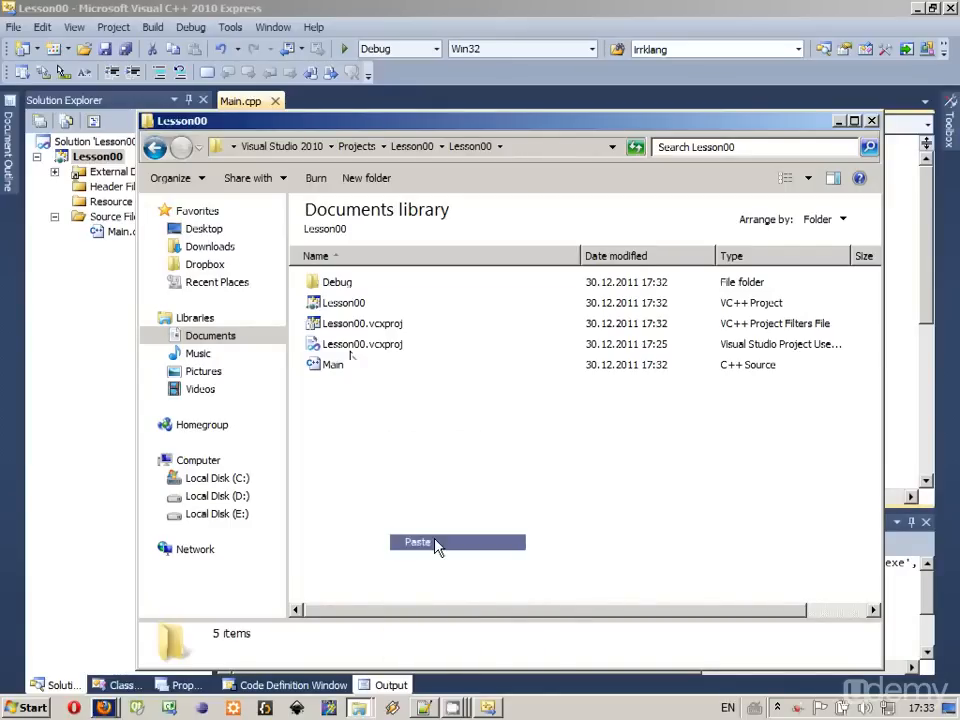
left_click(417, 541)
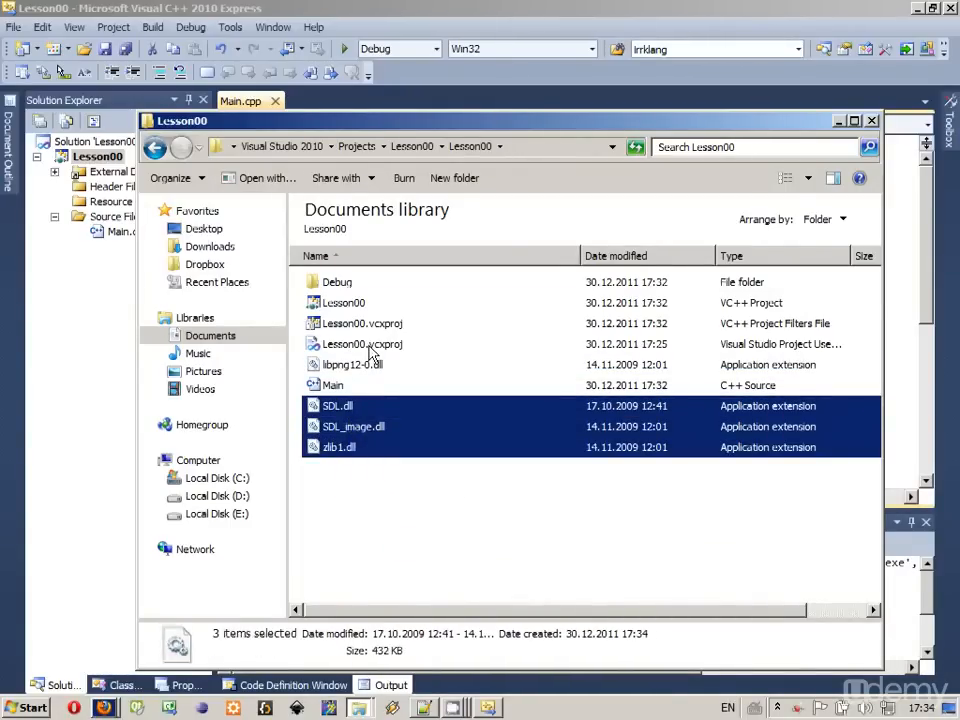
left_click(333, 385)
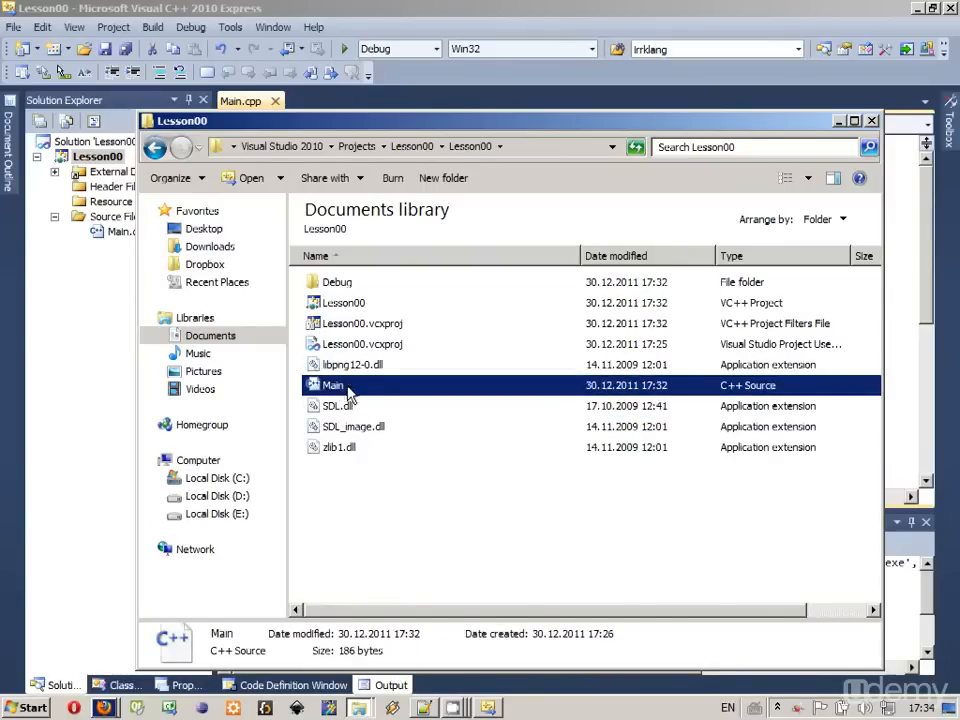
mouse_move(540, 388)
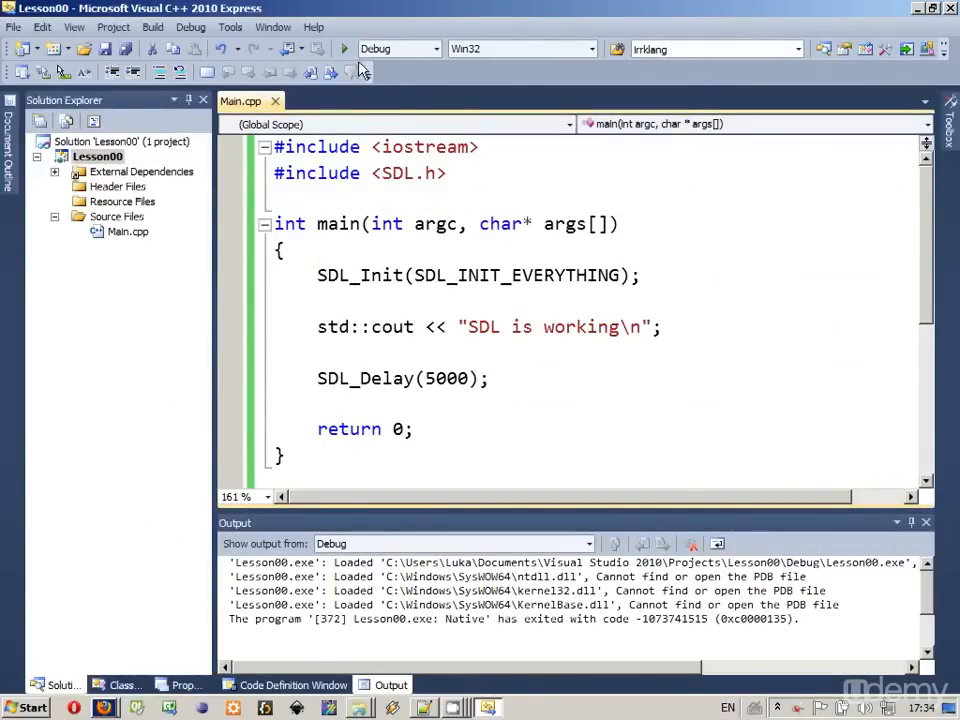
Start debugging Lesson00 again to confirm the console prints 'SDL is working'
left_click(343, 48)
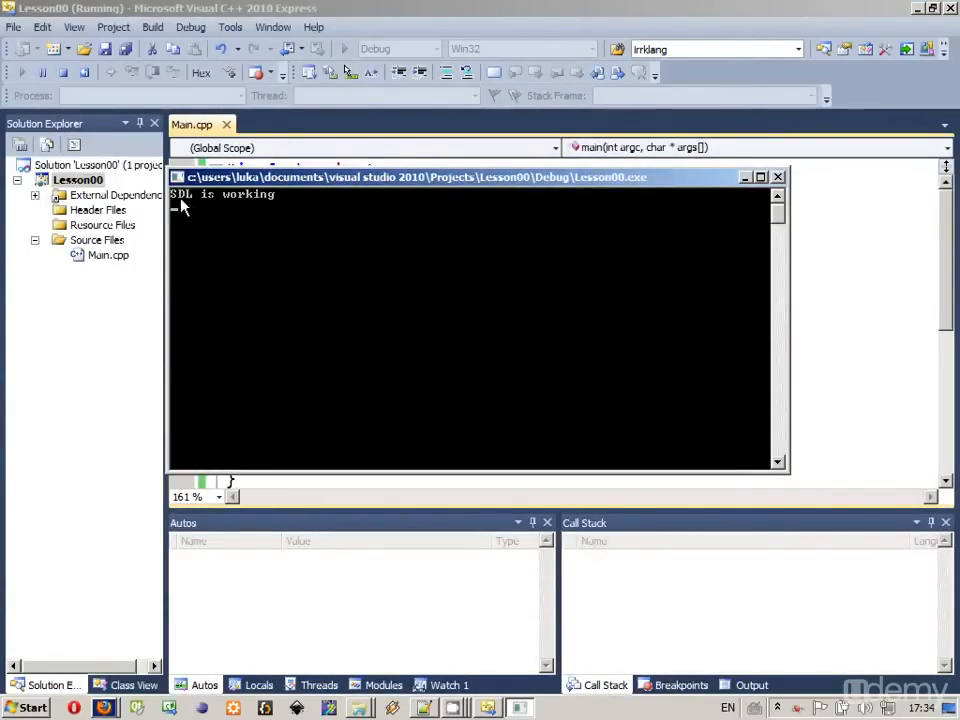
mouse_move(293, 205)
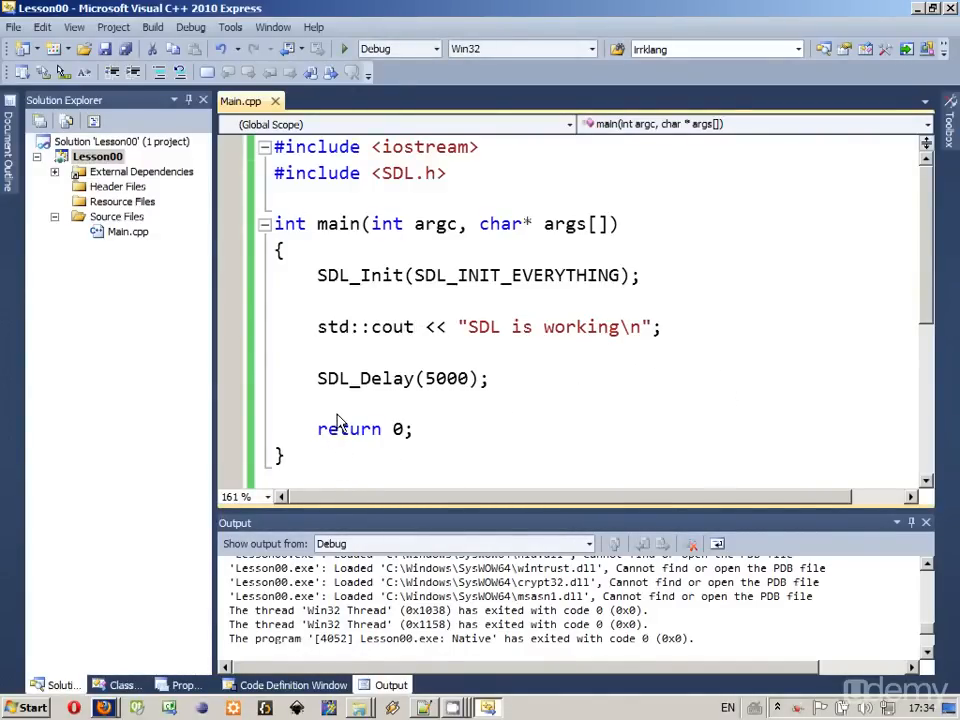
mouse_move(418, 297)
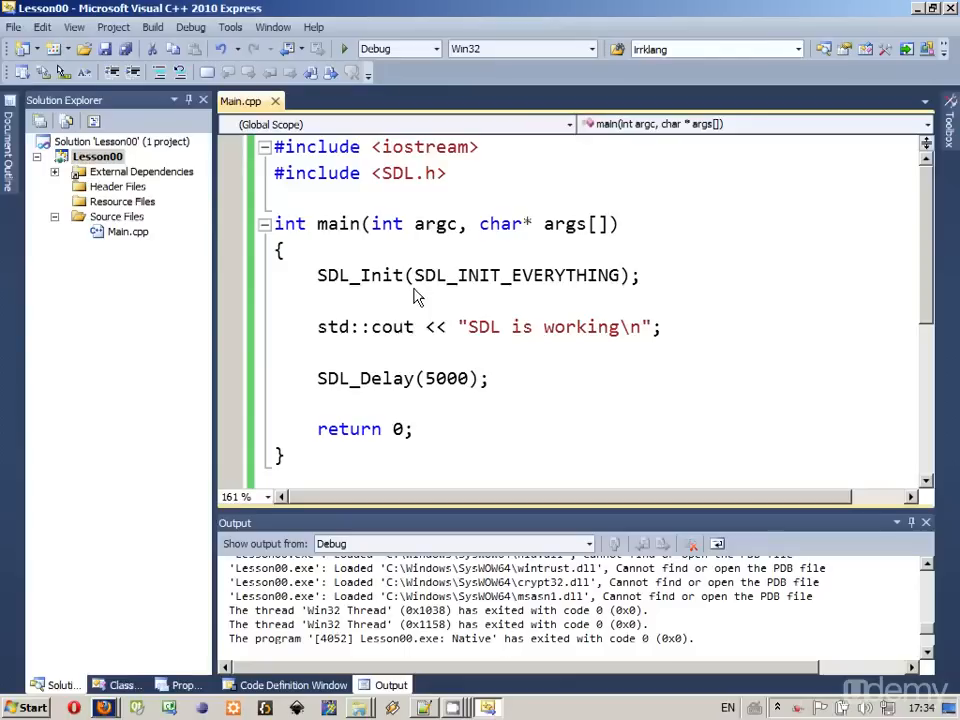
mouse_move(420, 332)
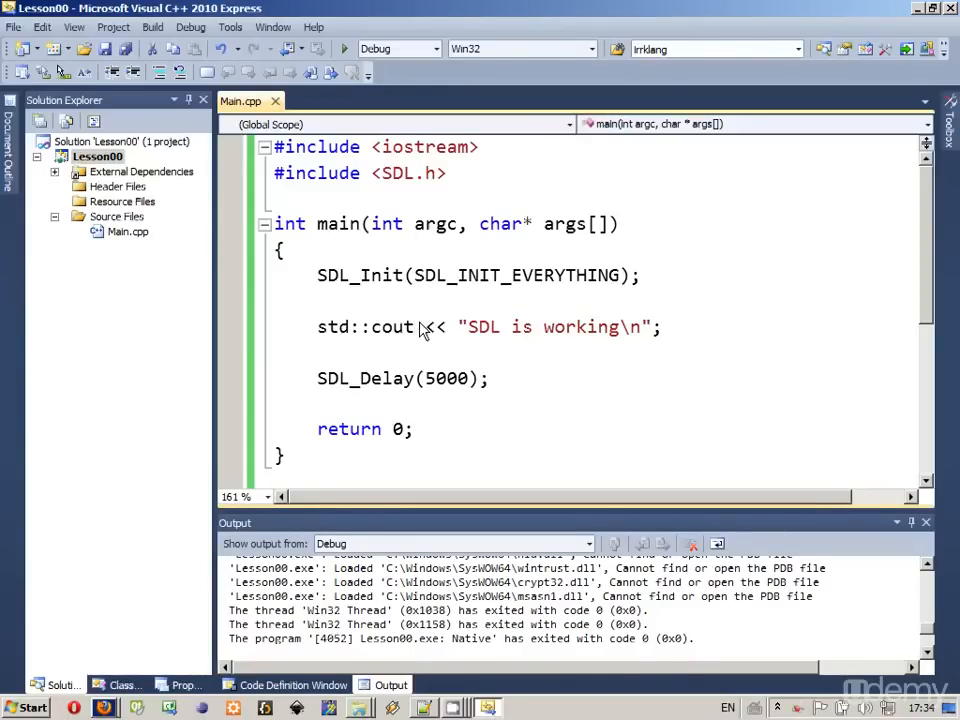